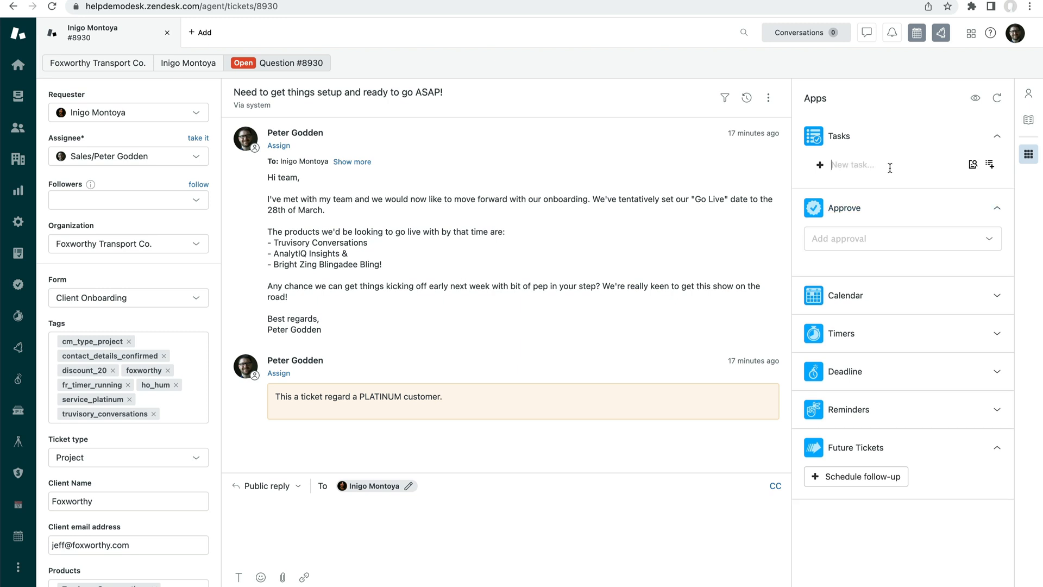
Add the tasks Contract signed, Deal closed and Create implementation plan
{"action": "type", "text": "Co"}
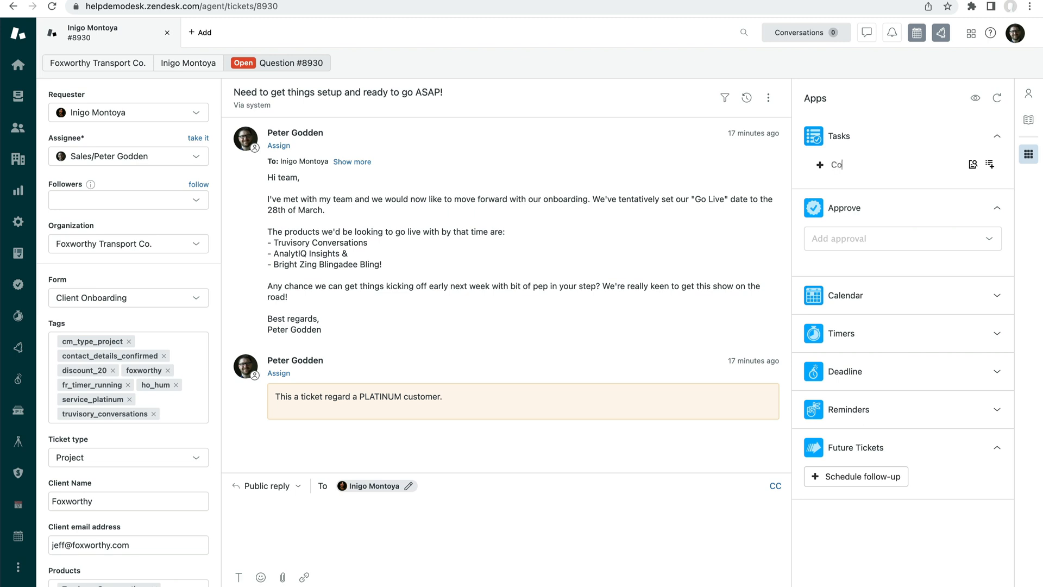
{"action": "type", "text": "ntract sig"}
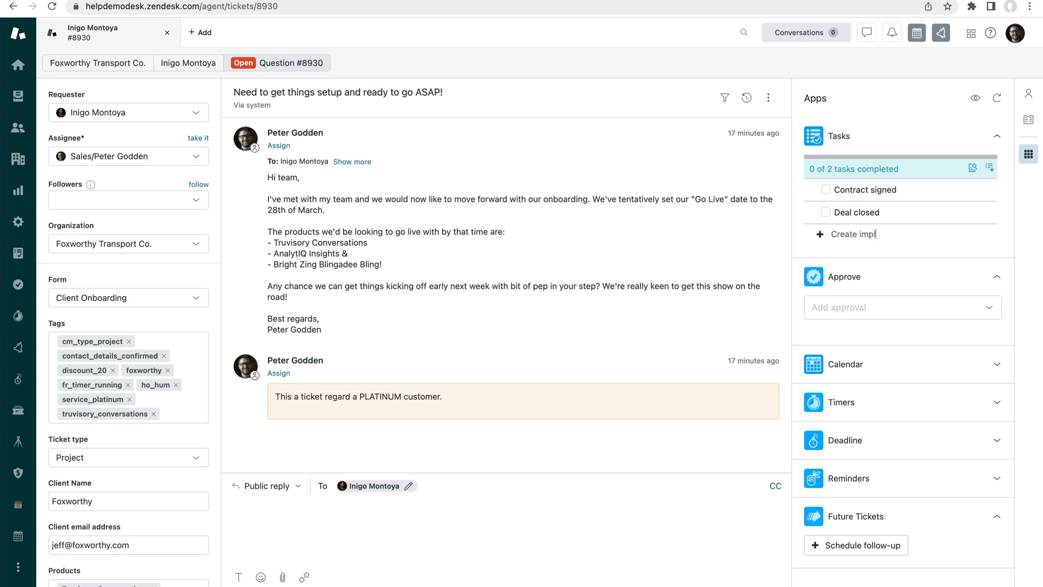
{"action": "type", "text": "ementation plan"}
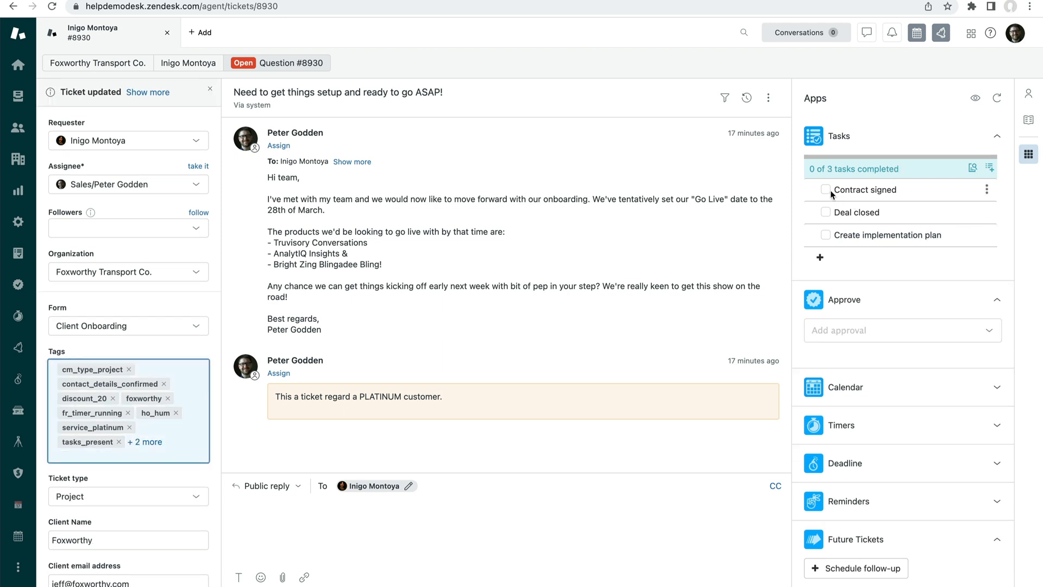
Mark the Contract signed and Deal closed tasks as completed
{"action": "left_click", "coordinate": [825, 190]}
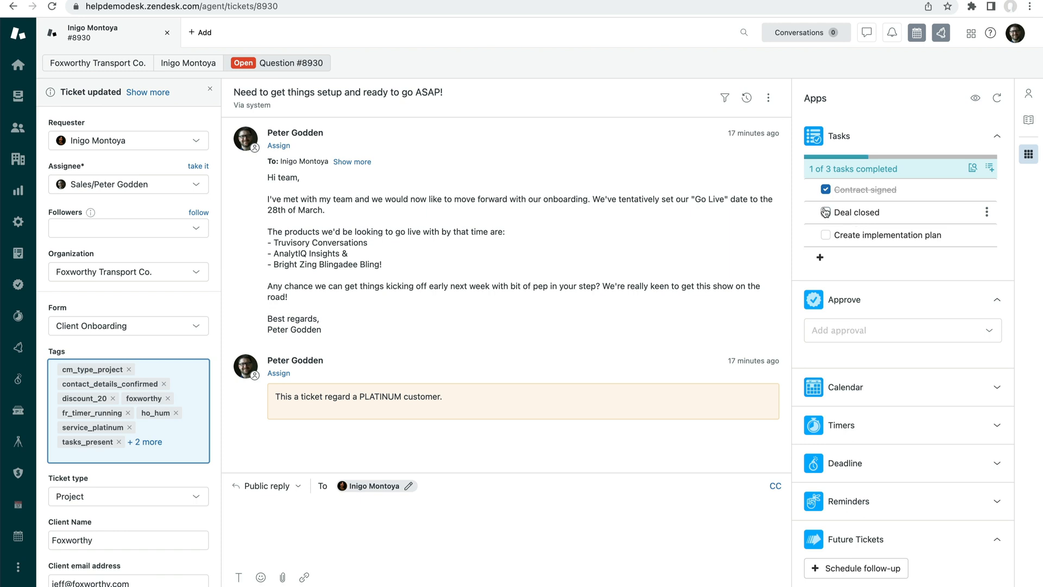
{"action": "left_click", "coordinate": [826, 211]}
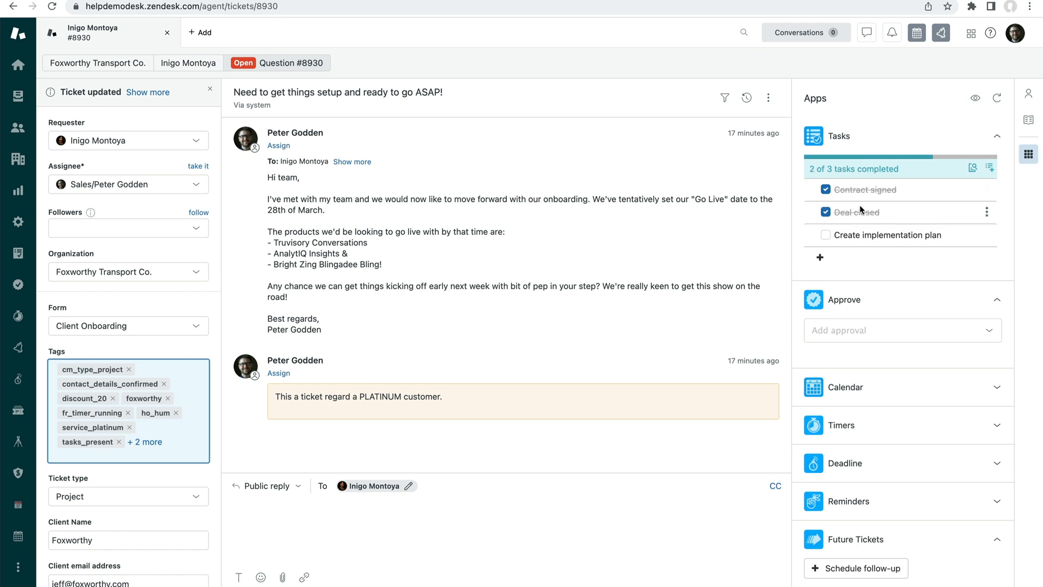
{"action": "mouse_move", "coordinate": [949, 195]}
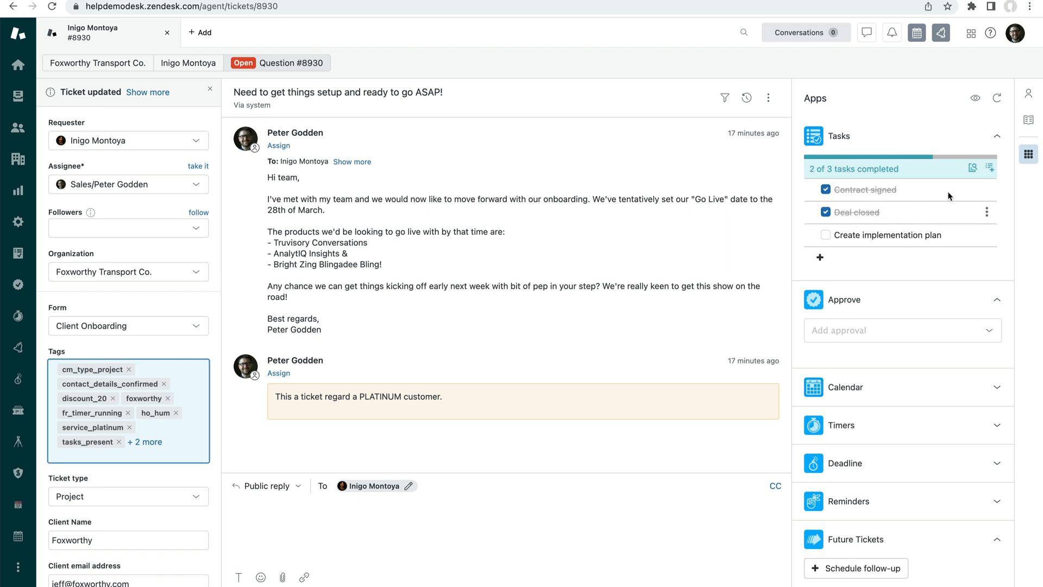
{"action": "left_click", "coordinate": [972, 167]}
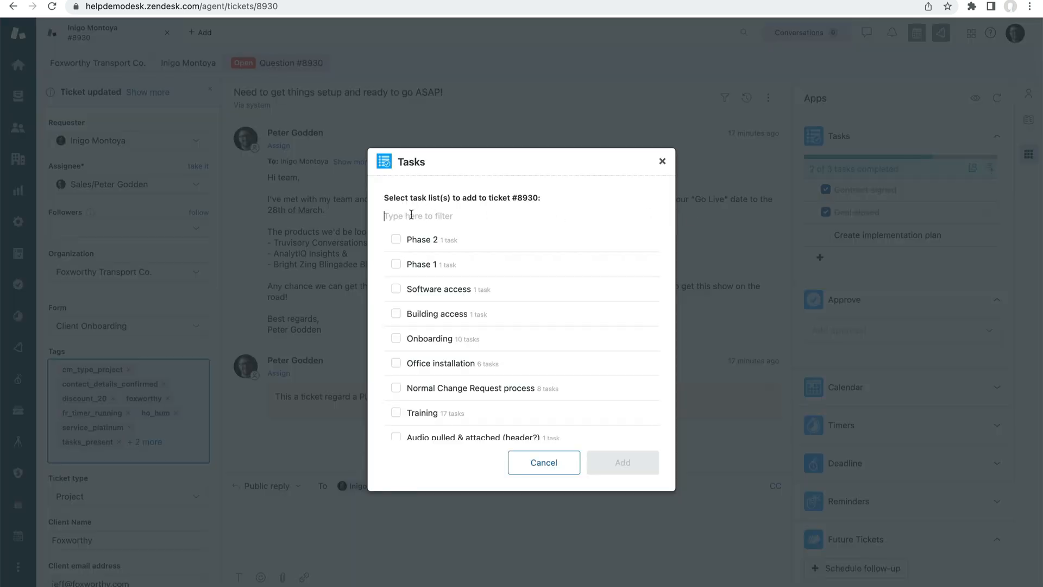
Add the 13-task Site Installation list to the ticket and collapse its group
{"action": "type", "text": "site"}
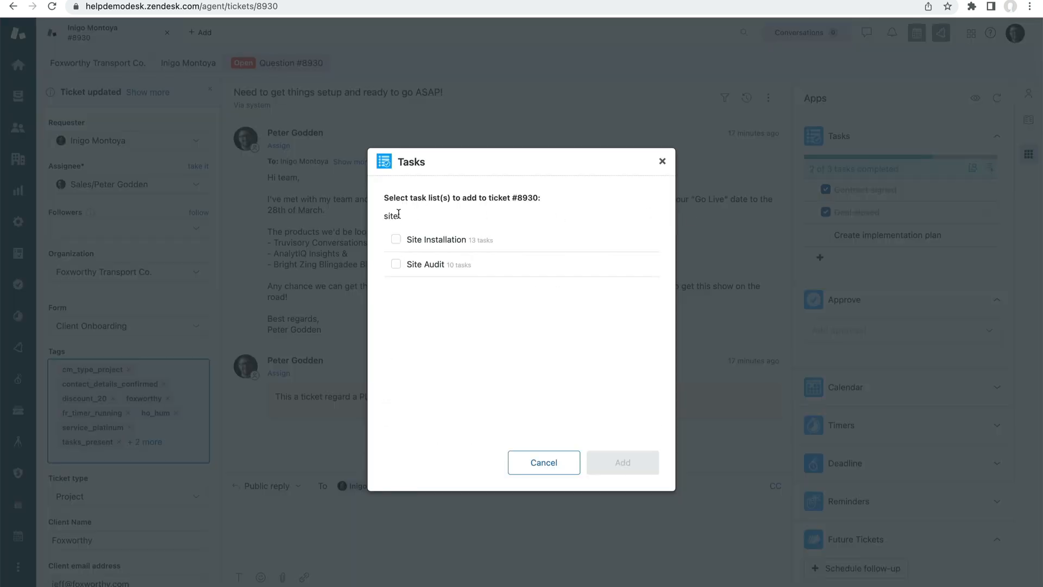
{"action": "left_click", "coordinate": [396, 239]}
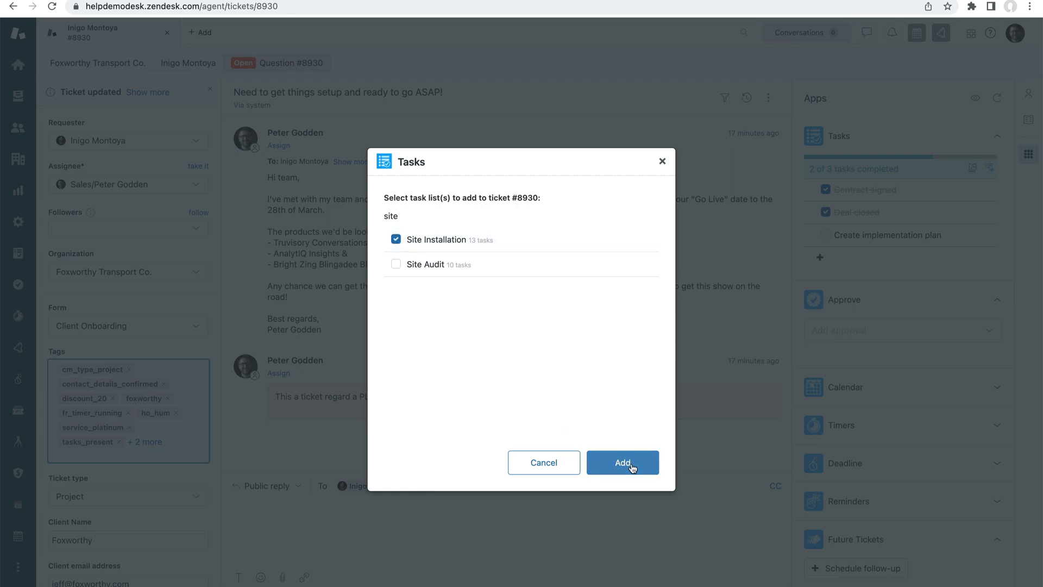
{"action": "left_click", "coordinate": [622, 461]}
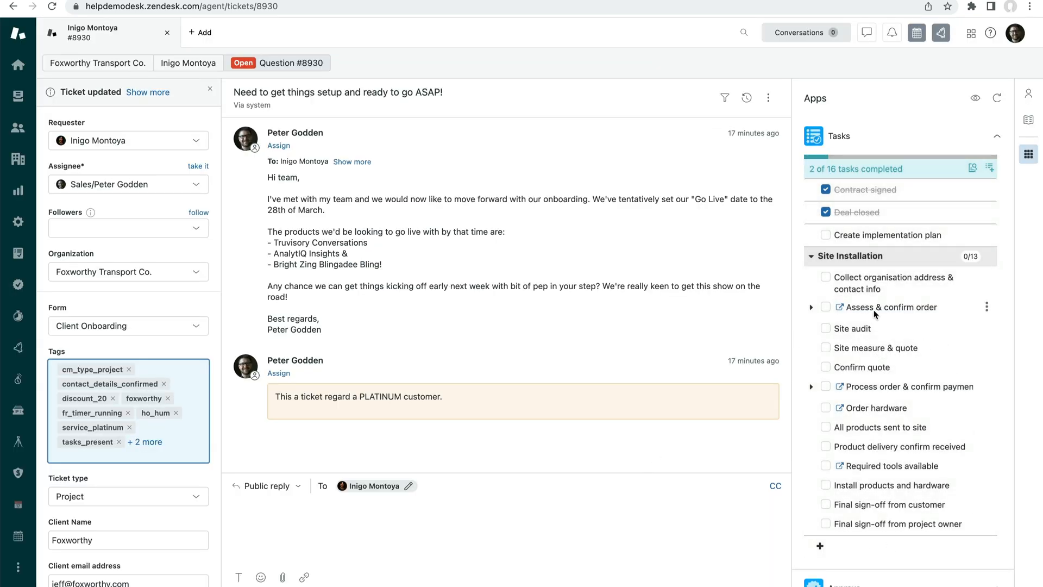
{"action": "mouse_move", "coordinate": [881, 305]}
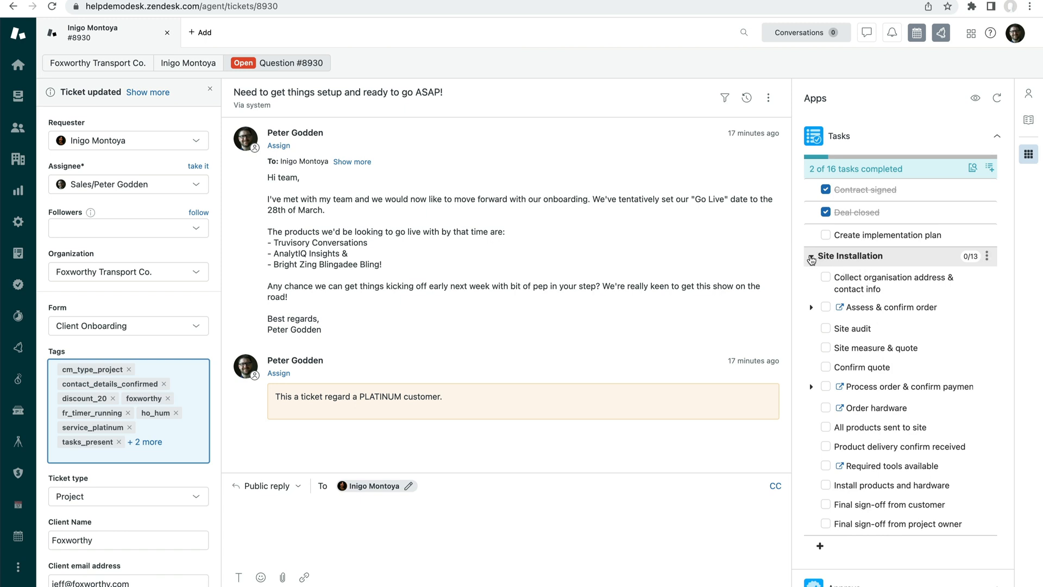
{"action": "left_click", "coordinate": [811, 255]}
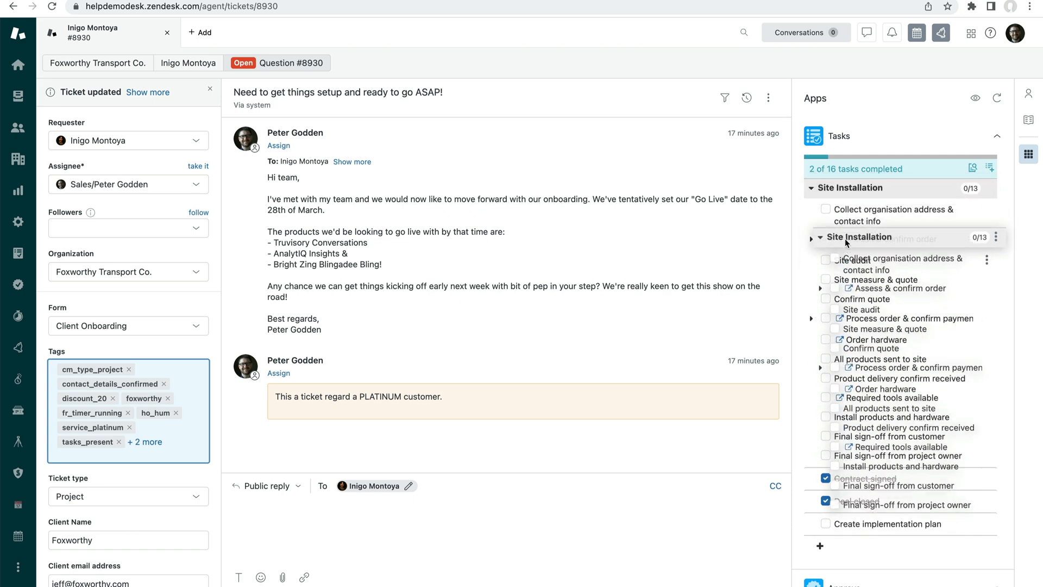
{"action": "left_click", "coordinate": [812, 188]}
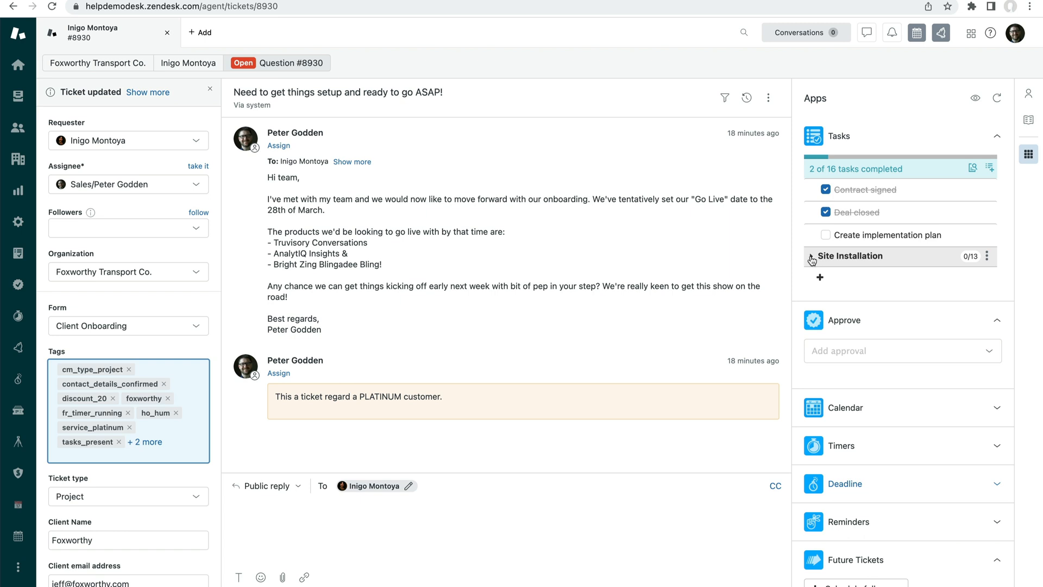
Tick Collect organisation address & contact info and expand Assess & confirm order's CRM note
{"action": "left_click", "coordinate": [812, 256]}
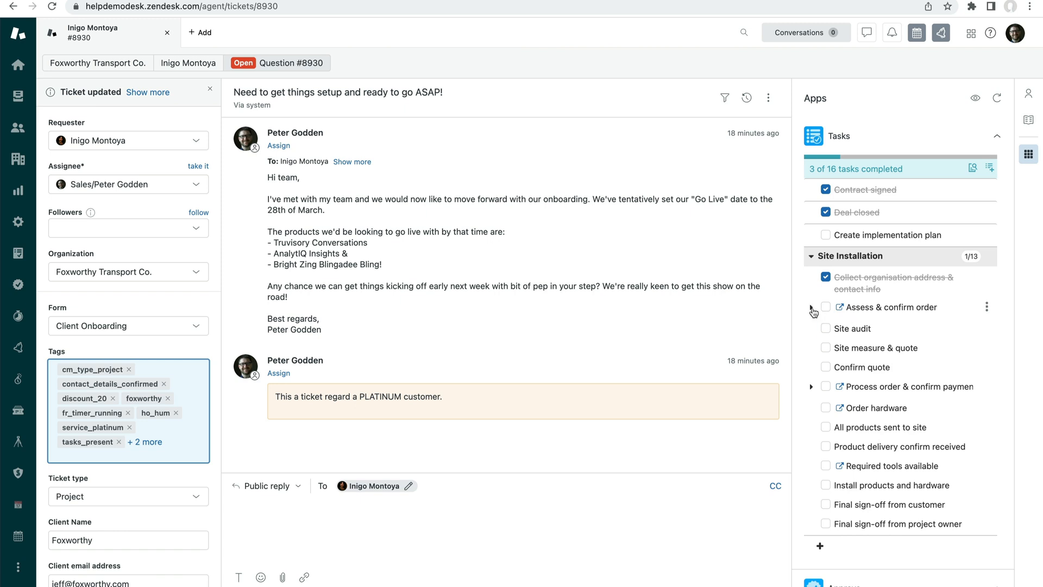
{"action": "mouse_move", "coordinate": [887, 323]}
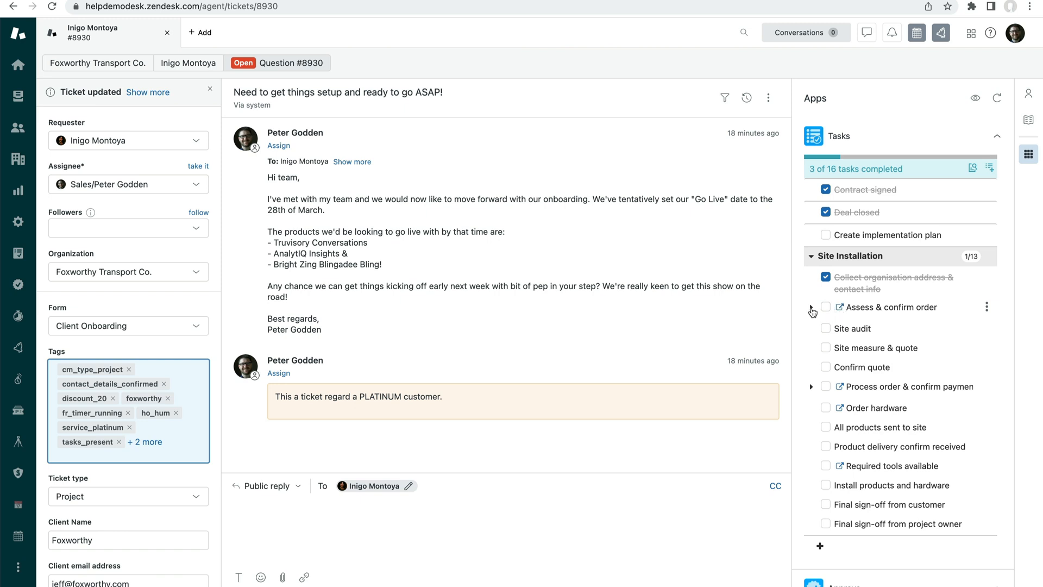
{"action": "left_click", "coordinate": [811, 307]}
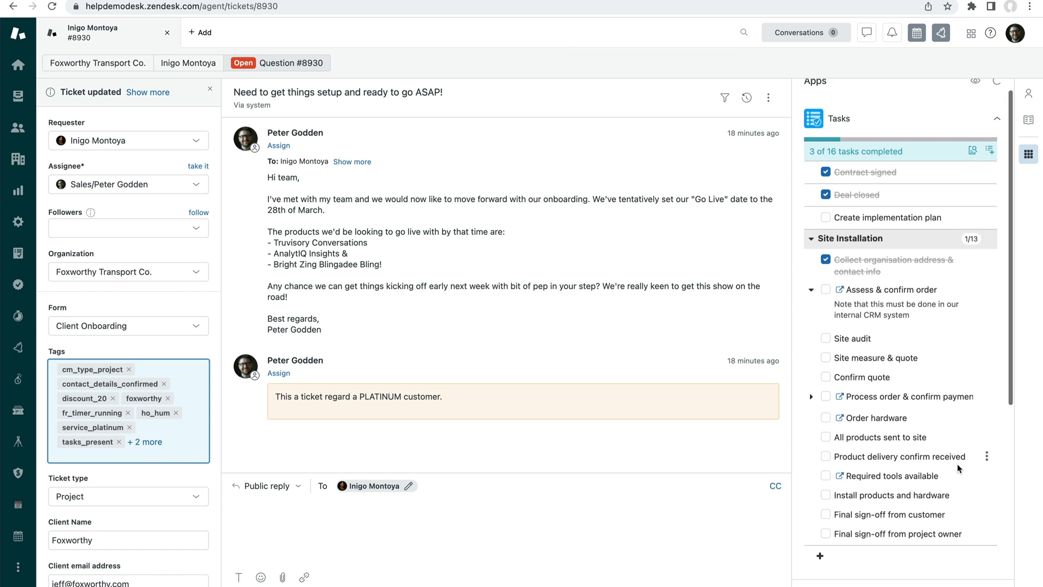
{"action": "scroll", "scroll_direction": "down", "scroll_amount": 3}
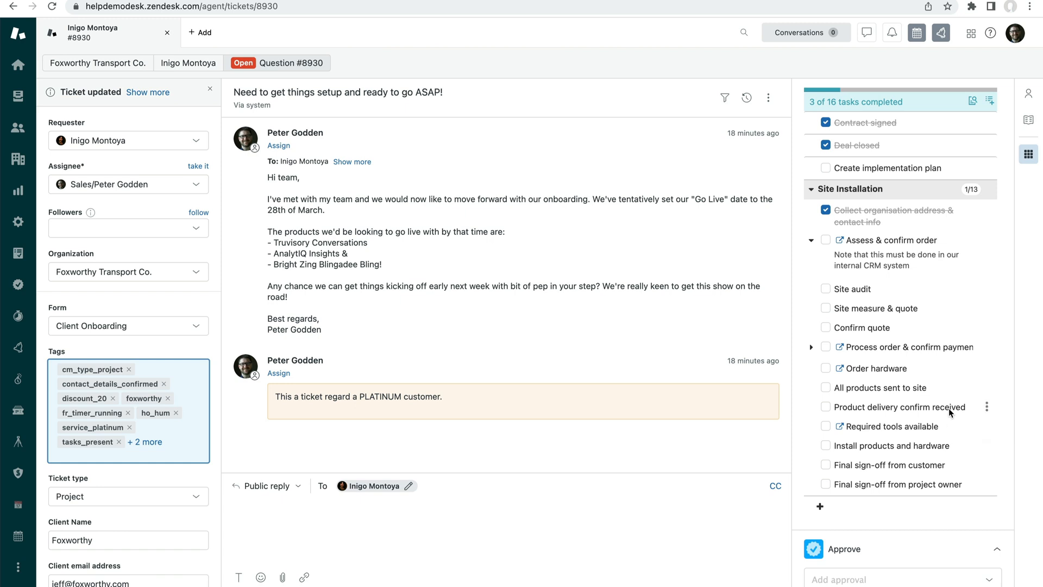
{"action": "mouse_move", "coordinate": [879, 305]}
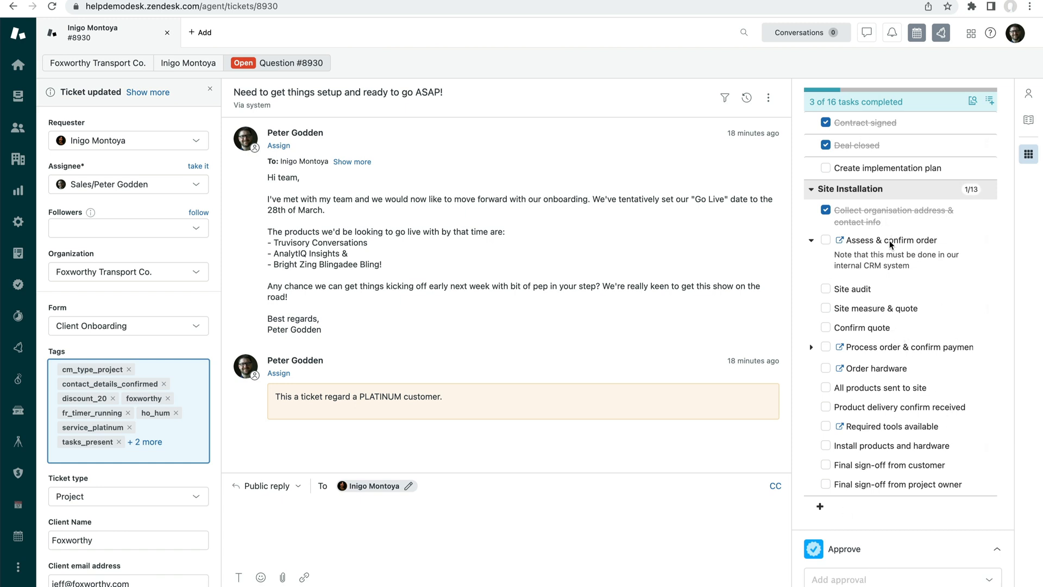
{"action": "mouse_move", "coordinate": [893, 294]}
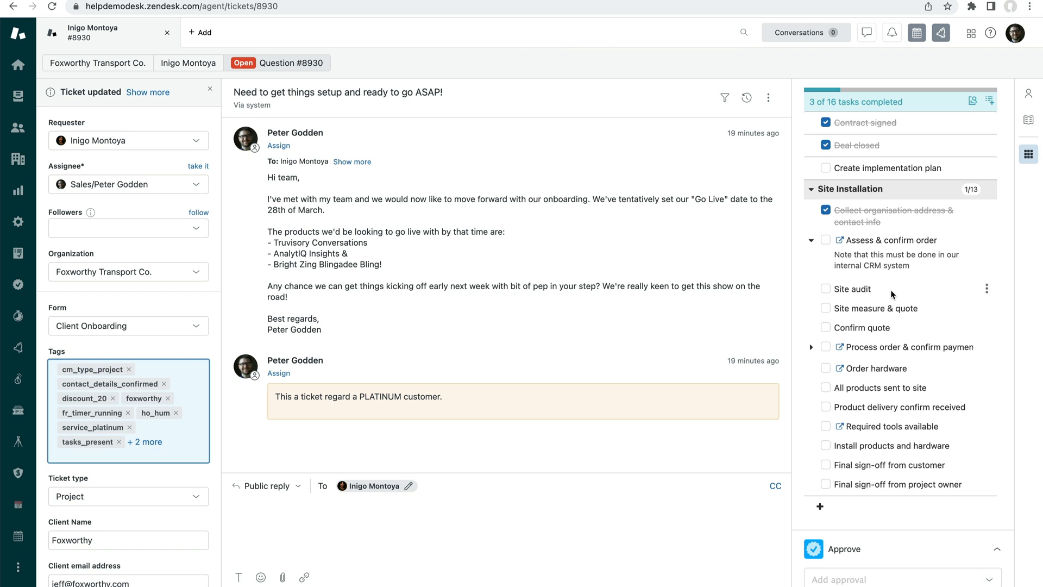
{"action": "mouse_move", "coordinate": [987, 289]}
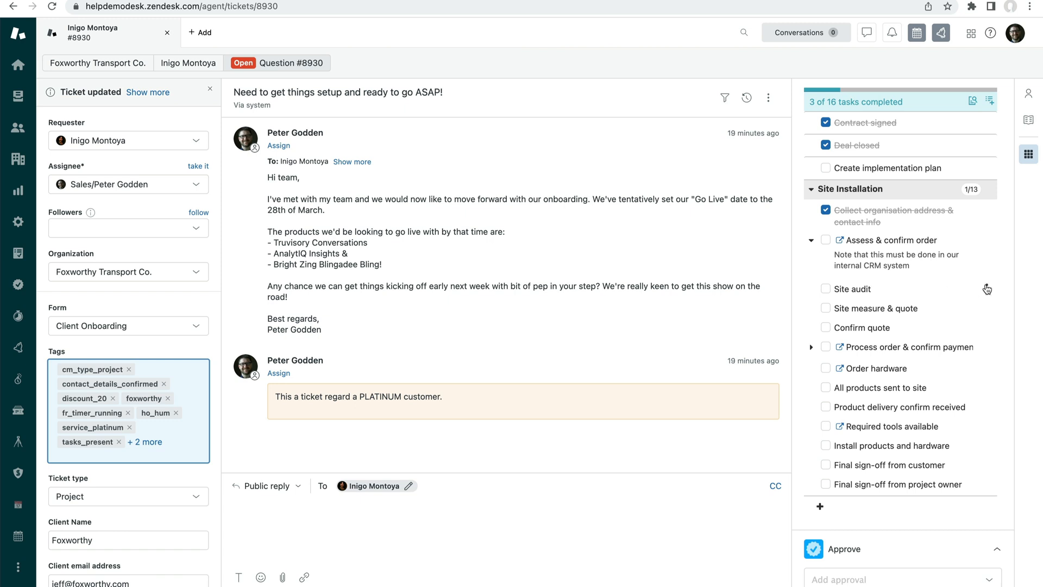
{"action": "left_click", "coordinate": [987, 289]}
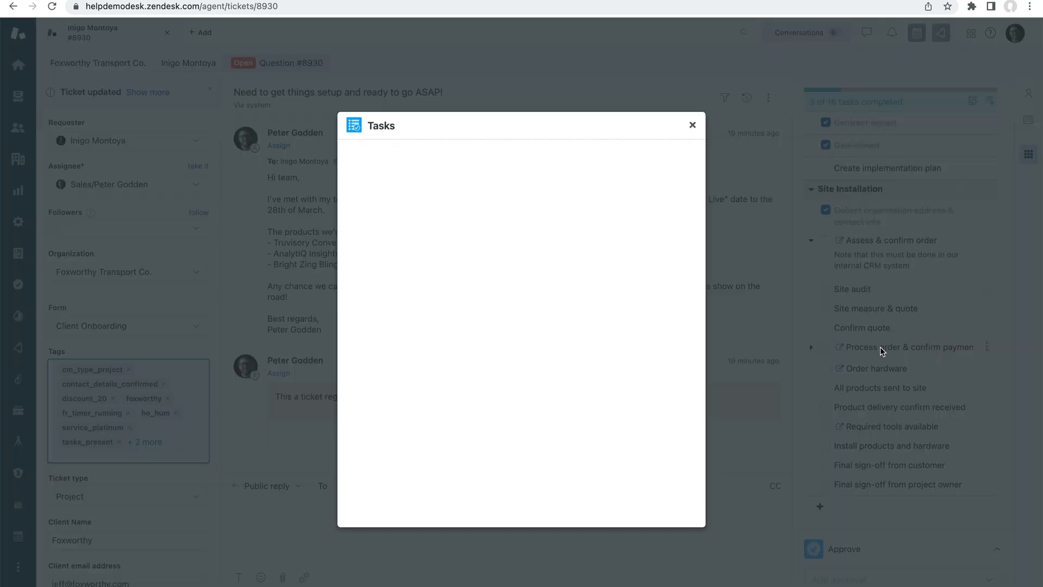
{"action": "left_click", "coordinate": [651, 168]}
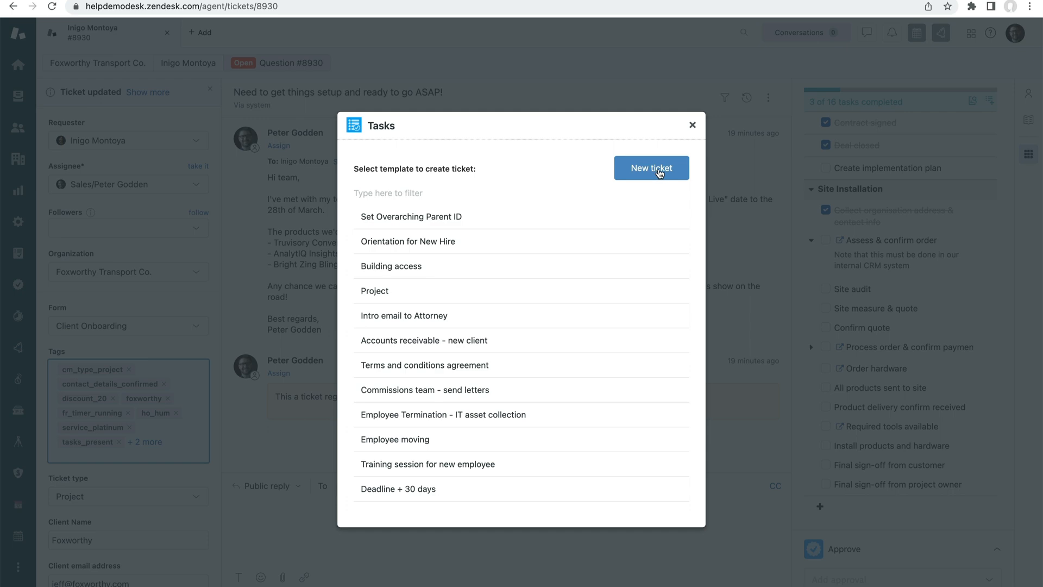
{"action": "mouse_move", "coordinate": [600, 238]}
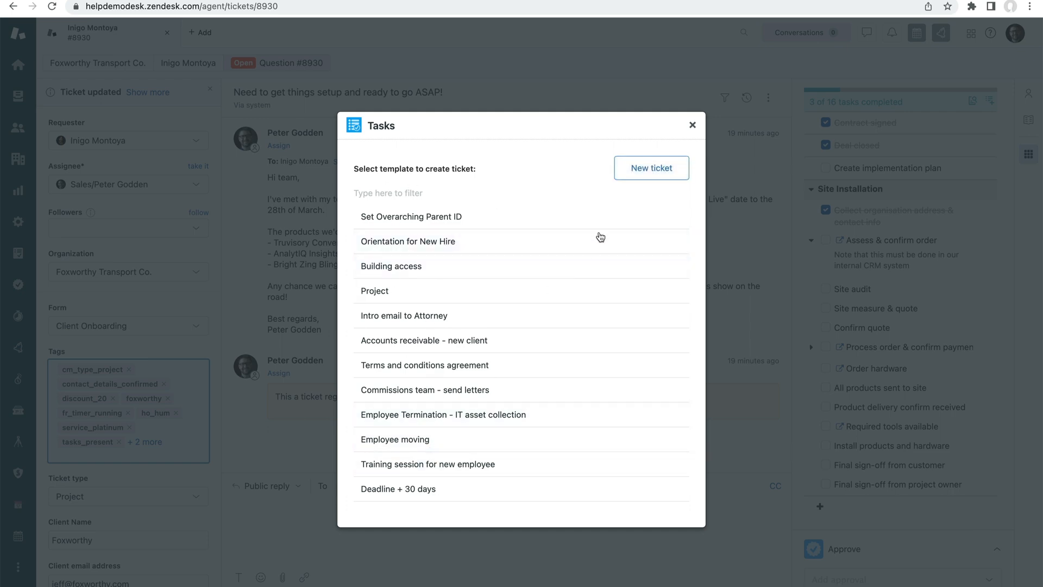
{"action": "left_click", "coordinate": [651, 168]}
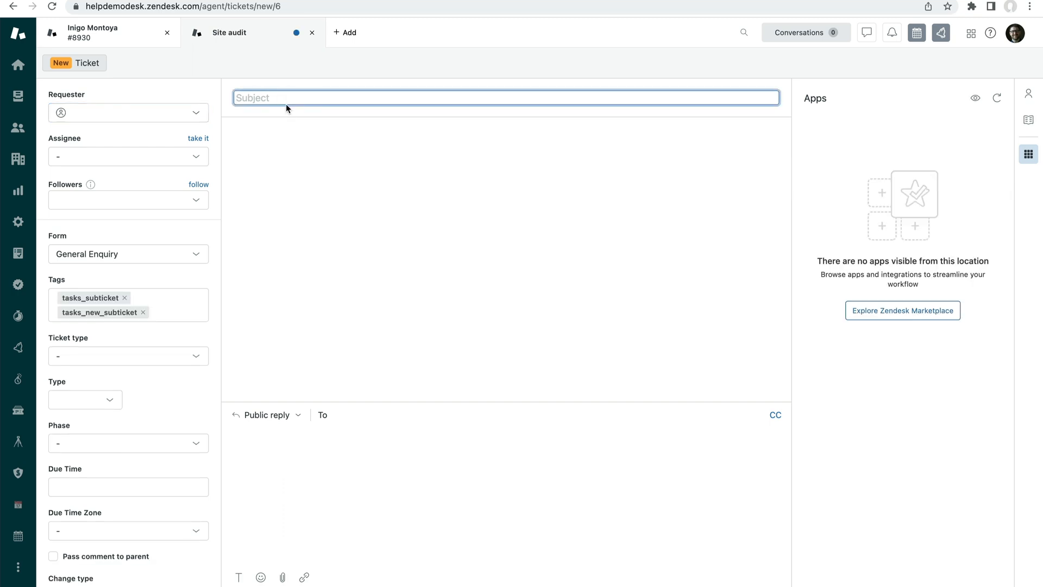
{"action": "type", "text": "Site audit"}
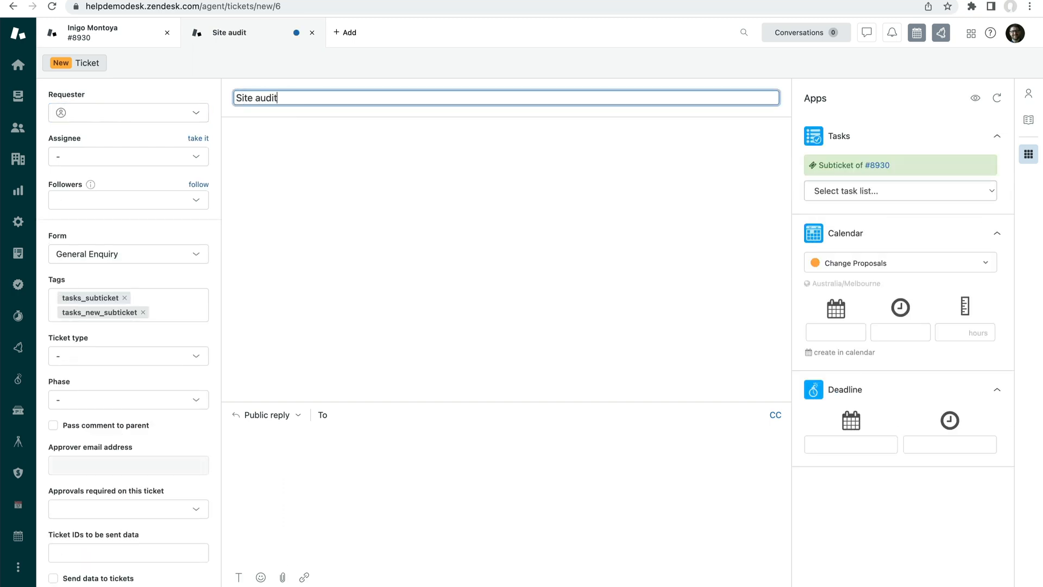
{"action": "type", "text": "b"}
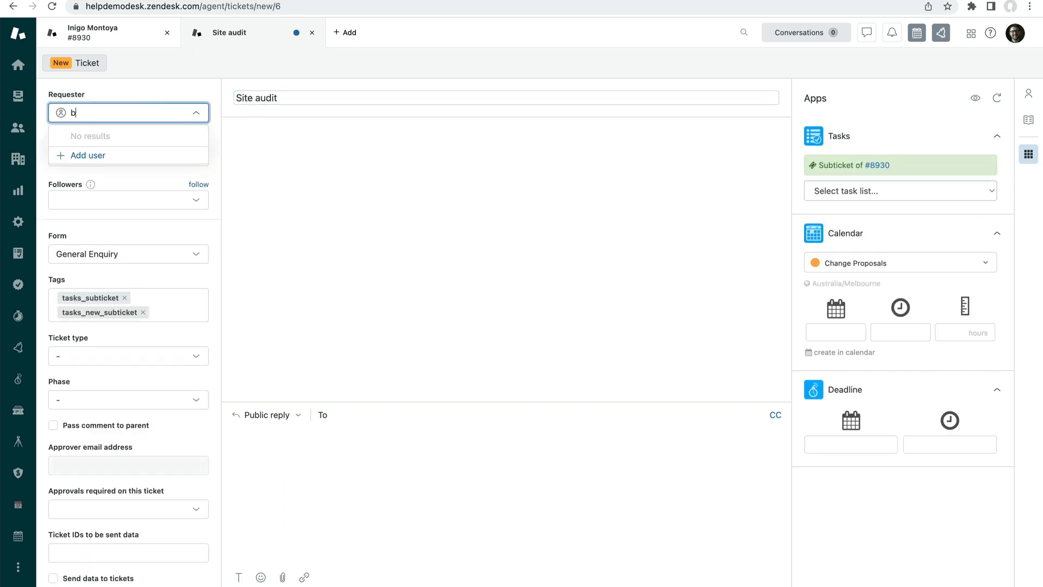
{"action": "type", "text": "ruc"}
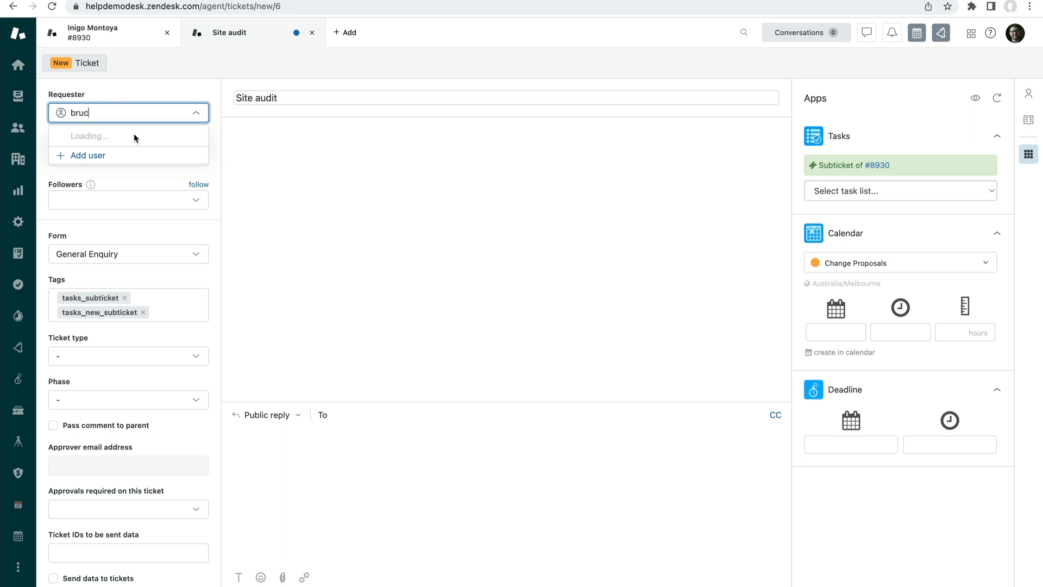
{"action": "left_click", "coordinate": [109, 136]}
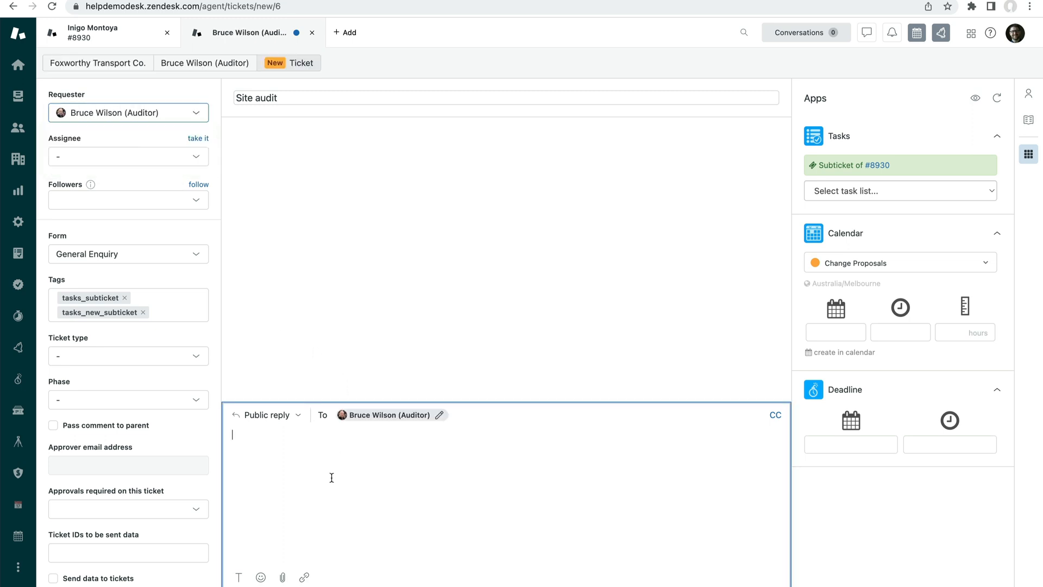
{"action": "type", "text": "Do sid"}
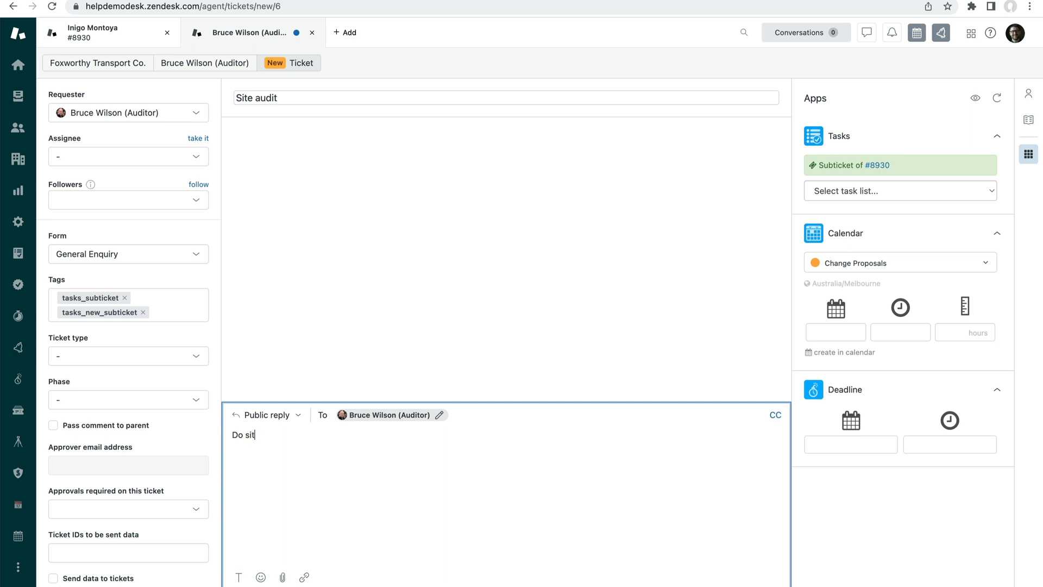
{"action": "type", "text": "e audit"}
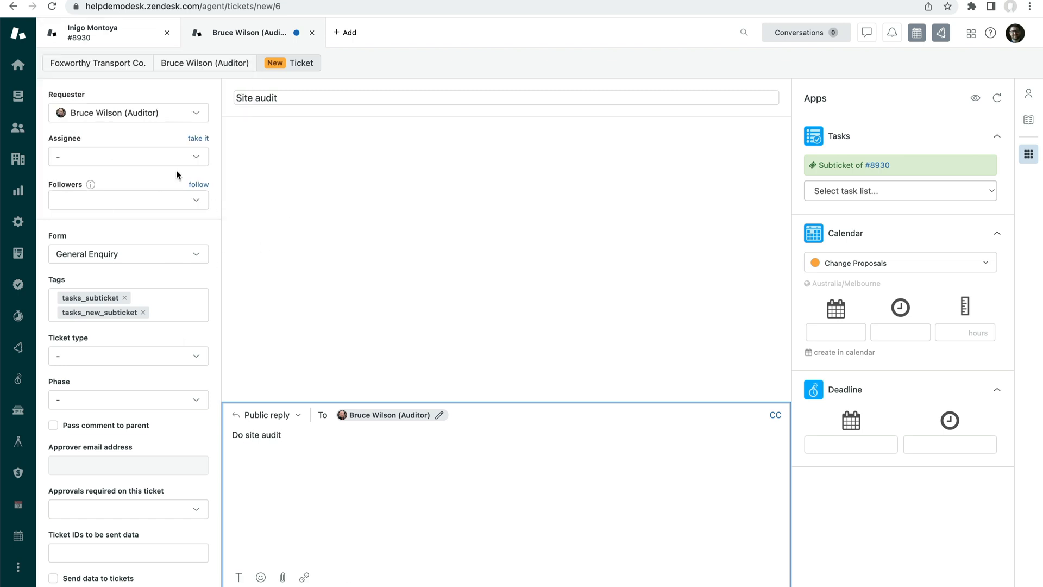
{"action": "mouse_move", "coordinate": [793, 584]}
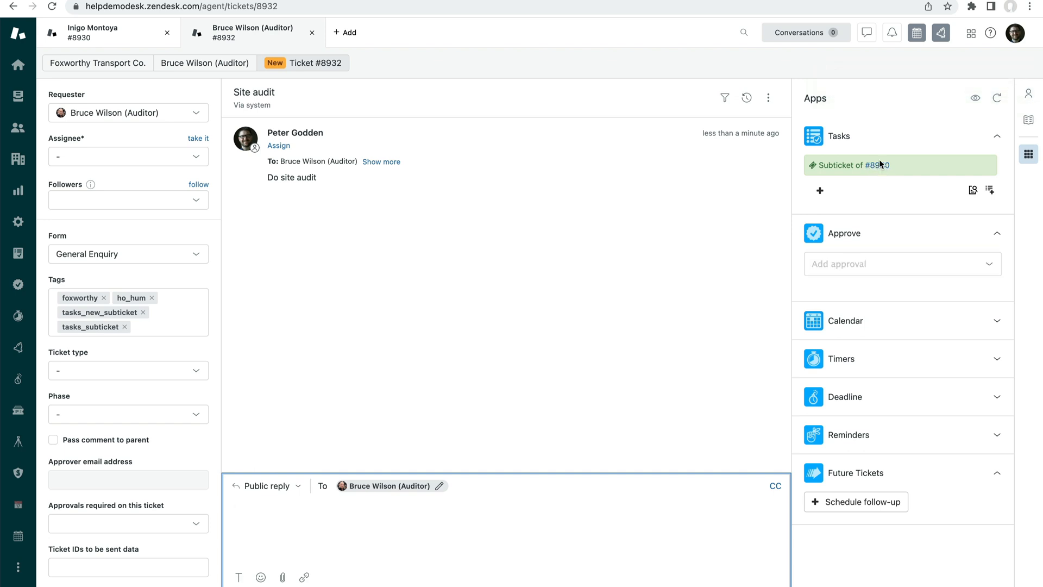
Mark Assess & confirm order done and submit subticket #8932 as Solved
{"action": "left_click", "coordinate": [93, 32]}
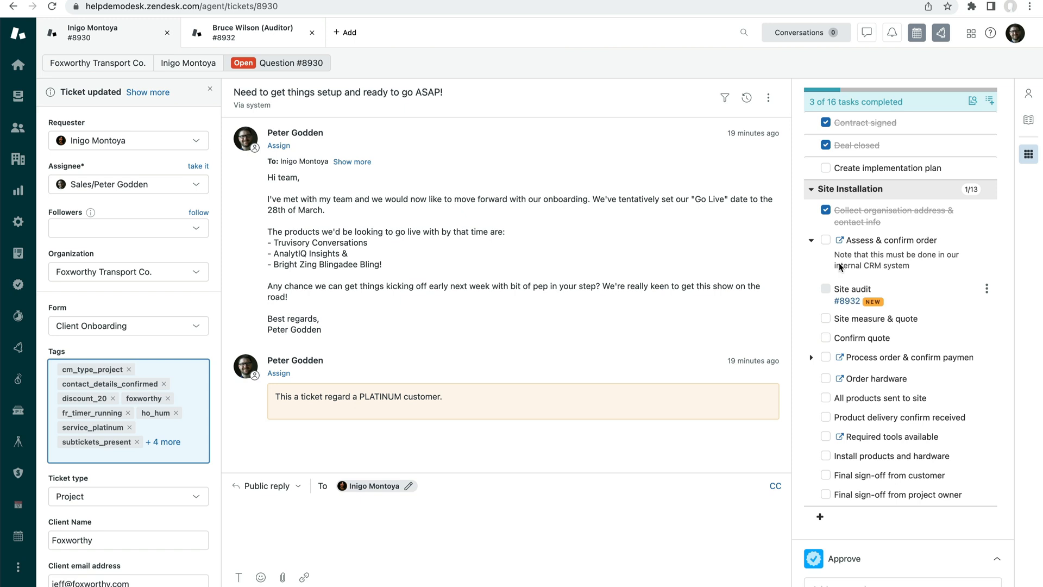
{"action": "left_click", "coordinate": [826, 239]}
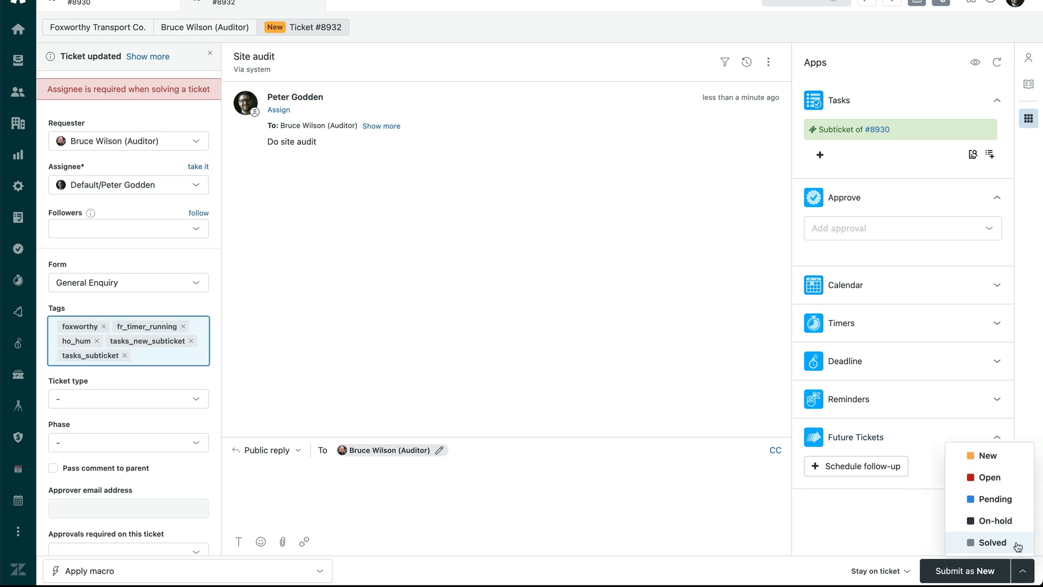
{"action": "left_click", "coordinate": [992, 542]}
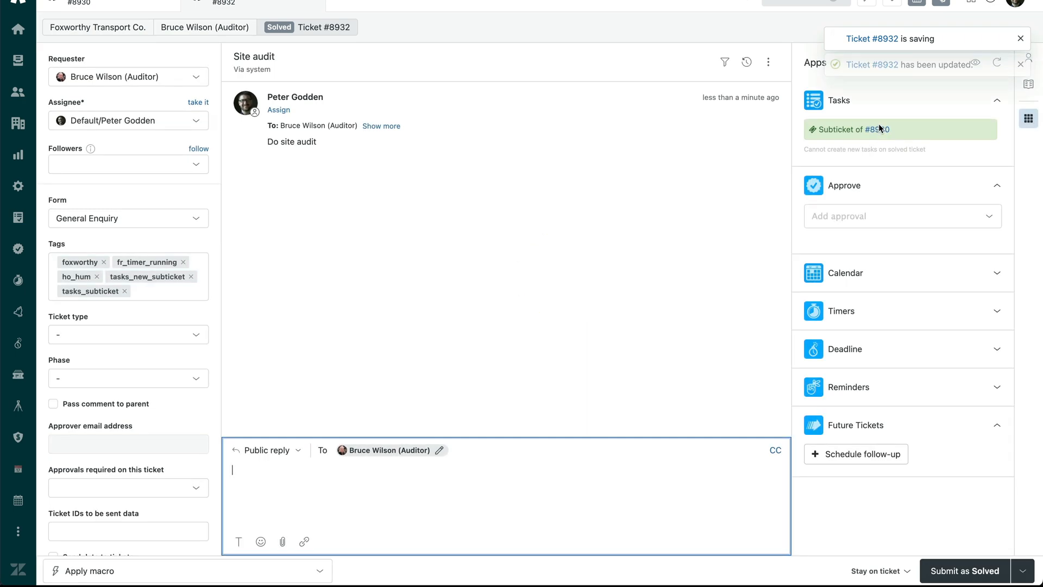
{"action": "left_click", "coordinate": [110, 3]}
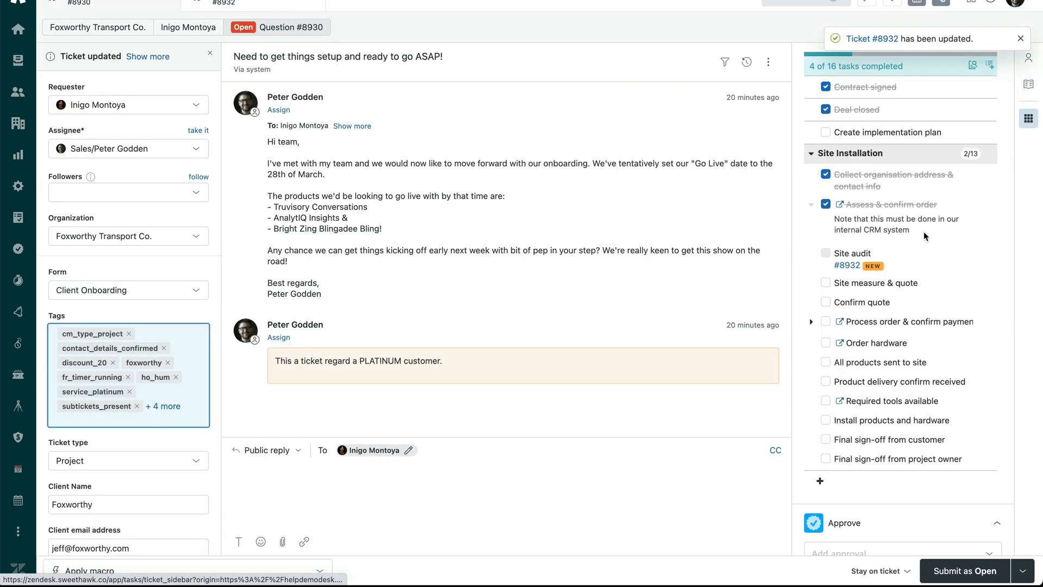
{"action": "left_click", "coordinate": [826, 254]}
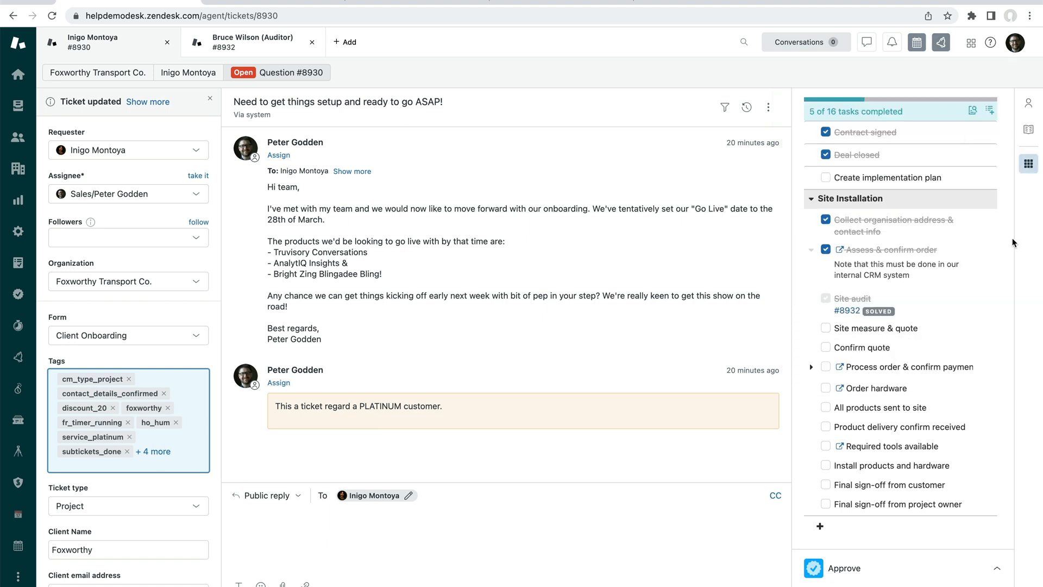
Delete the 13 Site Installation tasks and view the Tasks app's task lists
{"action": "left_click", "coordinate": [989, 199]}
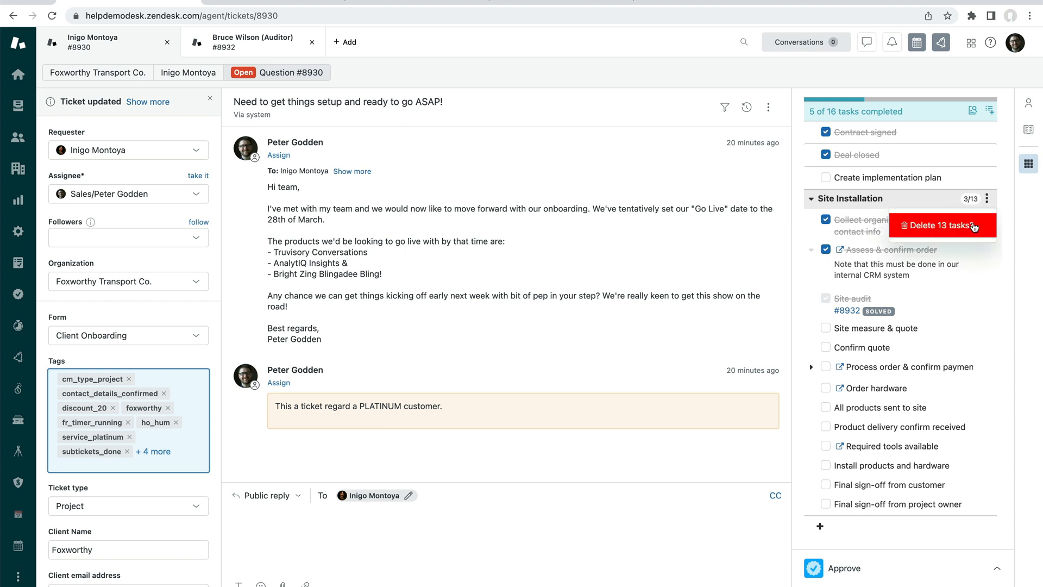
{"action": "left_click", "coordinate": [938, 225]}
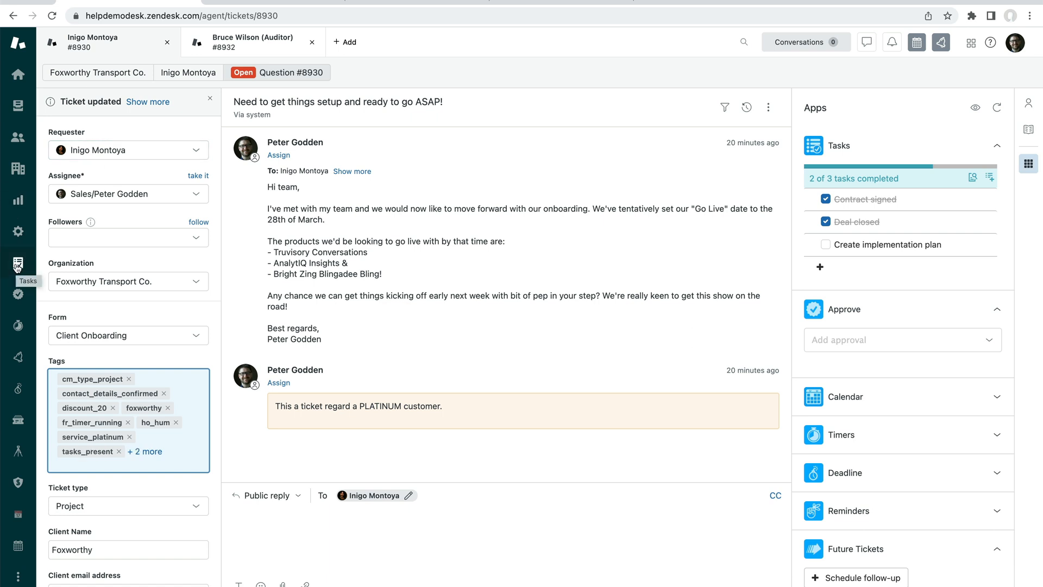
{"action": "left_click", "coordinate": [18, 262]}
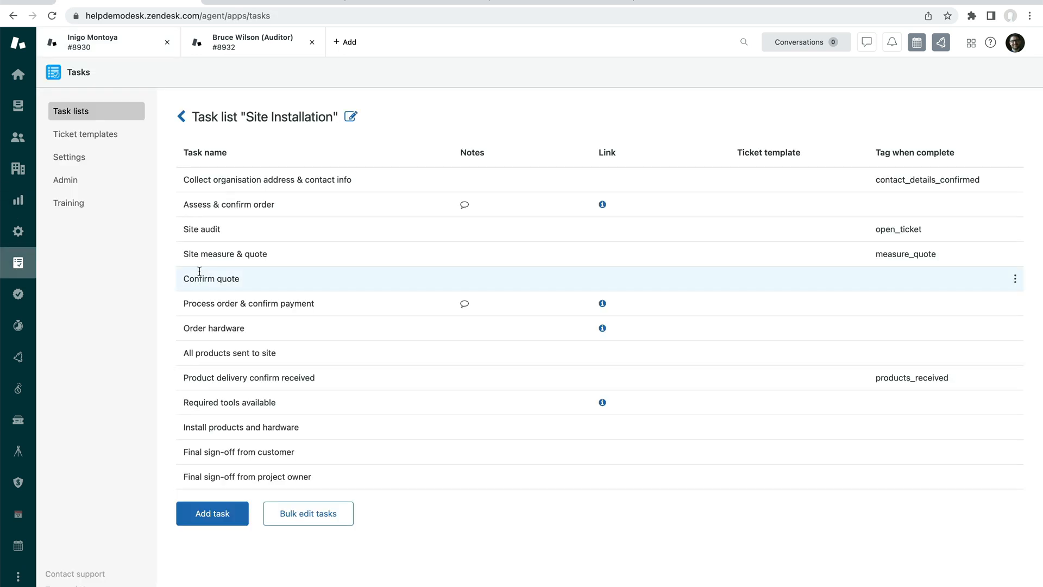
{"action": "mouse_move", "coordinate": [24, 270]}
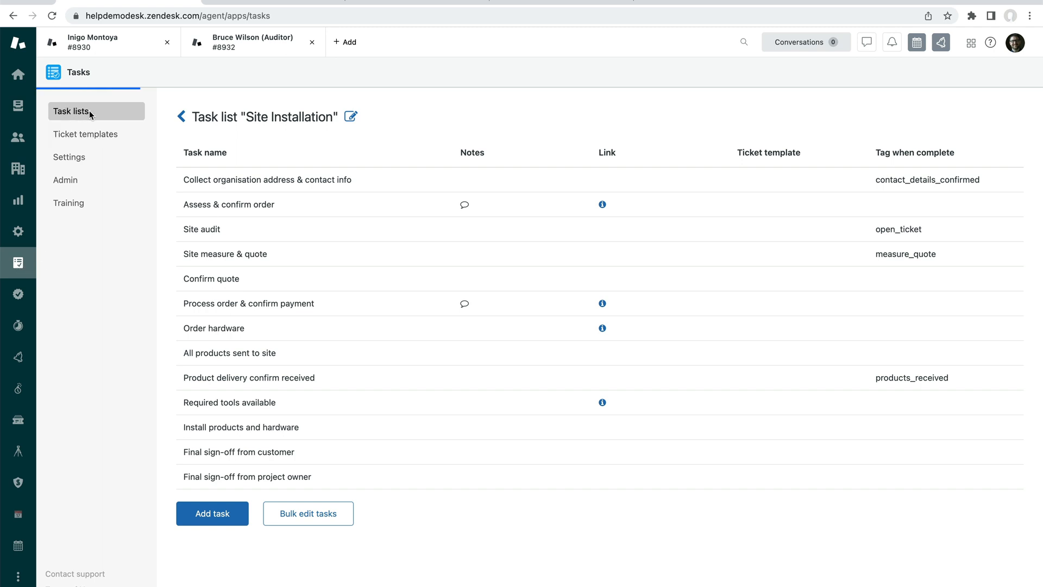
{"action": "left_click", "coordinate": [71, 111]}
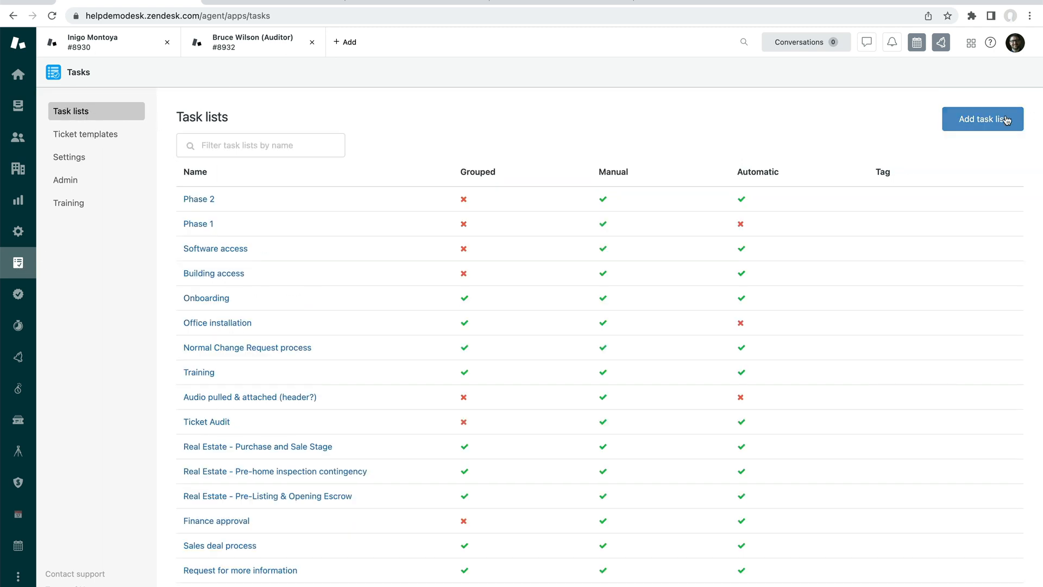
Create the task list 'Onboarding' with Group, Manual and Everyone access
{"action": "left_click", "coordinate": [983, 118]}
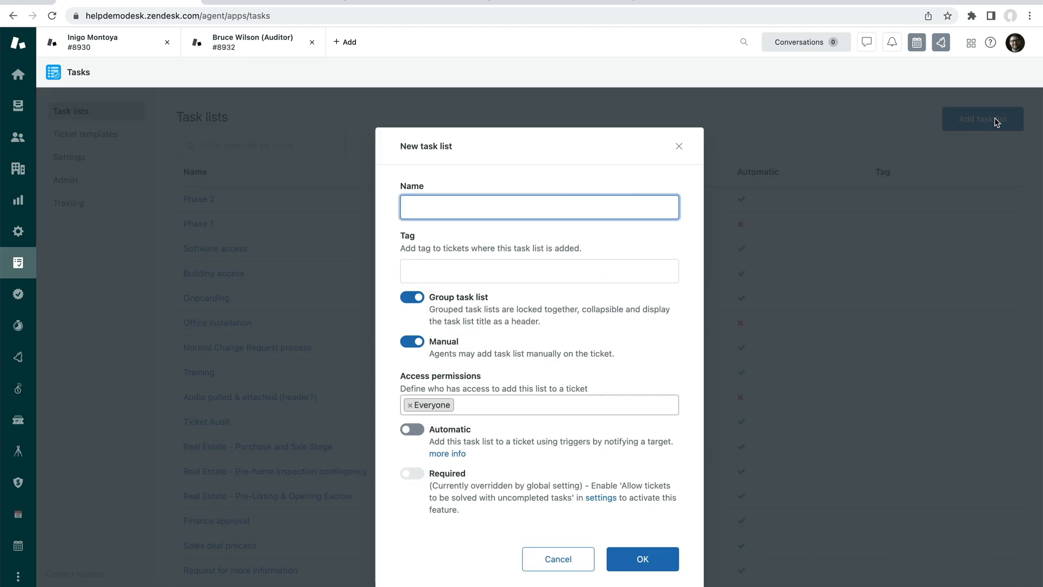
{"action": "type", "text": "o"}
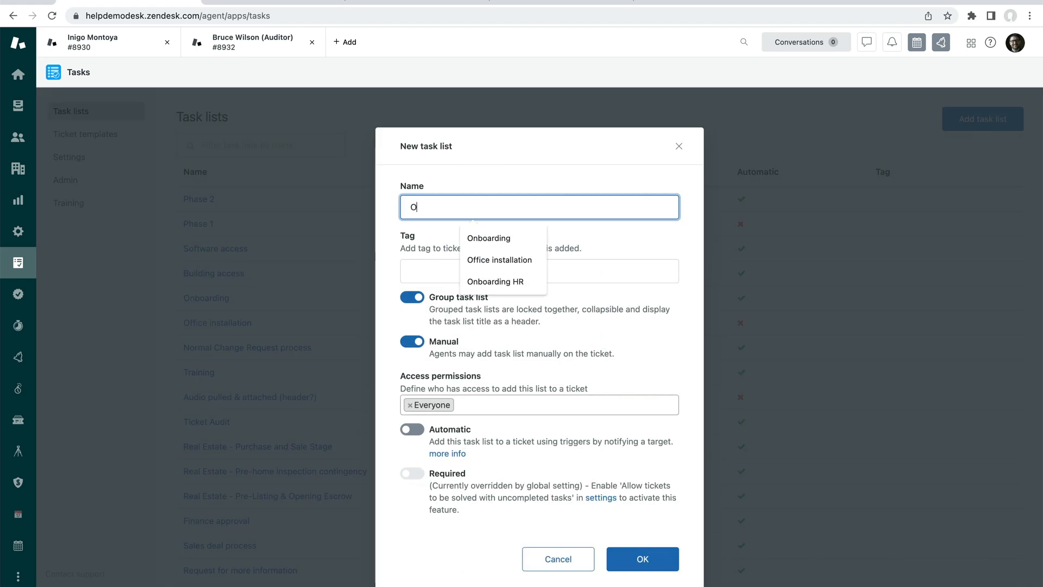
{"action": "type", "text": "nbo"}
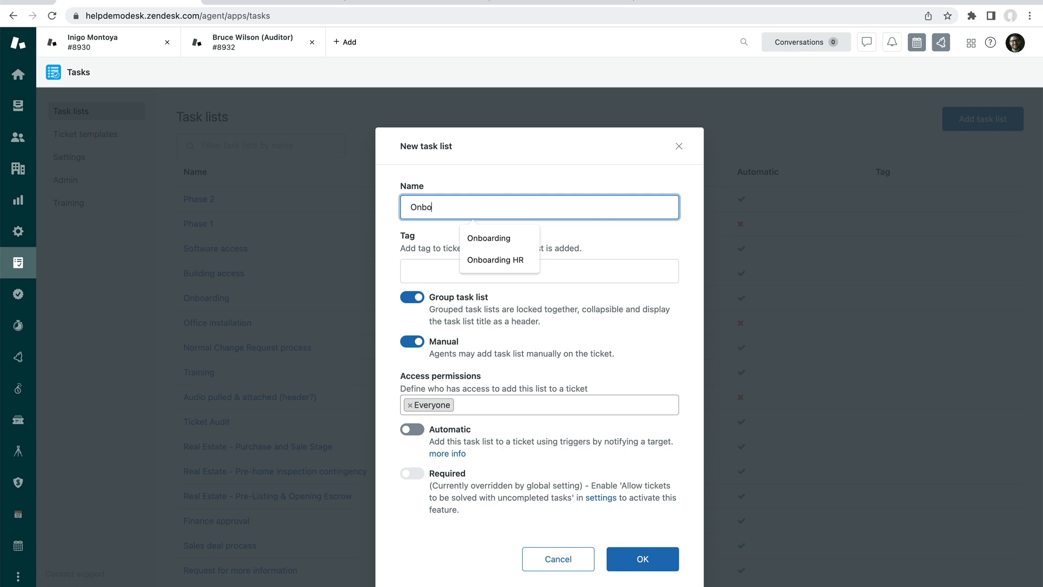
{"action": "left_click", "coordinate": [489, 237]}
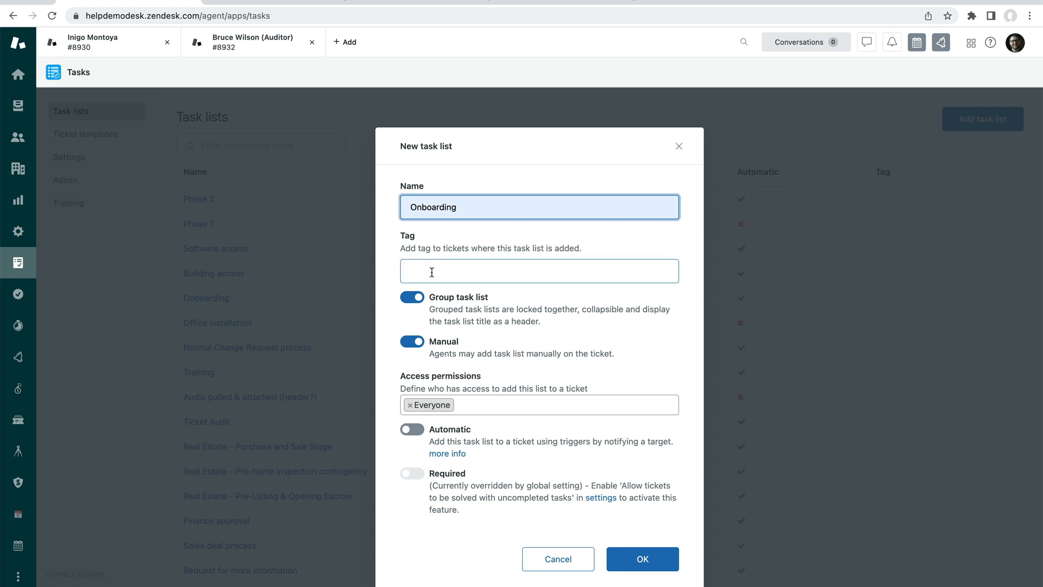
{"action": "mouse_move", "coordinate": [512, 352]}
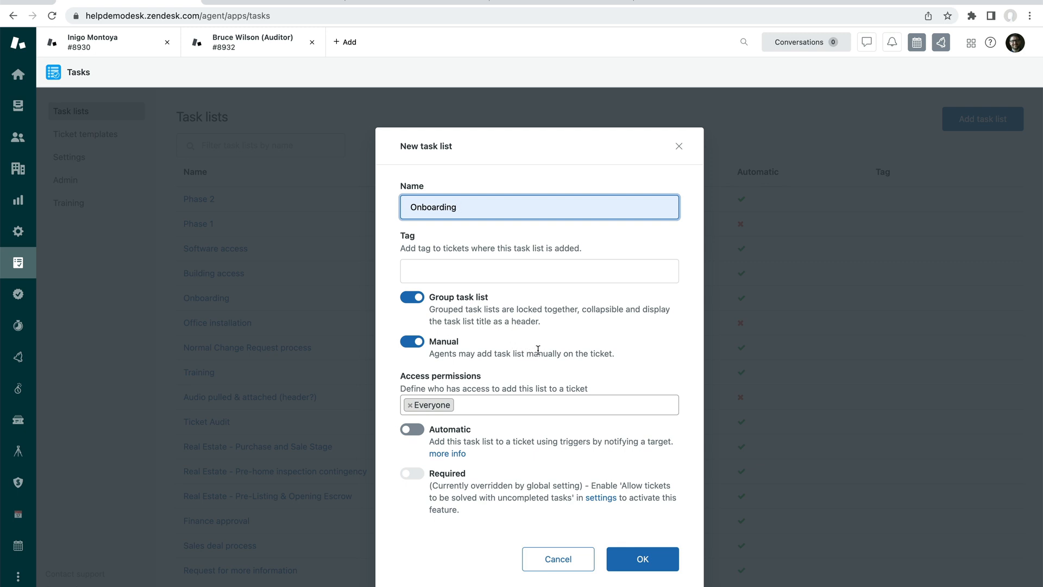
{"action": "mouse_move", "coordinate": [476, 311]}
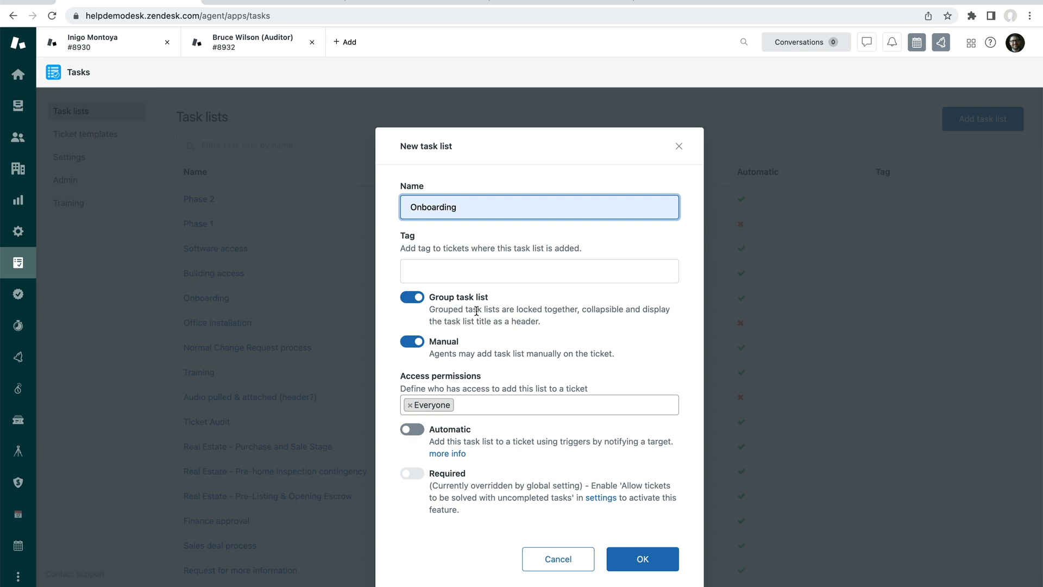
{"action": "mouse_move", "coordinate": [475, 347]}
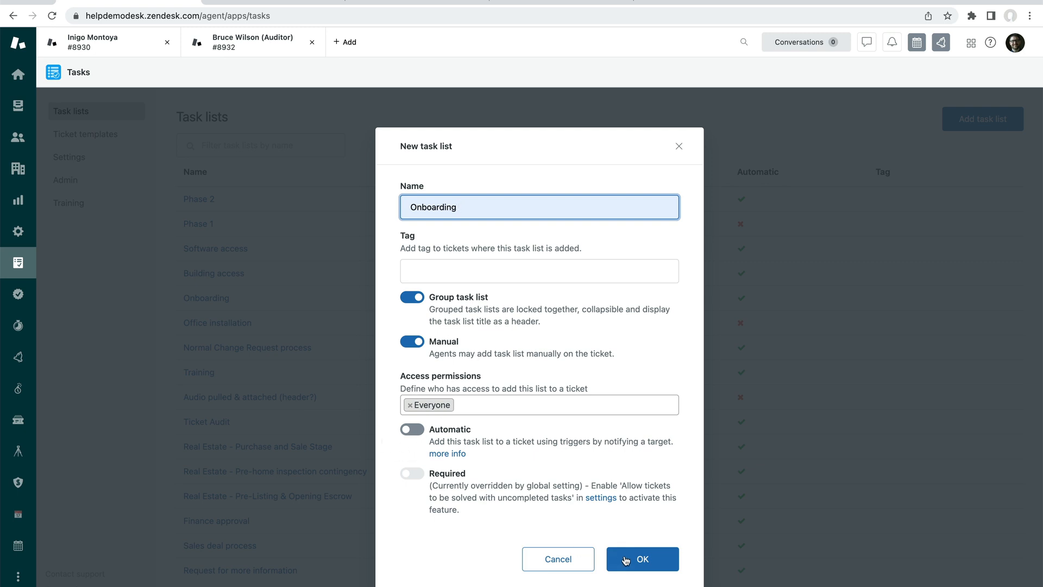
{"action": "mouse_move", "coordinate": [604, 551]}
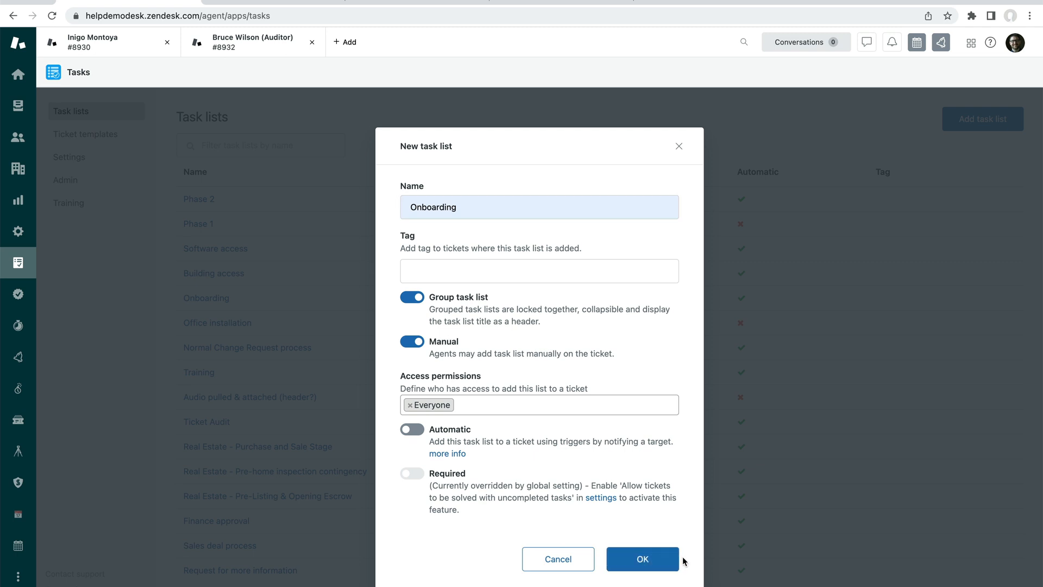
{"action": "left_click", "coordinate": [641, 559]}
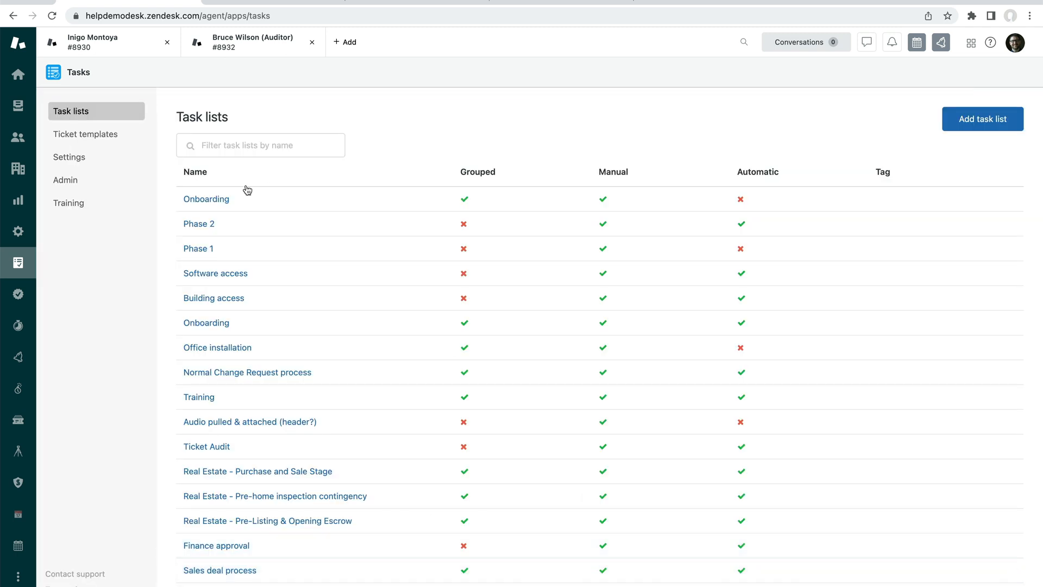
{"action": "left_click", "coordinate": [206, 199]}
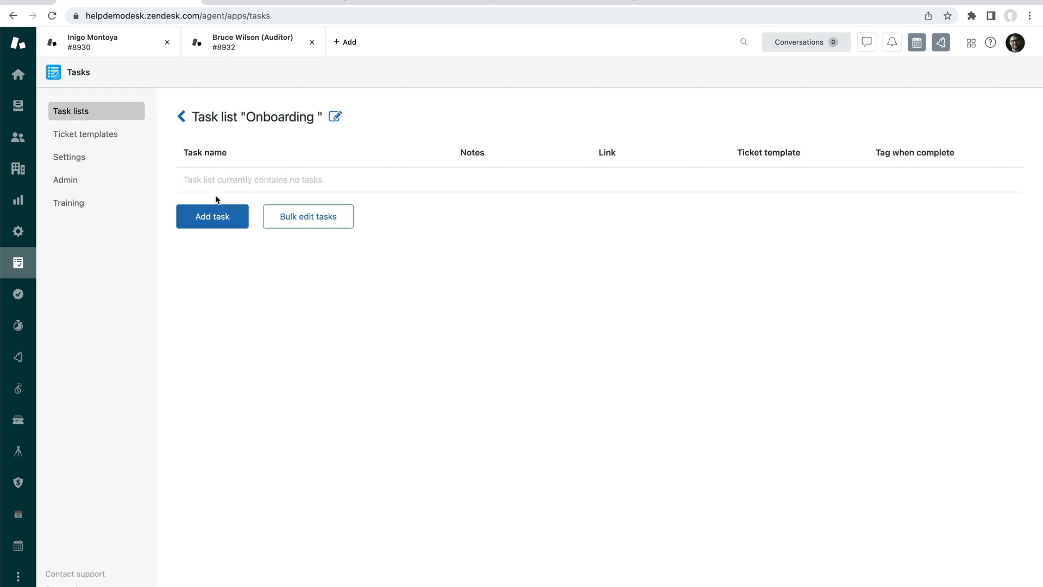
{"action": "left_click", "coordinate": [212, 216]}
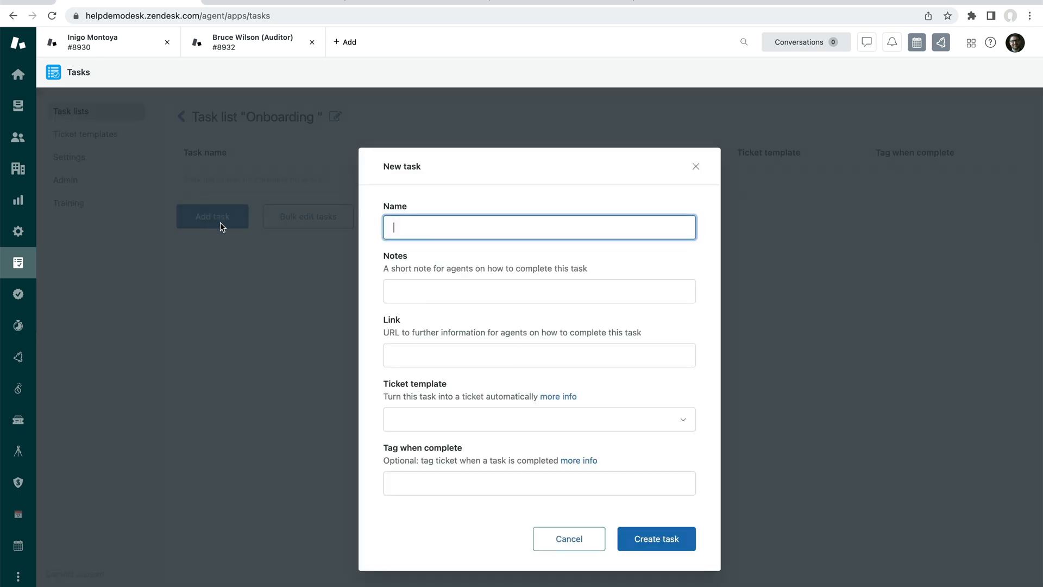
{"action": "type", "text": "Cr"}
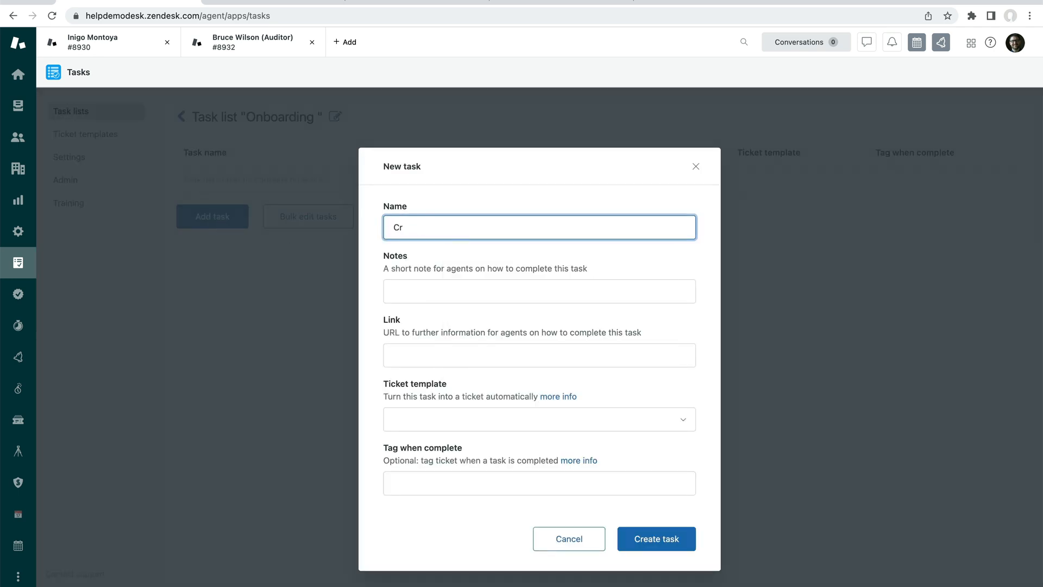
{"action": "type", "text": "ont"}
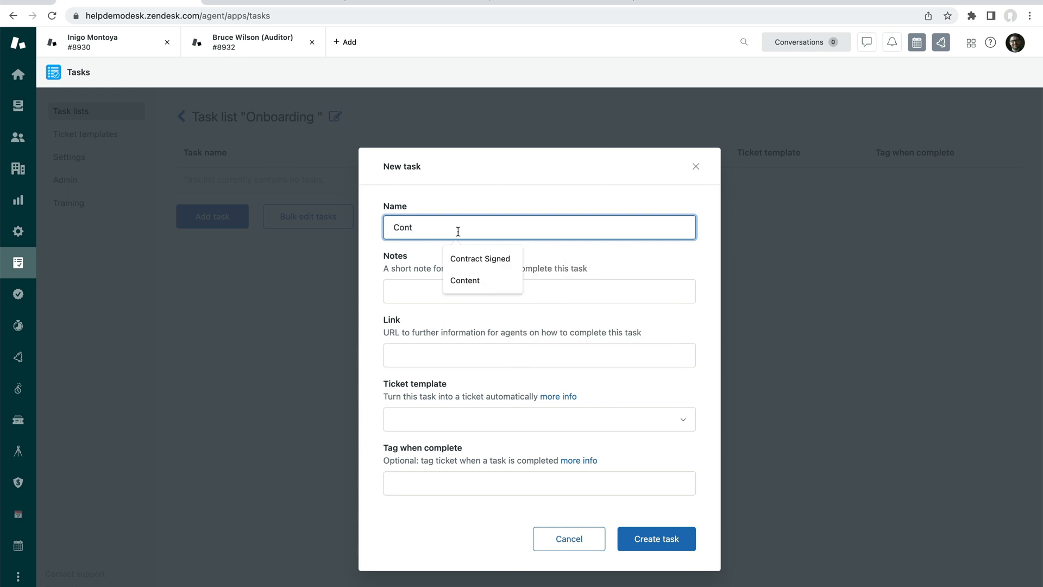
{"action": "left_click", "coordinate": [479, 258]}
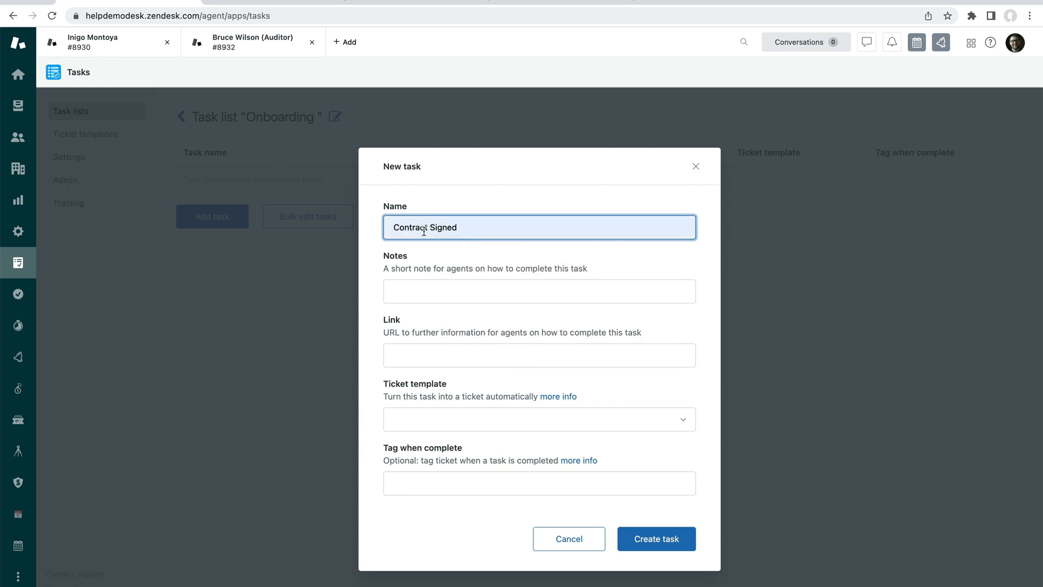
{"action": "left_click", "coordinate": [539, 291]}
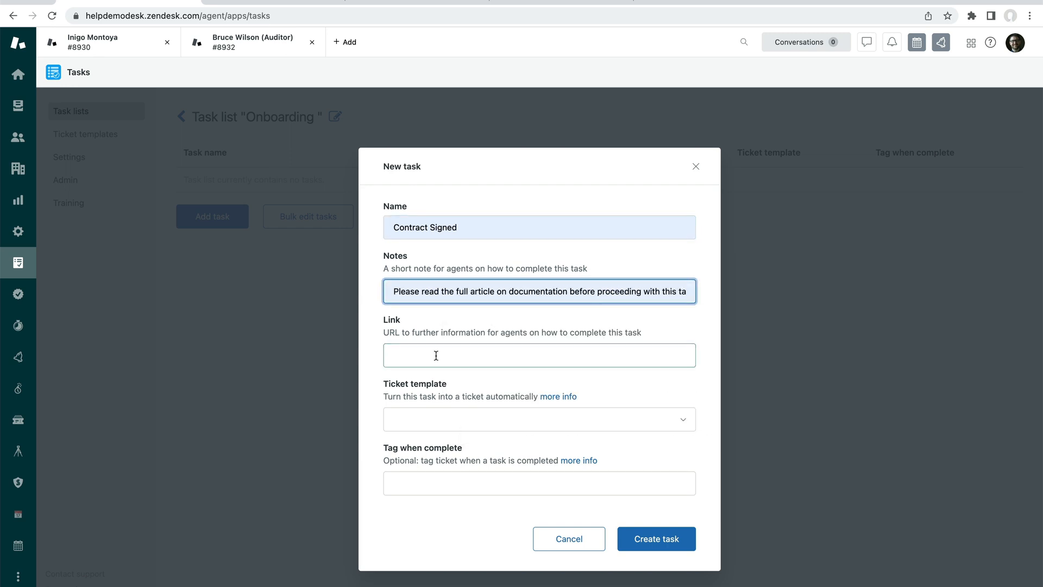
{"action": "type", "text": "https://support.sweethawk.co/hc/en-us"}
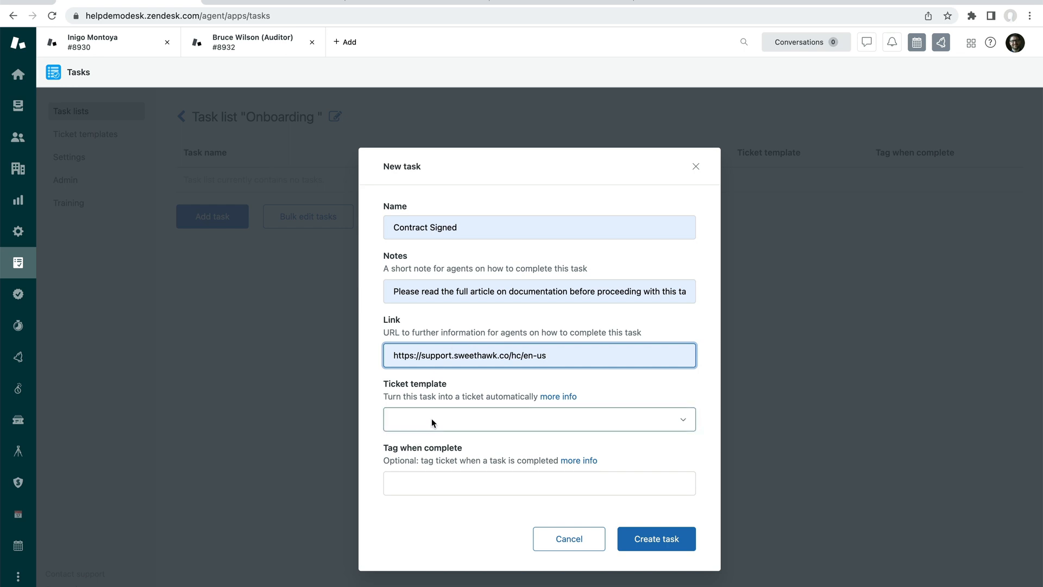
{"action": "mouse_move", "coordinate": [427, 405]}
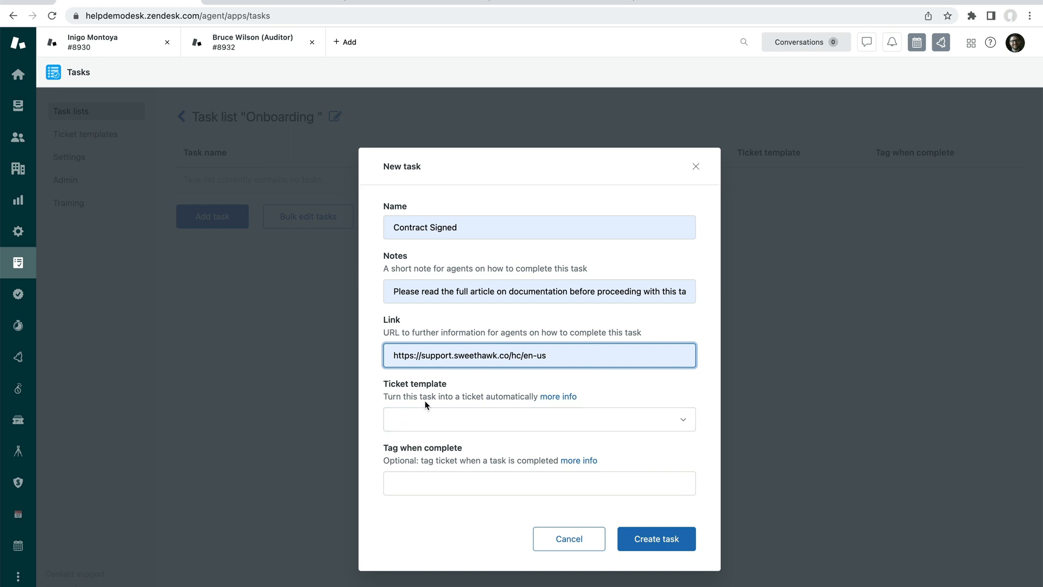
{"action": "mouse_move", "coordinate": [421, 397]}
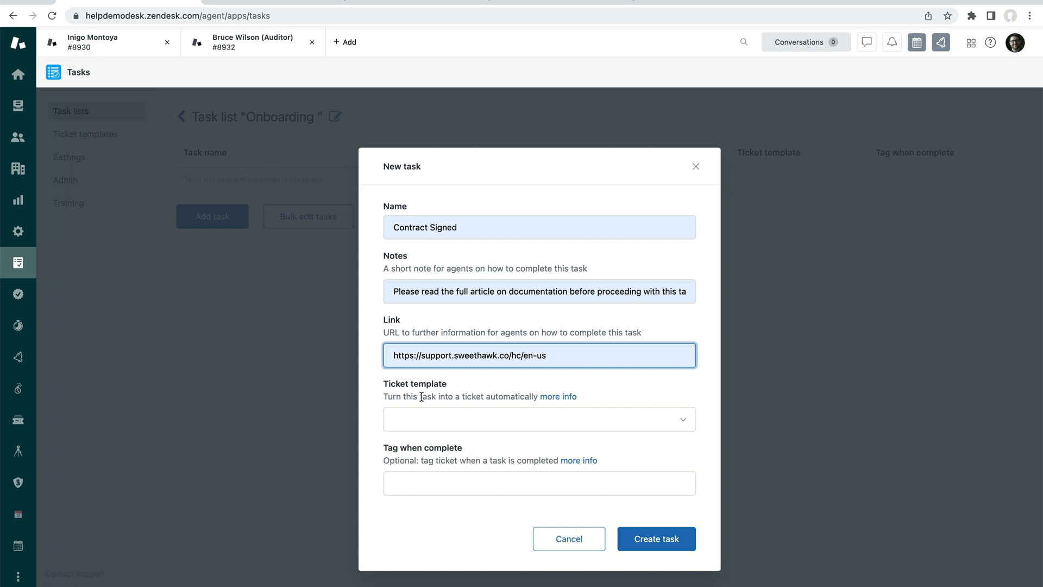
{"action": "left_click", "coordinate": [539, 482]}
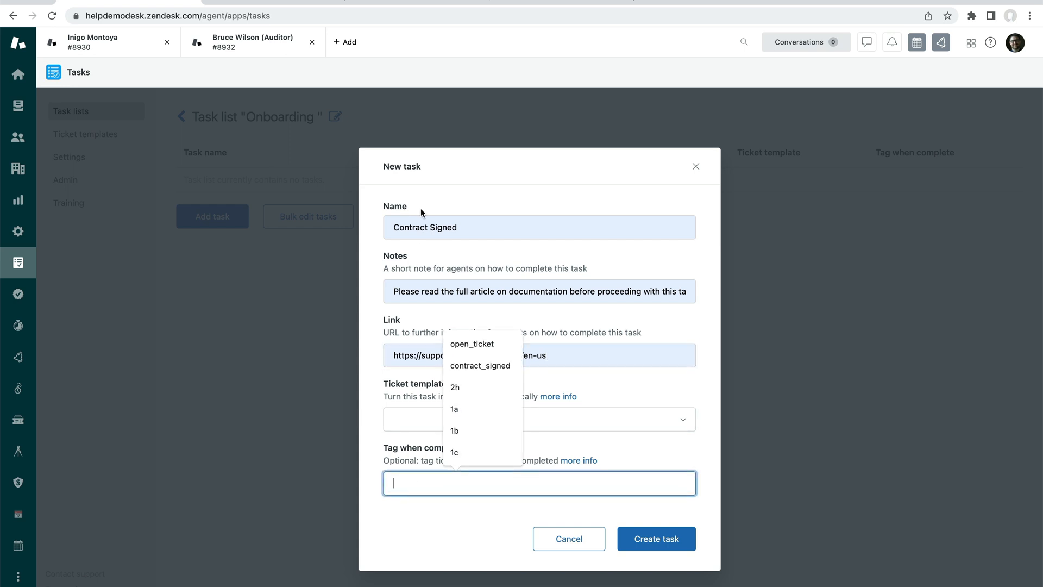
{"action": "mouse_move", "coordinate": [430, 457]}
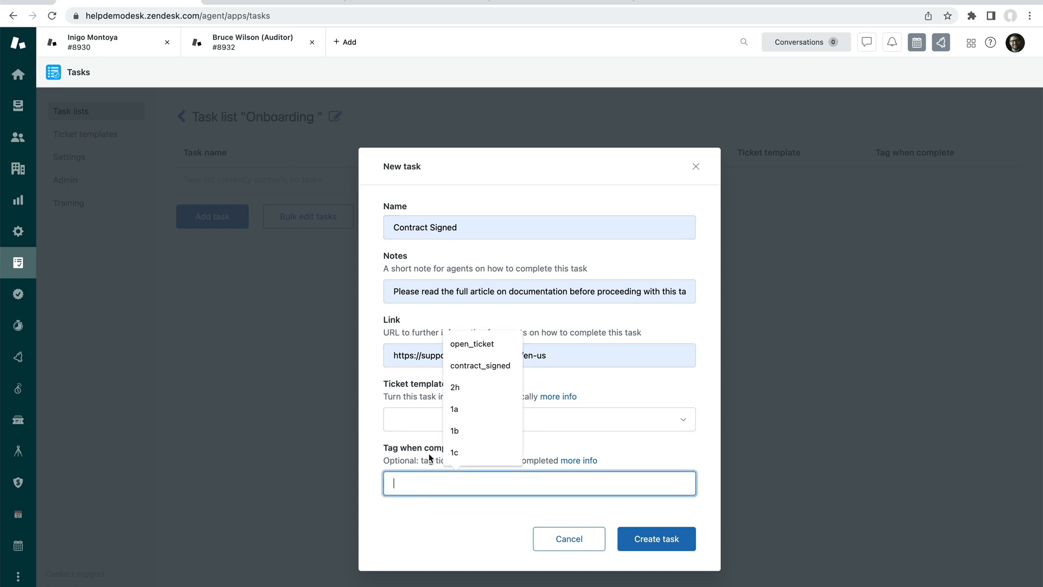
{"action": "left_click", "coordinate": [471, 344]}
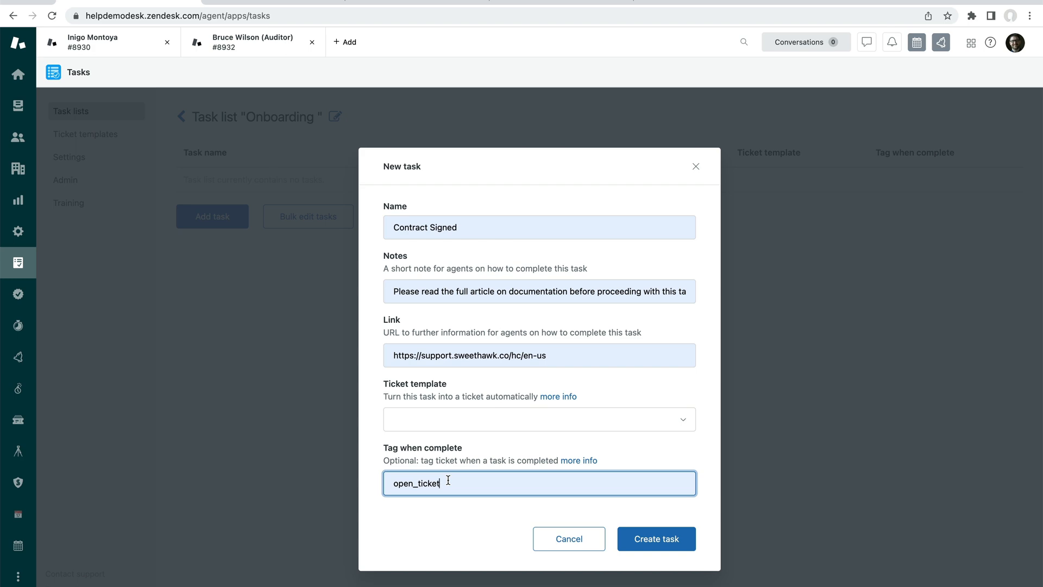
{"action": "mouse_move", "coordinate": [456, 470]}
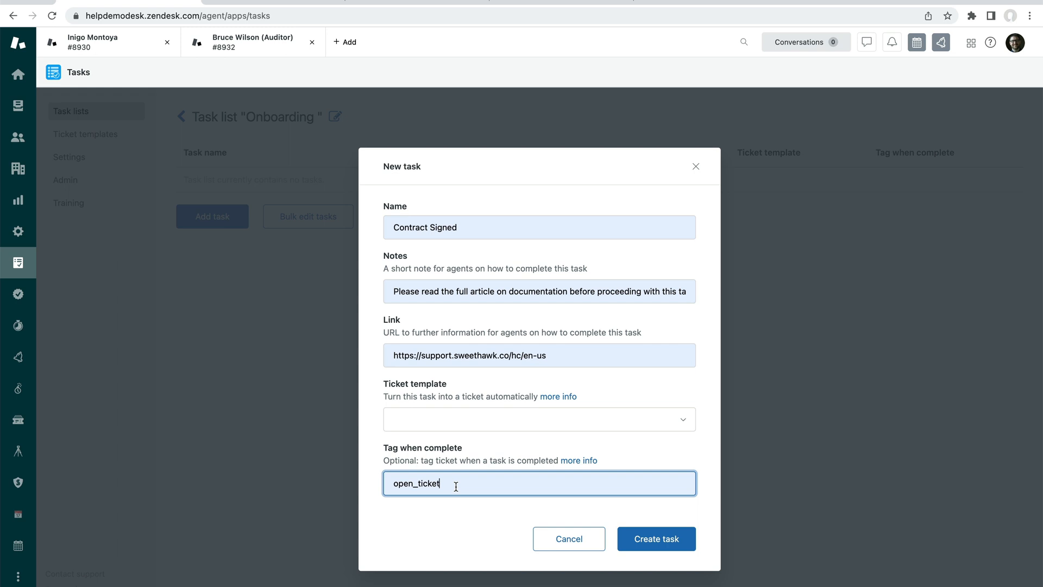
{"action": "mouse_move", "coordinate": [656, 538]}
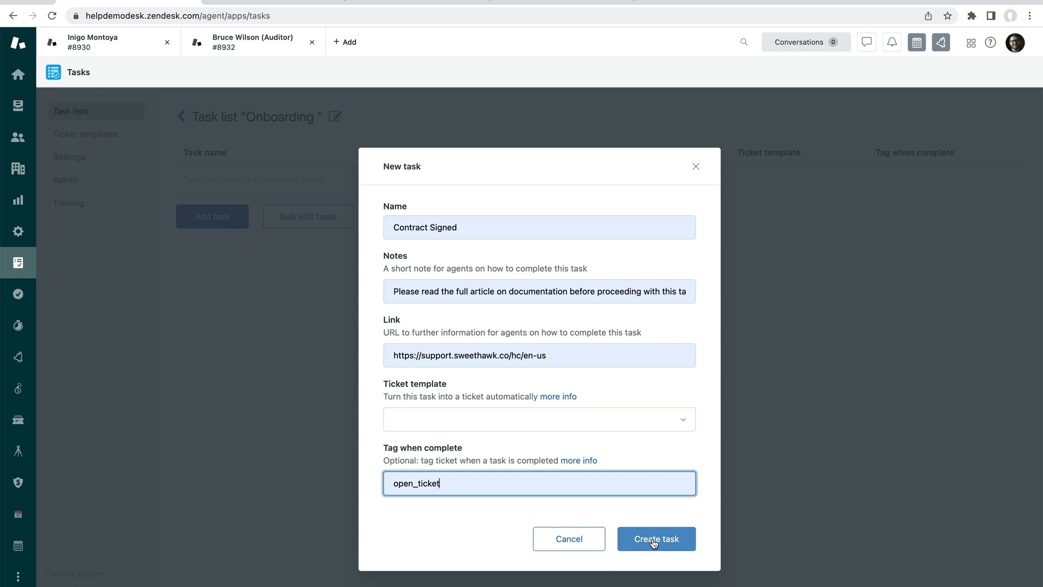
{"action": "left_click", "coordinate": [655, 539]}
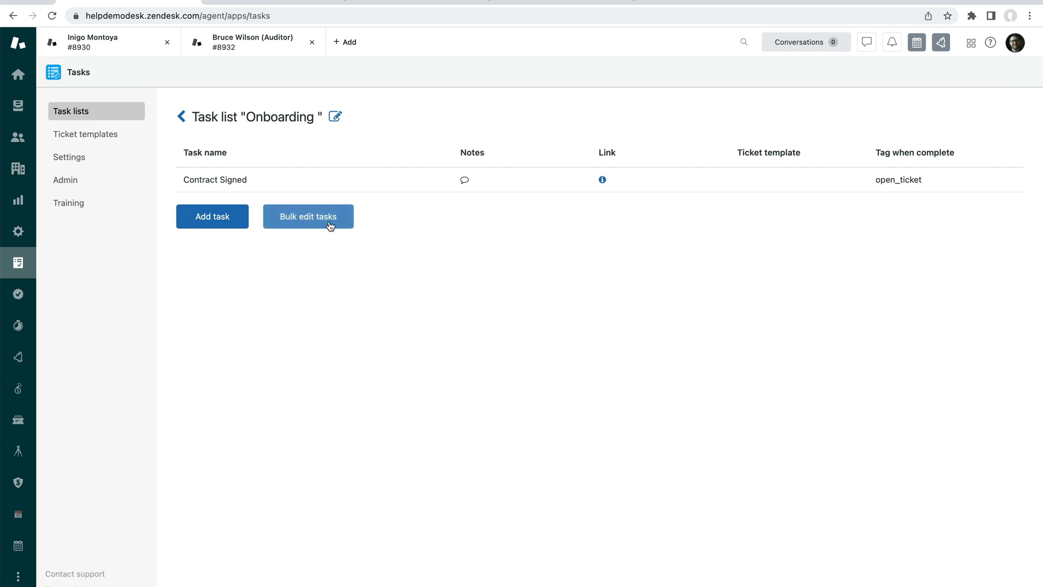
Bulk-add eight tasks, Deal Closed in SFDC through Follow up on customer questions
{"action": "left_click", "coordinate": [308, 216]}
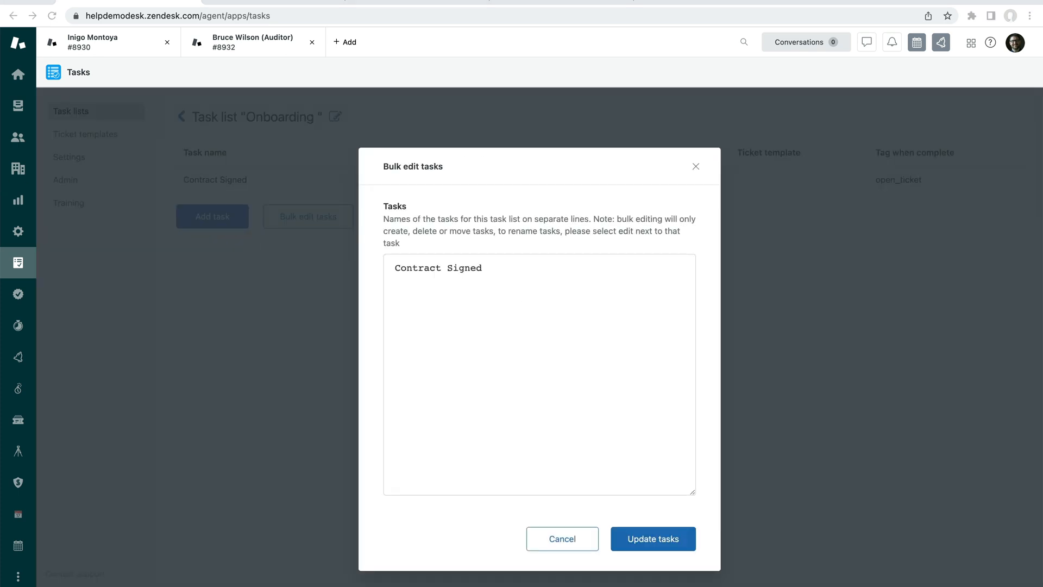
{"action": "mouse_move", "coordinate": [430, 253]}
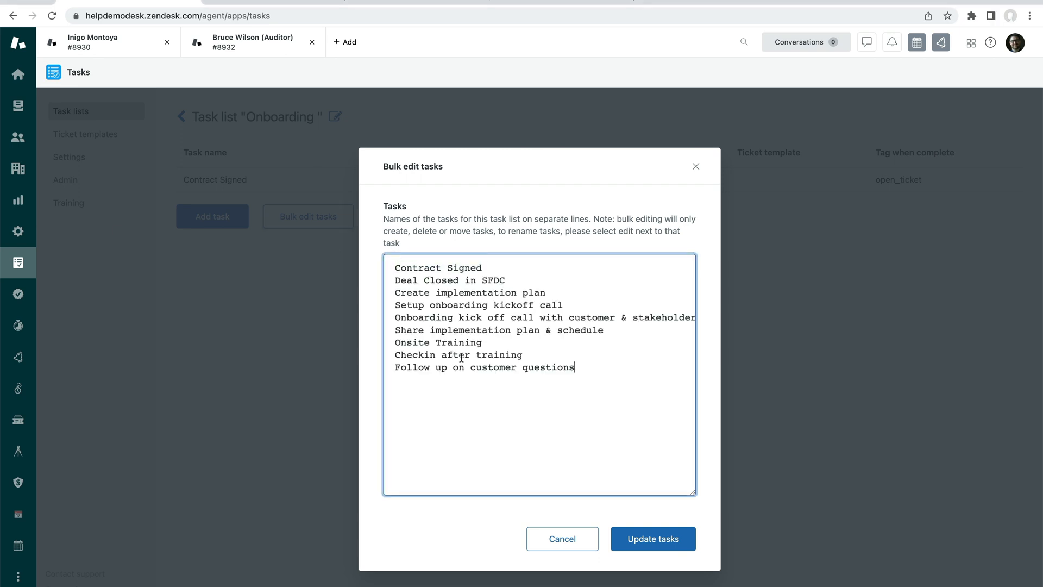
{"action": "left_click", "coordinate": [652, 538]}
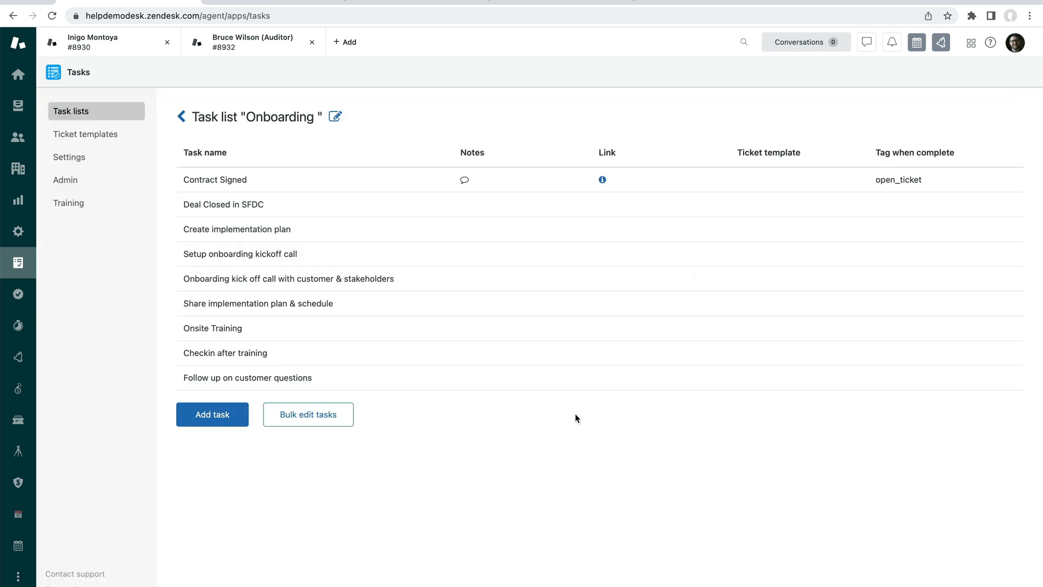
{"action": "mouse_move", "coordinate": [212, 414]}
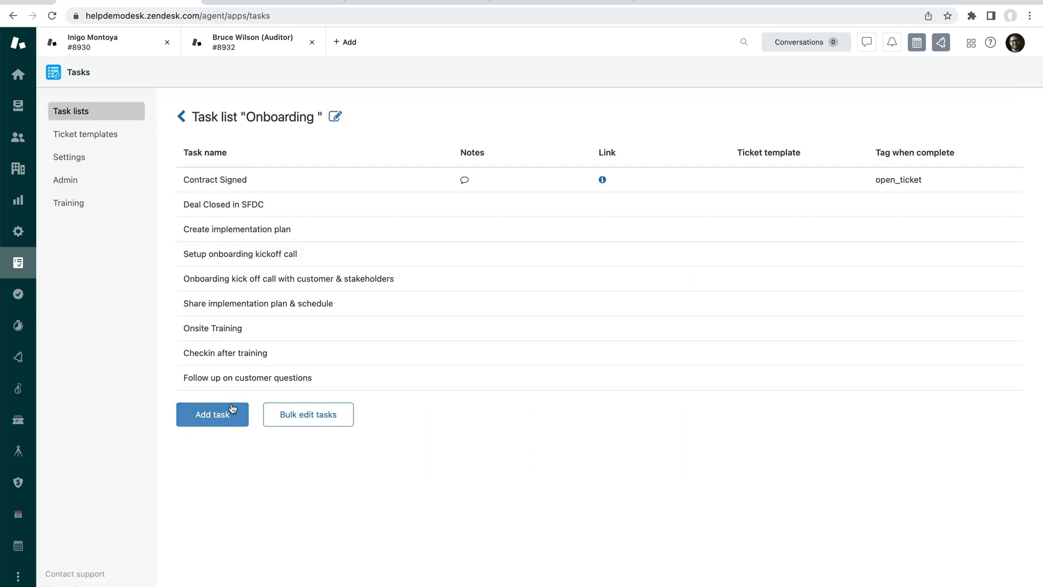
{"action": "mouse_move", "coordinate": [215, 246]}
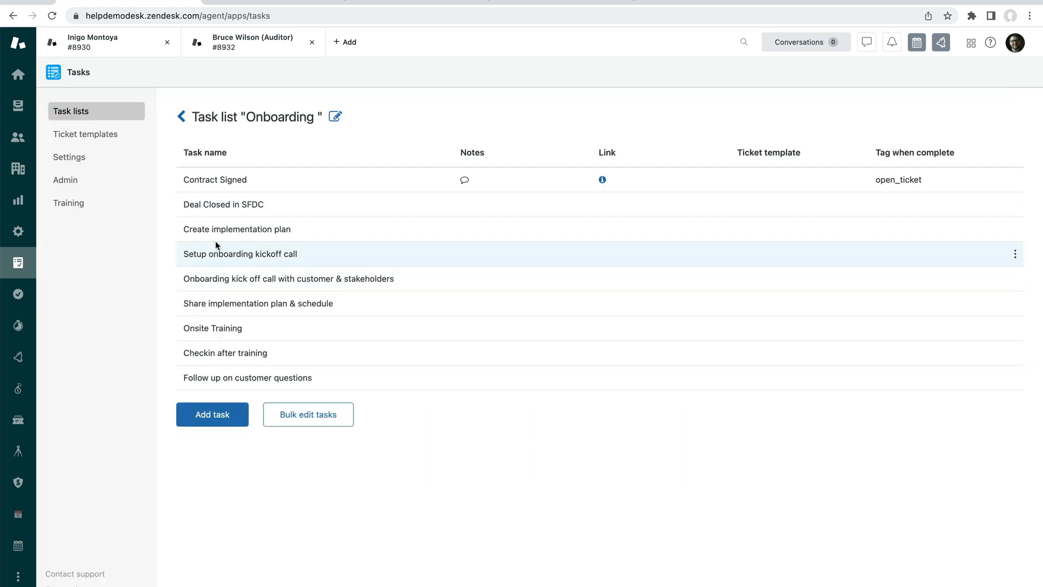
{"action": "mouse_move", "coordinate": [273, 228]}
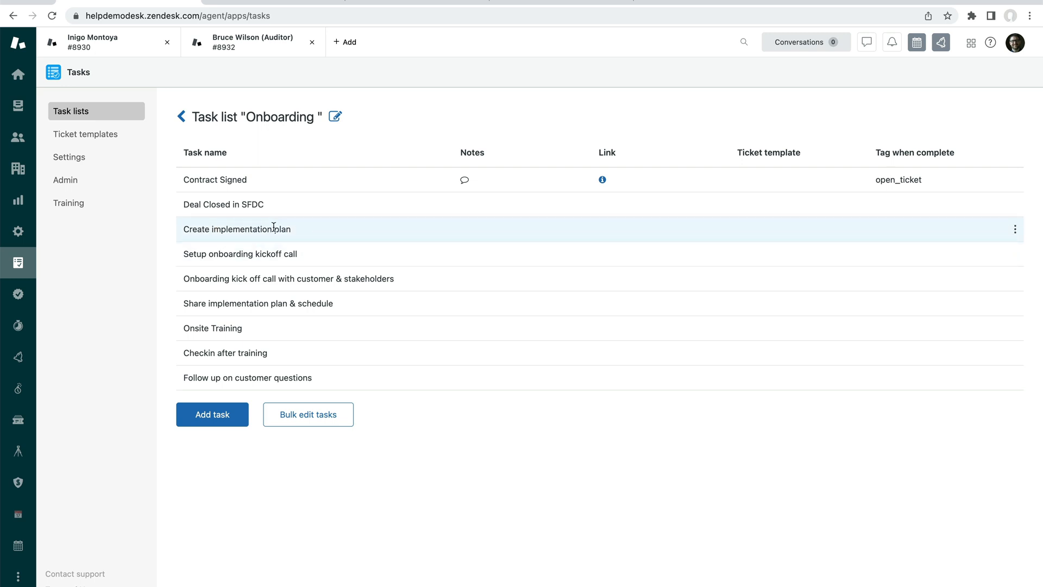
{"action": "left_click", "coordinate": [1013, 229]}
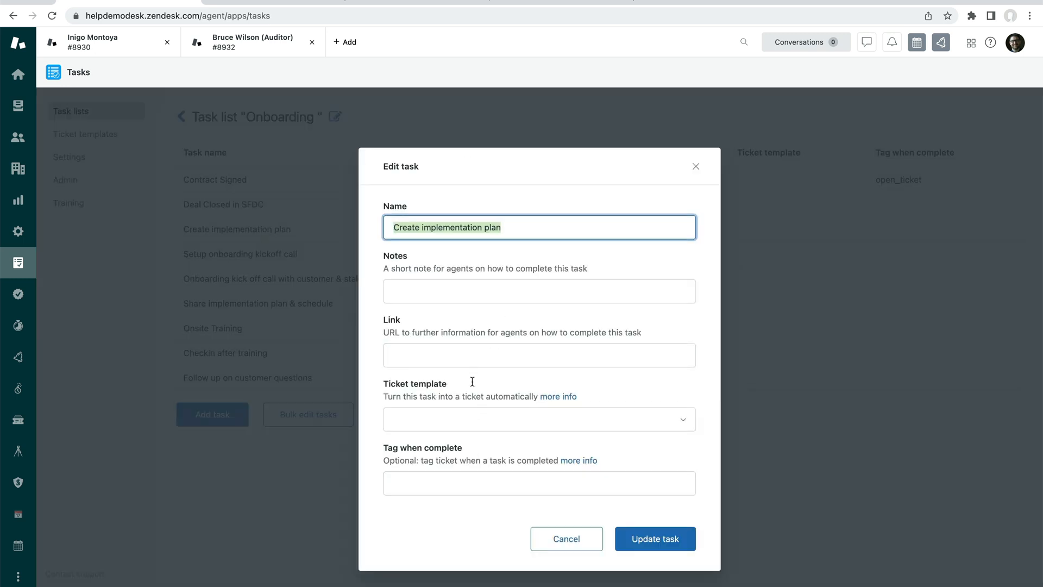
{"action": "left_click", "coordinate": [566, 539]}
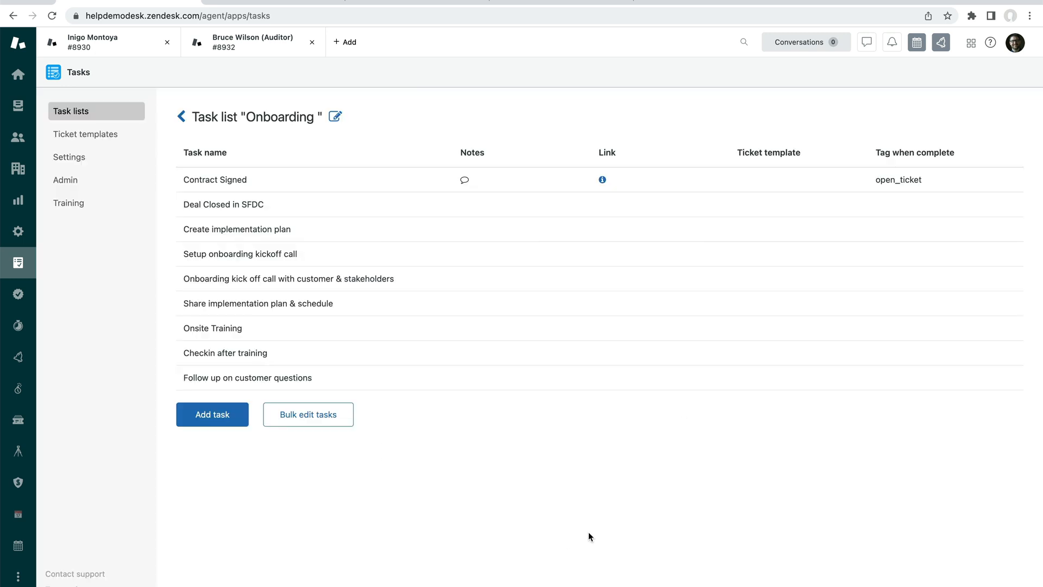
{"action": "mouse_move", "coordinate": [598, 542]}
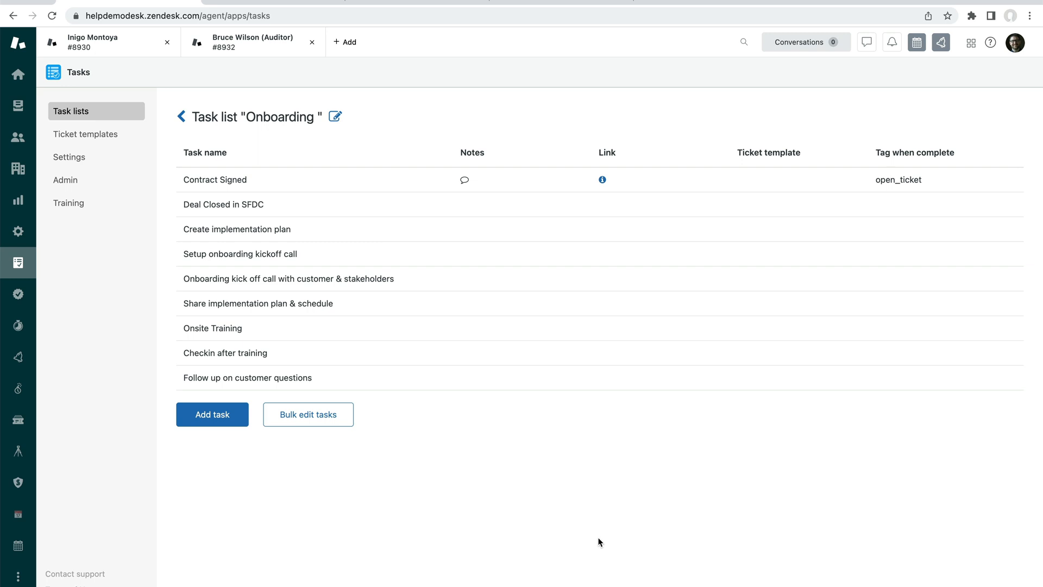
{"action": "mouse_move", "coordinate": [287, 278]}
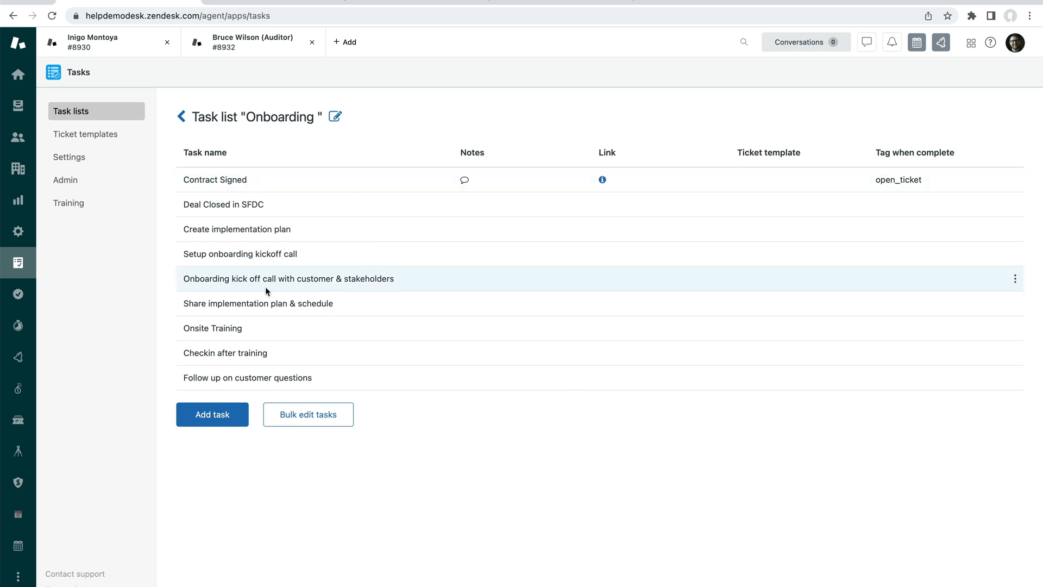
{"action": "left_click", "coordinate": [252, 42]}
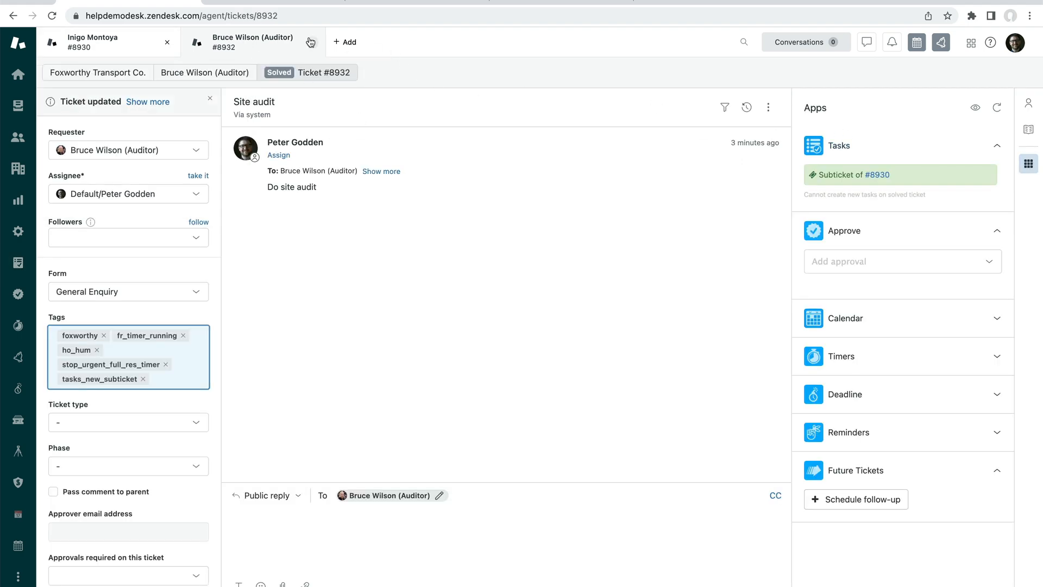
Close the #8932 tab and review ticket #8930's Tasks panel showing 2 of 3 done
{"action": "left_click", "coordinate": [93, 42]}
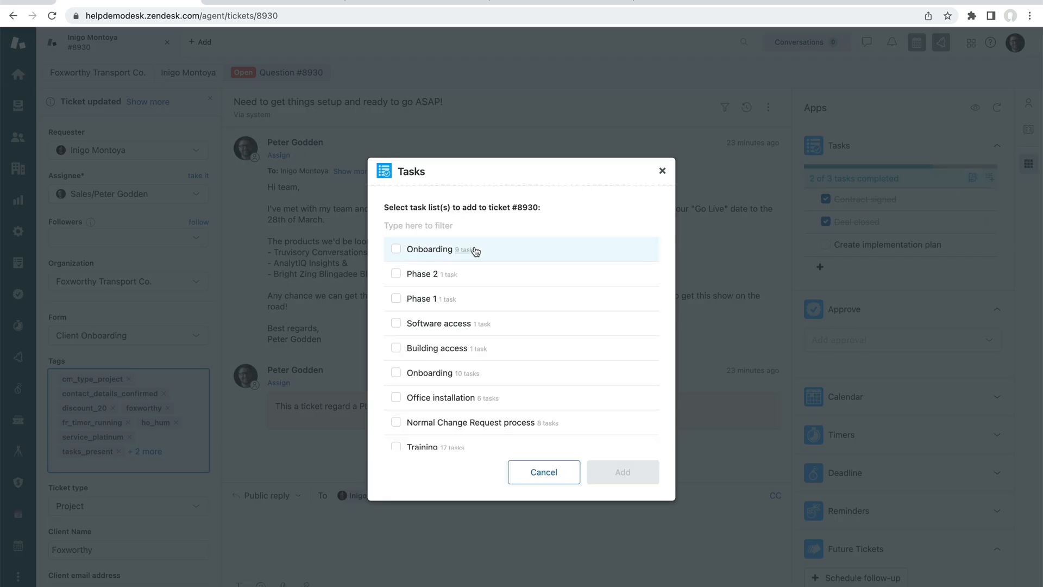
{"action": "left_click", "coordinate": [466, 250]}
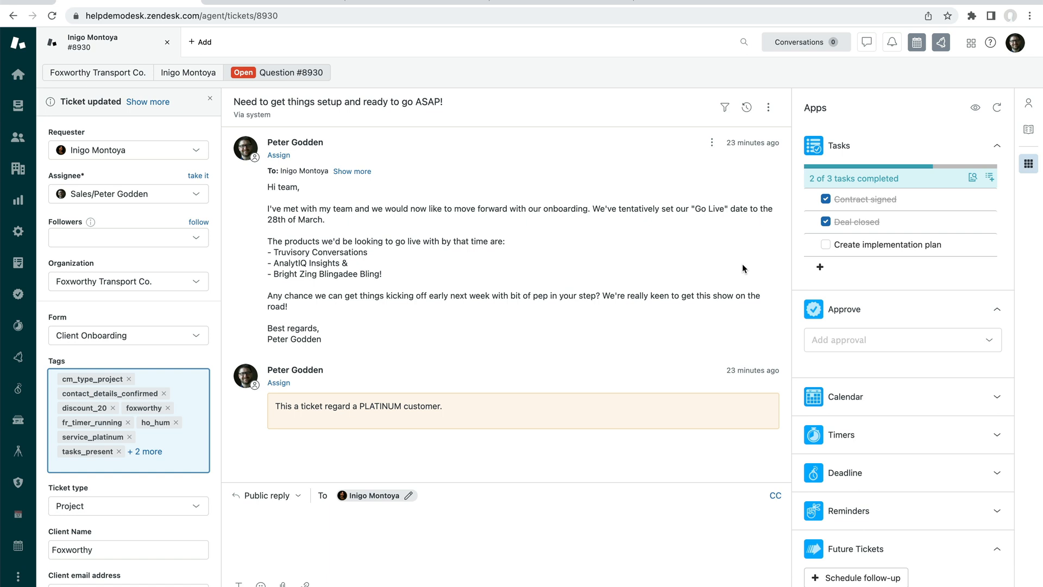
{"action": "mouse_move", "coordinate": [912, 228]}
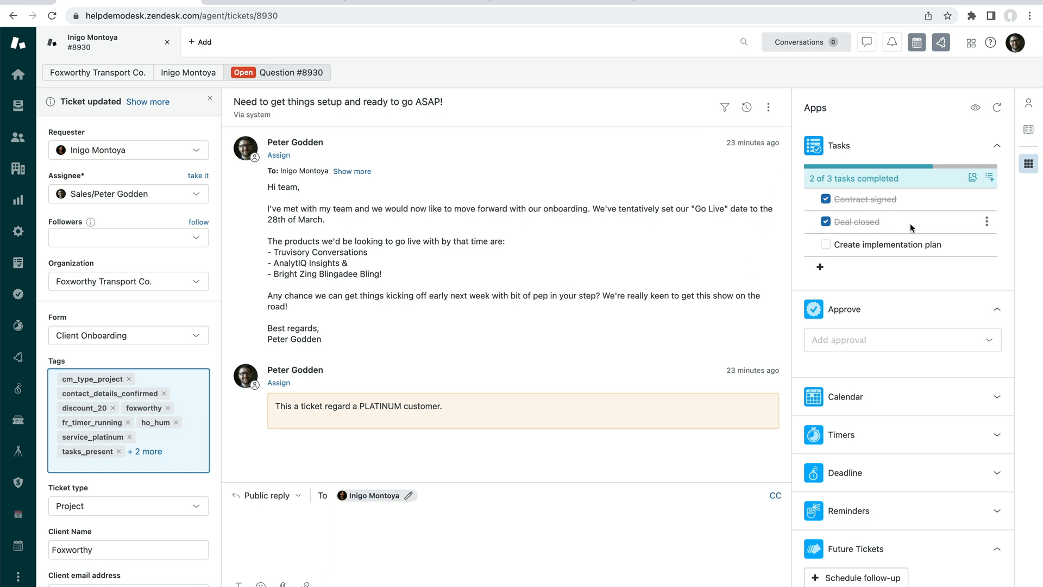
{"action": "left_click", "coordinate": [819, 267]}
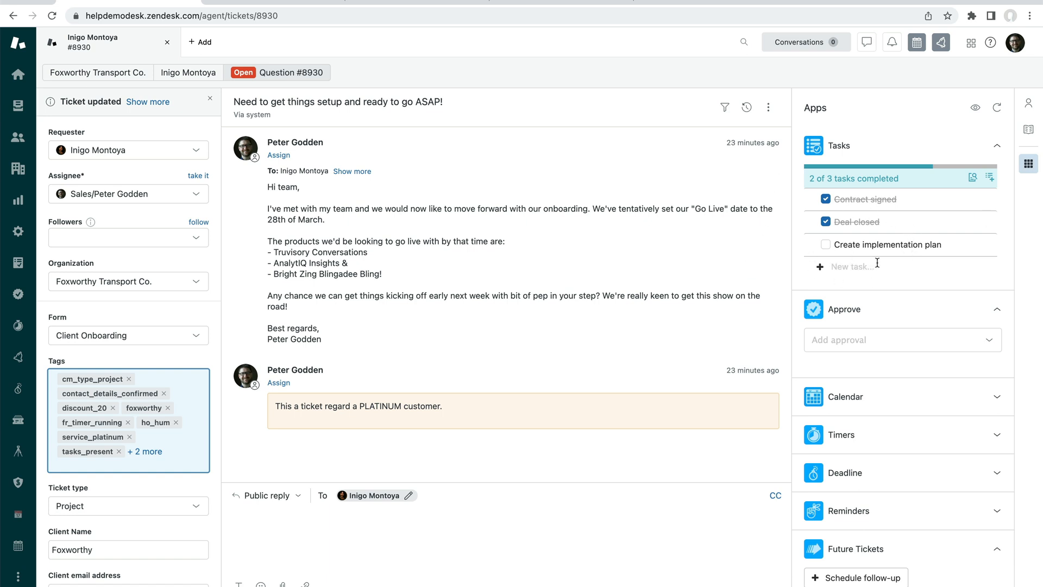
{"action": "mouse_move", "coordinate": [333, 92]}
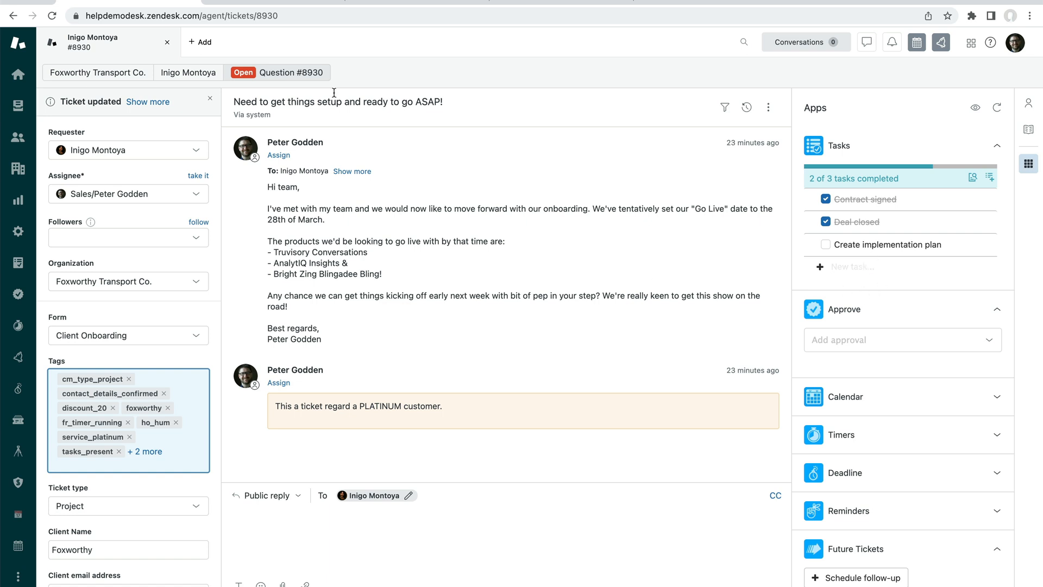
{"action": "mouse_move", "coordinate": [19, 283]}
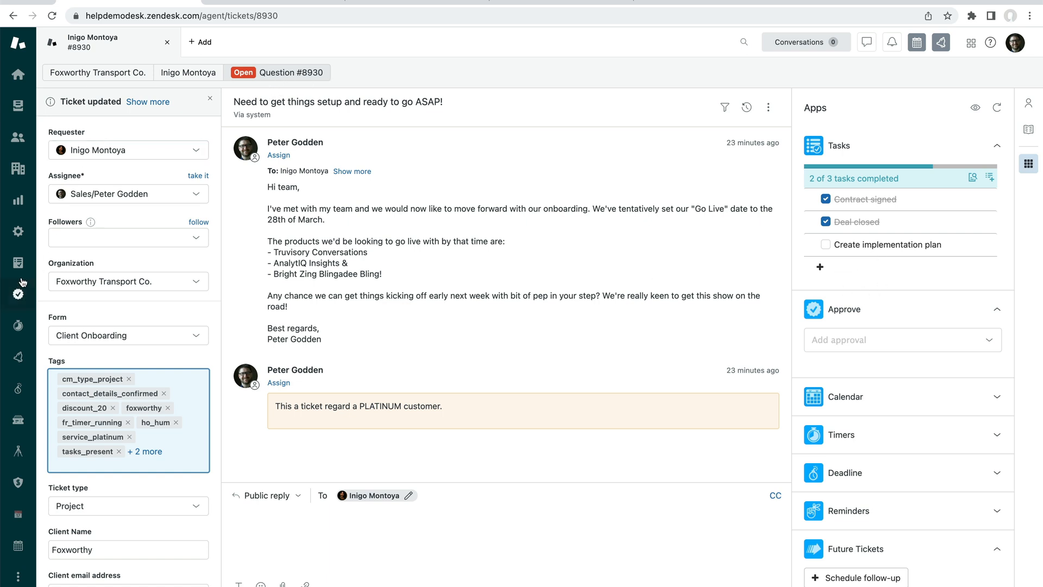
{"action": "left_click", "coordinate": [18, 261]}
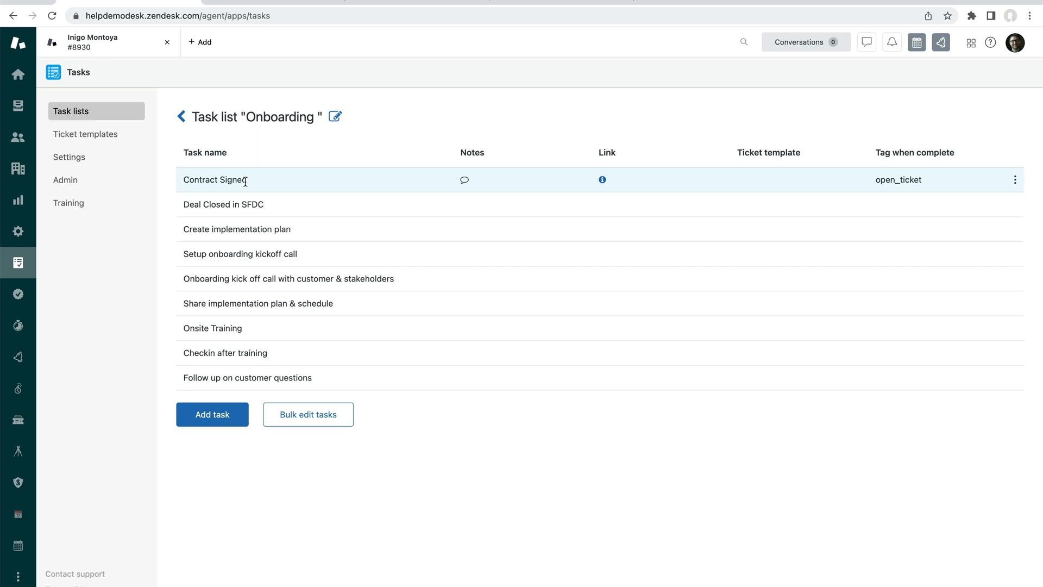
{"action": "mouse_move", "coordinate": [324, 148]}
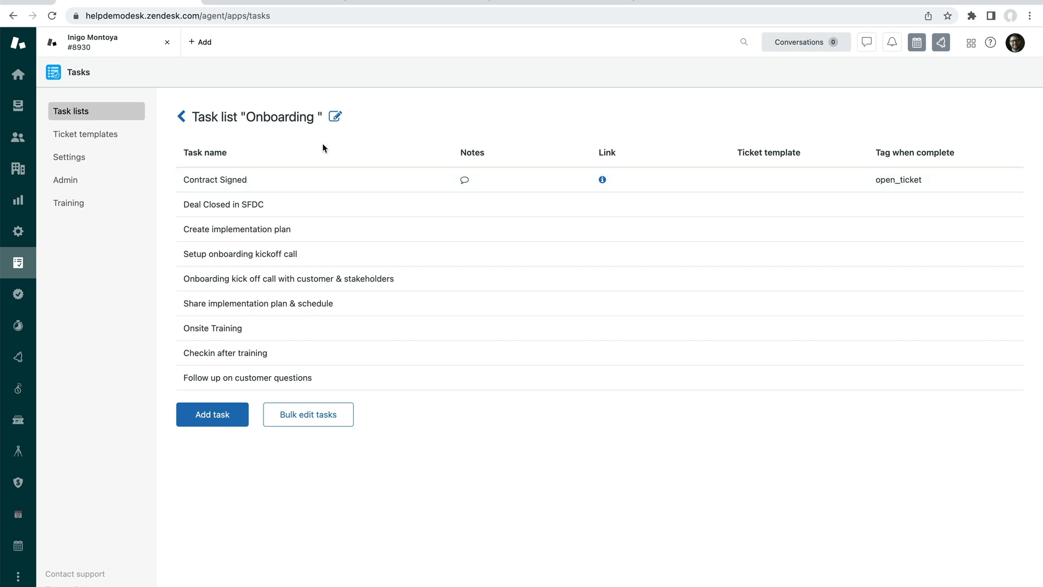
{"action": "mouse_move", "coordinate": [326, 137]}
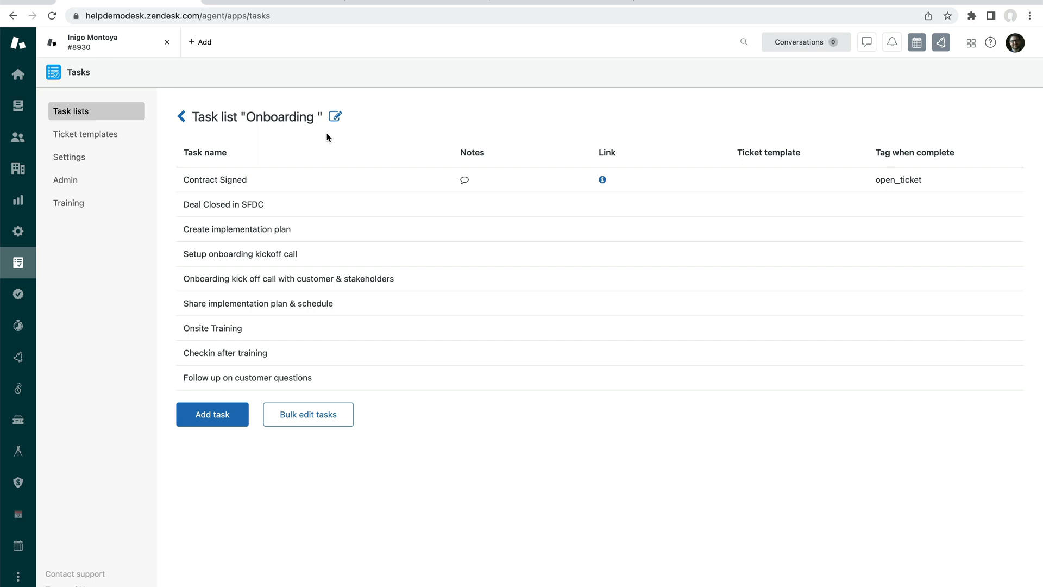
{"action": "mouse_move", "coordinate": [335, 118]}
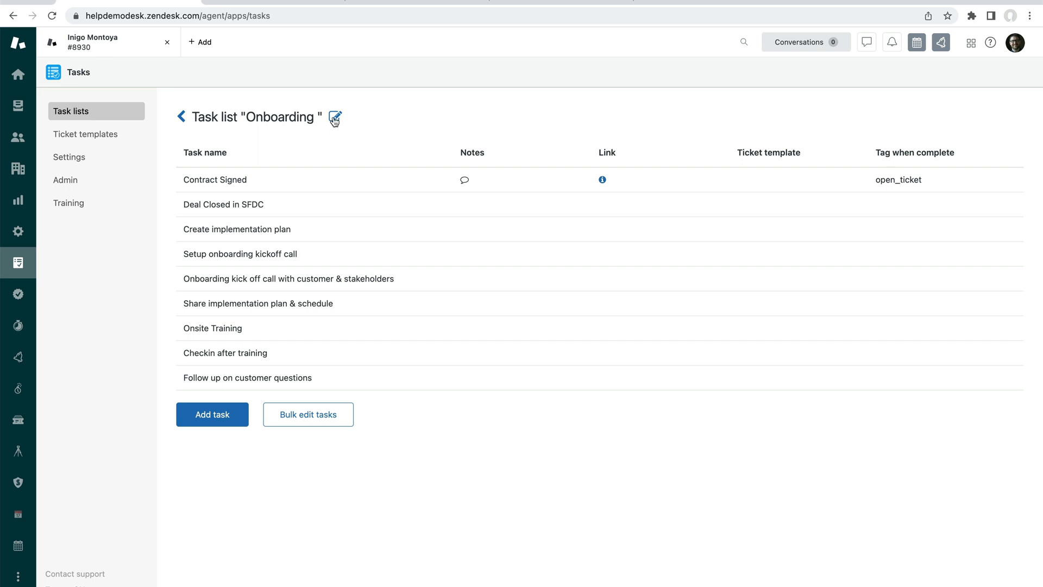
Switch on automatic, trigger-based adding for the Onboarding task list and save it
{"action": "left_click", "coordinate": [336, 117]}
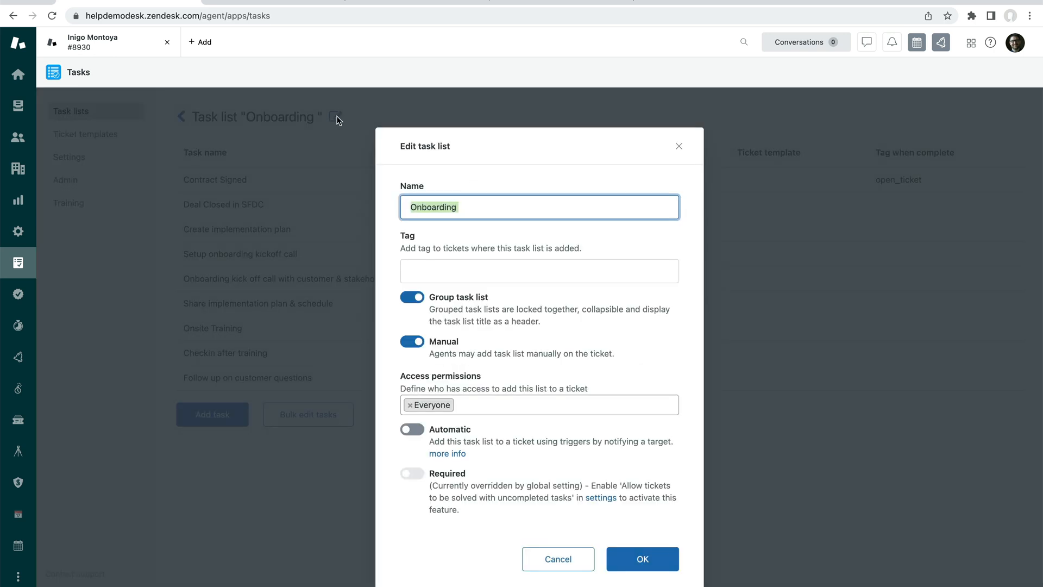
{"action": "left_click", "coordinate": [411, 429]}
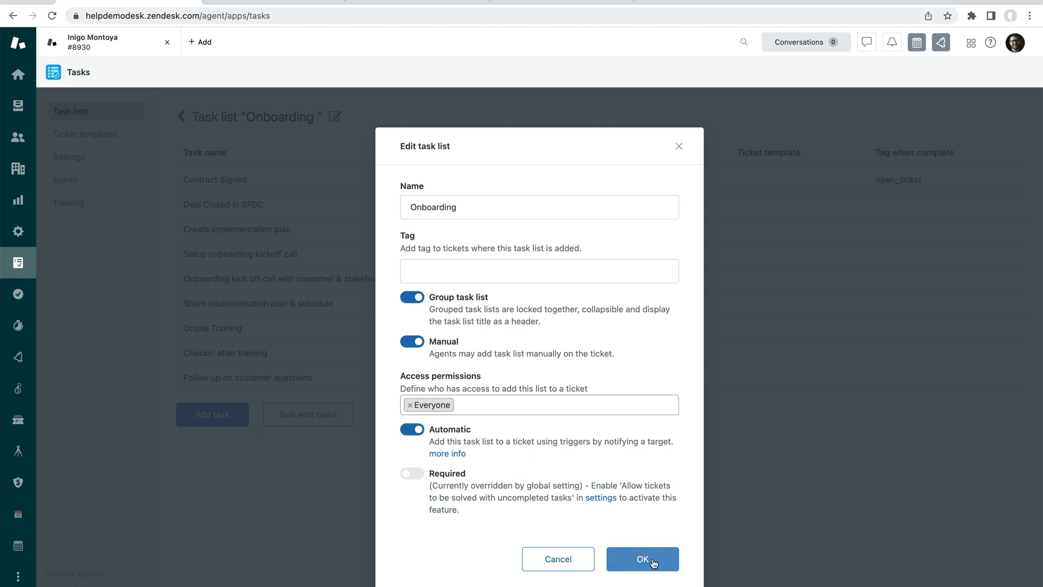
{"action": "mouse_move", "coordinate": [655, 559]}
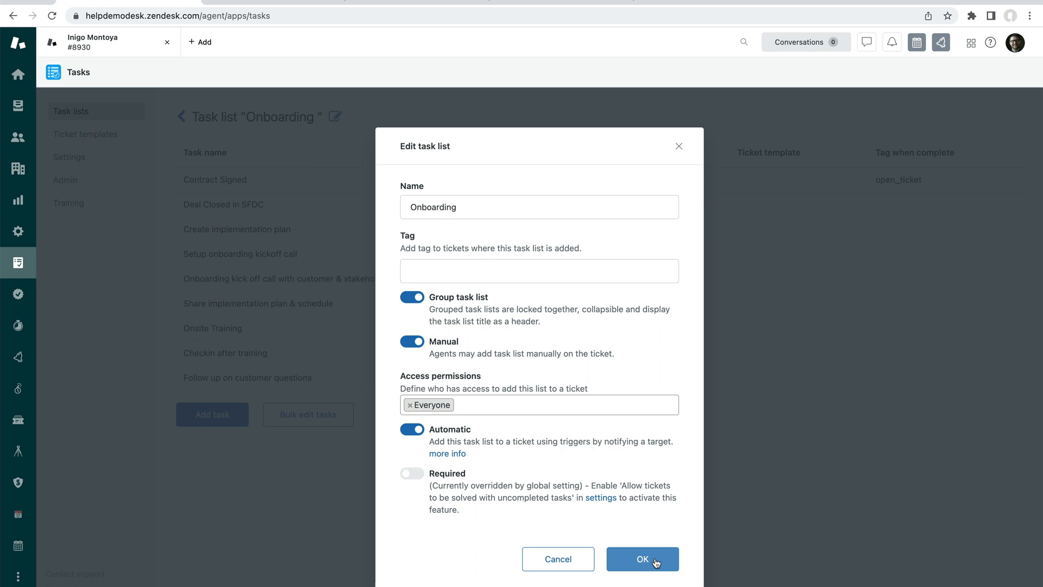
{"action": "left_click", "coordinate": [641, 559]}
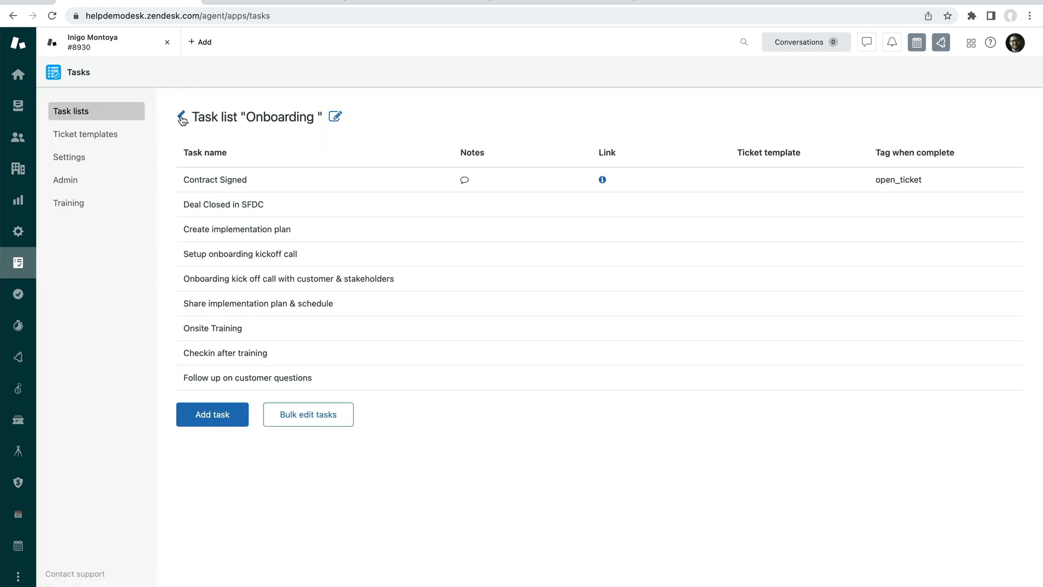
Create the 'App - Tasks - Onboarding' trigger for the Onboarding list and open it
{"action": "left_click", "coordinate": [181, 116]}
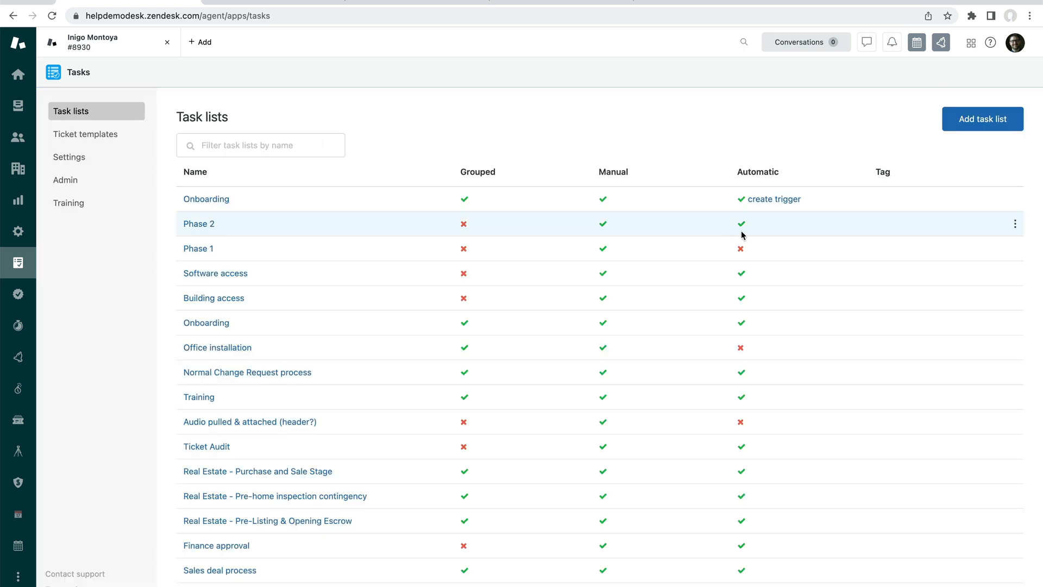
{"action": "mouse_move", "coordinate": [773, 196]}
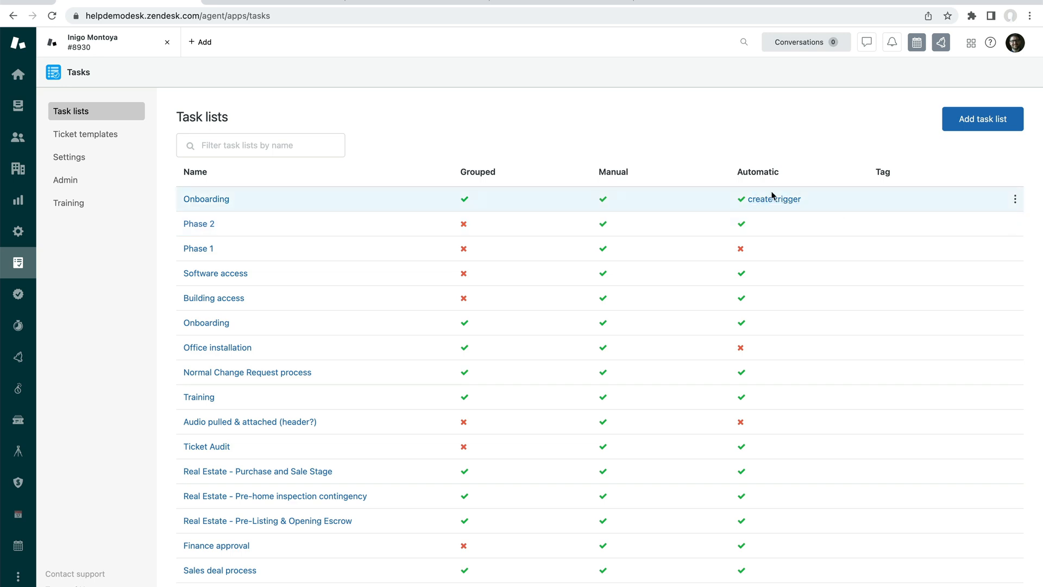
{"action": "mouse_move", "coordinate": [776, 201]}
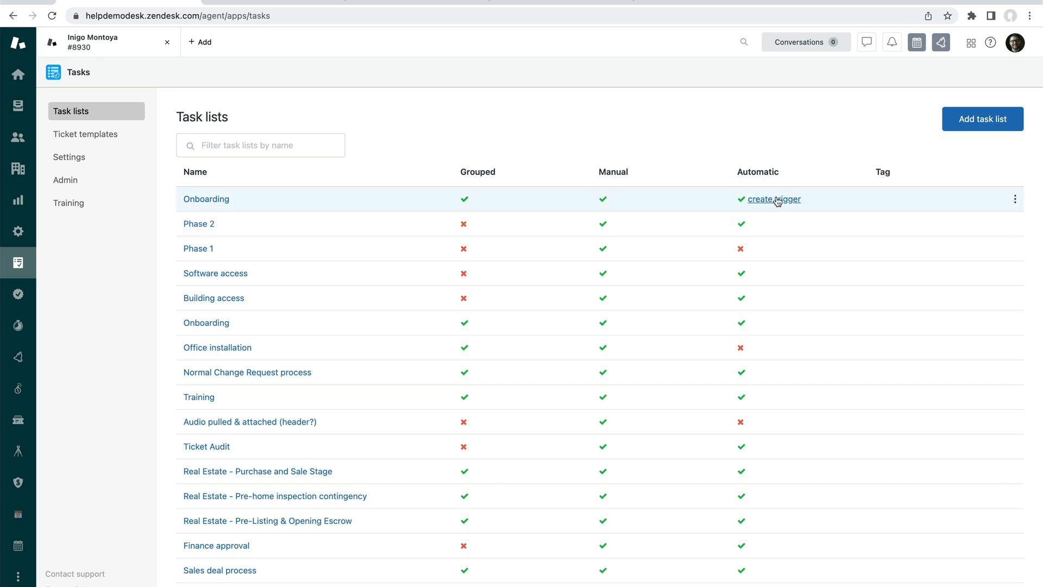
{"action": "left_click", "coordinate": [774, 199]}
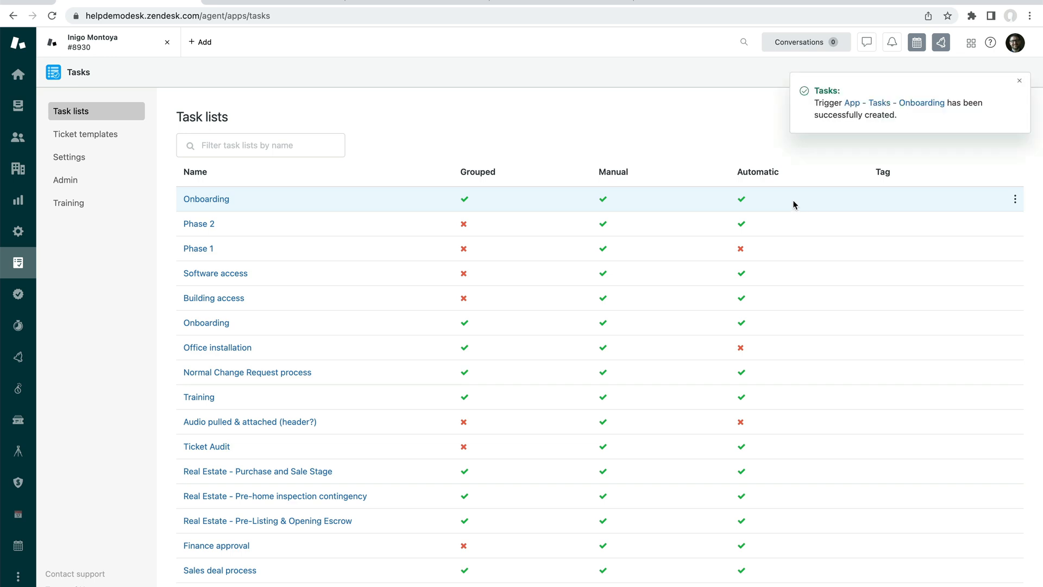
{"action": "mouse_move", "coordinate": [765, 198]}
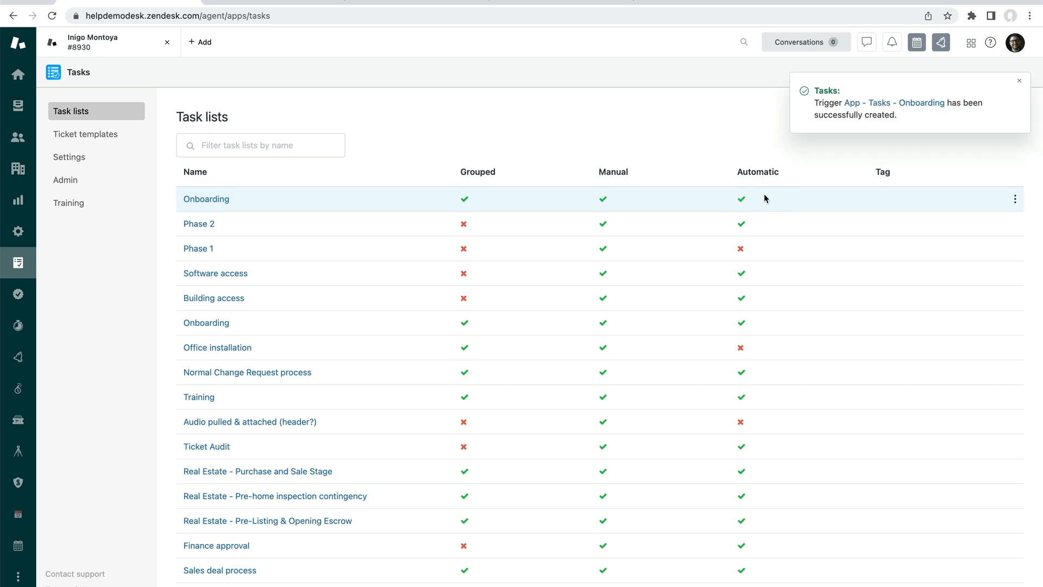
{"action": "mouse_move", "coordinate": [768, 200]}
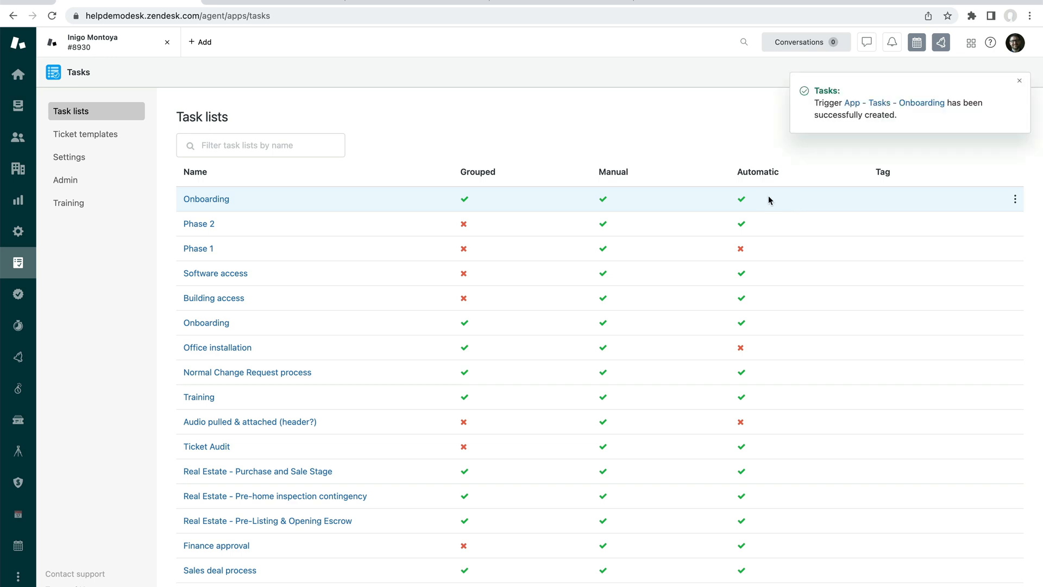
{"action": "mouse_move", "coordinate": [901, 106]}
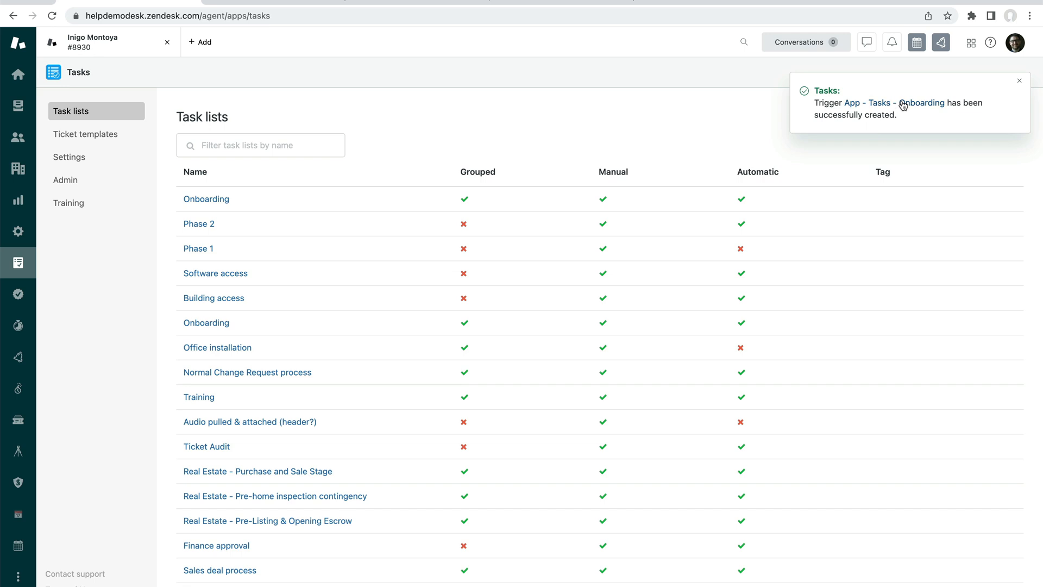
{"action": "left_click", "coordinate": [922, 104]}
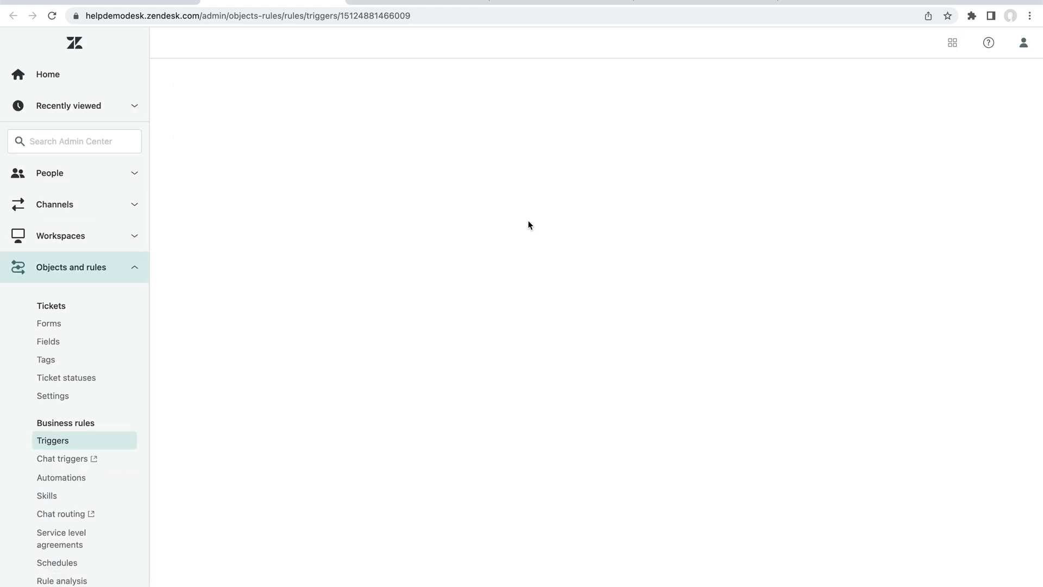
{"action": "mouse_move", "coordinate": [525, 213]}
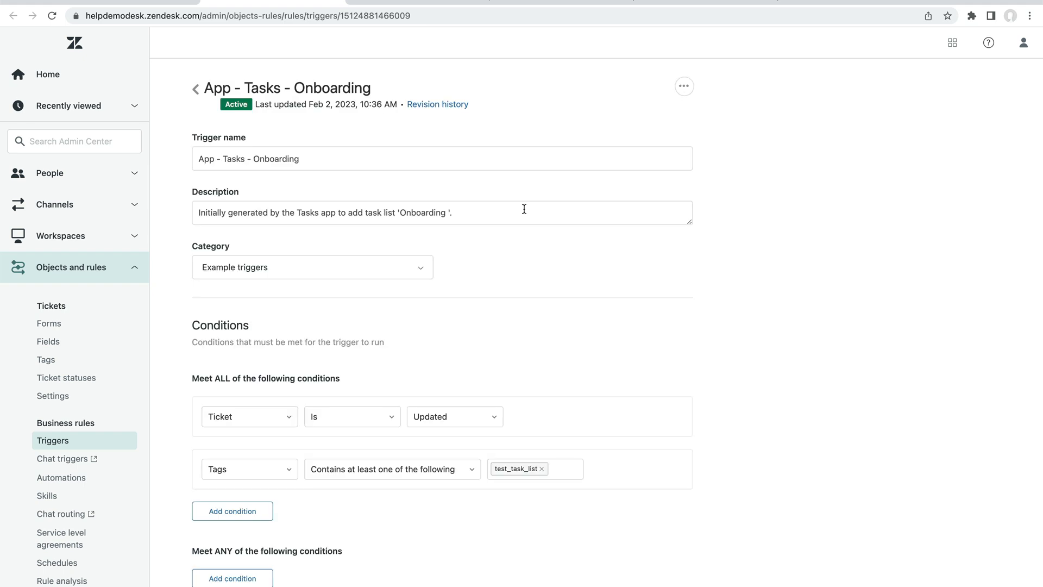
Set the trigger condition to 'Form Is Client Onboarding'
{"action": "scroll", "scroll_direction": "down", "scroll_amount": 3}
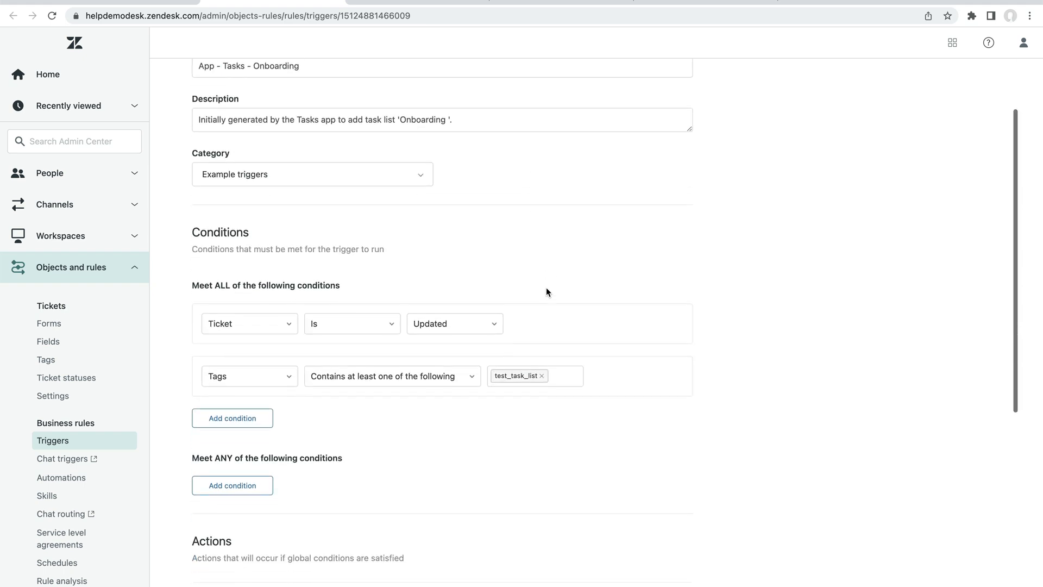
{"action": "scroll", "scroll_direction": "down", "scroll_amount": 3}
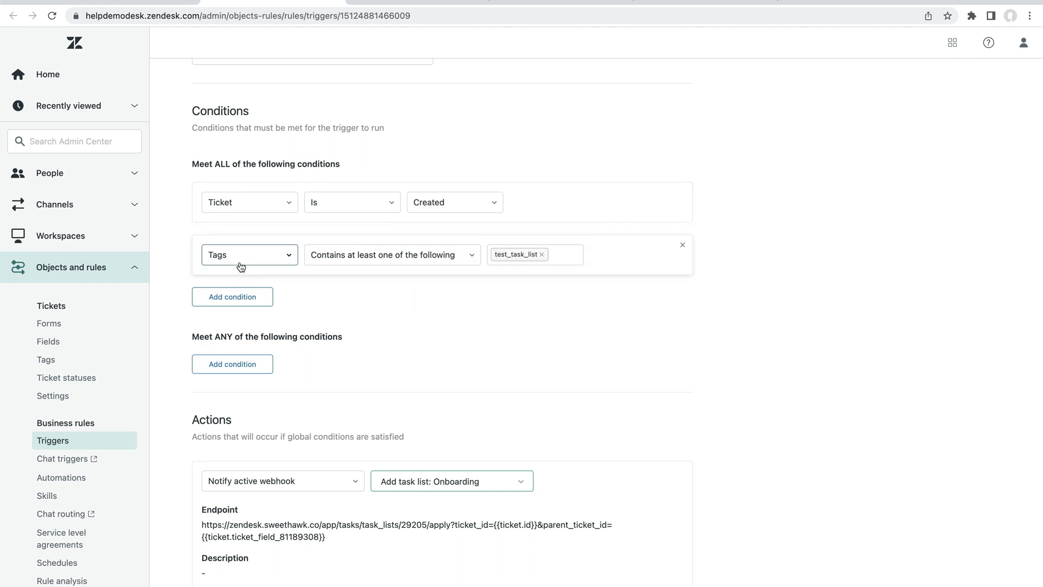
{"action": "mouse_move", "coordinate": [322, 270]}
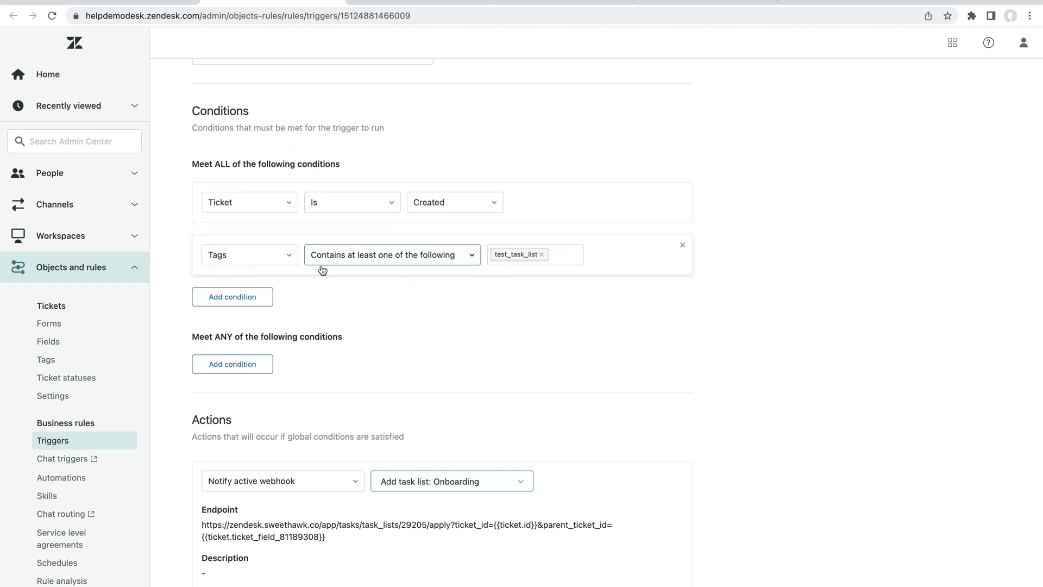
{"action": "type", "text": "form"}
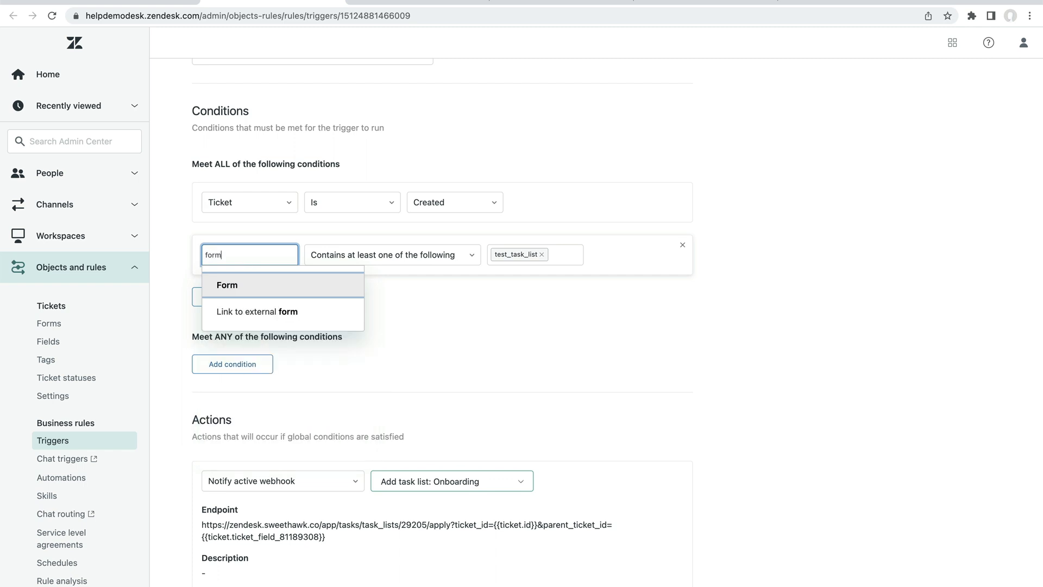
{"action": "left_click", "coordinate": [226, 284]}
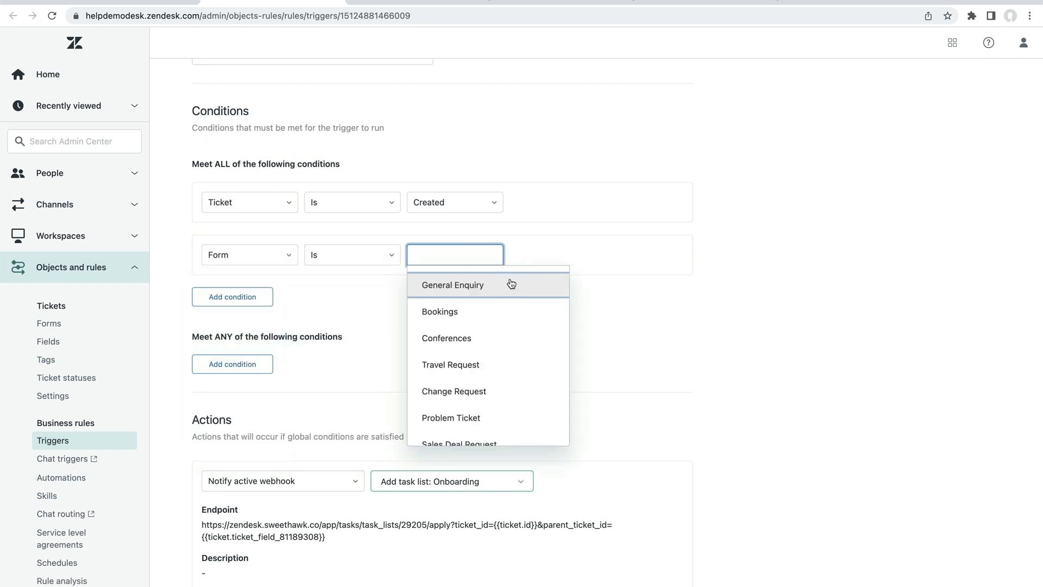
{"action": "type", "text": "onboa"}
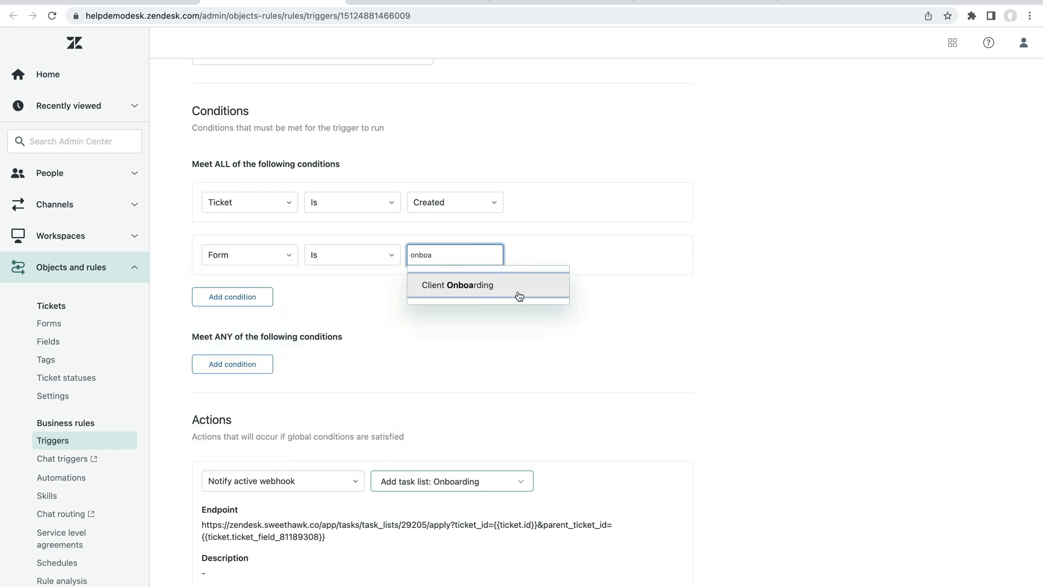
{"action": "left_click", "coordinate": [457, 284]}
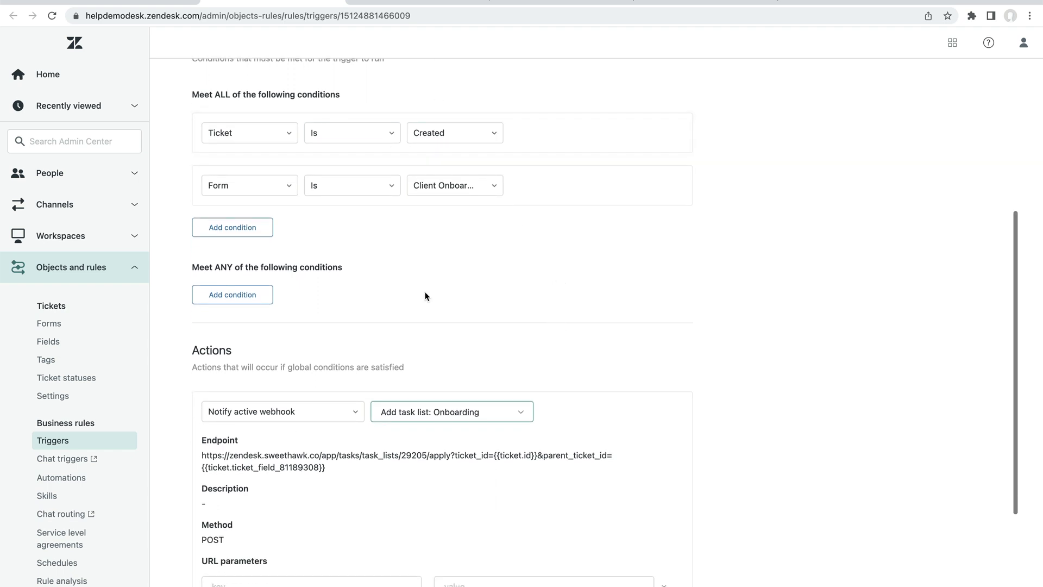
{"action": "scroll", "scroll_direction": "down", "scroll_amount": 3}
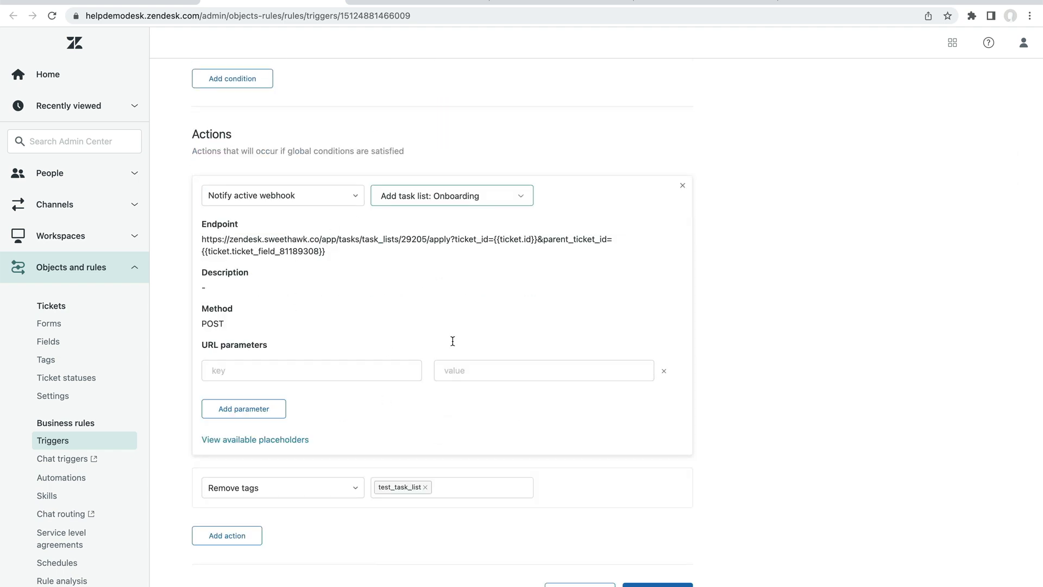
{"action": "mouse_move", "coordinate": [313, 254]}
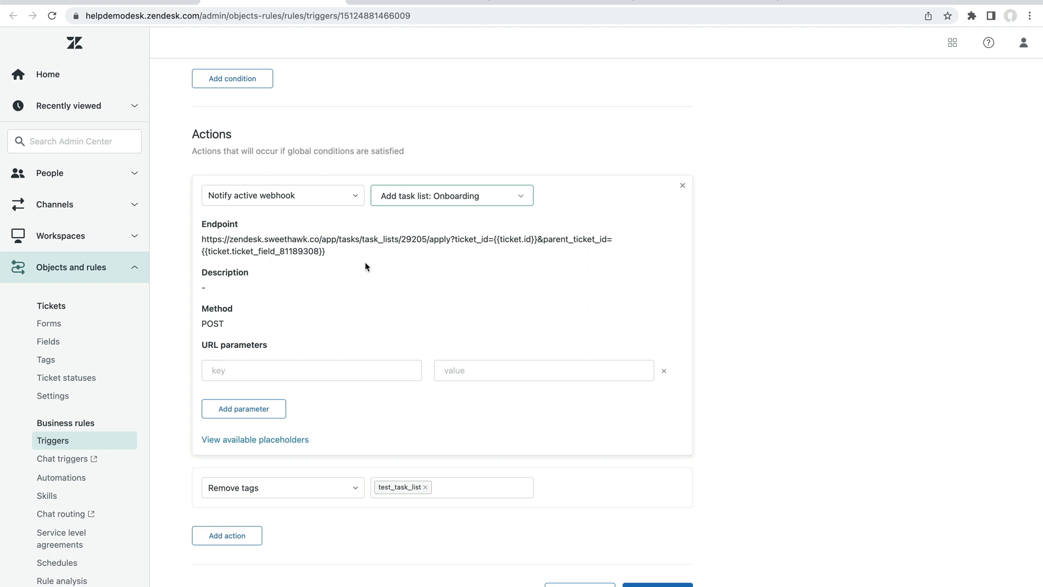
{"action": "mouse_move", "coordinate": [489, 350]}
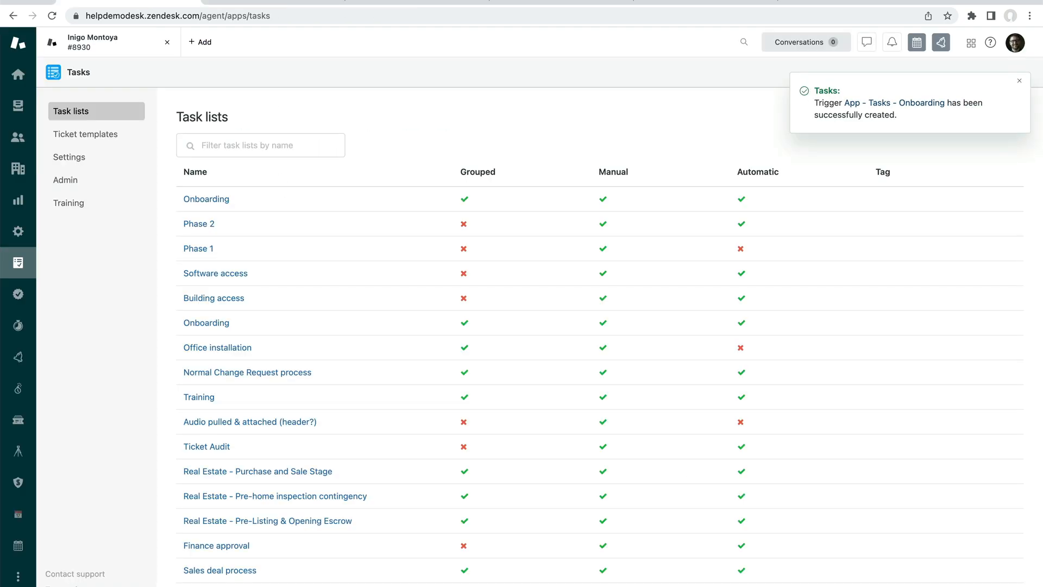
Put the draft test ticket on the Client Onboarding form
{"action": "left_click", "coordinate": [199, 42]}
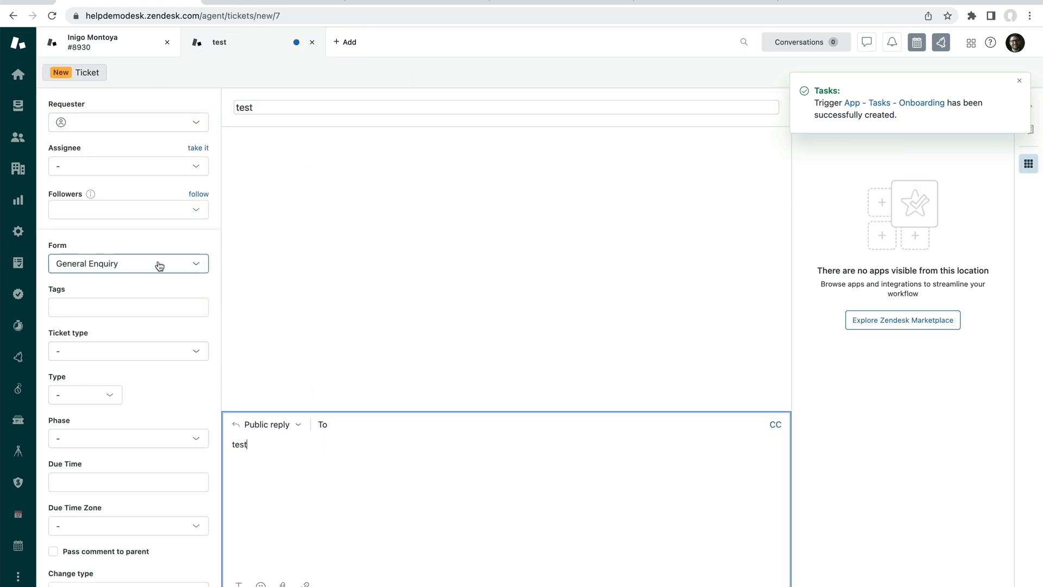
{"action": "left_click", "coordinate": [128, 263]}
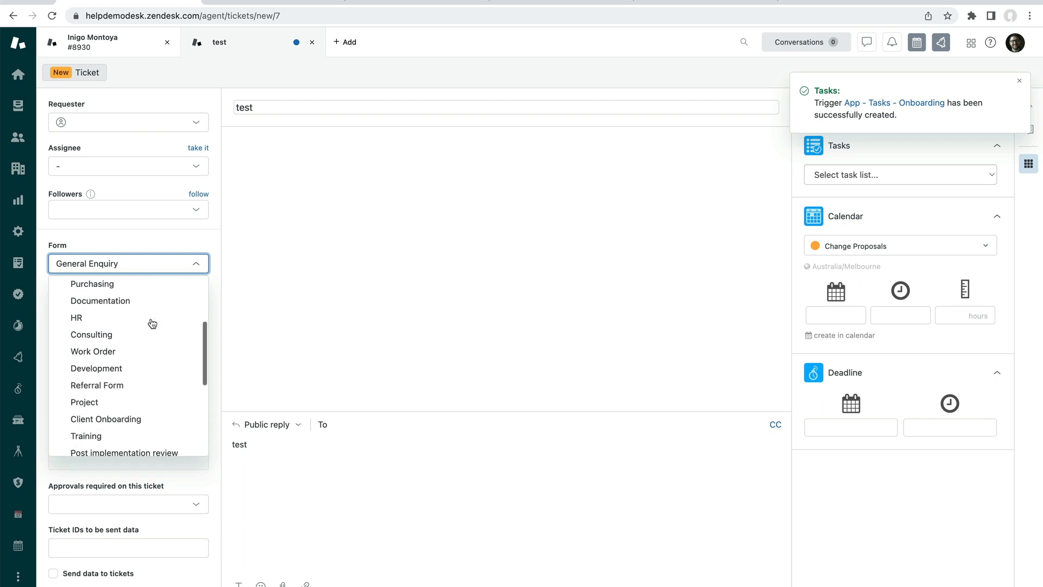
{"action": "left_click", "coordinate": [105, 418]}
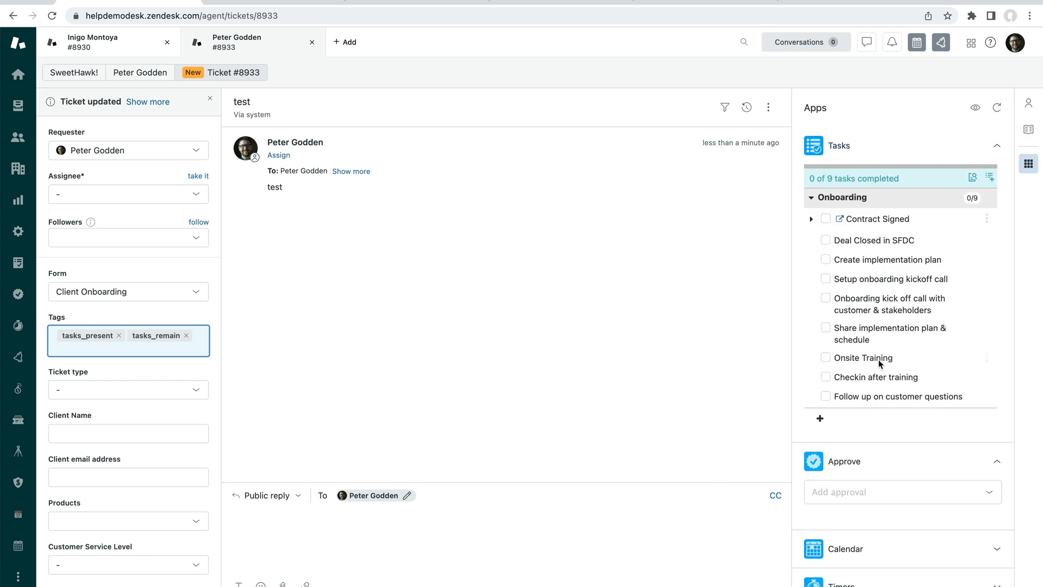
{"action": "mouse_move", "coordinate": [818, 403]}
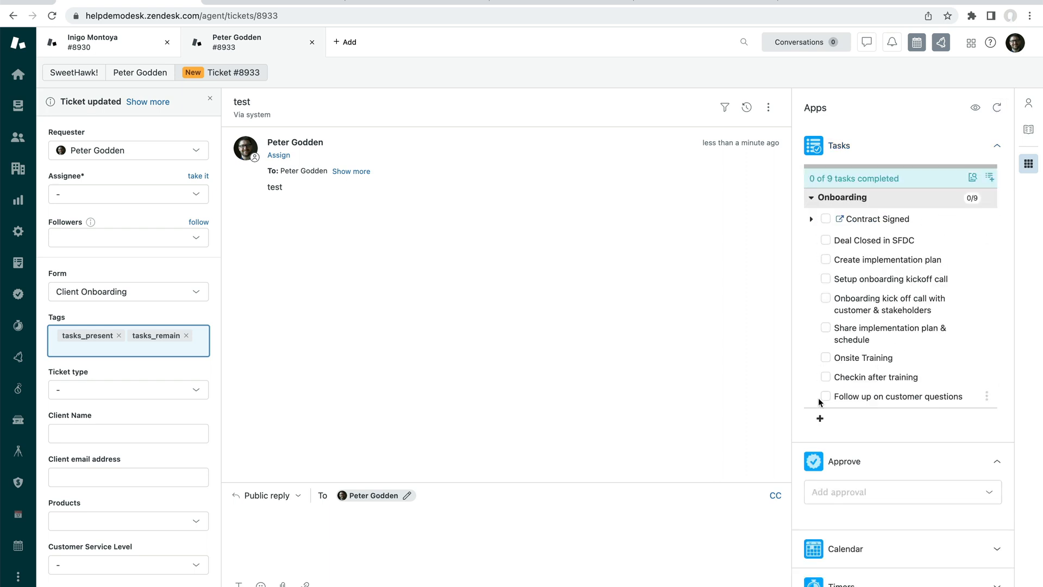
{"action": "mouse_move", "coordinate": [830, 228]}
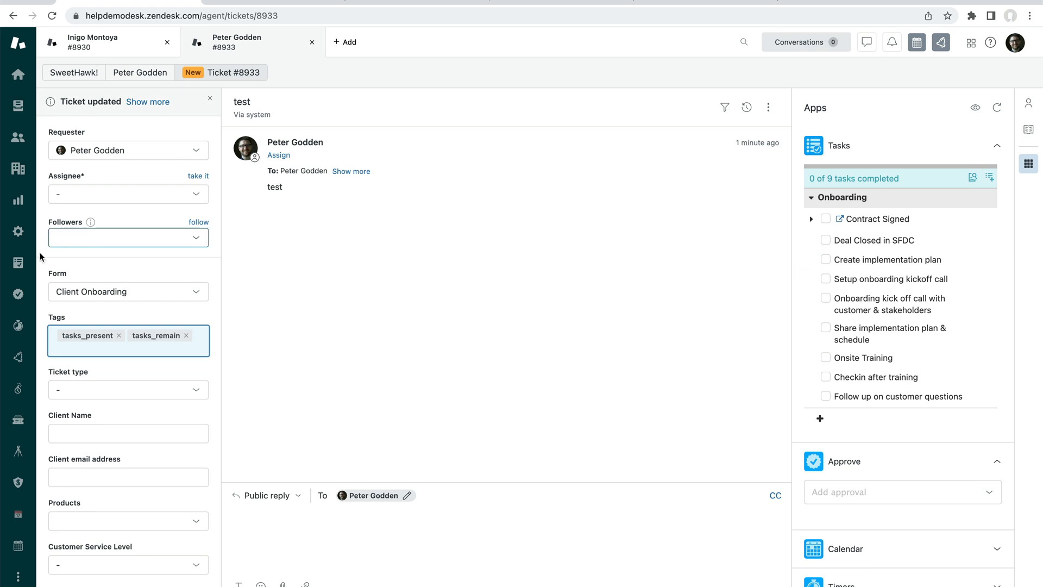
Open the Tasks app and view its Ticket templates list
{"action": "left_click", "coordinate": [18, 263]}
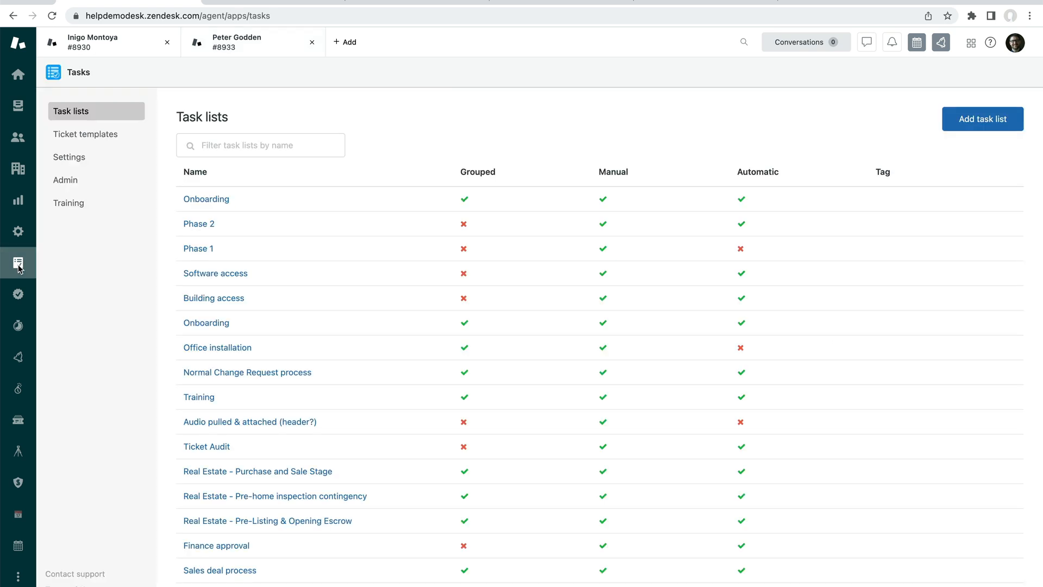
{"action": "mouse_move", "coordinate": [86, 134]}
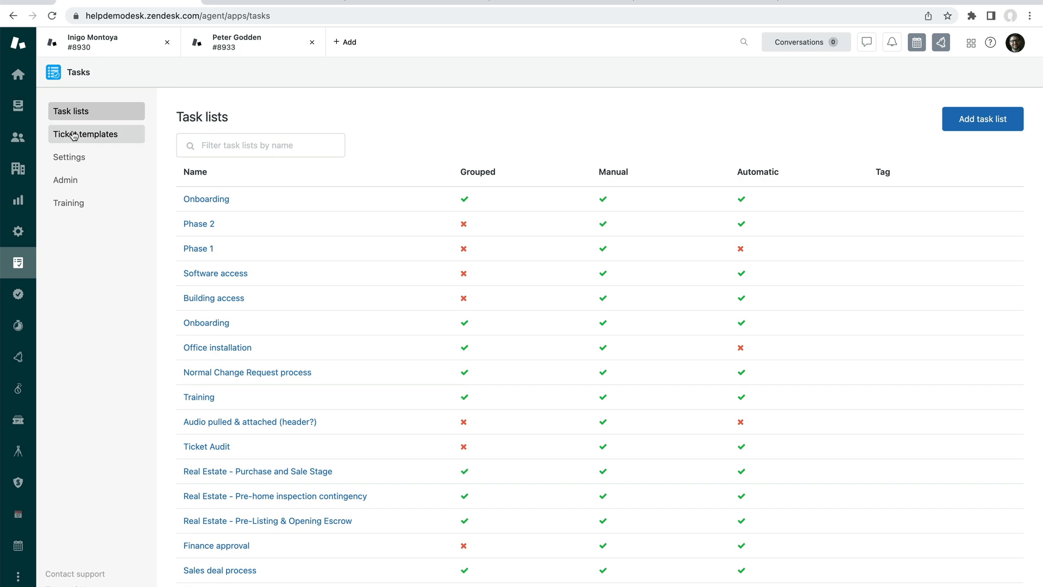
{"action": "left_click", "coordinate": [85, 134]}
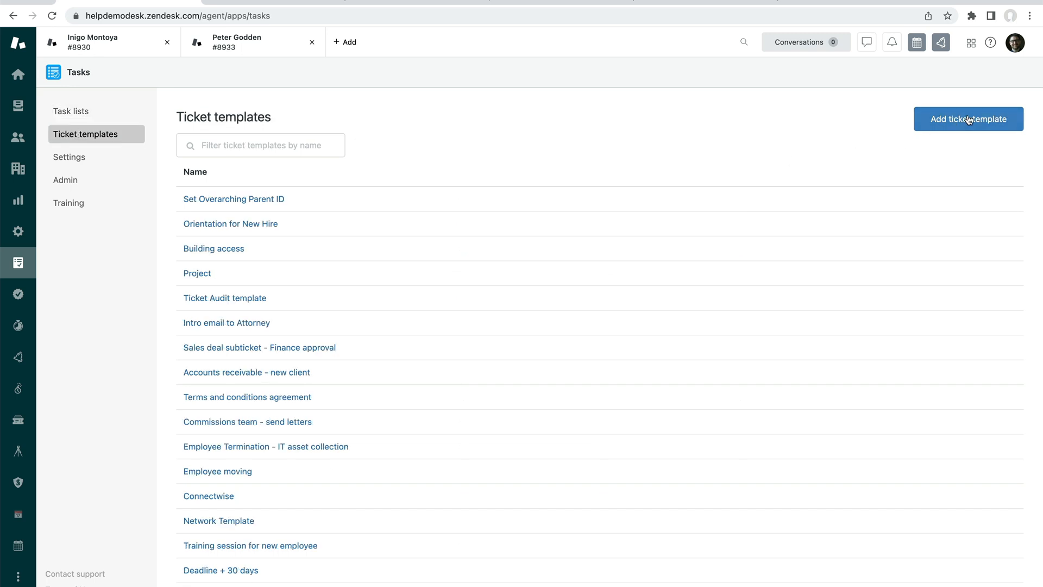
{"action": "mouse_move", "coordinate": [975, 119]}
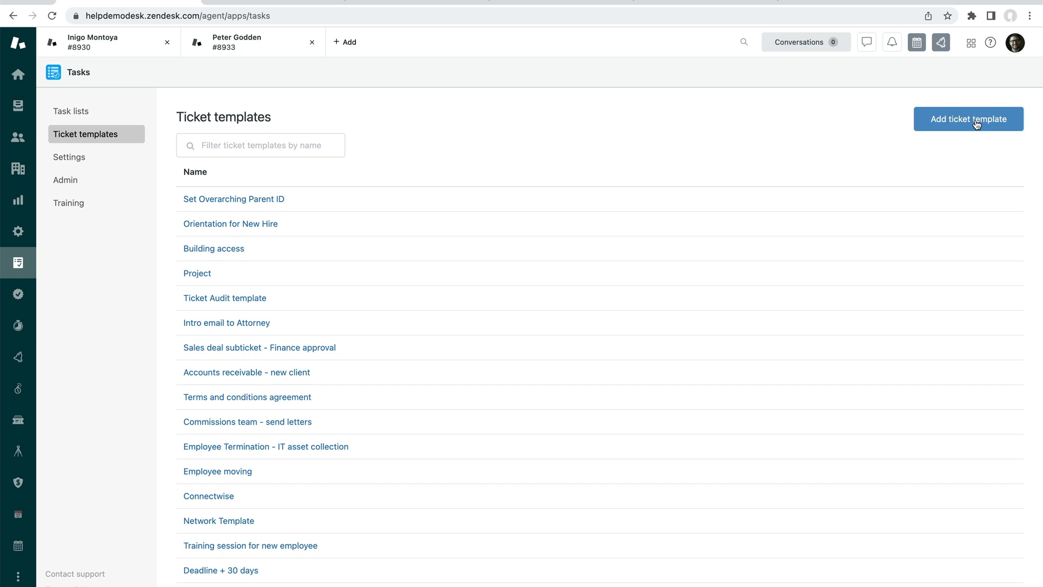
Start a new ticket template with Tags as parent tags and Priority same as parent
{"action": "left_click", "coordinate": [968, 119]}
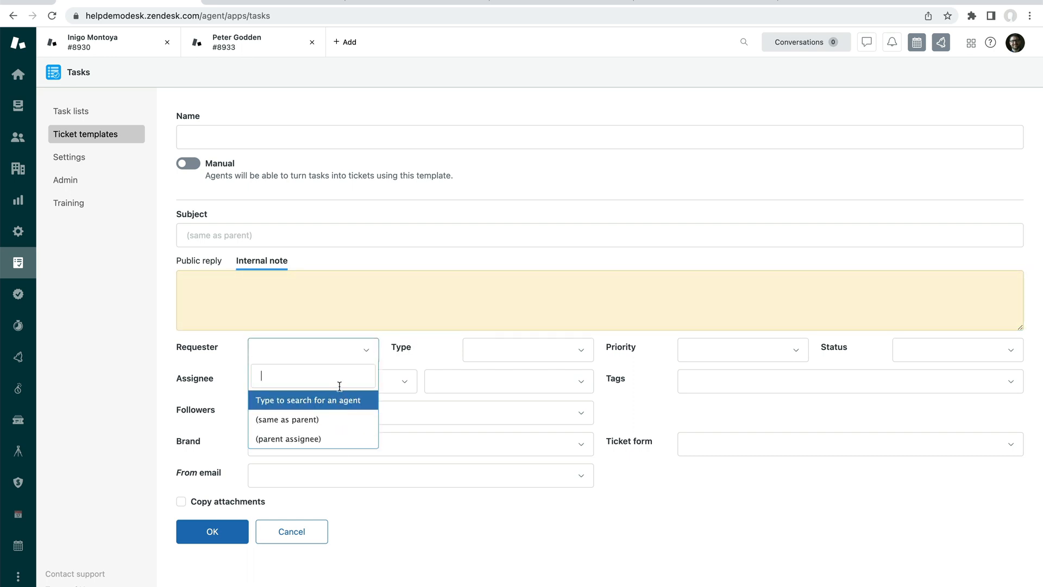
{"action": "mouse_move", "coordinate": [528, 349]}
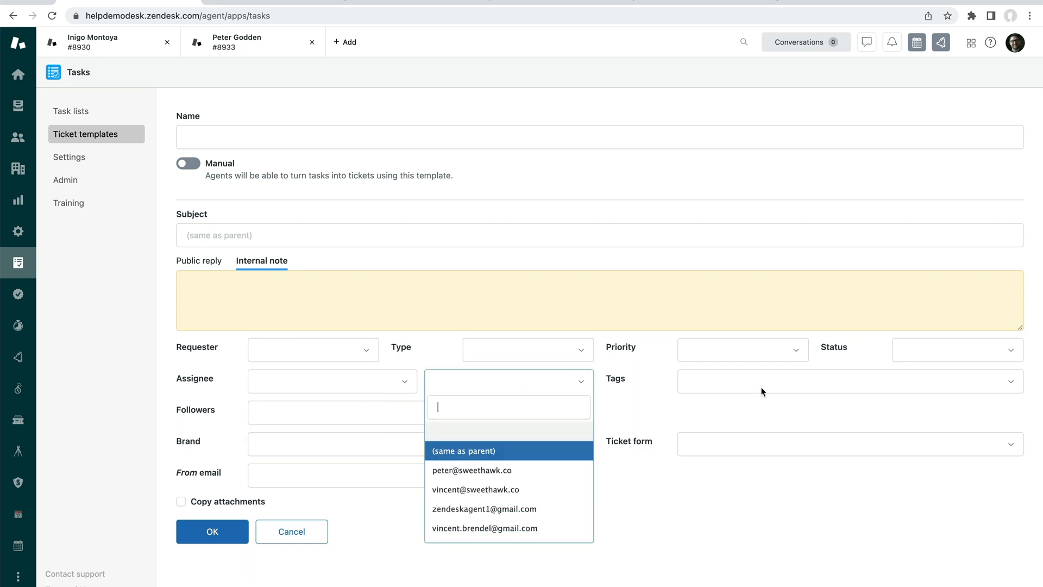
{"action": "left_click", "coordinate": [848, 381]}
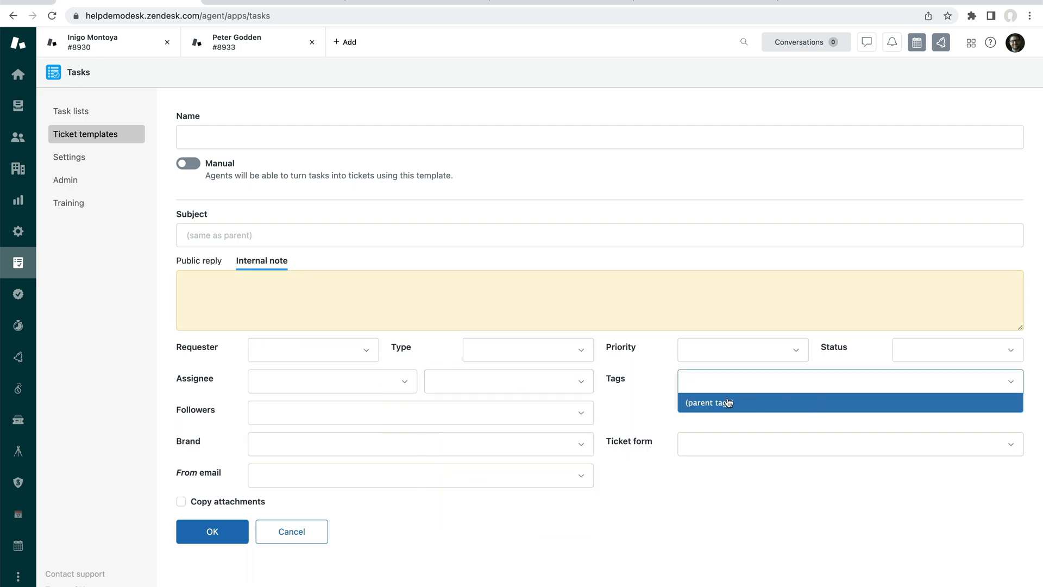
{"action": "mouse_move", "coordinate": [717, 402]}
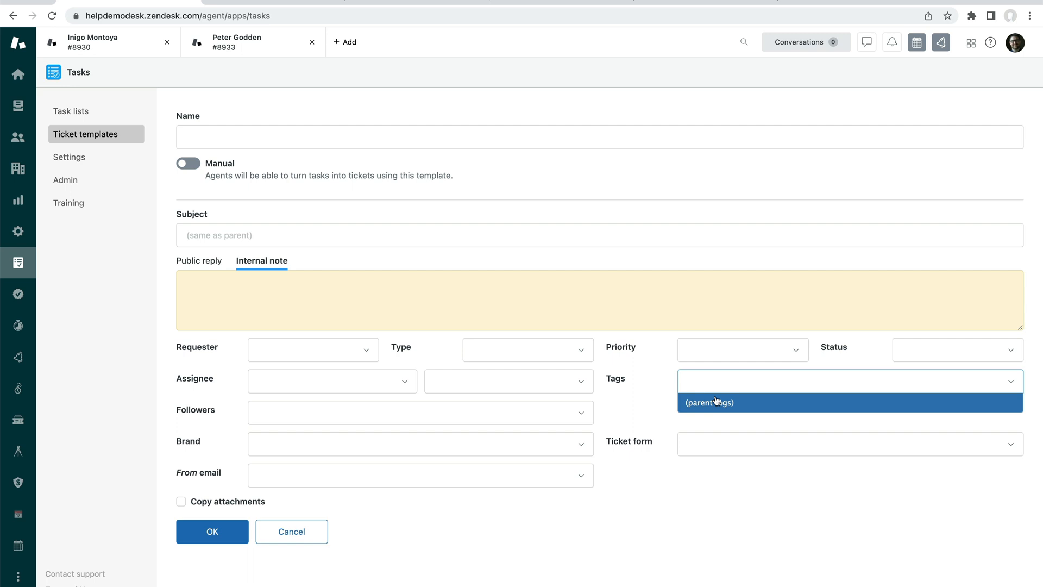
{"action": "mouse_move", "coordinate": [717, 408]}
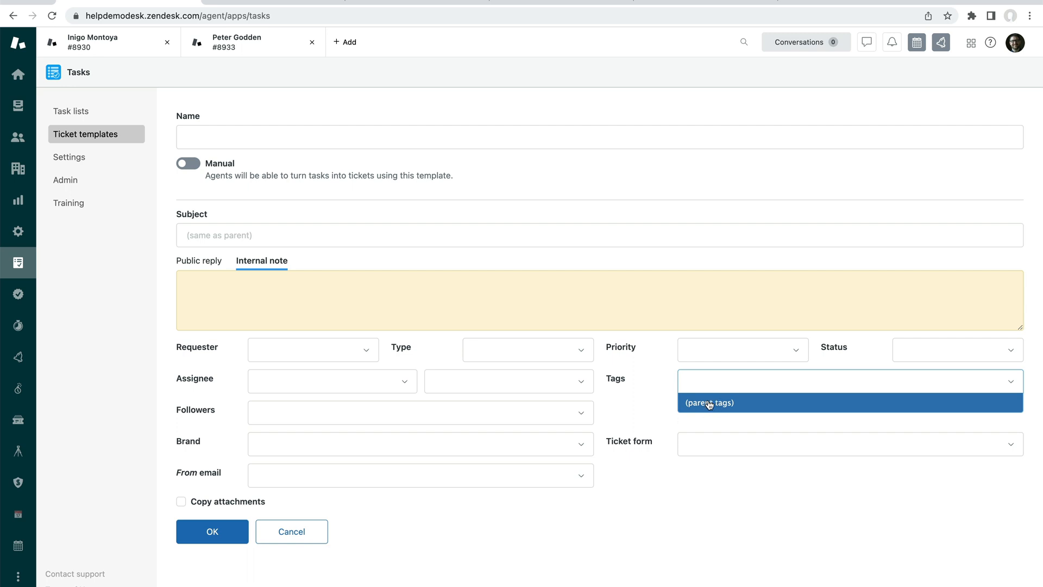
{"action": "left_click", "coordinate": [742, 349]}
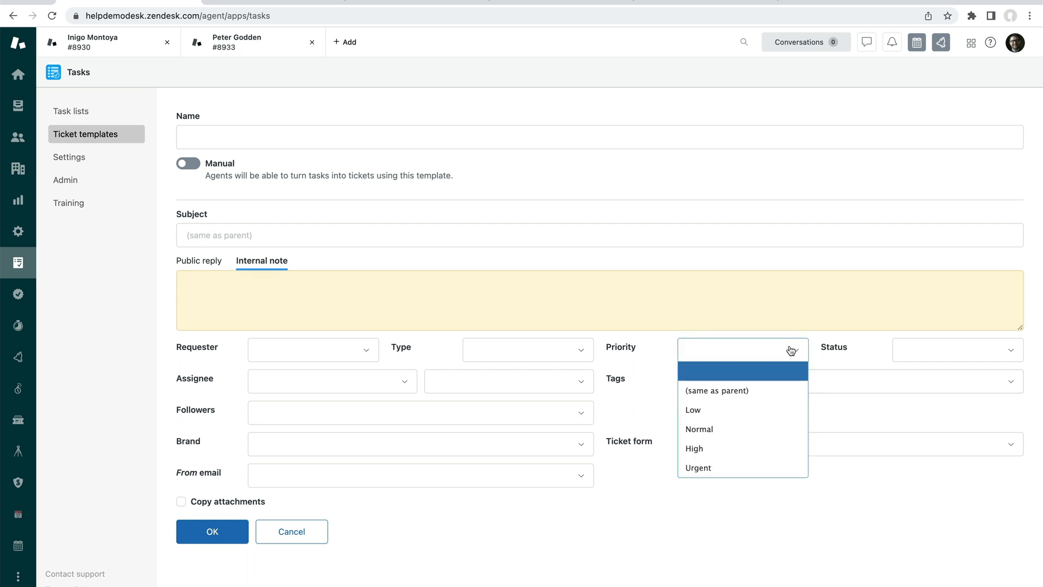
{"action": "left_click", "coordinate": [717, 390]}
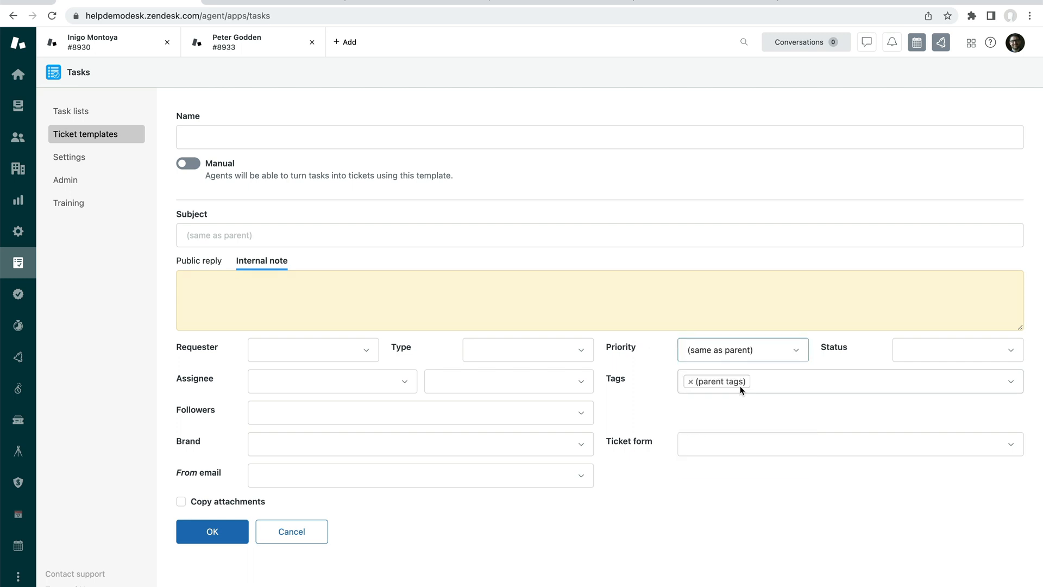
{"action": "left_click", "coordinate": [850, 444]}
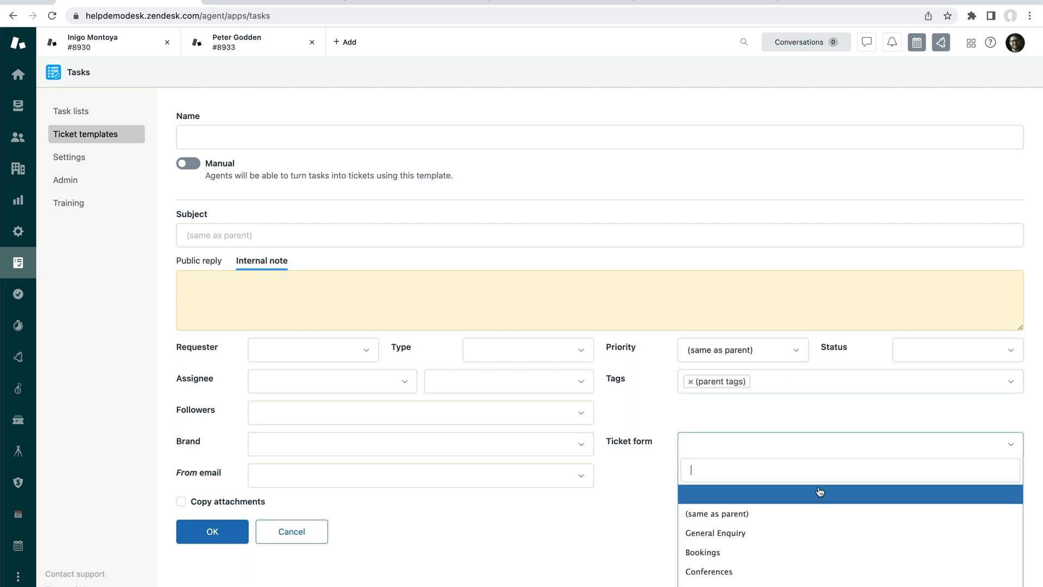
{"action": "mouse_move", "coordinate": [809, 510]}
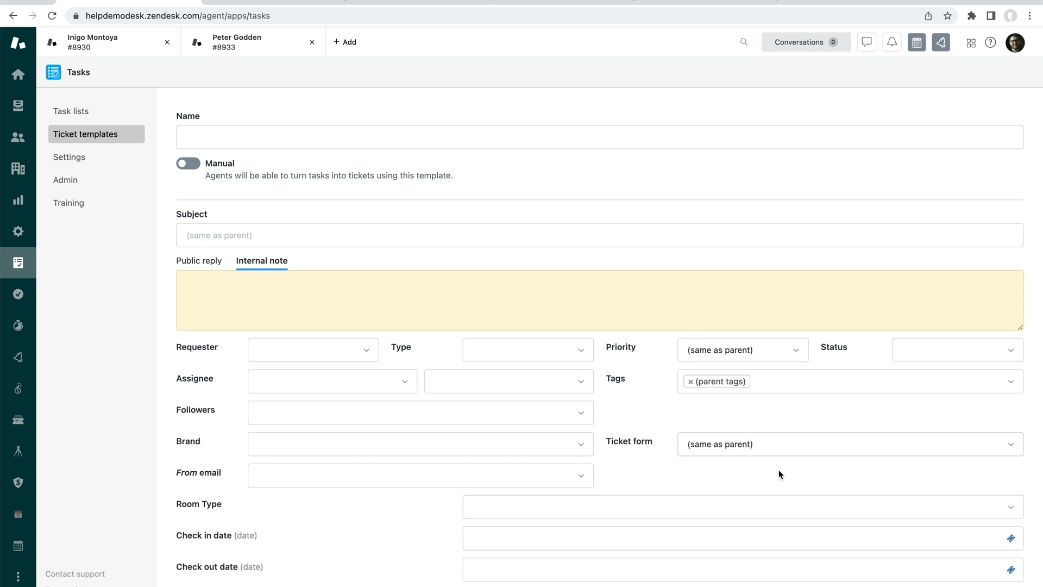
Fill Check in date and From with {{ticket.ticket_field_37013368}} and copy Room Type from the parent
{"action": "scroll", "scroll_direction": "down", "scroll_amount": 3}
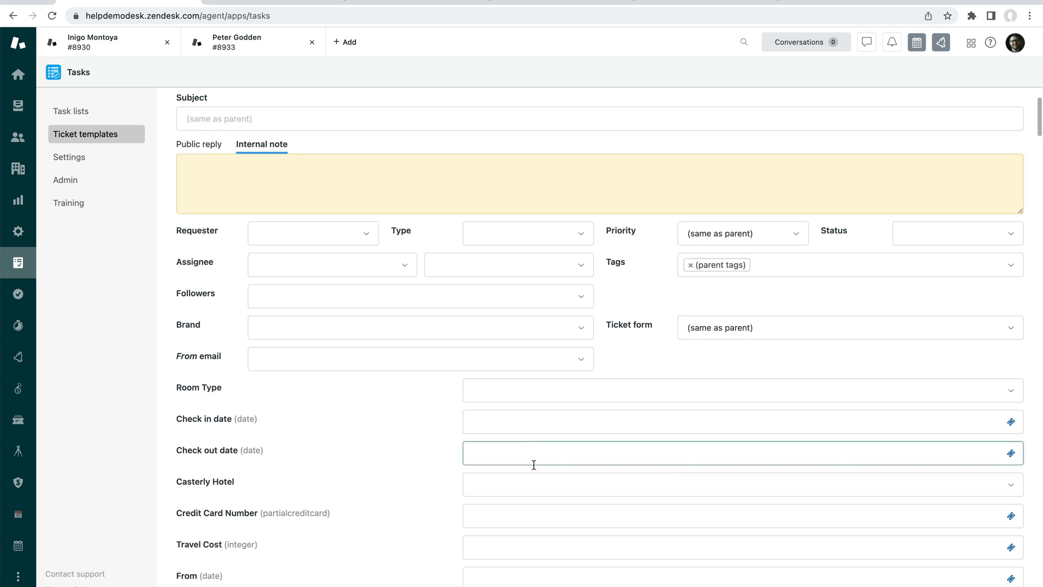
{"action": "mouse_move", "coordinate": [317, 403]}
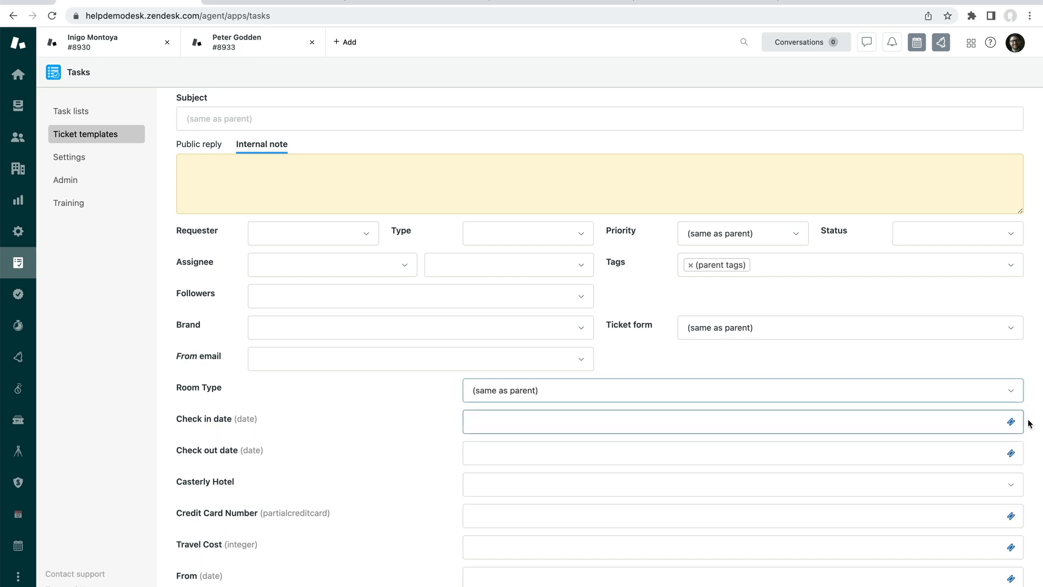
{"action": "type", "text": "{{ticket.ticket_field_37013368}}"}
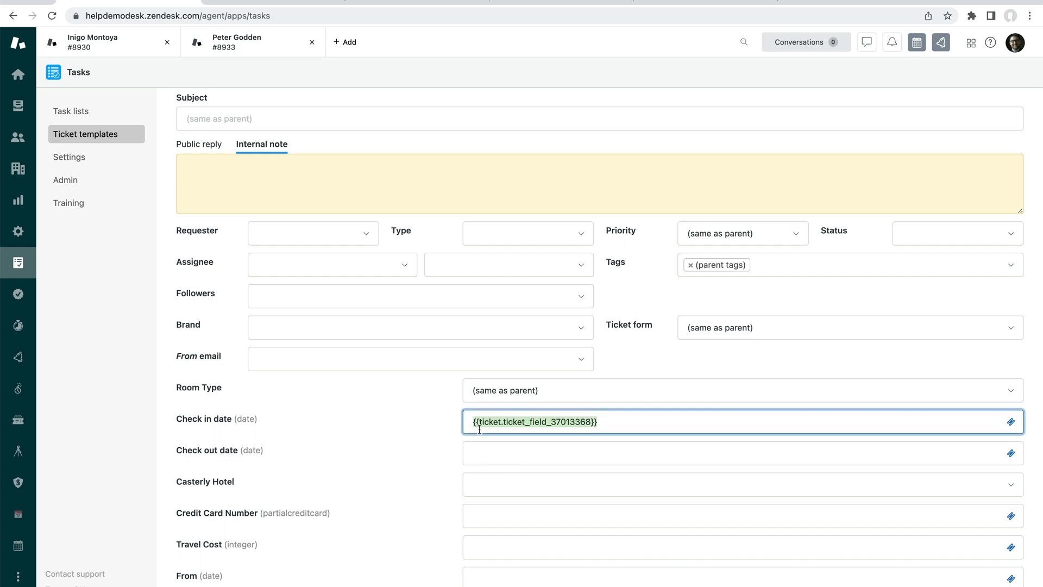
{"action": "mouse_move", "coordinate": [223, 426]}
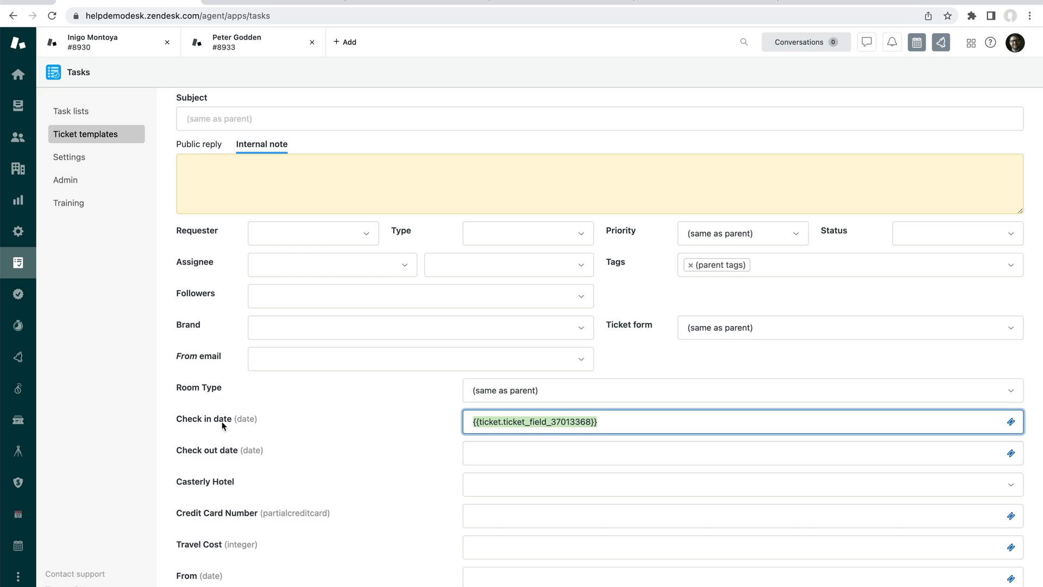
{"action": "scroll", "scroll_direction": "down", "scroll_amount": 3}
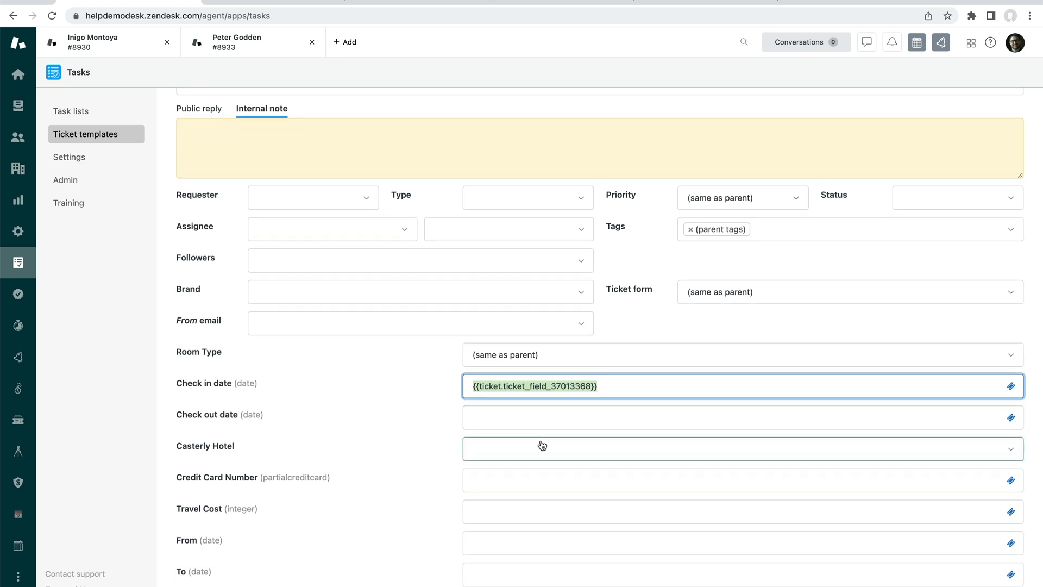
{"action": "mouse_move", "coordinate": [996, 474]}
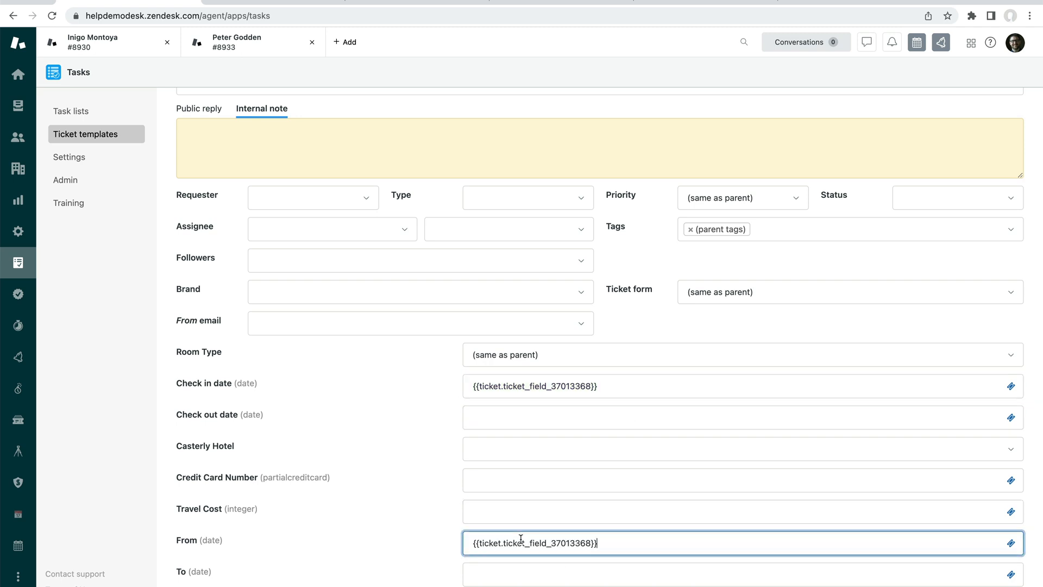
{"action": "mouse_move", "coordinate": [615, 562]}
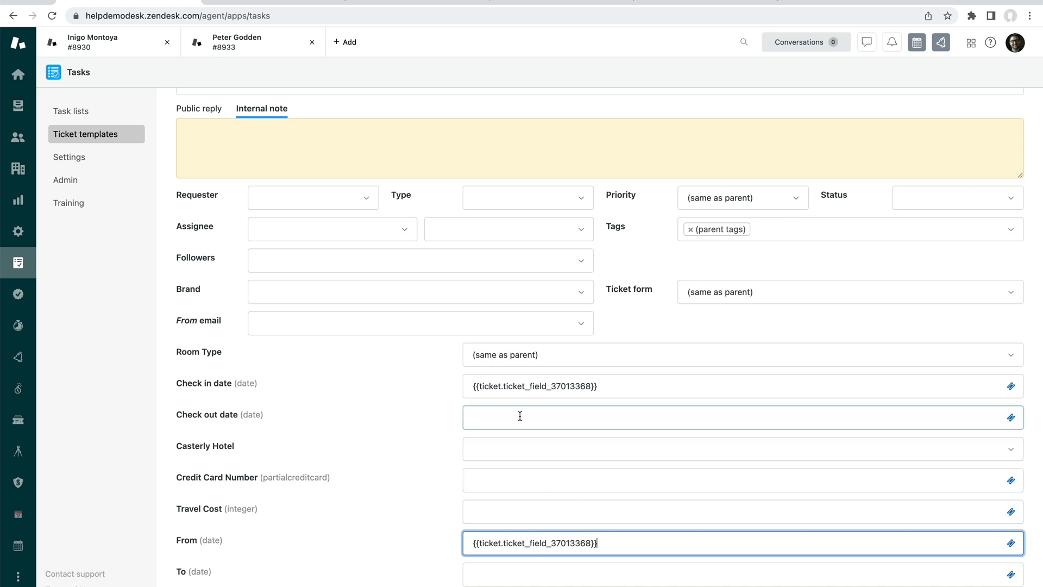
{"action": "scroll", "scroll_direction": "down", "scroll_amount": 3}
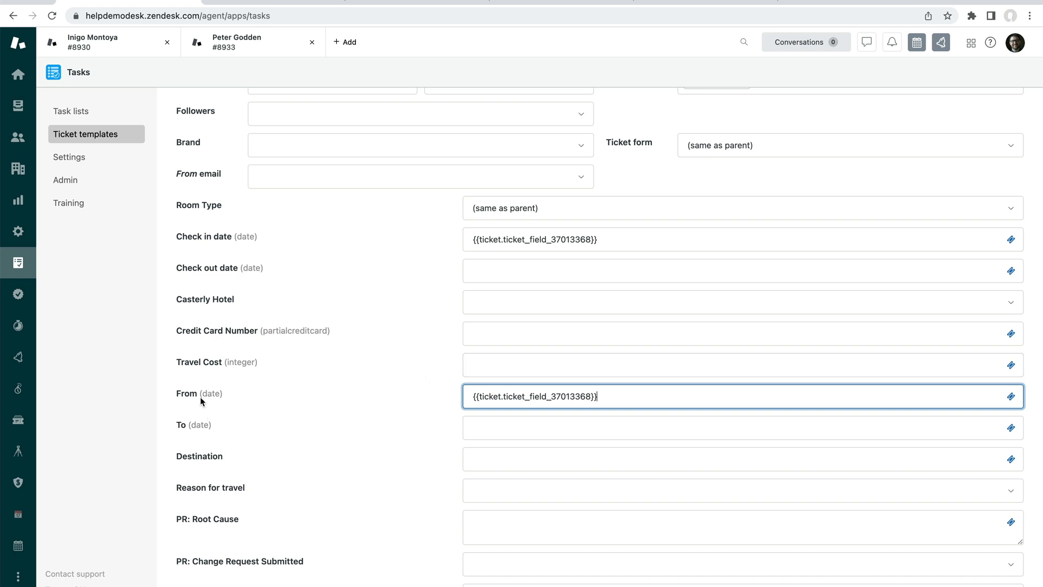
{"action": "mouse_move", "coordinate": [208, 402]}
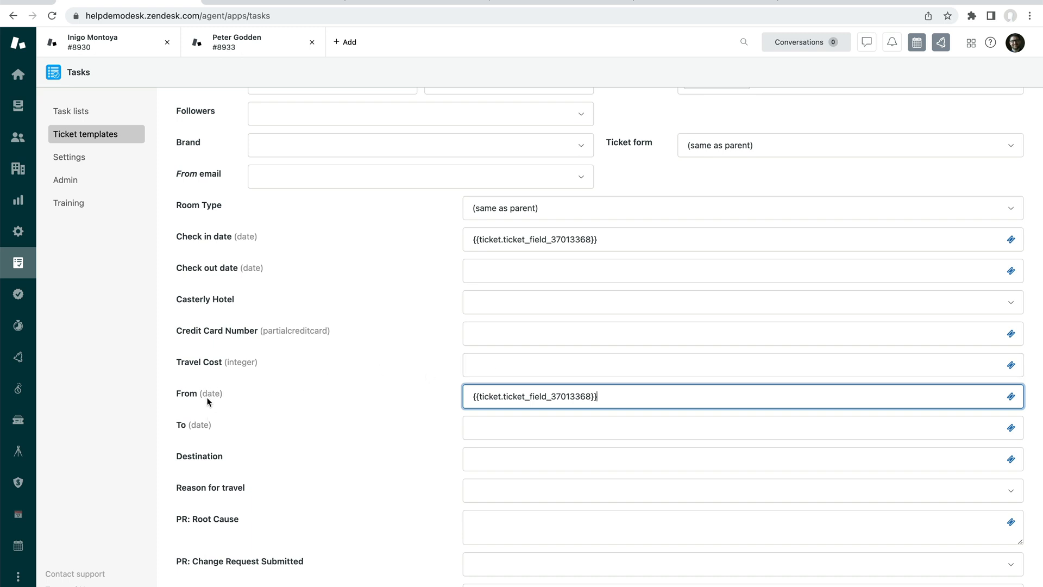
{"action": "mouse_move", "coordinate": [252, 379]}
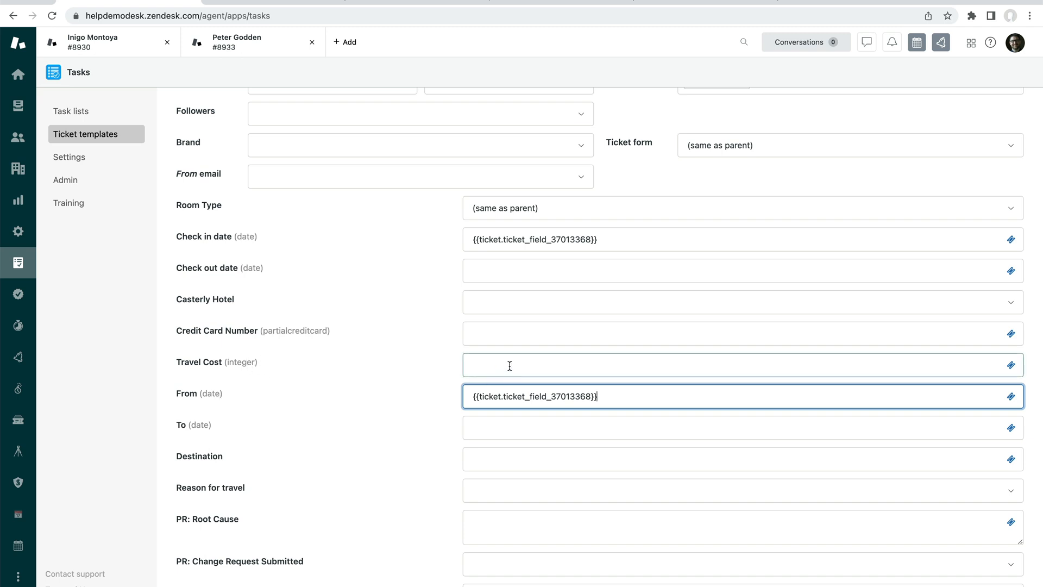
{"action": "scroll", "scroll_direction": "down", "scroll_amount": 3}
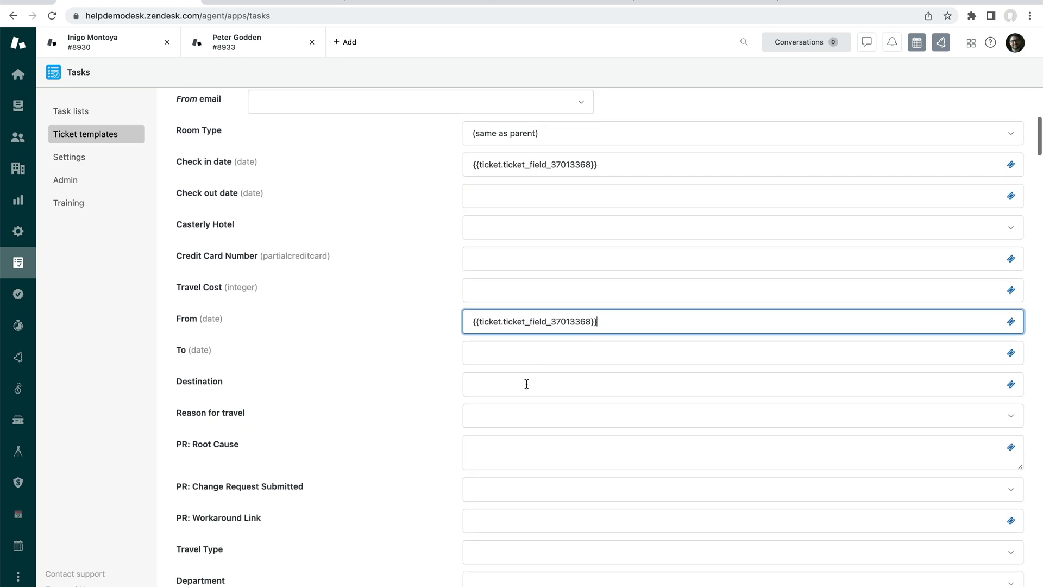
{"action": "scroll", "scroll_direction": "up", "scroll_amount": 3}
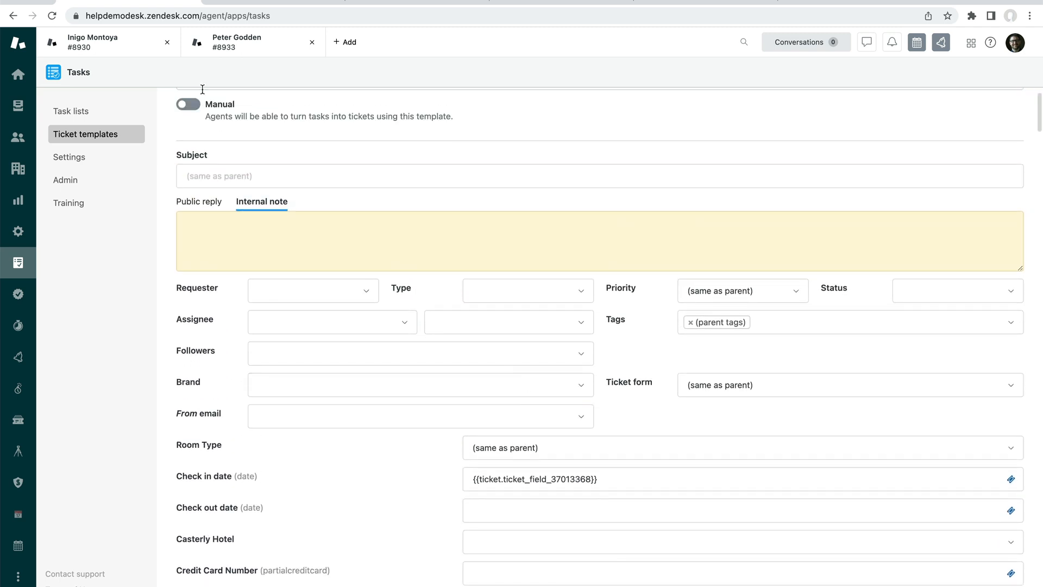
{"action": "scroll", "scroll_direction": "up", "scroll_amount": 3}
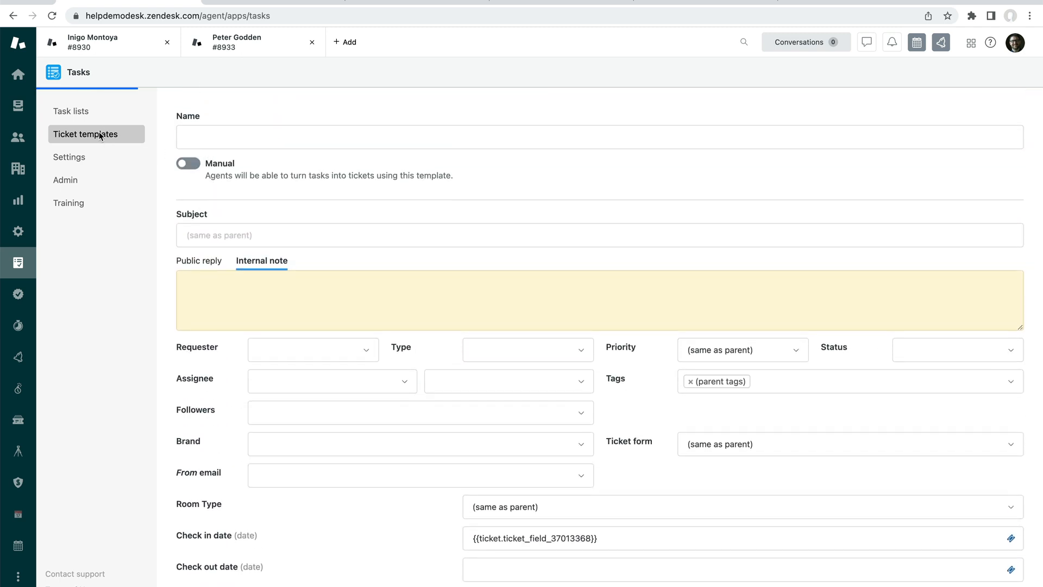
View the 'Training session for new customer' template, then return to ticket #8933
{"action": "left_click", "coordinate": [85, 134]}
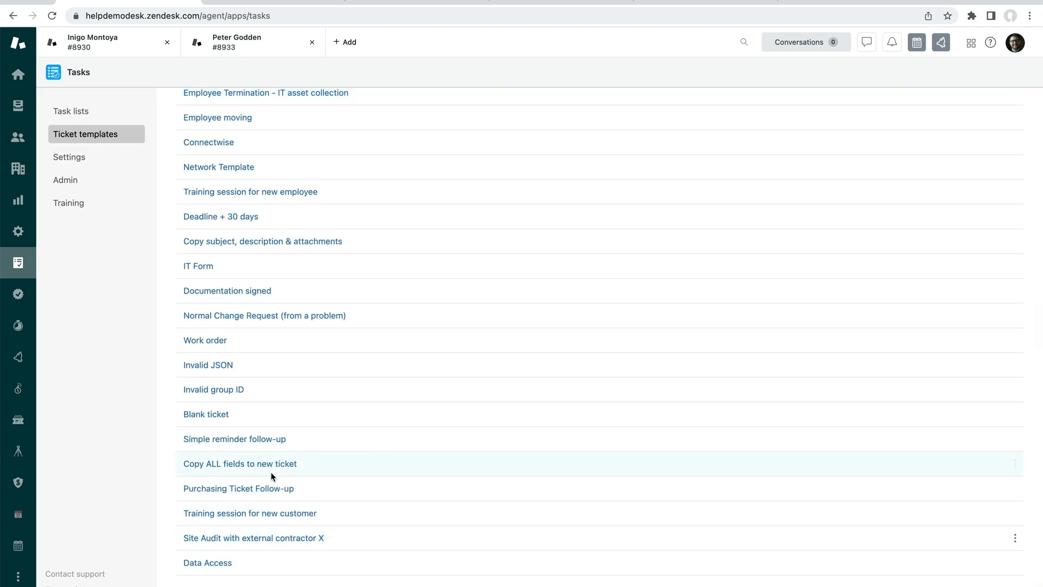
{"action": "mouse_move", "coordinate": [229, 433]}
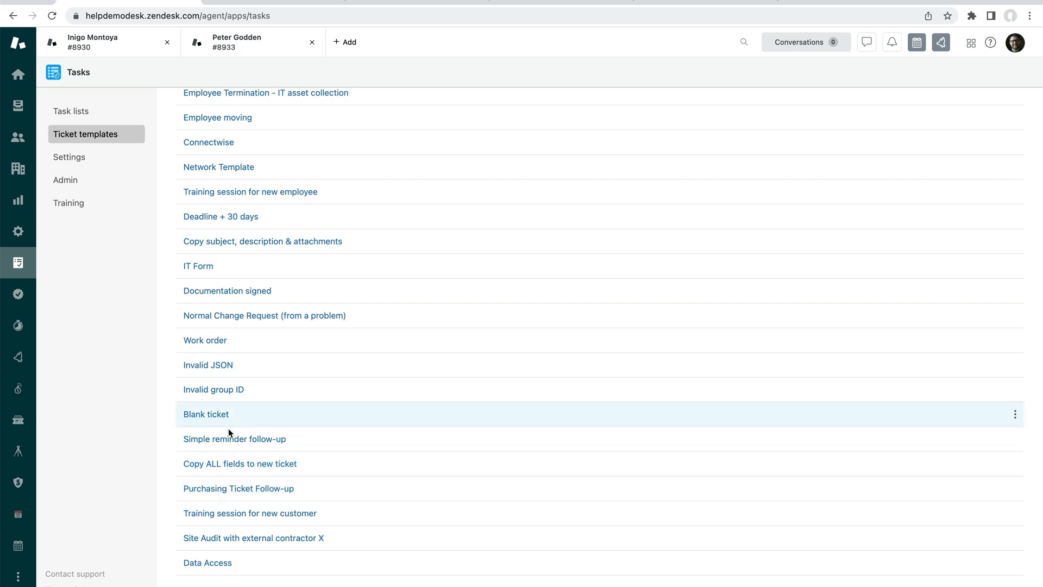
{"action": "mouse_move", "coordinate": [249, 513]}
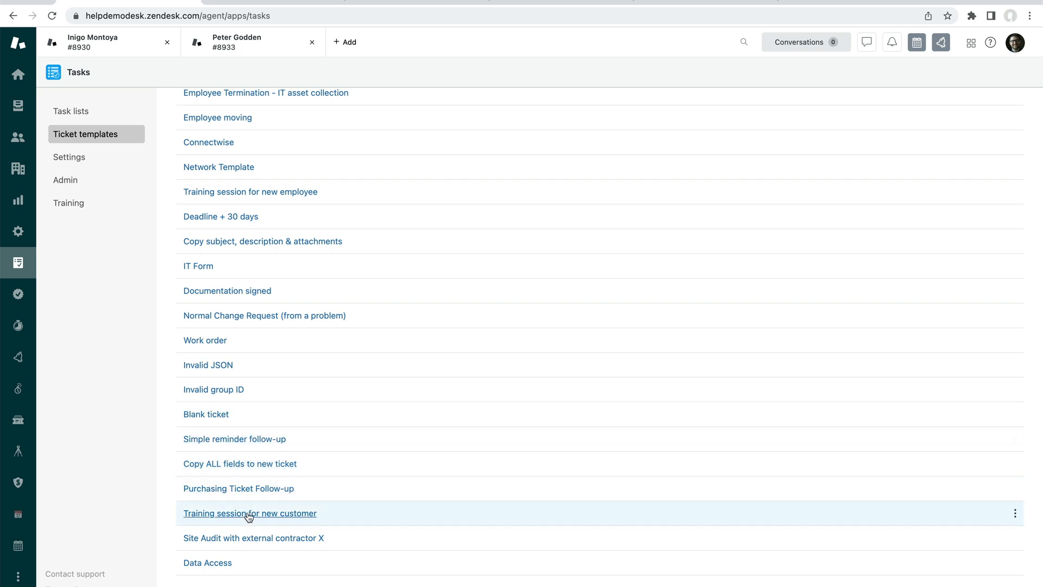
{"action": "left_click", "coordinate": [249, 512]}
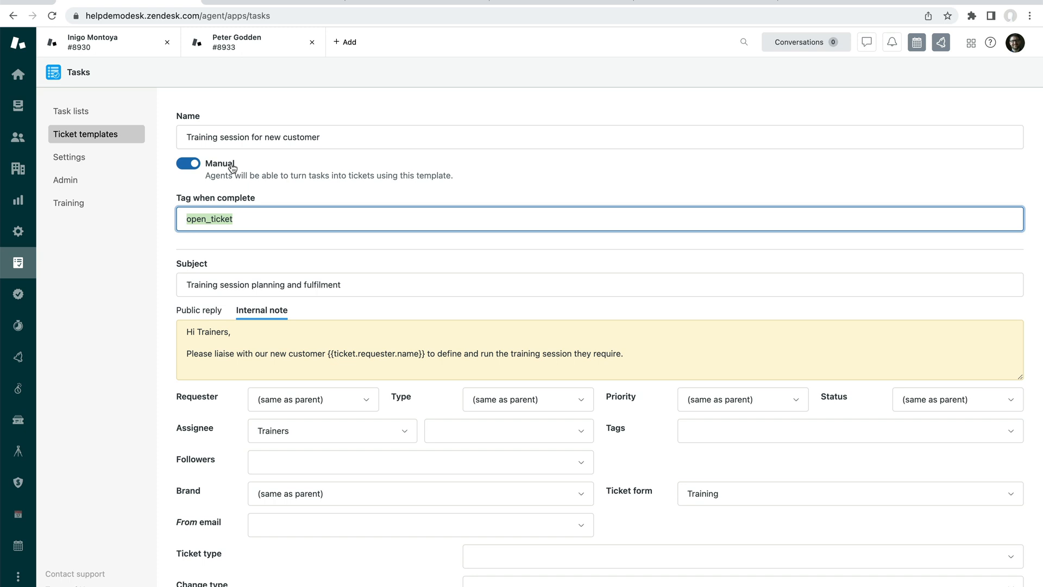
{"action": "left_click", "coordinate": [238, 41]}
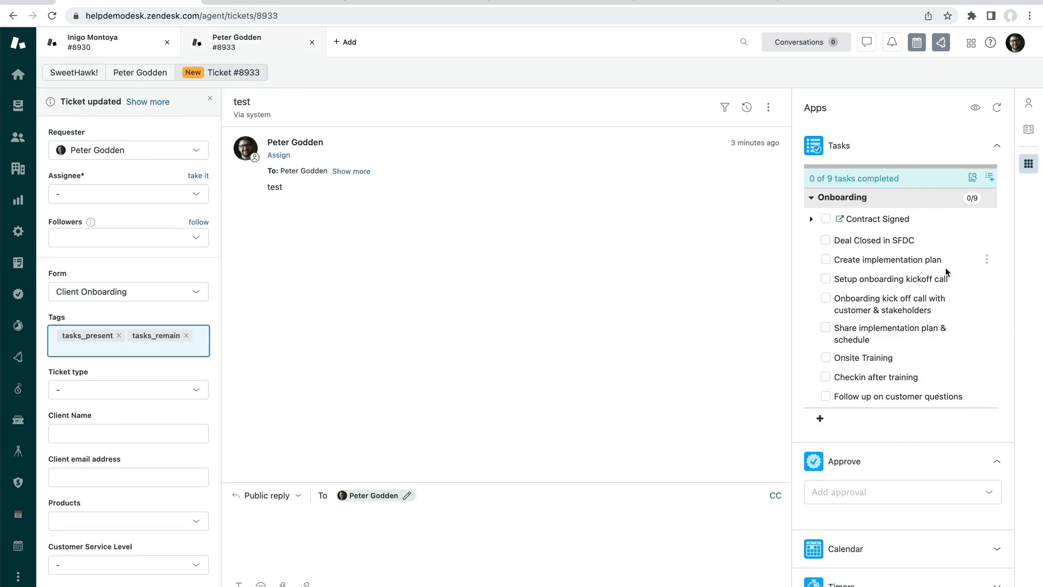
Check off all nine Onboarding tasks on ticket #8933
{"action": "left_click", "coordinate": [826, 358]}
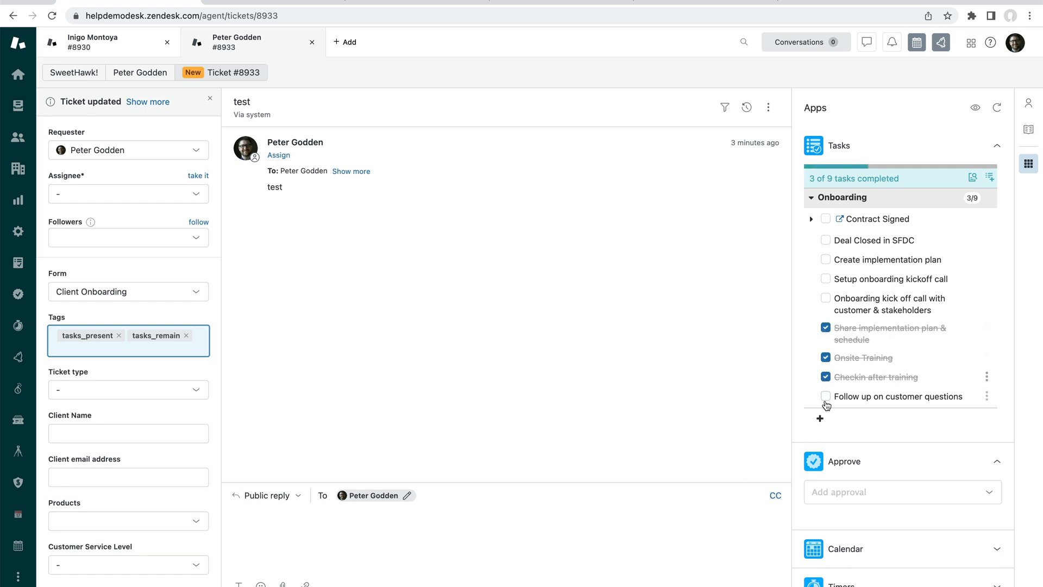
{"action": "left_click", "coordinate": [826, 396]}
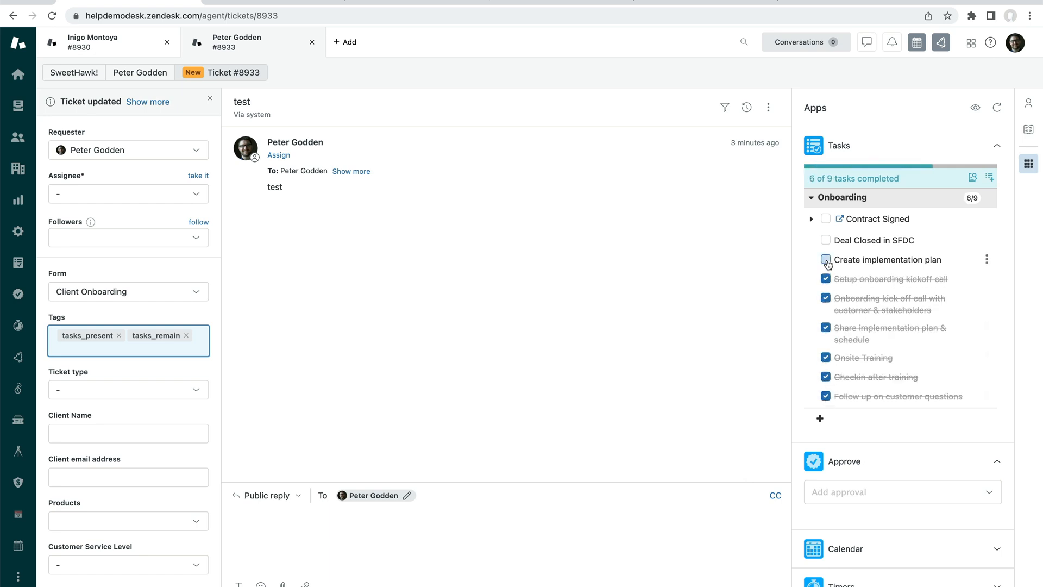
{"action": "left_click", "coordinate": [826, 259]}
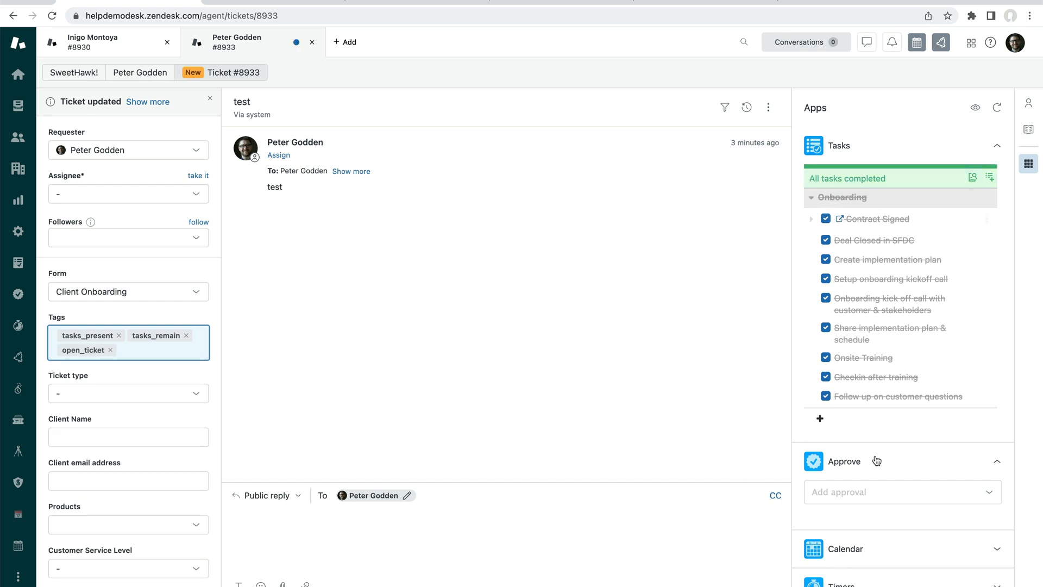
Add a new task named 'Further training session'
{"action": "left_click", "coordinate": [820, 417]}
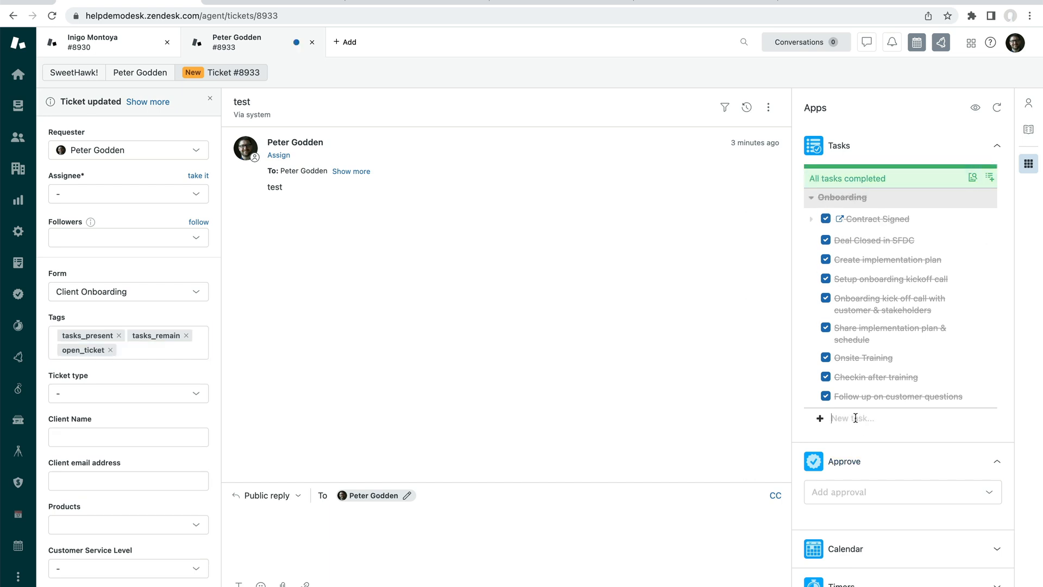
{"action": "type", "text": "Further"}
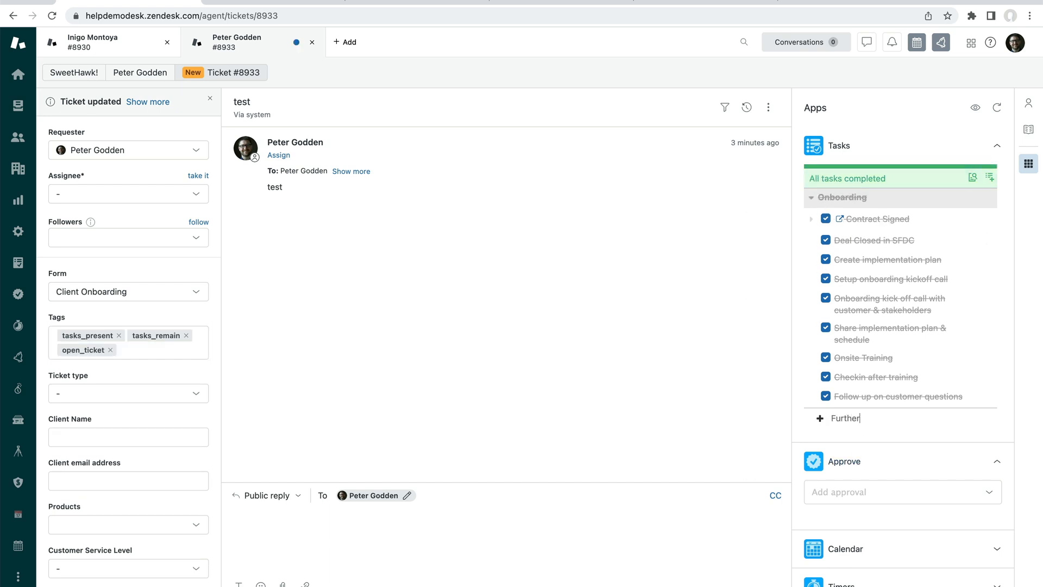
{"action": "type", "text": "train"}
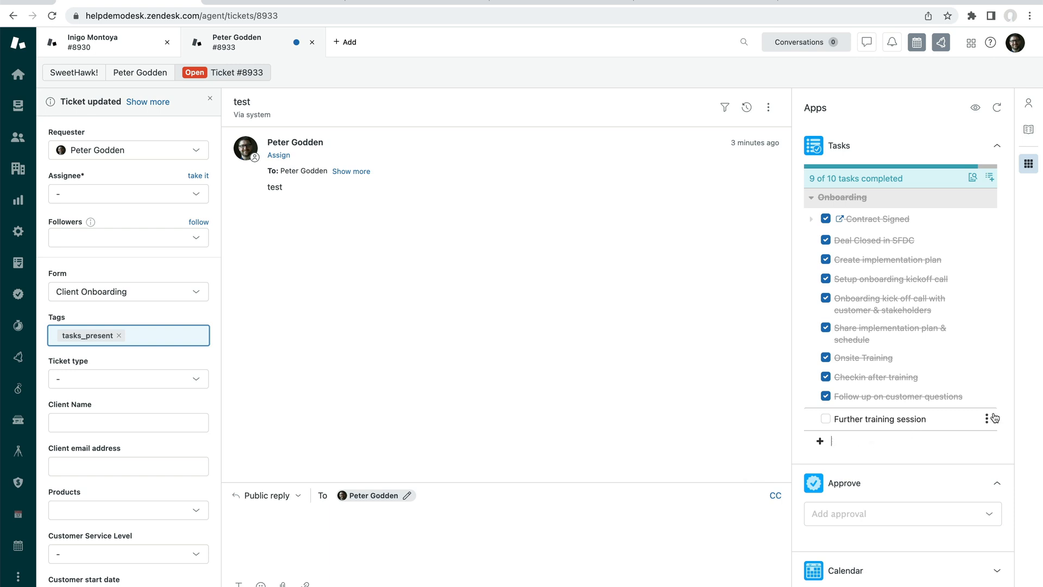
Convert the task using the 'Training session for new customer' template and view its settings
{"action": "left_click", "coordinate": [987, 418]}
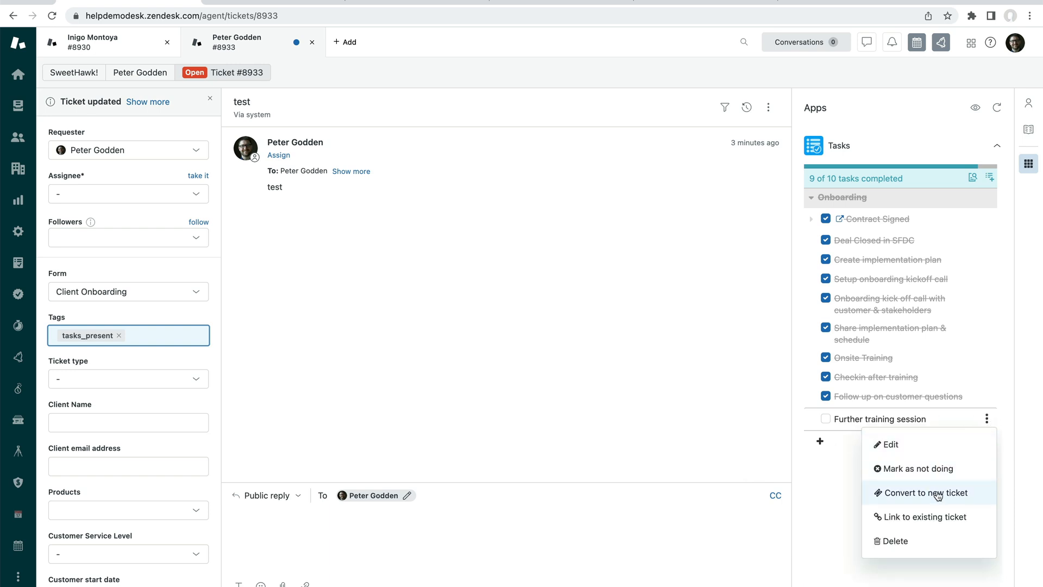
{"action": "left_click", "coordinate": [925, 492]}
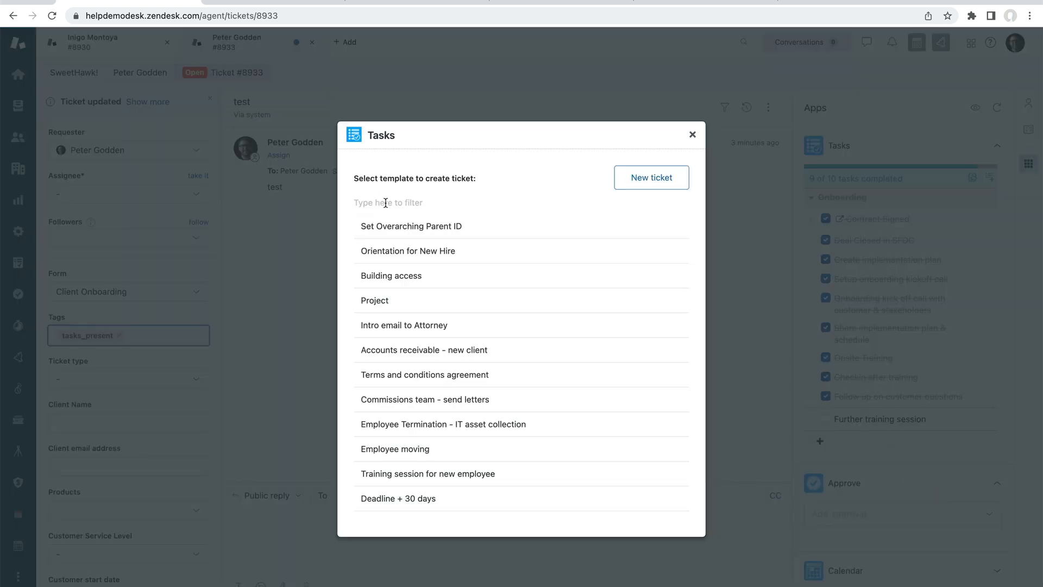
{"action": "type", "text": "t"}
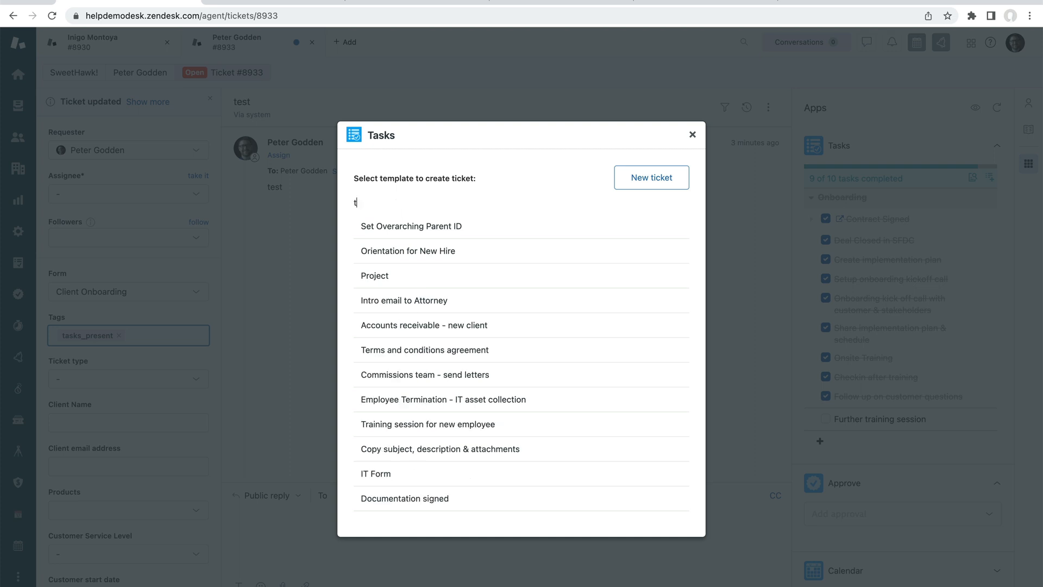
{"action": "type", "text": "rain"}
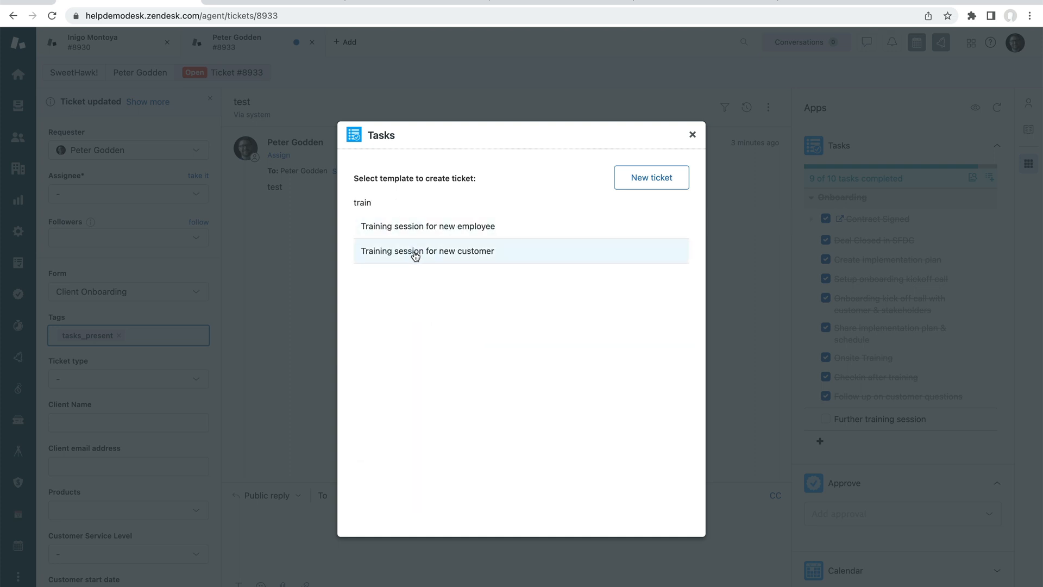
{"action": "left_click", "coordinate": [427, 251]}
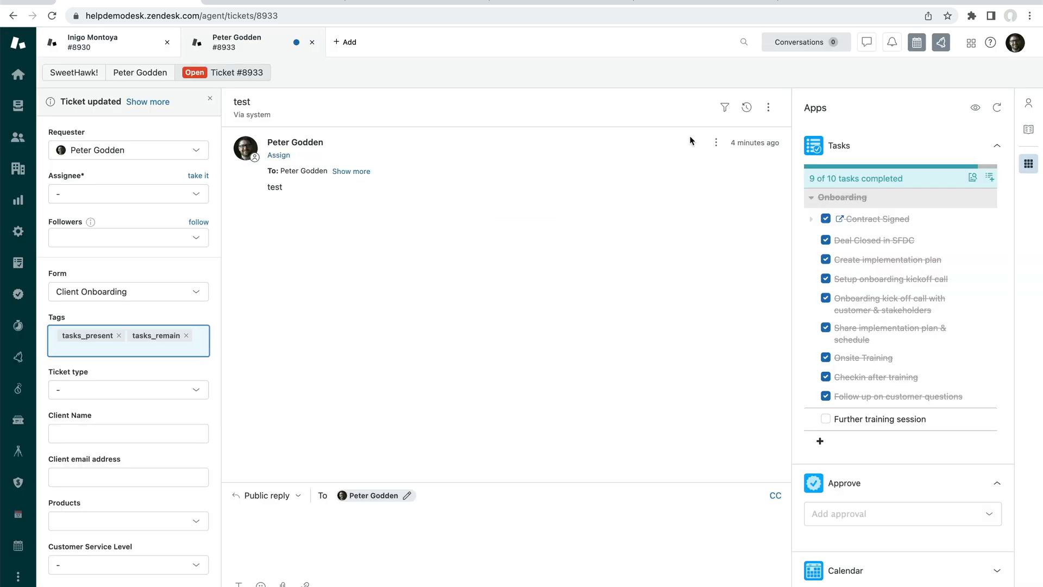
{"action": "left_click", "coordinate": [820, 442]}
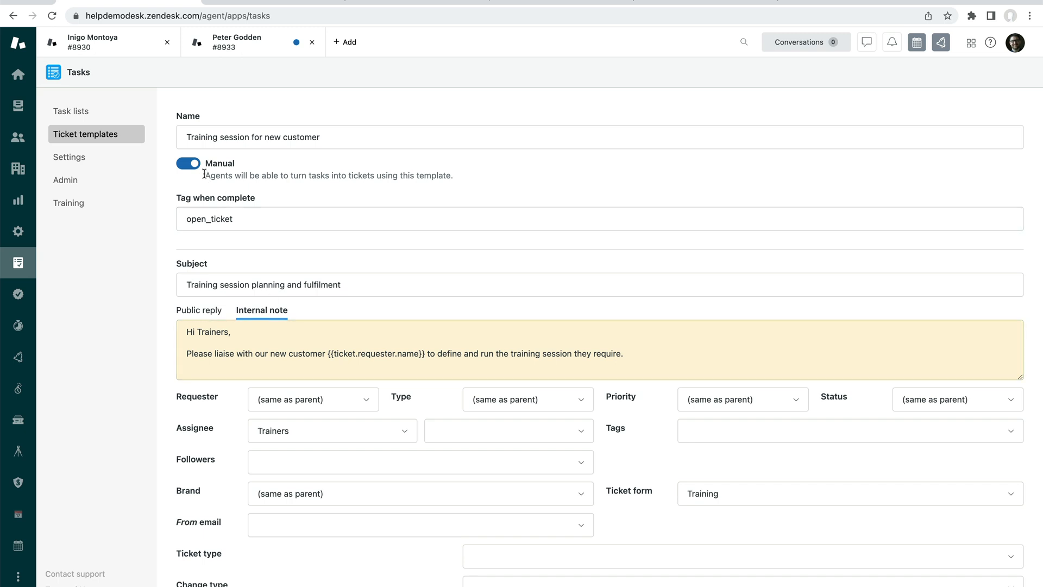
{"action": "scroll", "scroll_direction": "down", "scroll_amount": 3}
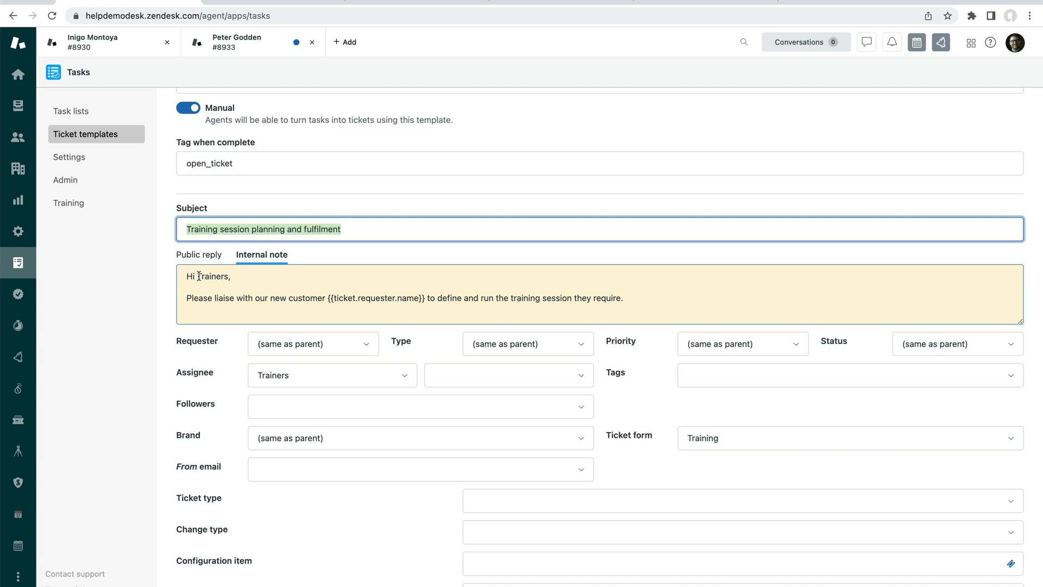
{"action": "scroll", "scroll_direction": "down", "scroll_amount": 3}
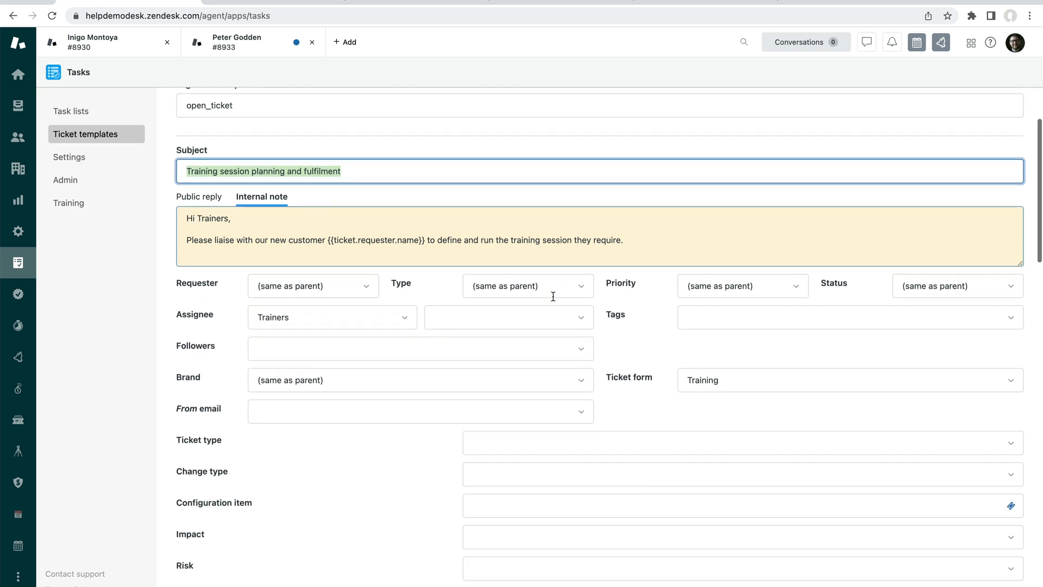
{"action": "mouse_move", "coordinate": [815, 281]}
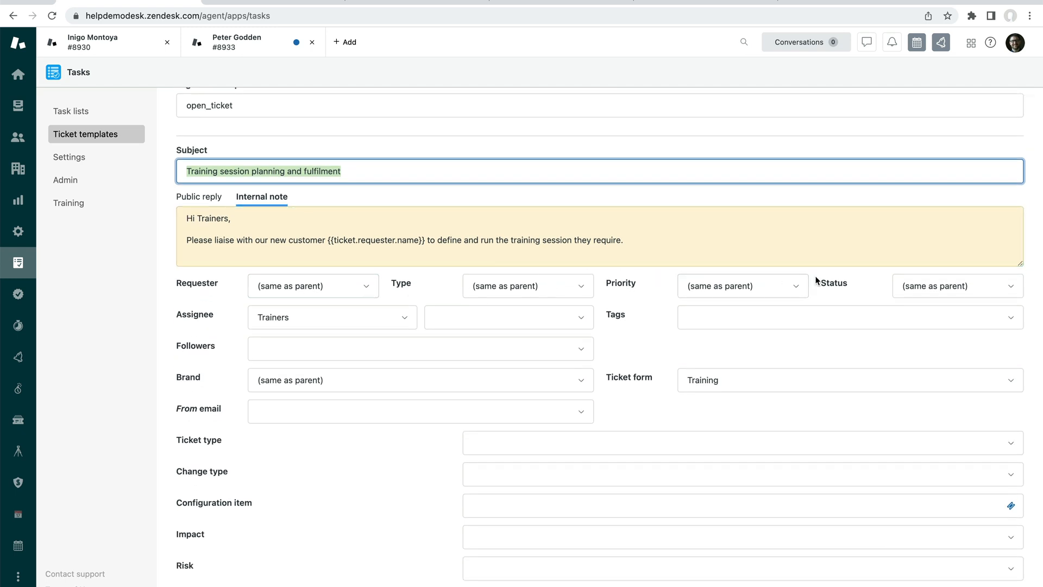
{"action": "scroll", "scroll_direction": "down", "scroll_amount": 3}
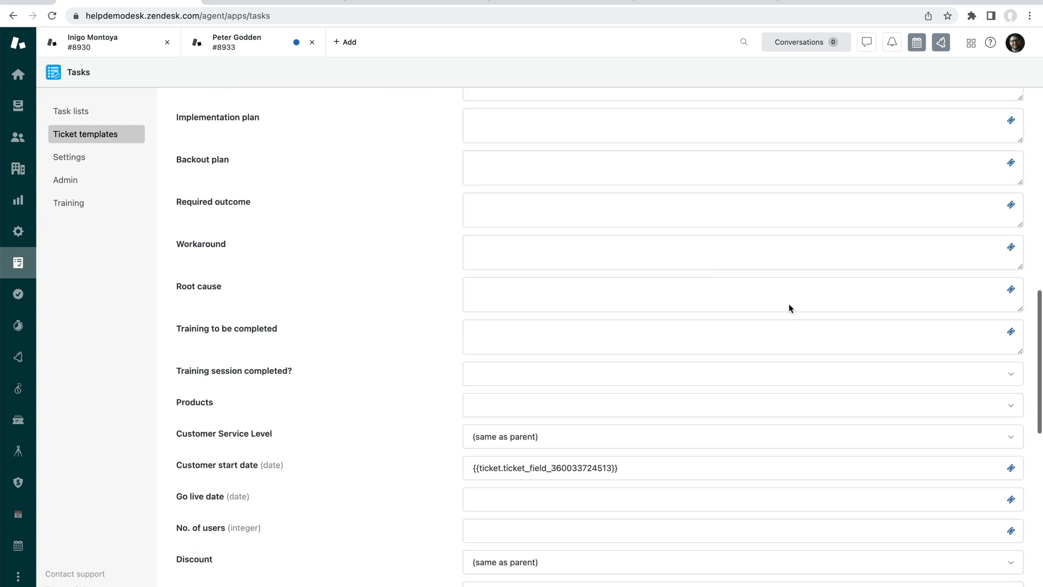
{"action": "scroll", "scroll_direction": "down", "scroll_amount": 3}
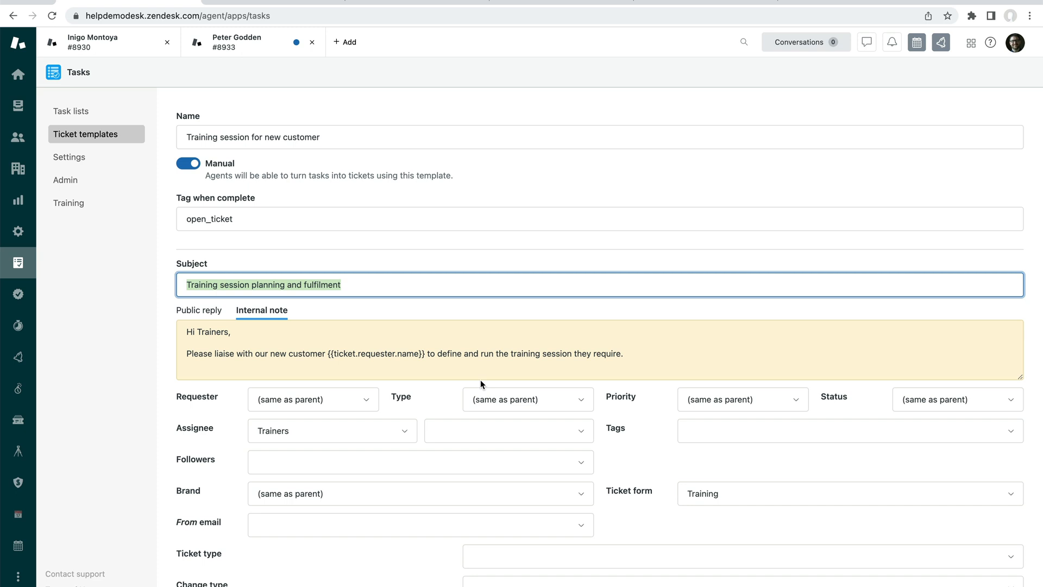
{"action": "mouse_move", "coordinate": [97, 111]}
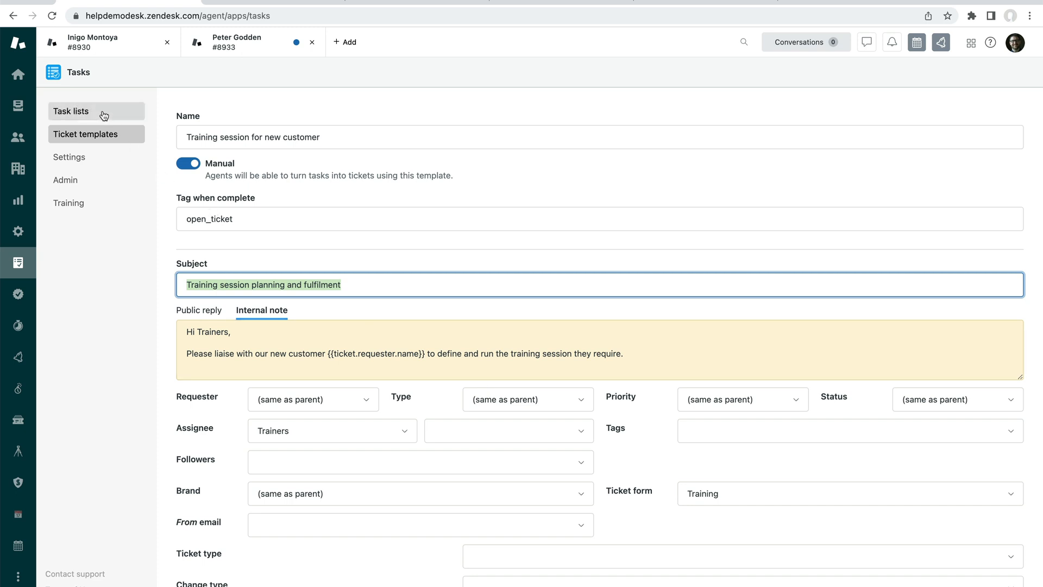
Give Onboarding's Onsite Training task the 'Training session for new customer' ticket template
{"action": "left_click", "coordinate": [71, 111]}
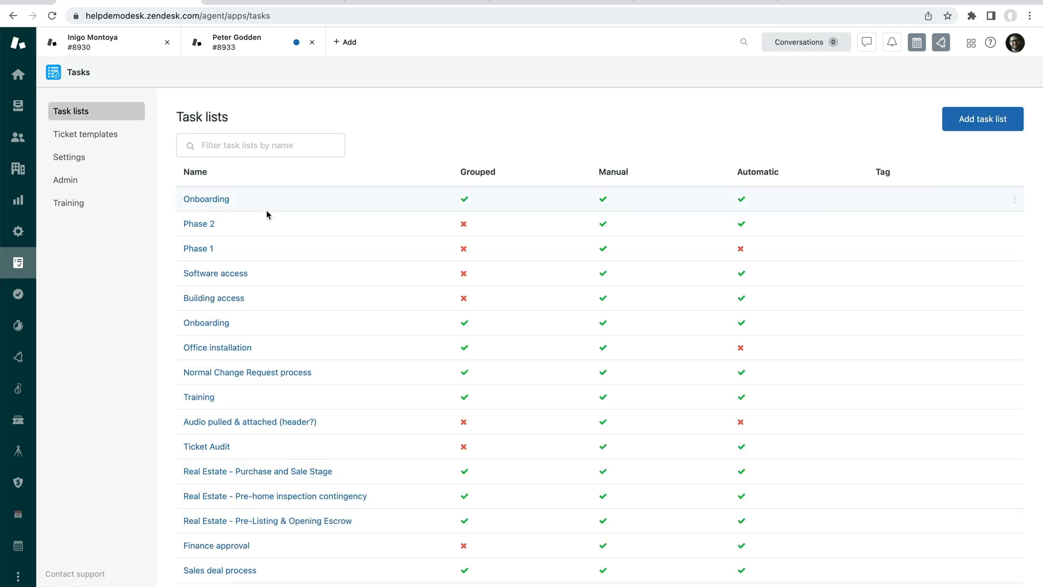
{"action": "left_click", "coordinate": [205, 198]}
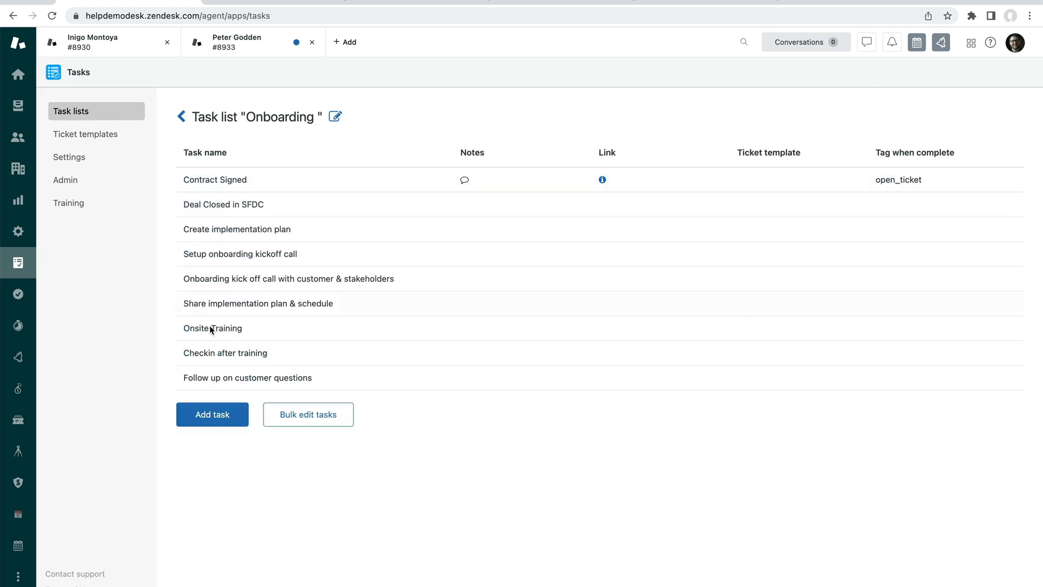
{"action": "mouse_move", "coordinate": [255, 328]}
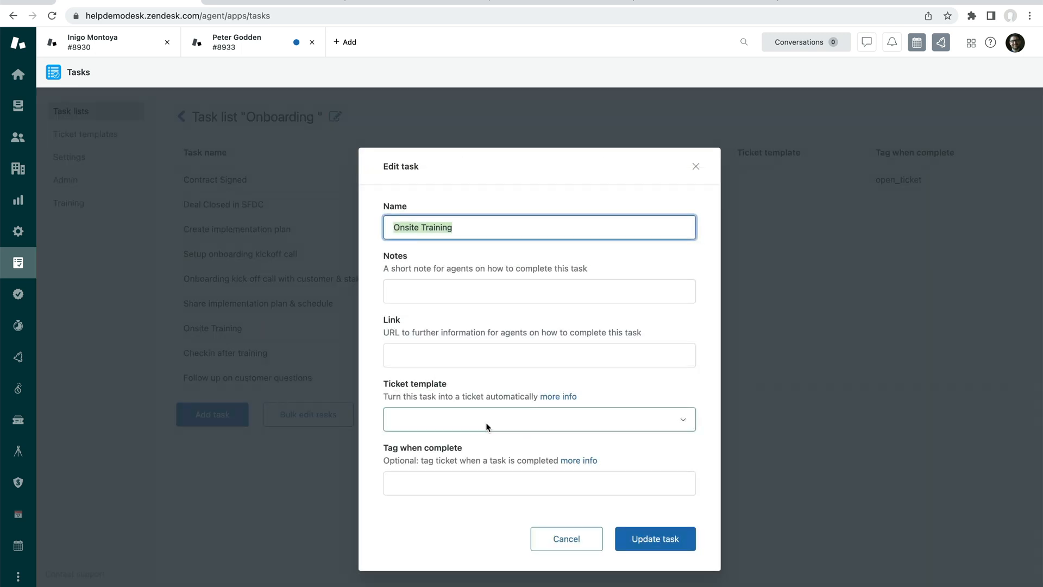
{"action": "left_click", "coordinate": [539, 419]}
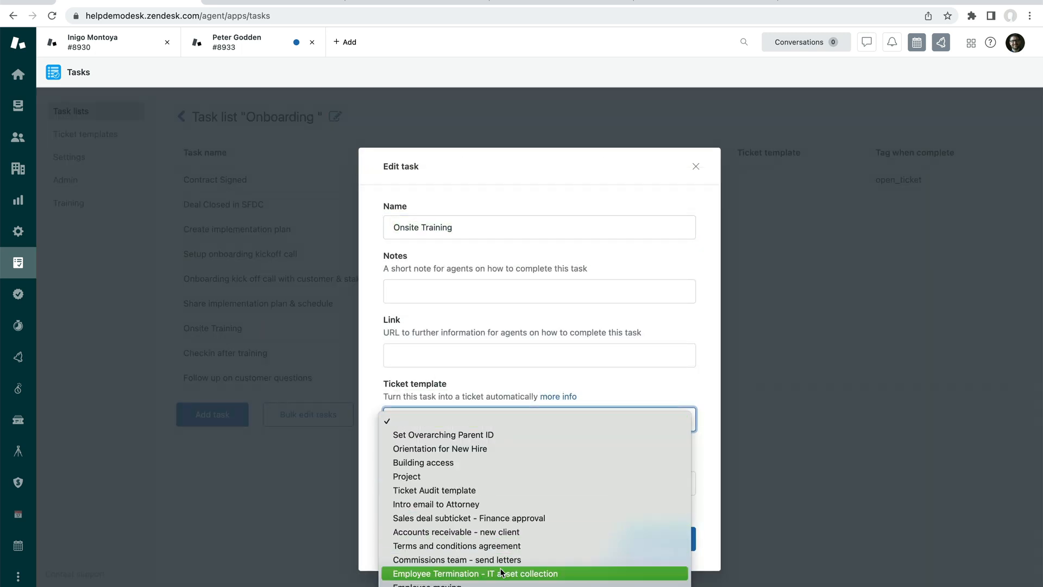
{"action": "scroll", "scroll_direction": "down", "scroll_amount": 3}
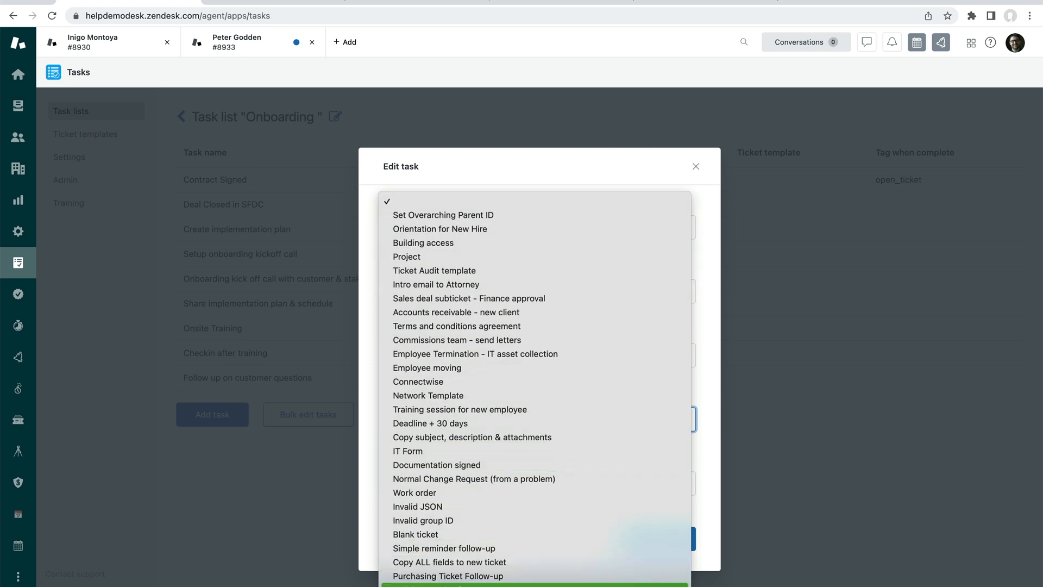
{"action": "left_click", "coordinate": [460, 419]}
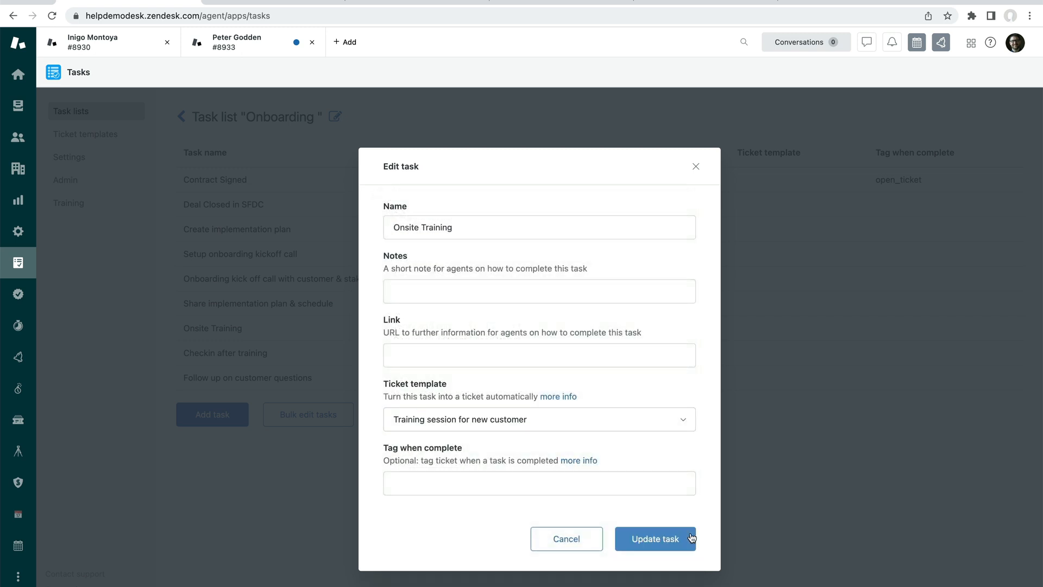
{"action": "left_click", "coordinate": [655, 538]}
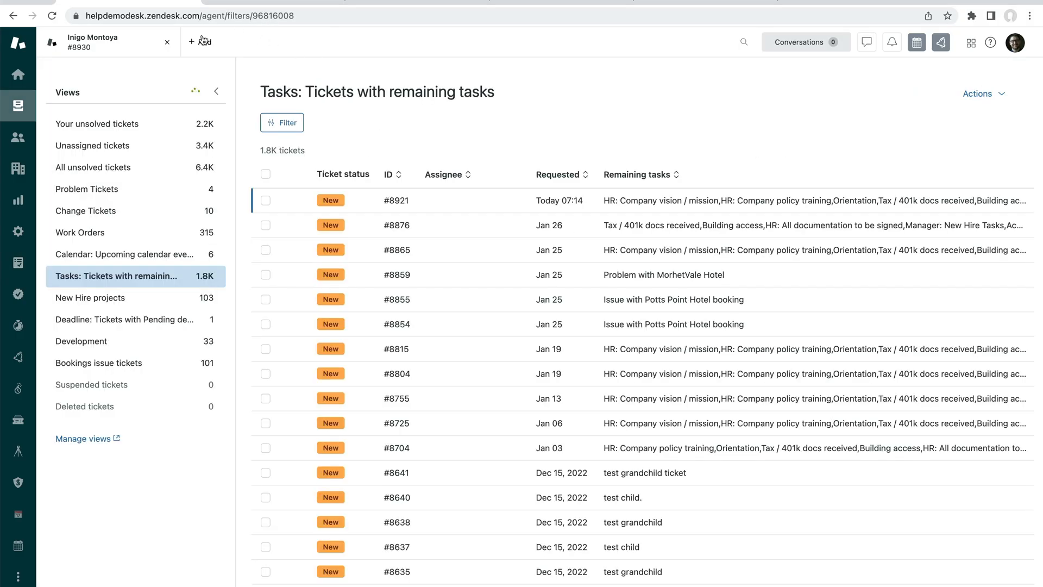
Create ticket 'Test 2' with comment 'test 2' on the Client Onboarding form
{"action": "left_click", "coordinate": [200, 42]}
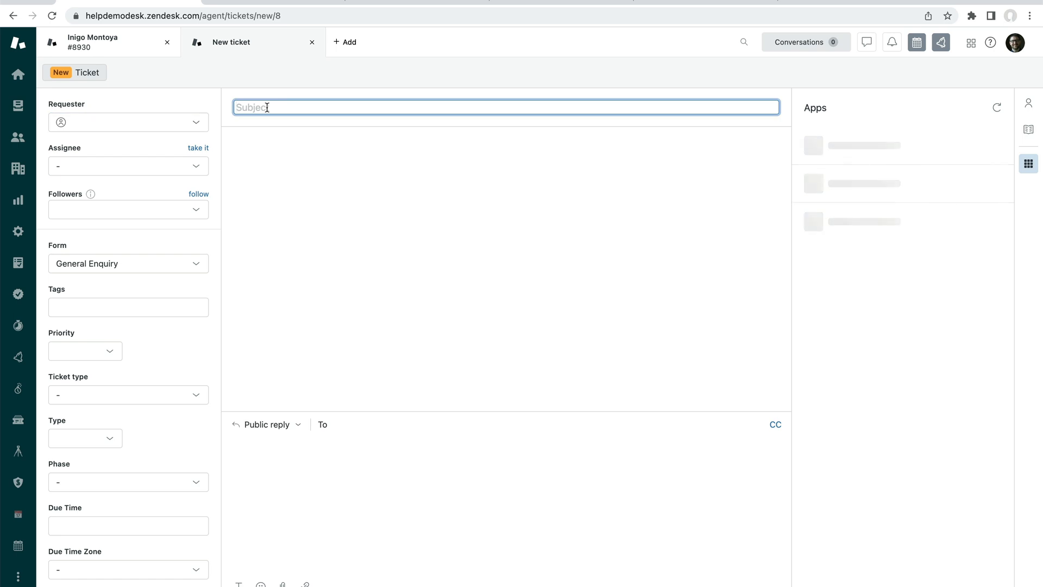
{"action": "type", "text": "Test 2"}
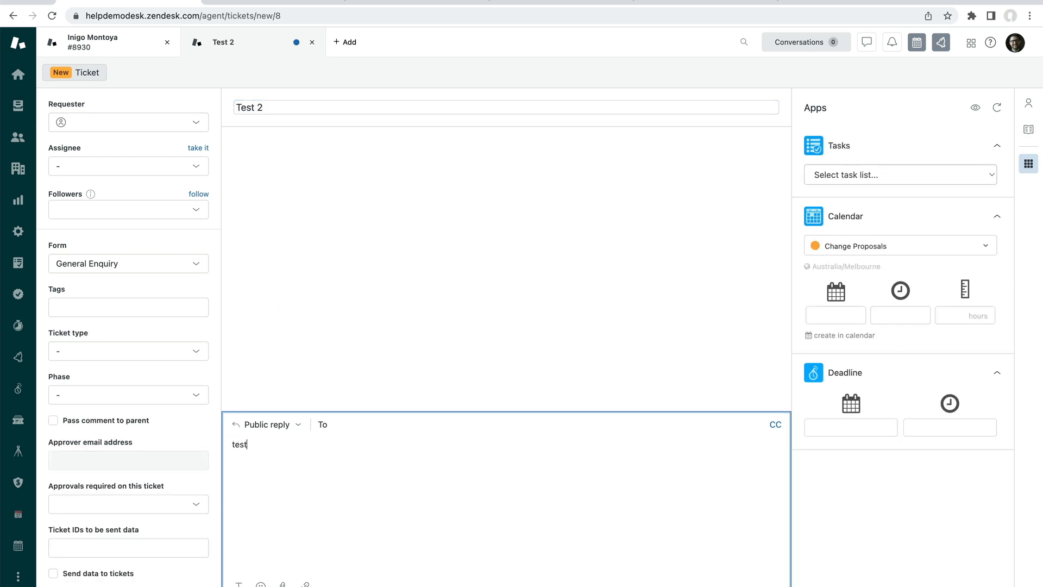
{"action": "type", "text": "2"}
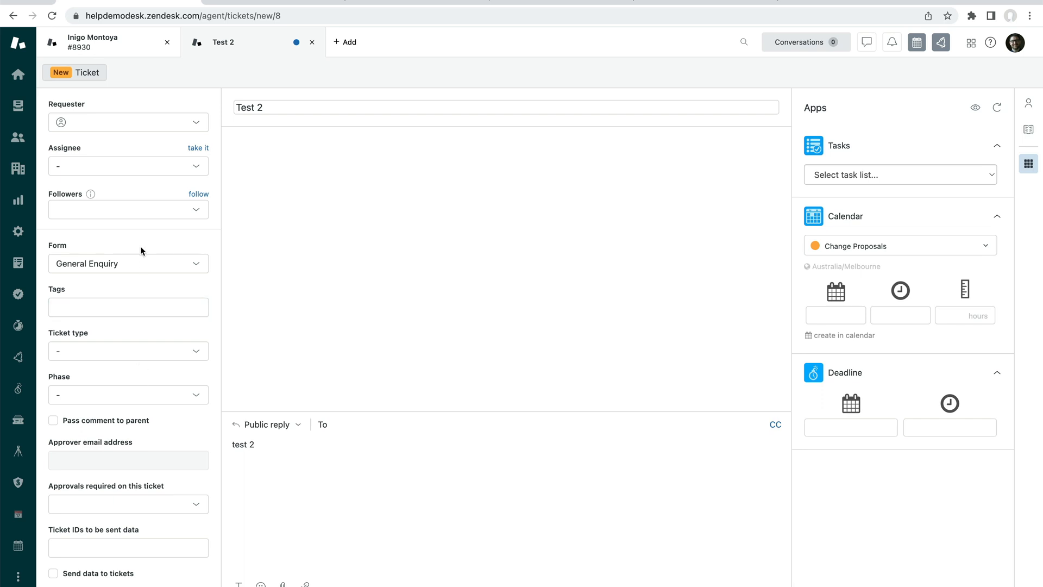
{"action": "left_click", "coordinate": [128, 263]}
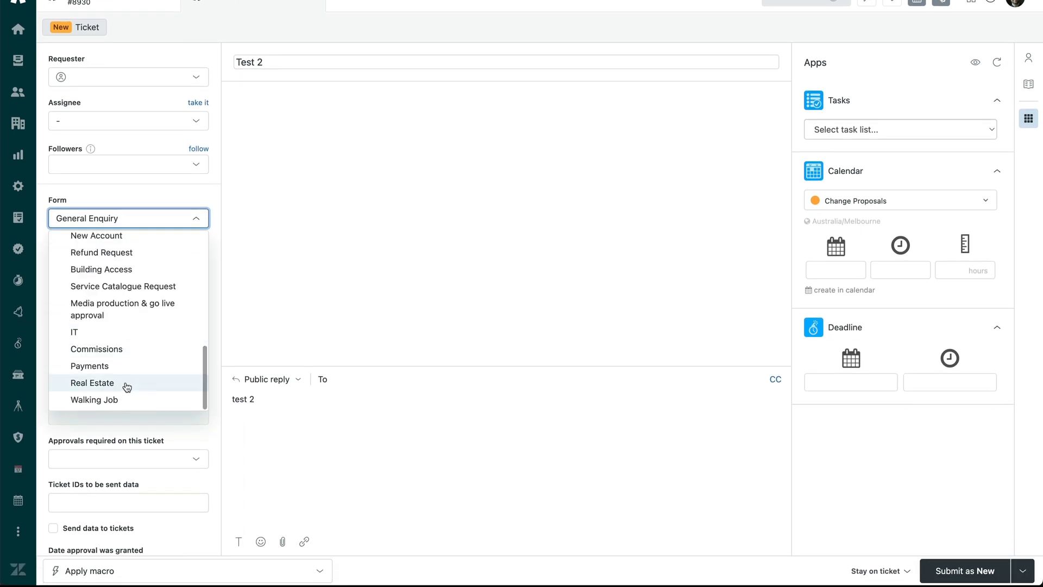
{"action": "scroll", "scroll_direction": "up", "scroll_amount": 3}
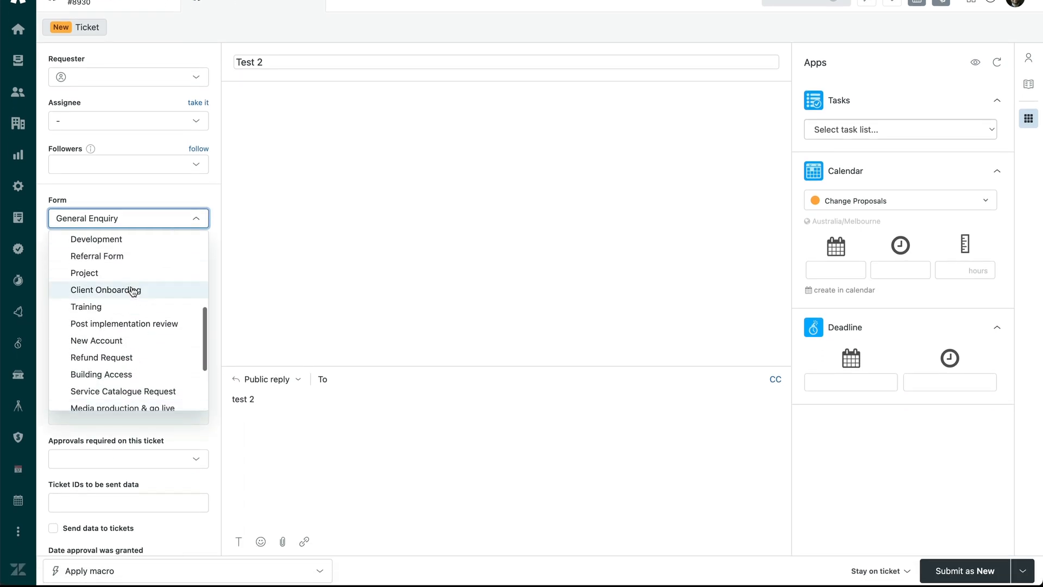
{"action": "left_click", "coordinate": [106, 290]}
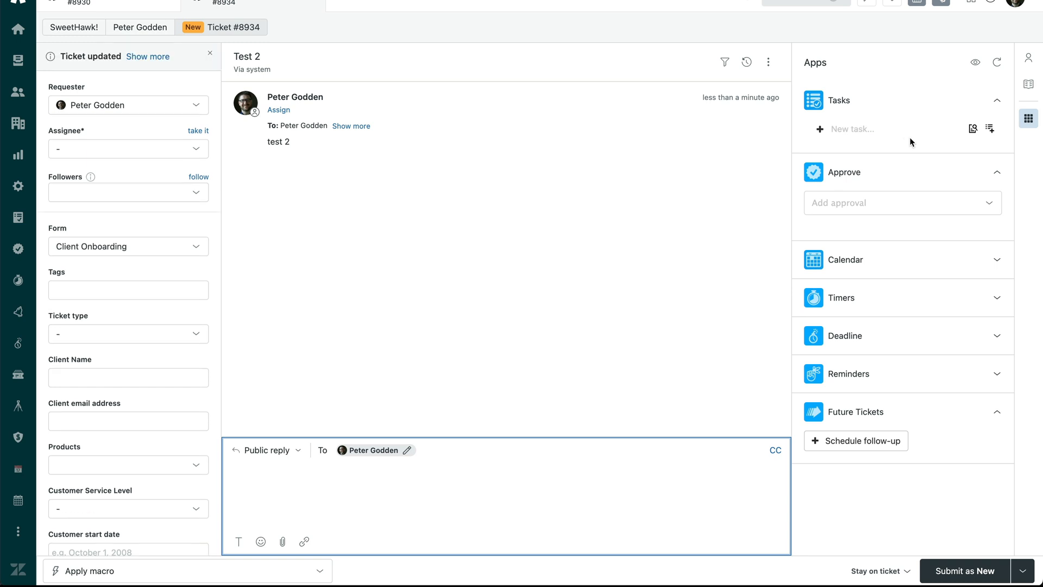
{"action": "mouse_move", "coordinate": [895, 128]}
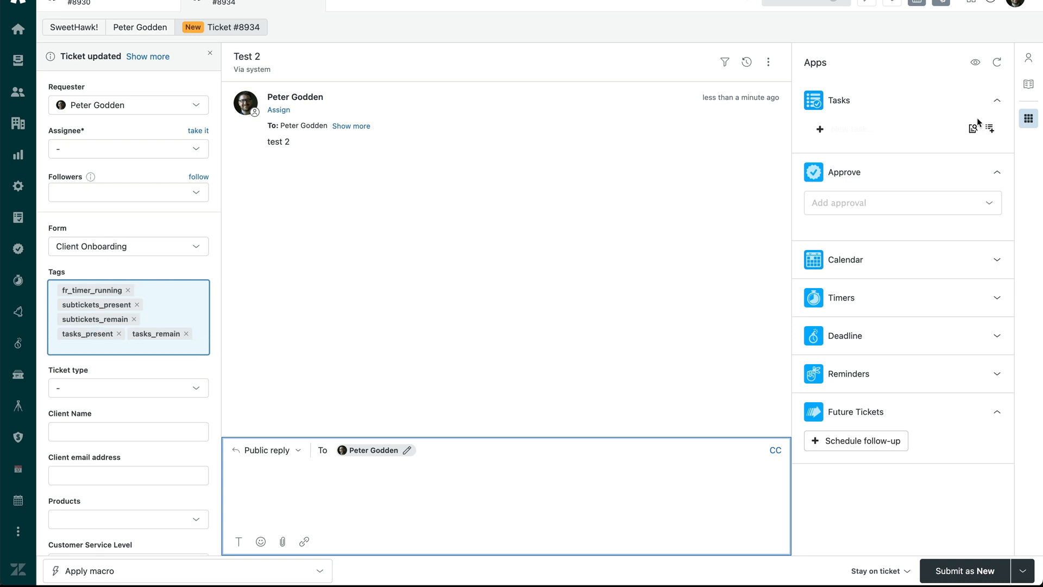
{"action": "mouse_move", "coordinate": [997, 62]}
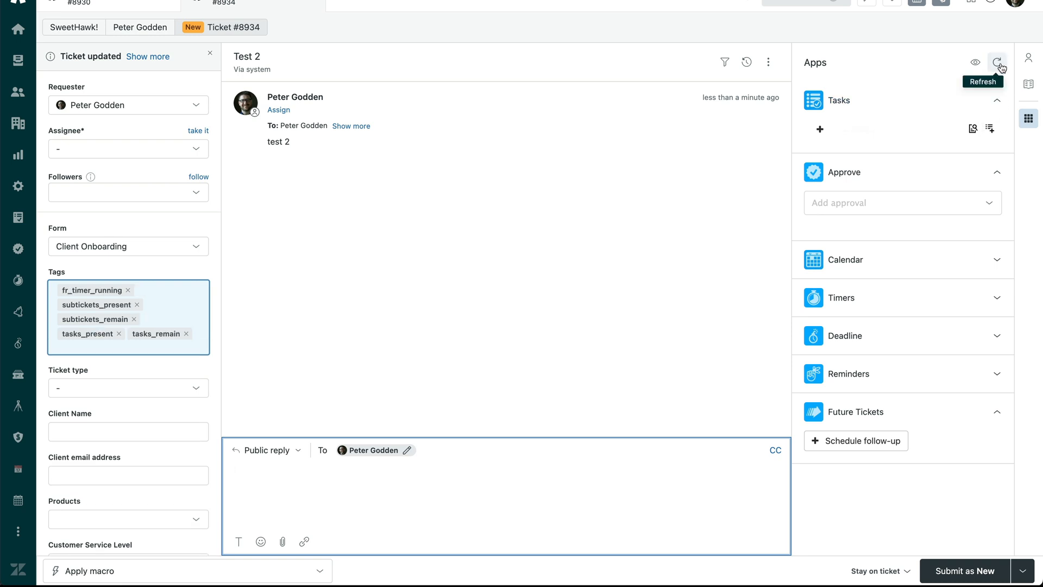
Refresh ticket #8934's Tasks app and open Onsite Training subticket #8935
{"action": "left_click", "coordinate": [997, 68]}
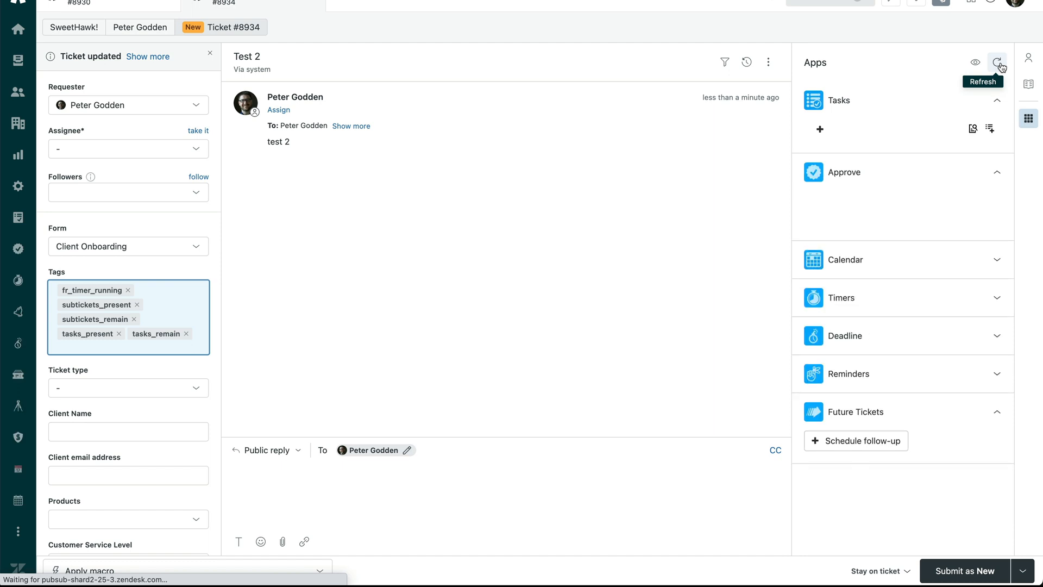
{"action": "left_click", "coordinate": [998, 67]}
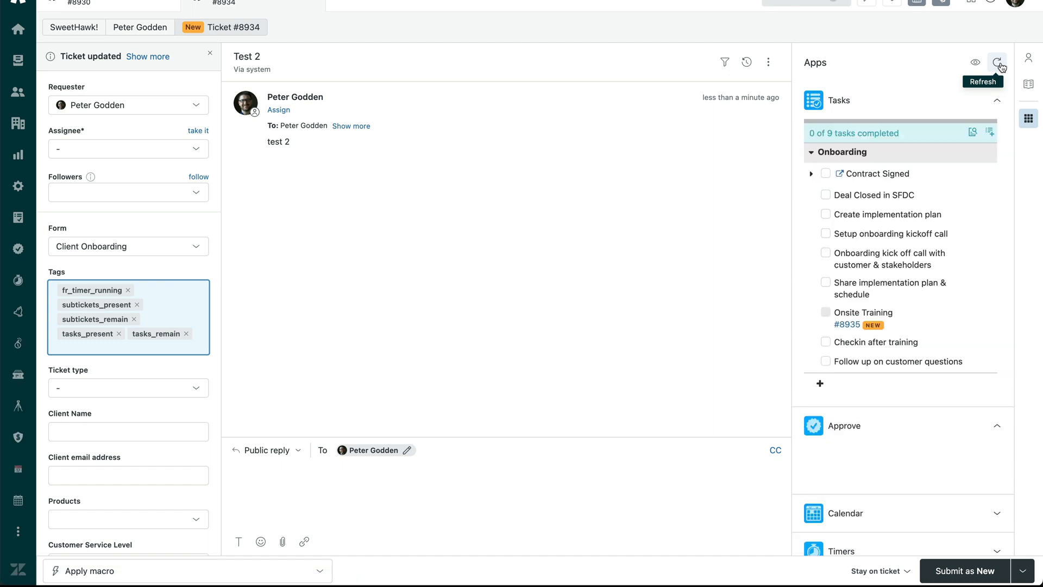
{"action": "left_click", "coordinate": [996, 62]}
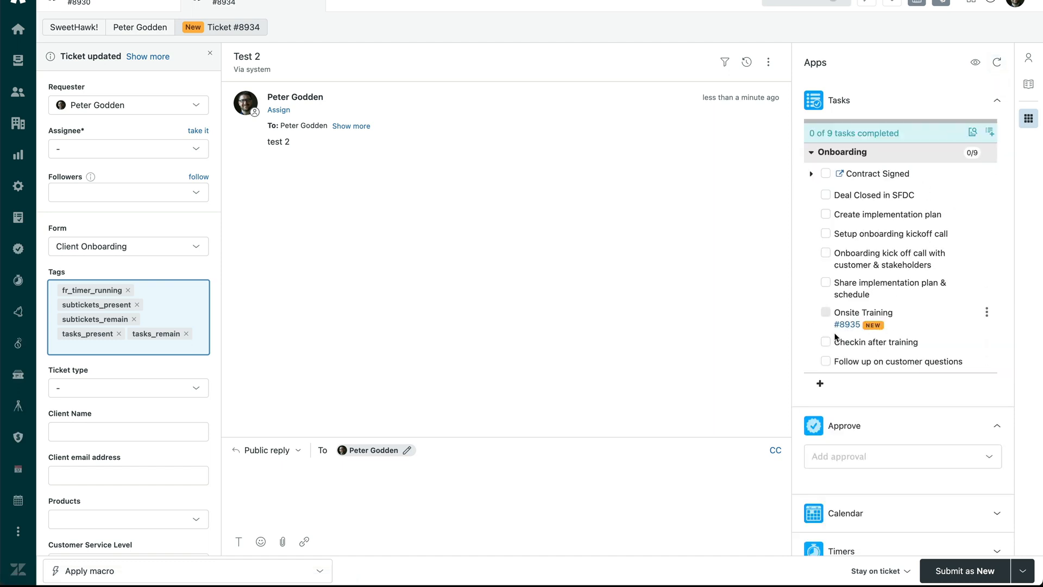
{"action": "mouse_move", "coordinate": [846, 325]}
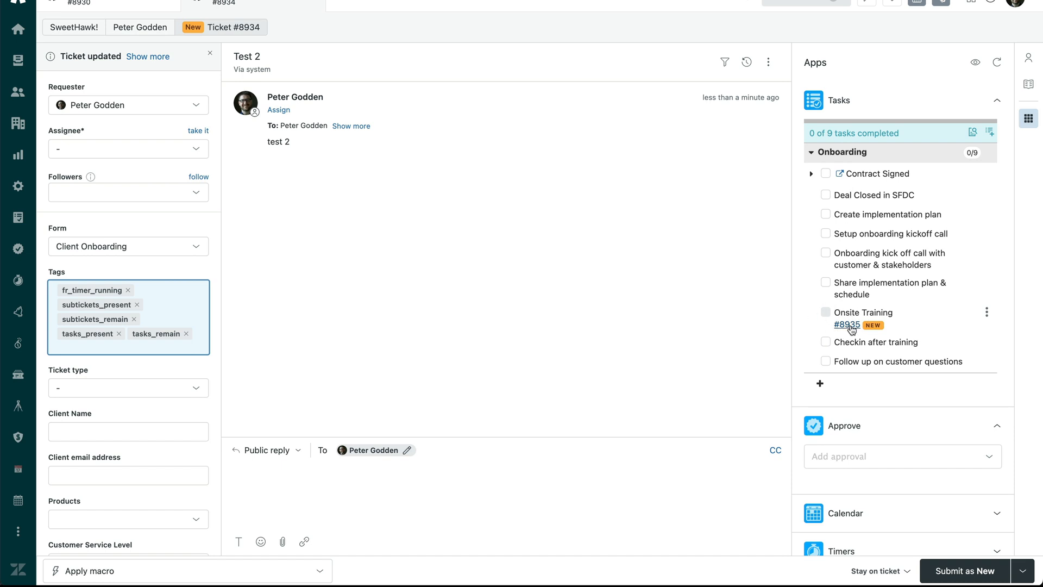
{"action": "left_click", "coordinate": [846, 325]}
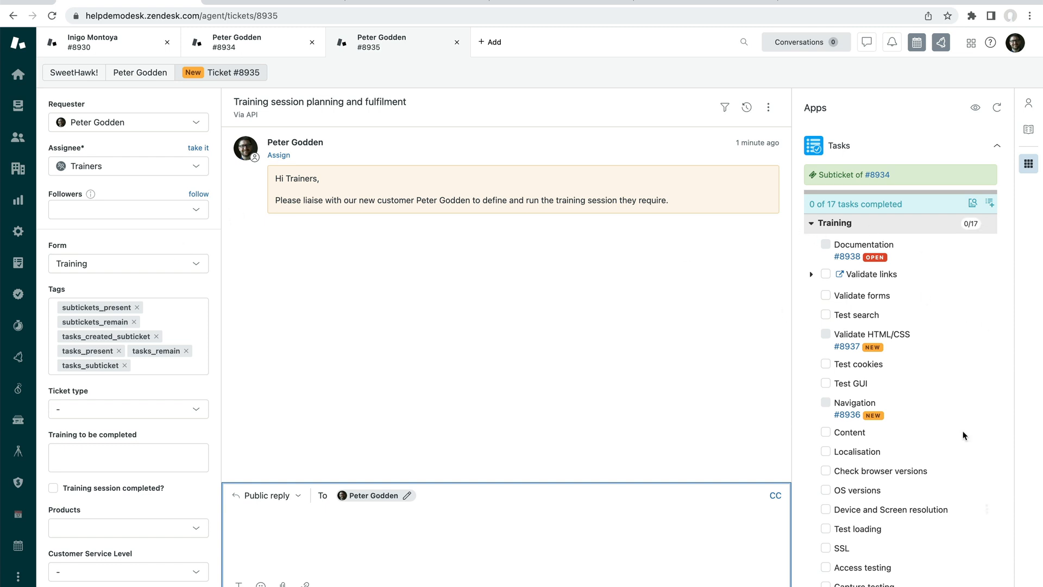
Scroll through subticket #8935's 17 Training tasks, then return to ticket #8934
{"action": "scroll", "scroll_direction": "down", "scroll_amount": 3}
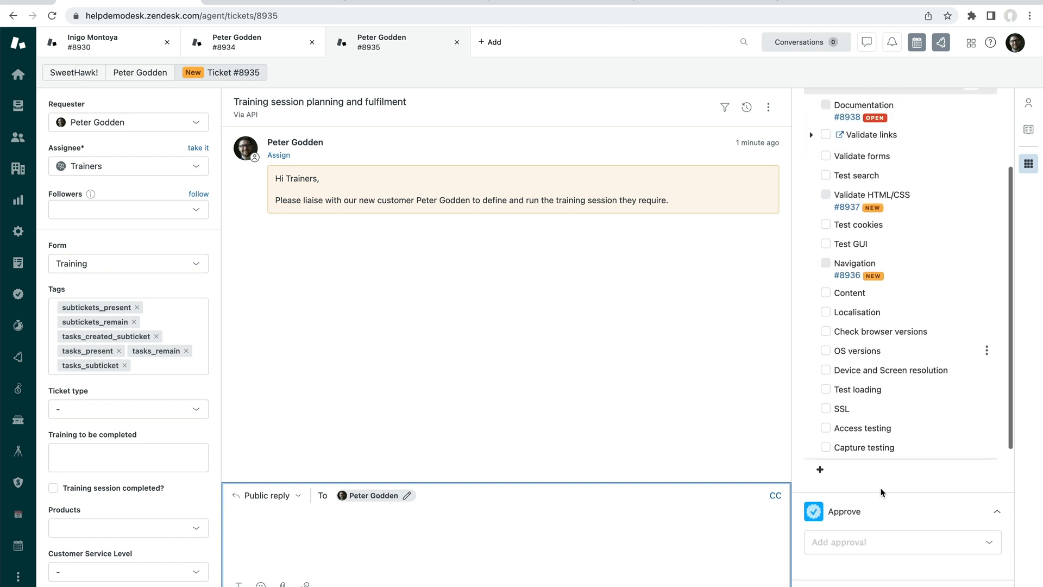
{"action": "scroll", "scroll_direction": "up", "scroll_amount": 3}
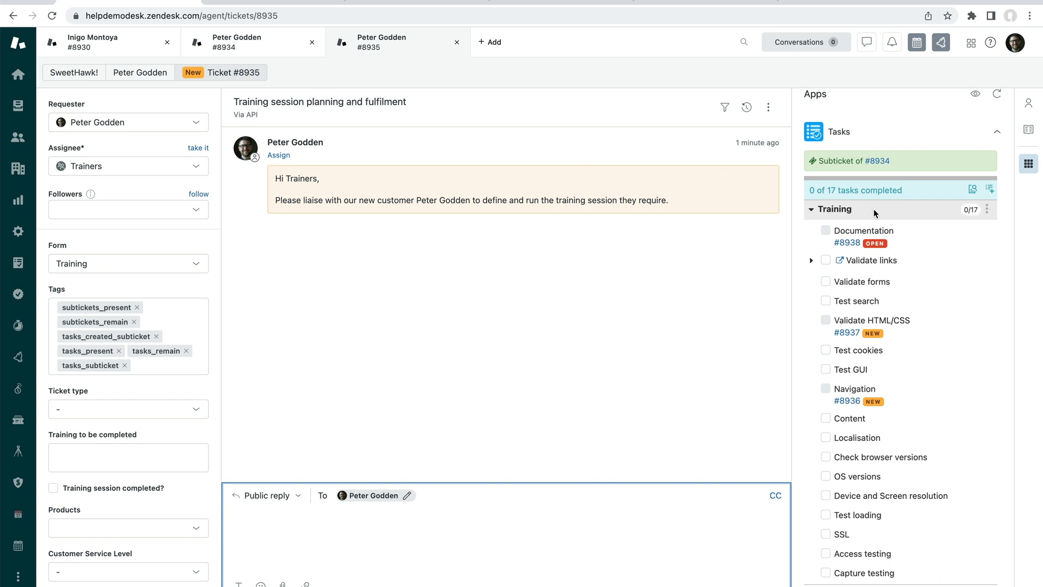
{"action": "left_click", "coordinate": [252, 42]}
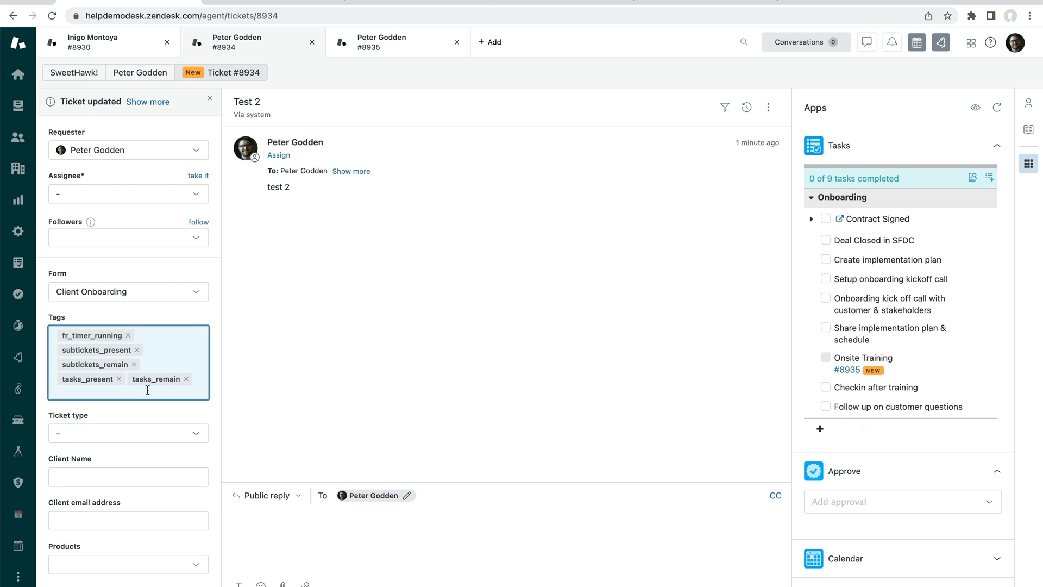
{"action": "mouse_move", "coordinate": [151, 353]}
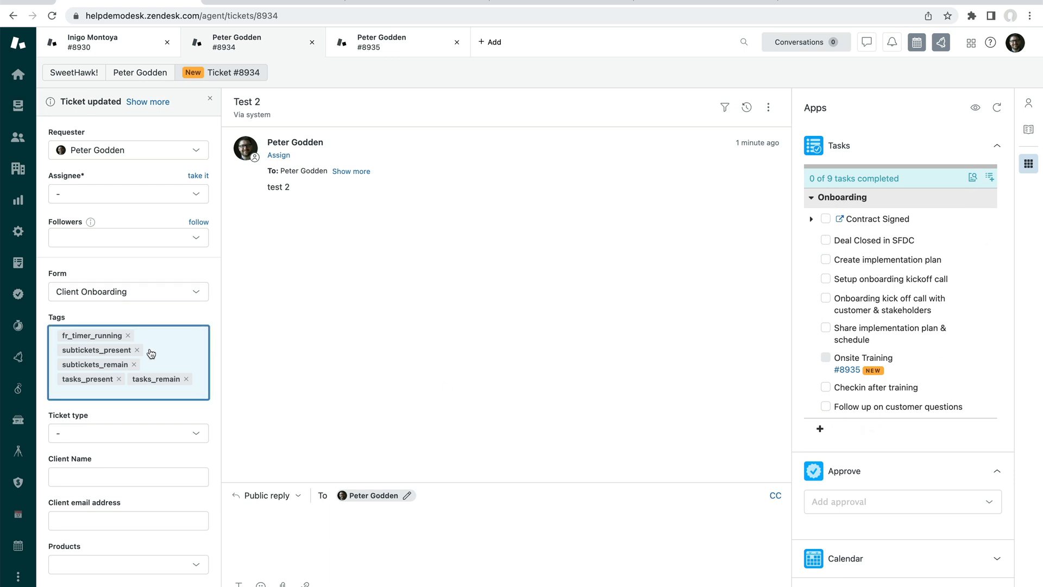
{"action": "mouse_move", "coordinate": [534, 270]}
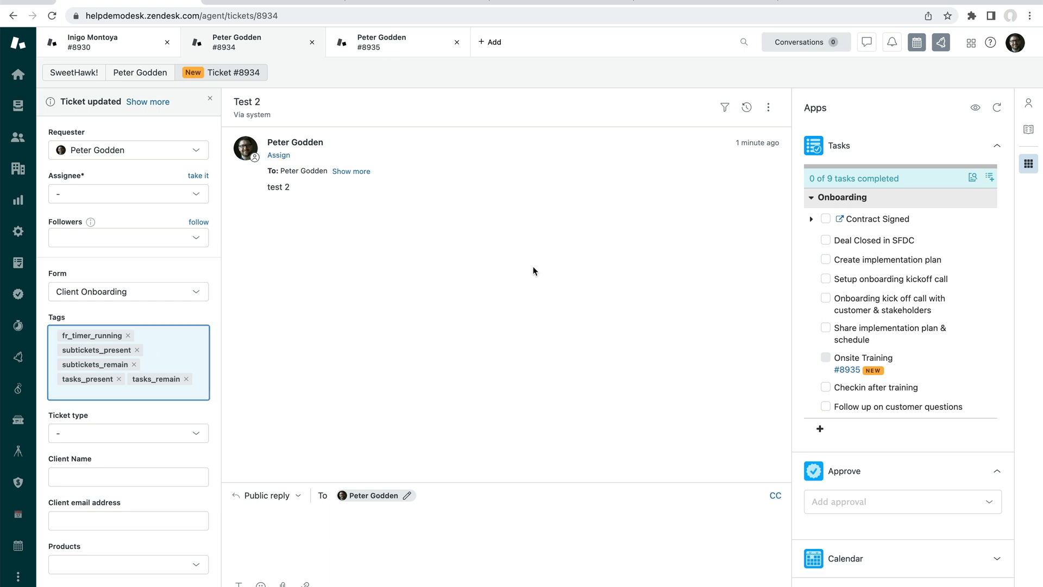
{"action": "mouse_move", "coordinate": [824, 193]}
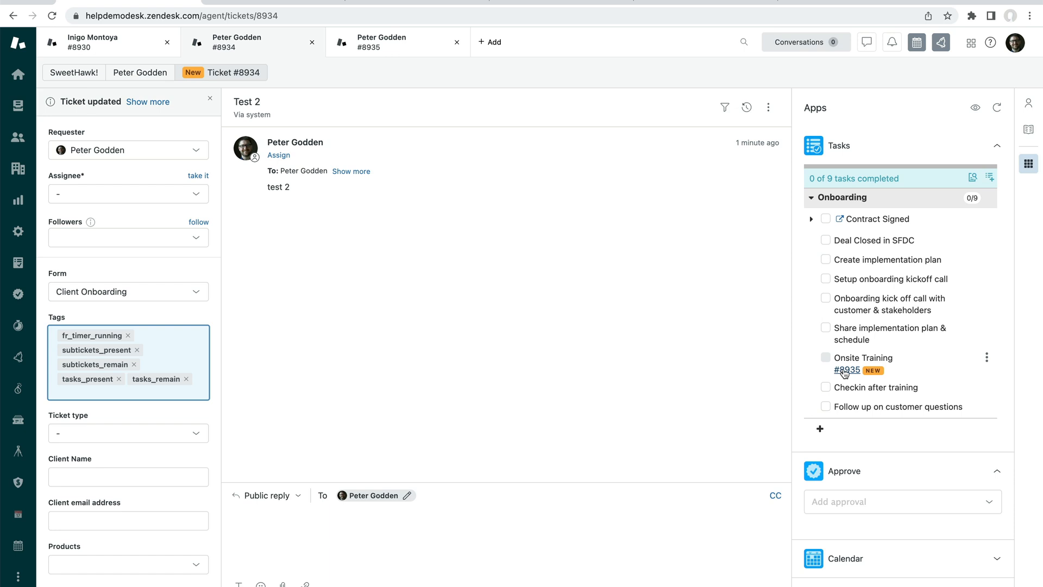
Reopen subticket #8935 from Onsite Training and scroll its Training task list
{"action": "left_click", "coordinate": [846, 370]}
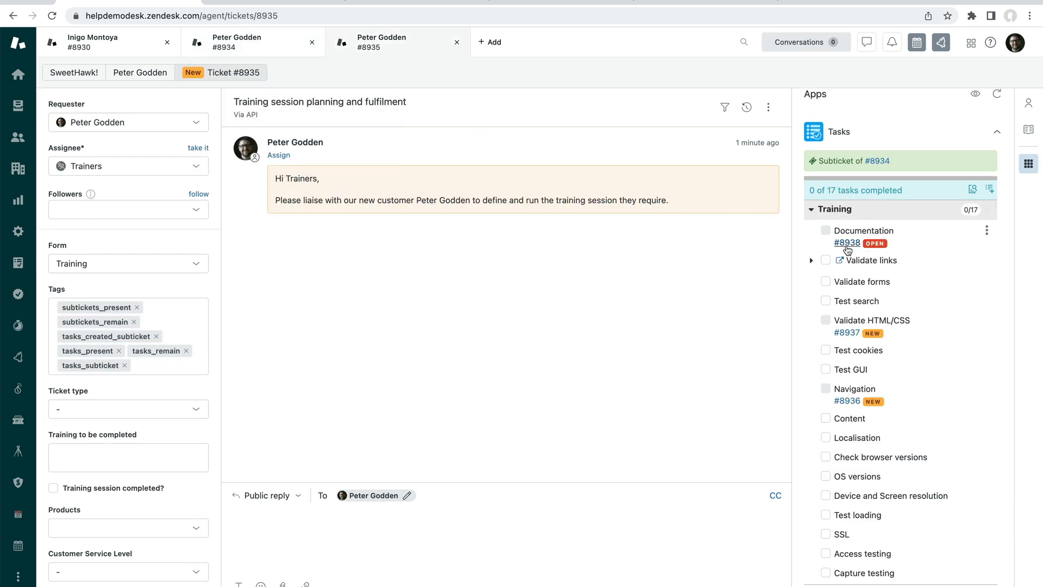
{"action": "mouse_move", "coordinate": [860, 314]}
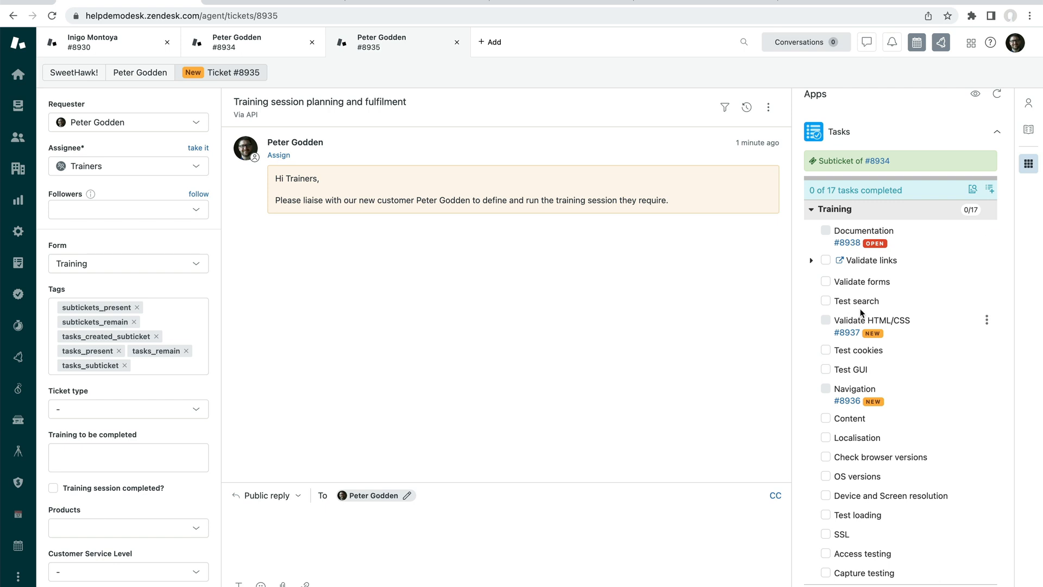
{"action": "scroll", "scroll_direction": "down", "scroll_amount": 3}
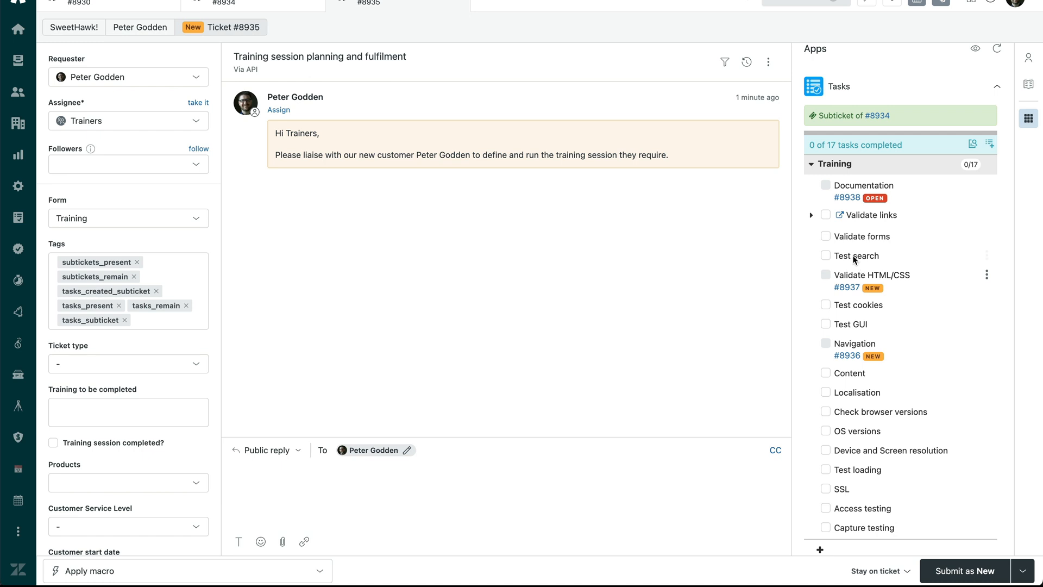
Tick Validate links, Validate forms and Test search, then try solving #8935
{"action": "left_click", "coordinate": [826, 236]}
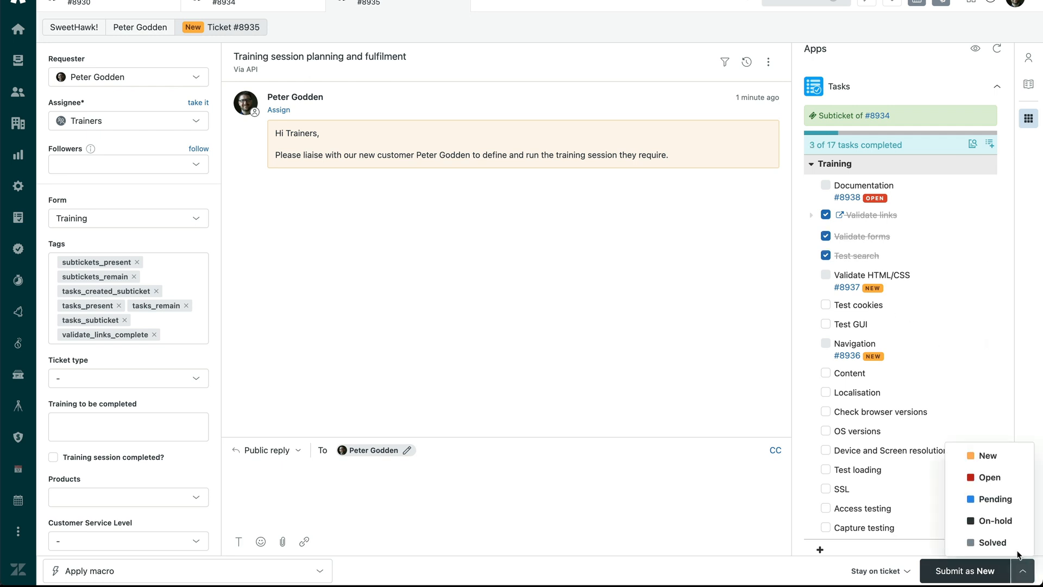
{"action": "left_click", "coordinate": [993, 542]}
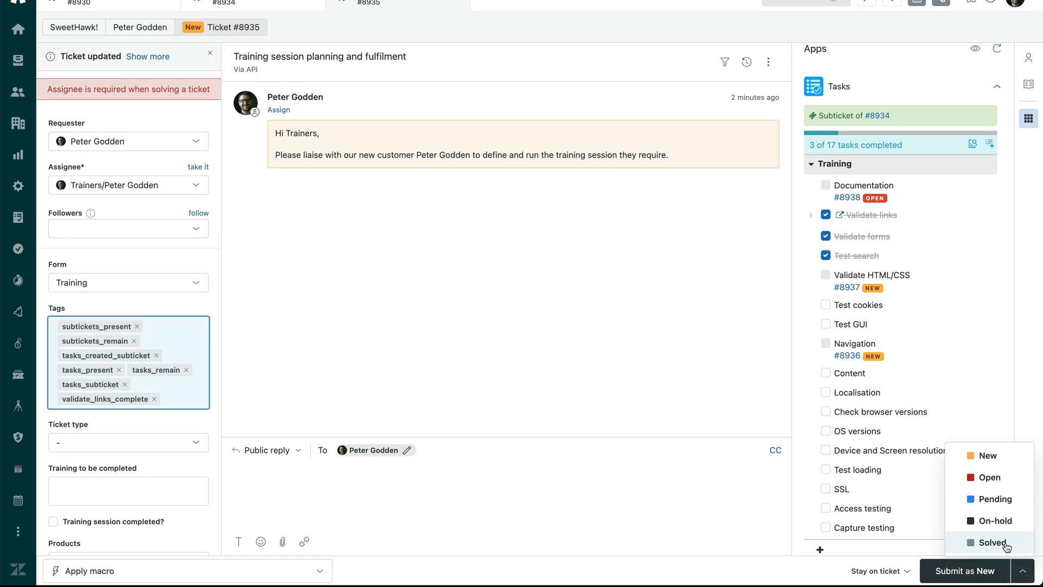
{"action": "left_click", "coordinate": [992, 542]}
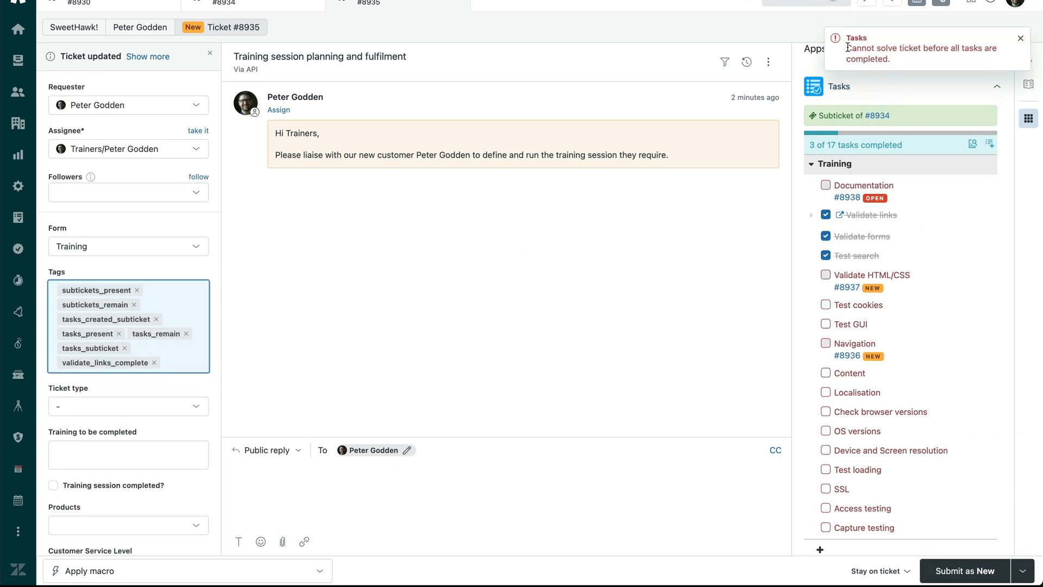
{"action": "mouse_move", "coordinate": [968, 58]}
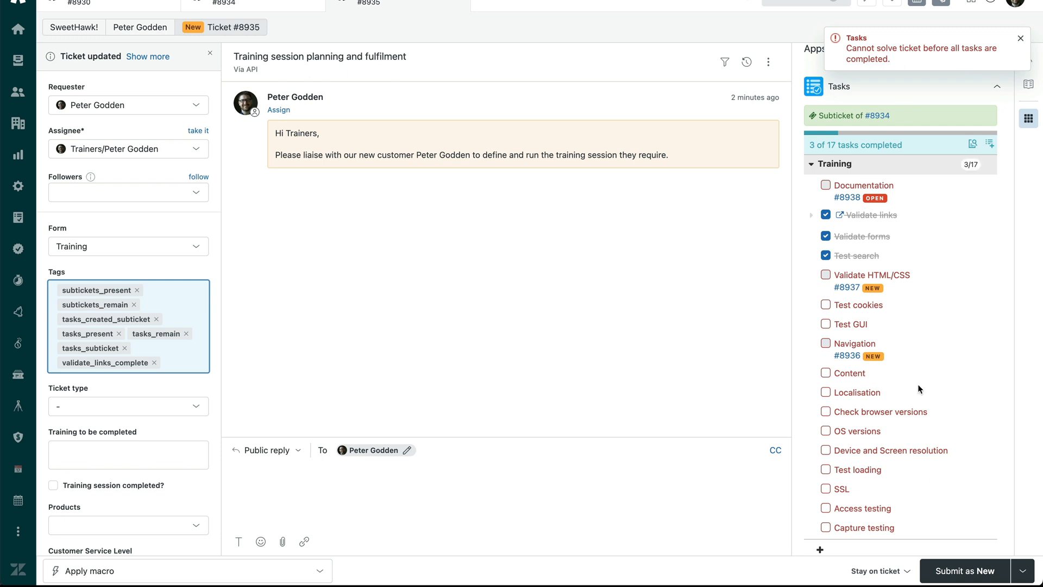
{"action": "mouse_move", "coordinate": [845, 254]}
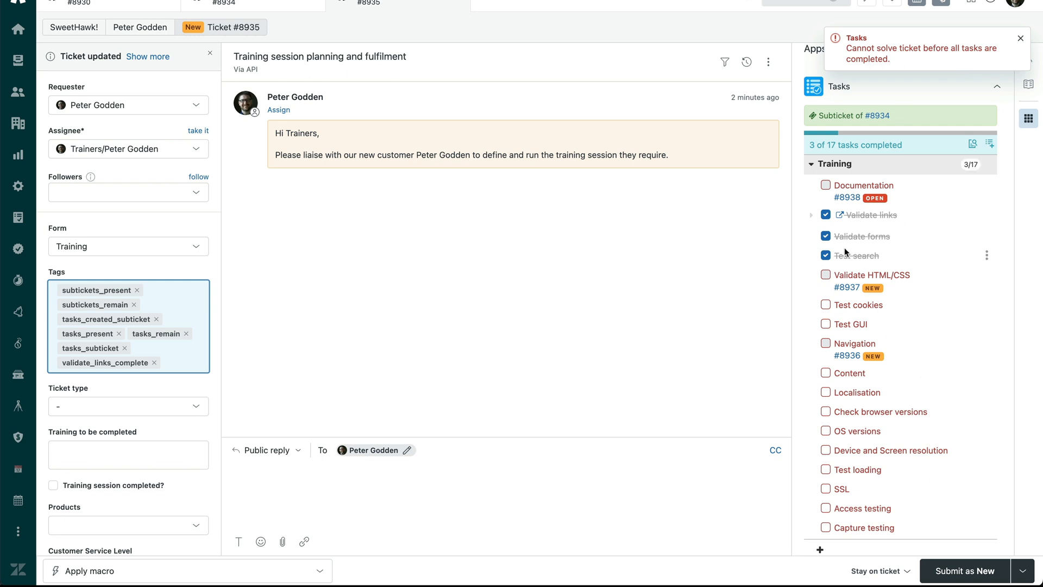
{"action": "mouse_move", "coordinate": [997, 227]}
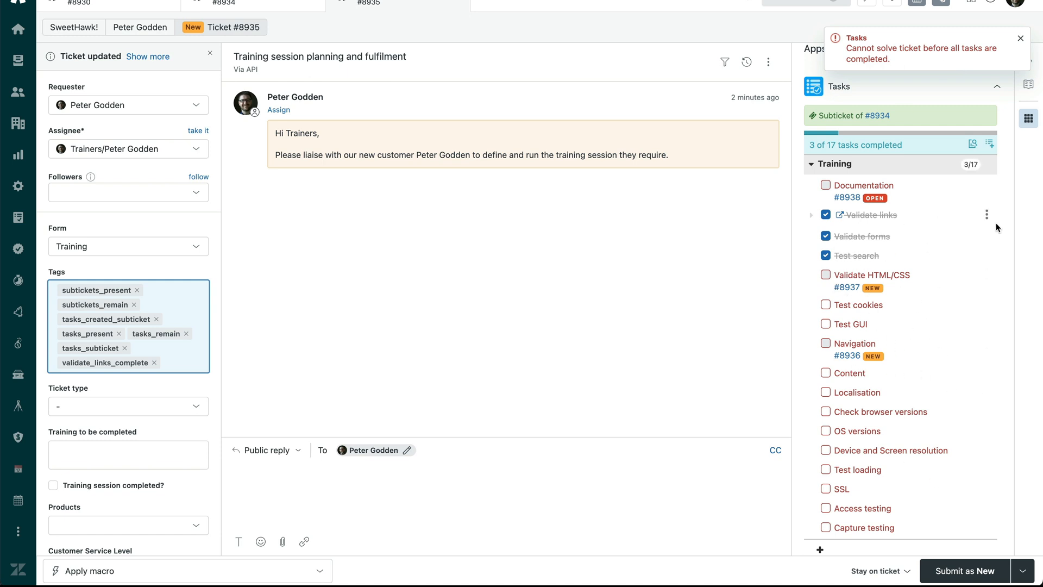
{"action": "mouse_move", "coordinate": [972, 145]}
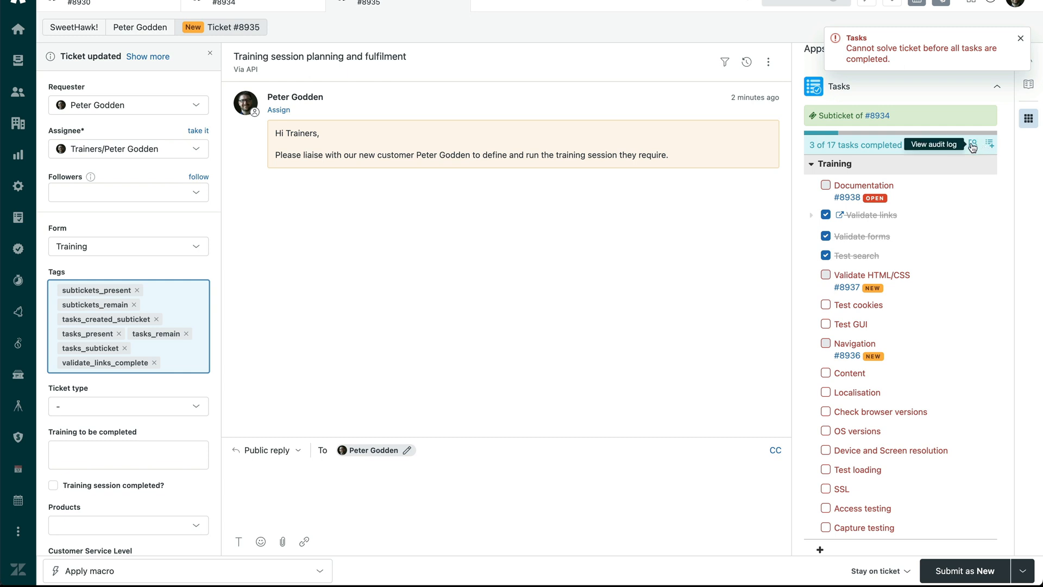
Open and close #8935's task audit log showing three completions and two ticket links
{"action": "left_click", "coordinate": [932, 144]}
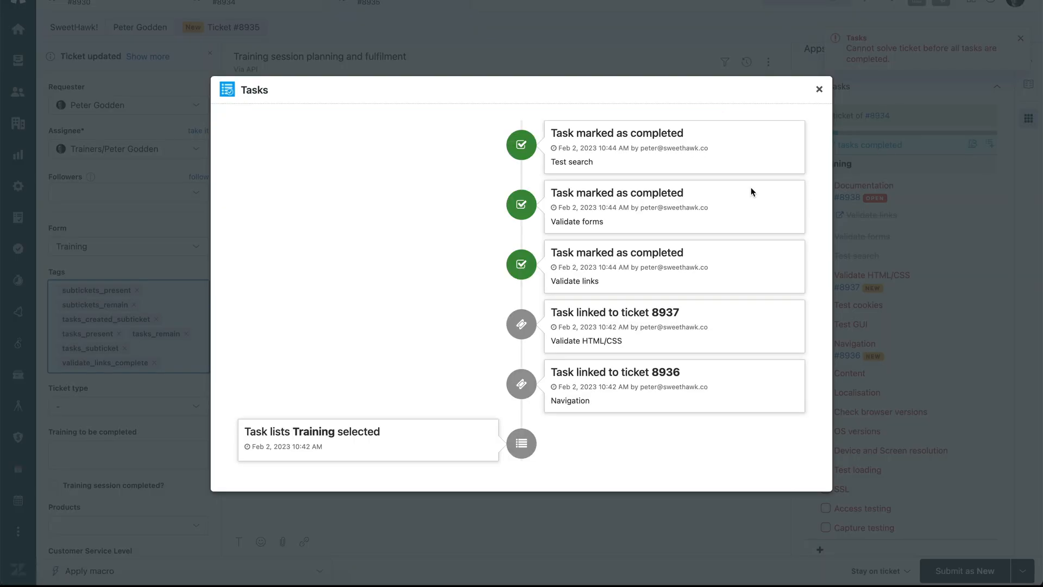
{"action": "mouse_move", "coordinate": [660, 158]}
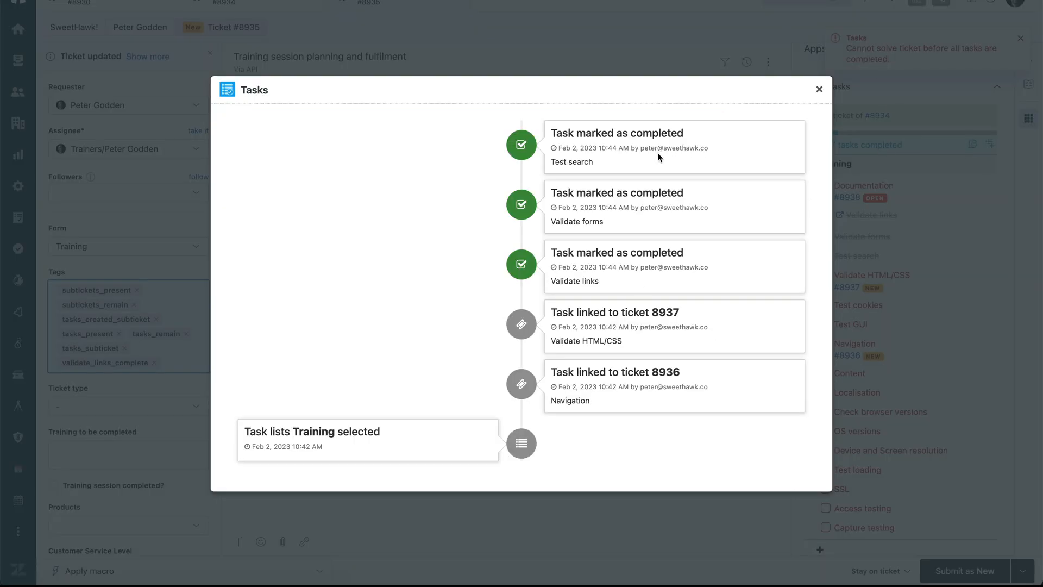
{"action": "mouse_move", "coordinate": [747, 208]}
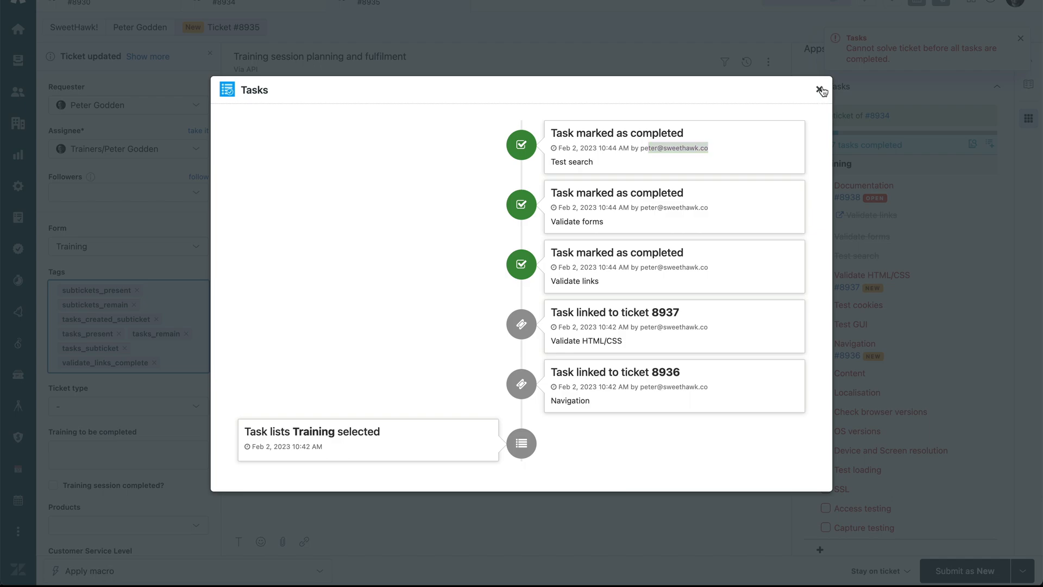
{"action": "left_click", "coordinate": [823, 90]}
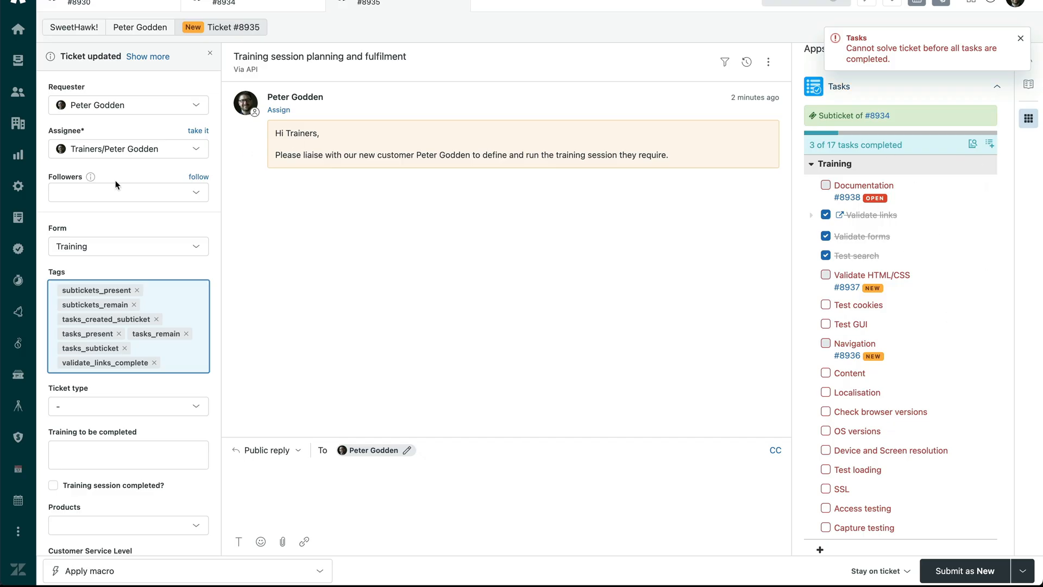
{"action": "mouse_move", "coordinate": [17, 280]}
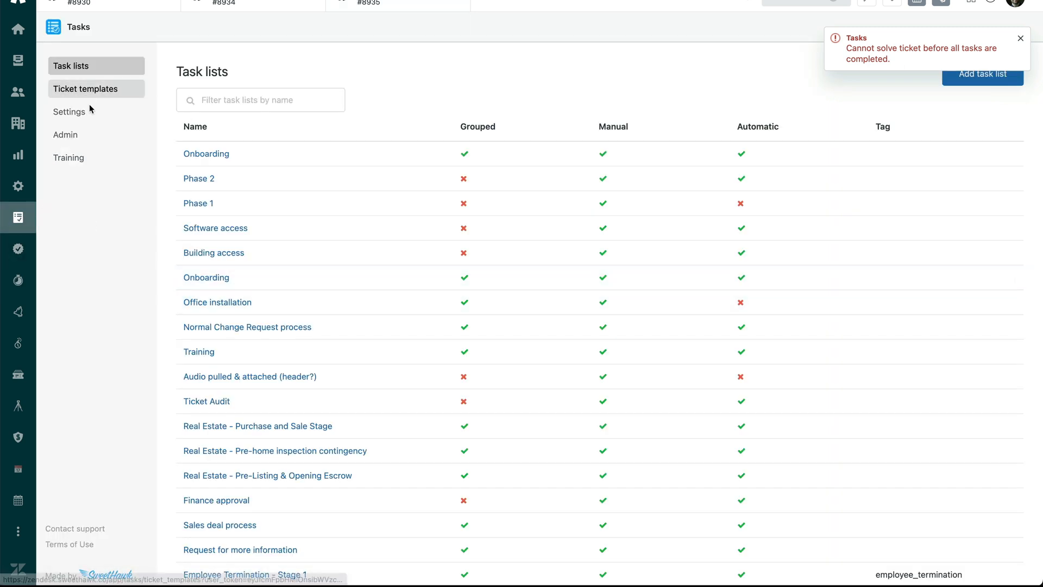
Open the Tasks app settings to review the uncompleted-tasks solving toggle
{"action": "left_click", "coordinate": [69, 111]}
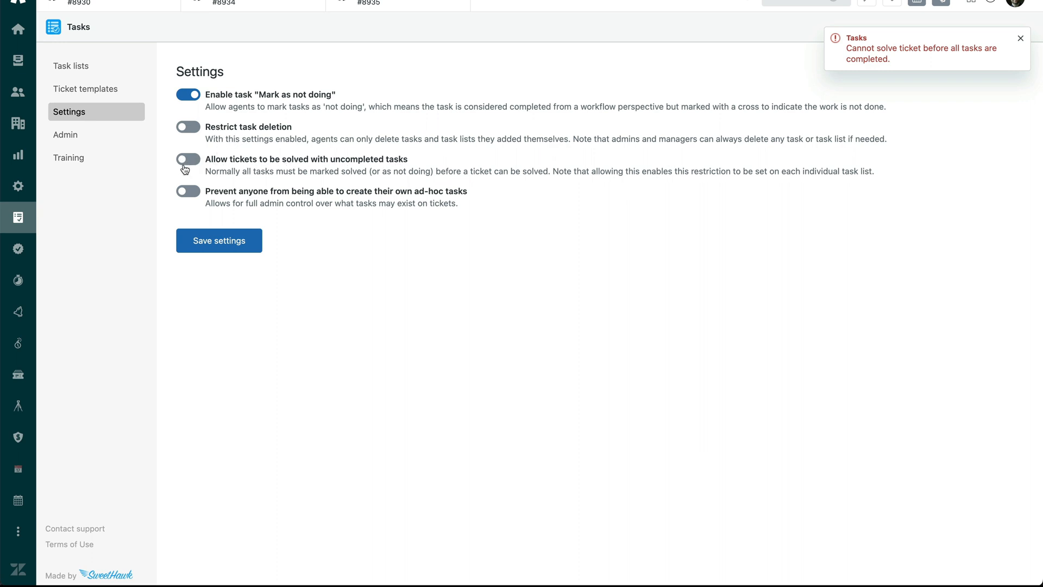
{"action": "mouse_move", "coordinate": [206, 164]}
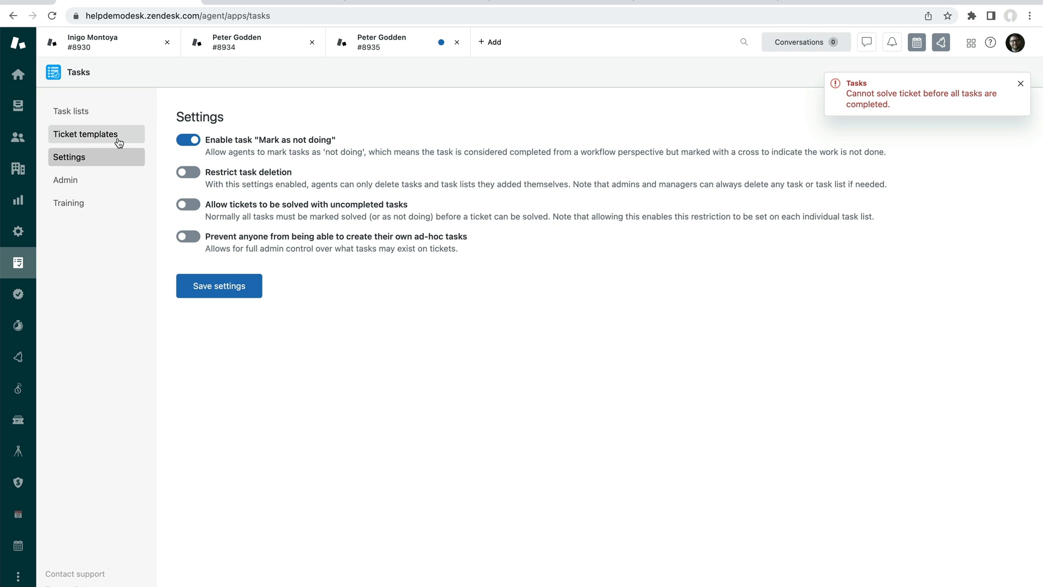
{"action": "mouse_move", "coordinate": [119, 125]}
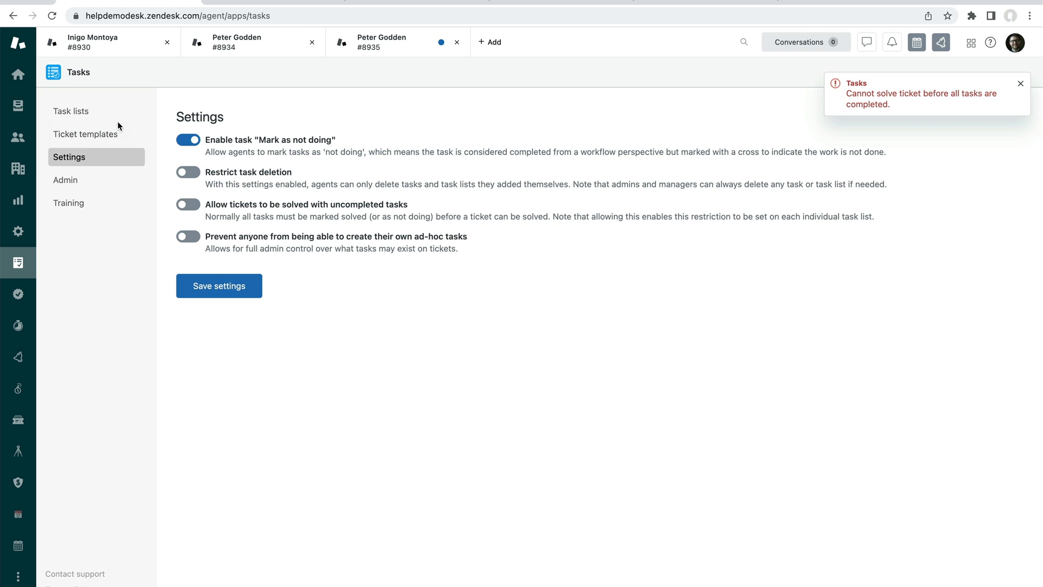
{"action": "mouse_move", "coordinate": [97, 110]}
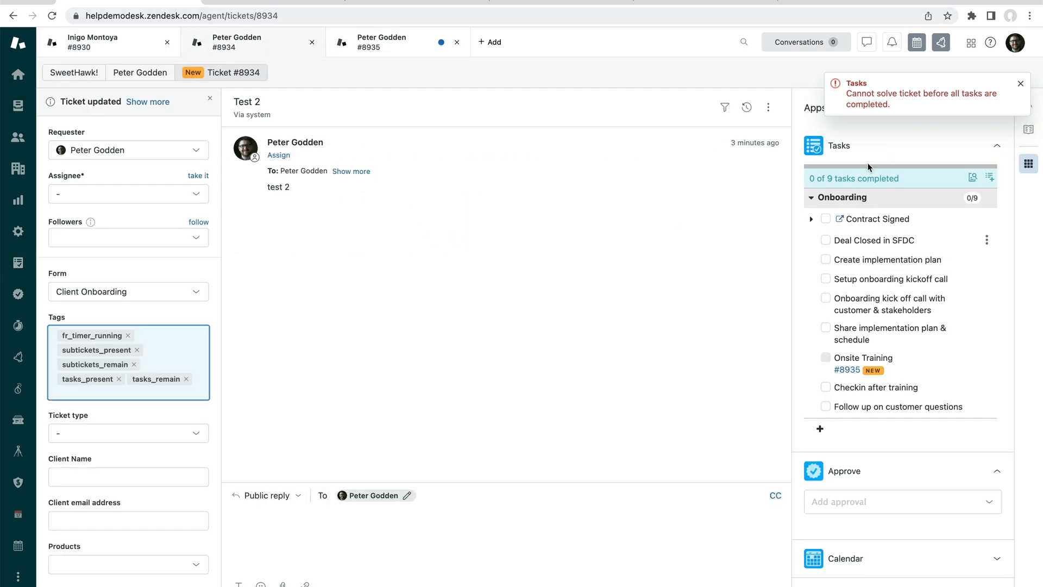
Complete three Onboarding tasks on #8934, attempt solving, and dismiss the error toast
{"action": "left_click", "coordinate": [826, 219]}
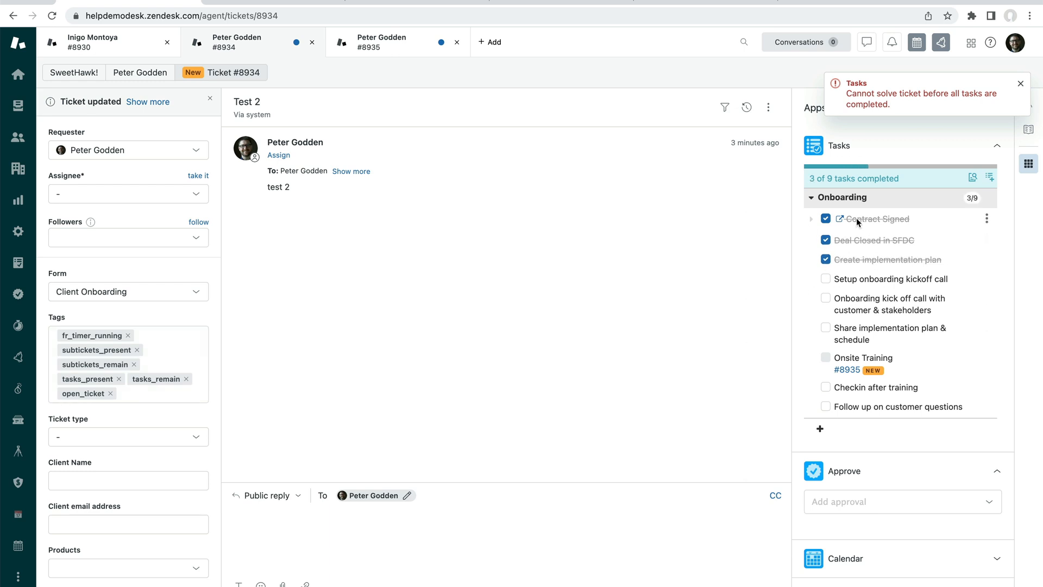
{"action": "mouse_move", "coordinate": [887, 240]}
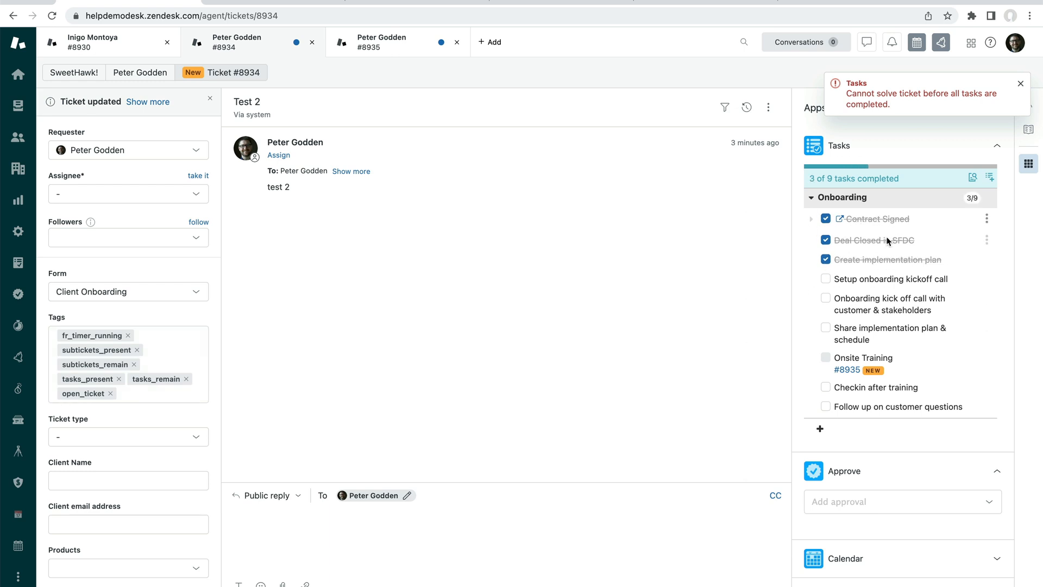
{"action": "mouse_move", "coordinate": [902, 279]}
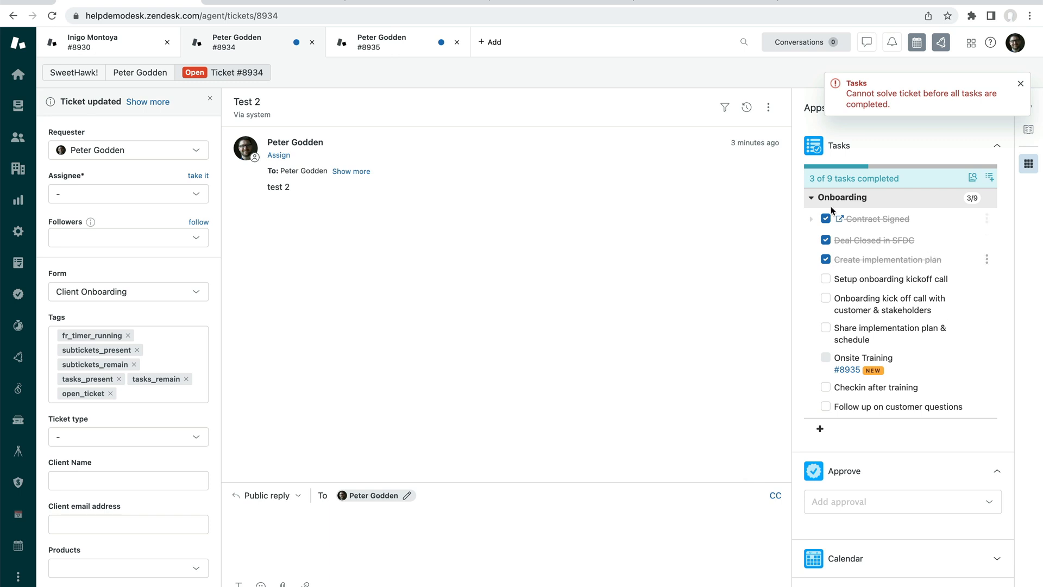
{"action": "scroll", "scroll_direction": "down", "scroll_amount": 3}
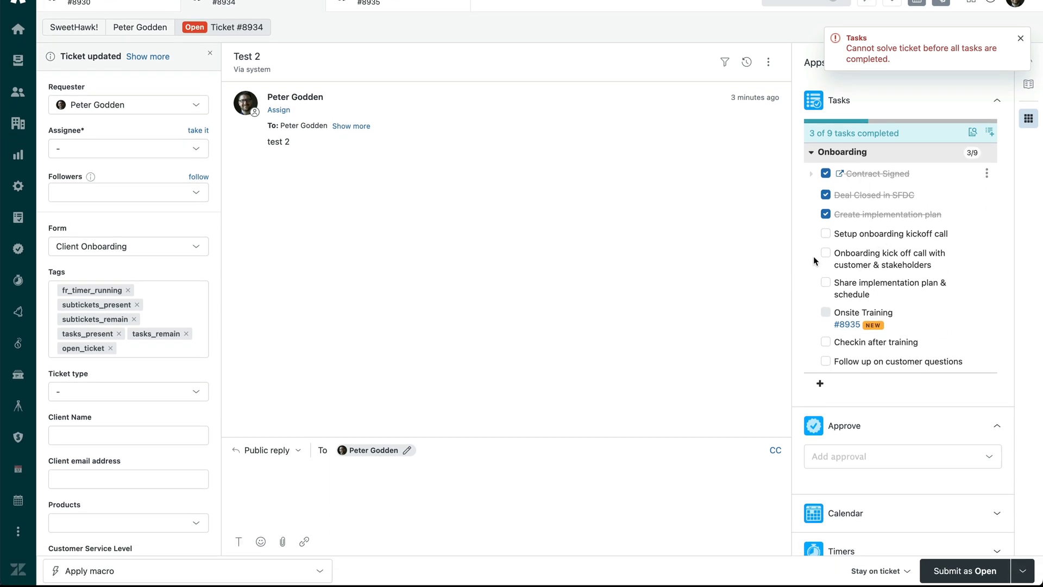
{"action": "mouse_move", "coordinate": [878, 368]}
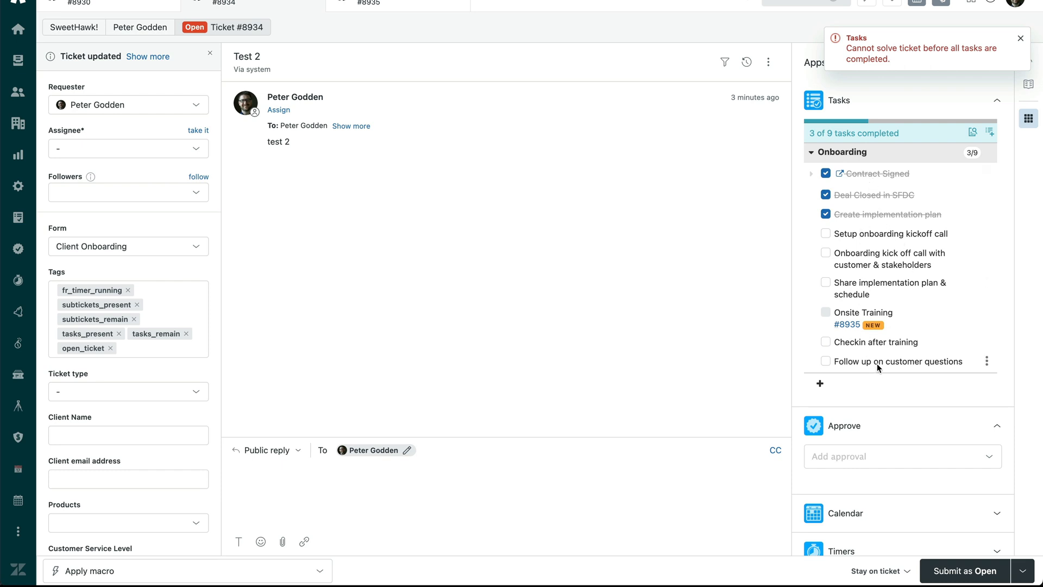
{"action": "mouse_move", "coordinate": [856, 189]}
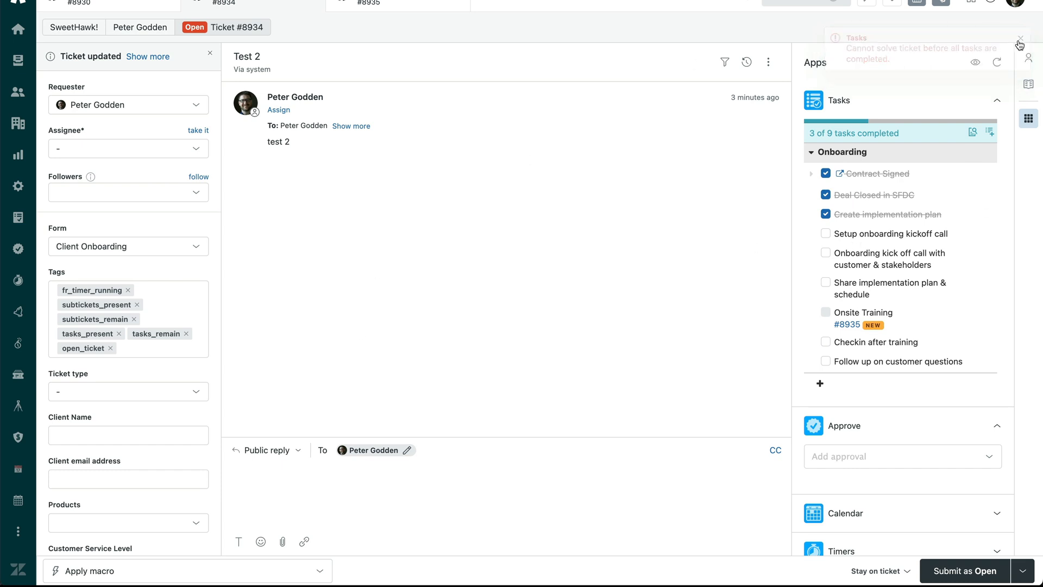
{"action": "scroll", "scroll_direction": "down", "scroll_amount": 3}
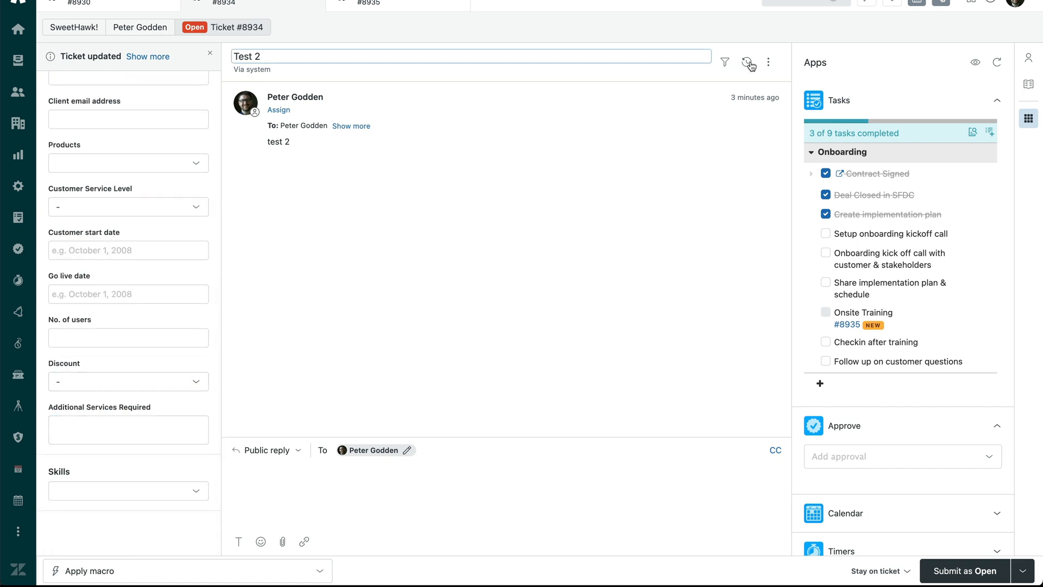
{"action": "left_click", "coordinate": [747, 62]}
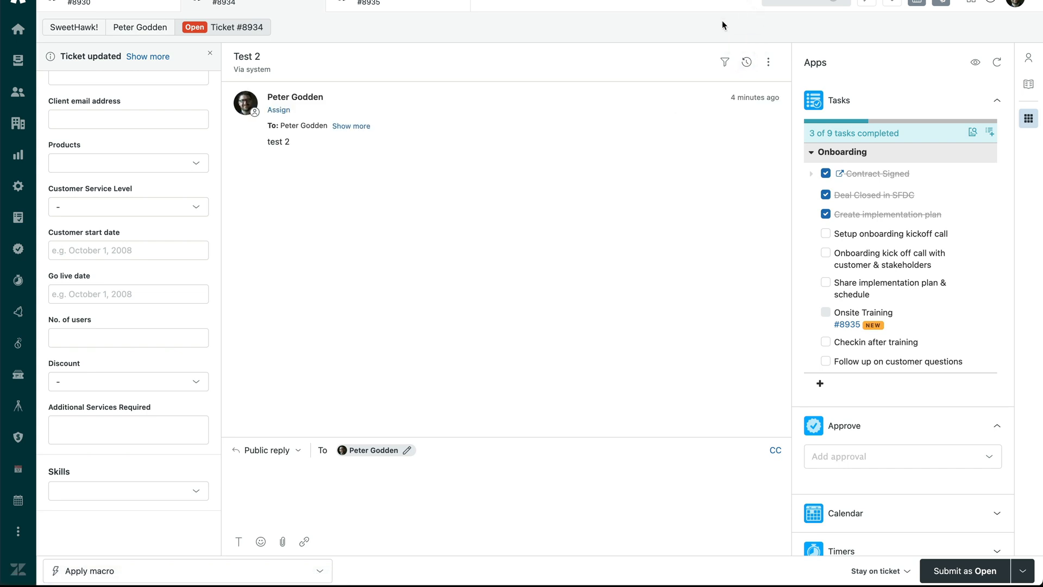
Apply the remaining-tasks macro, found by searching 'rem', and review the drafted reply
{"action": "left_click", "coordinate": [187, 570]}
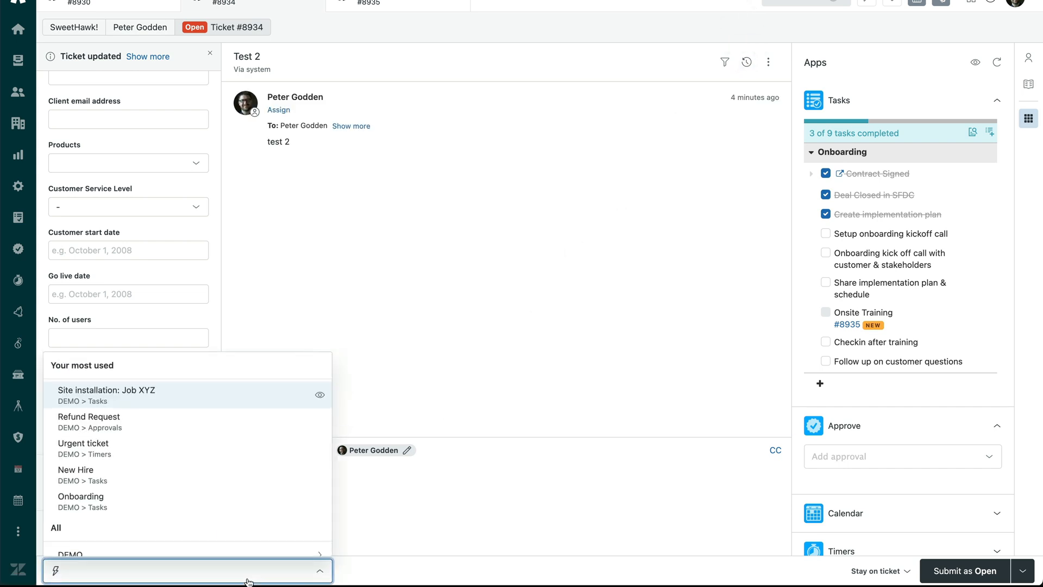
{"action": "type", "text": "rem"}
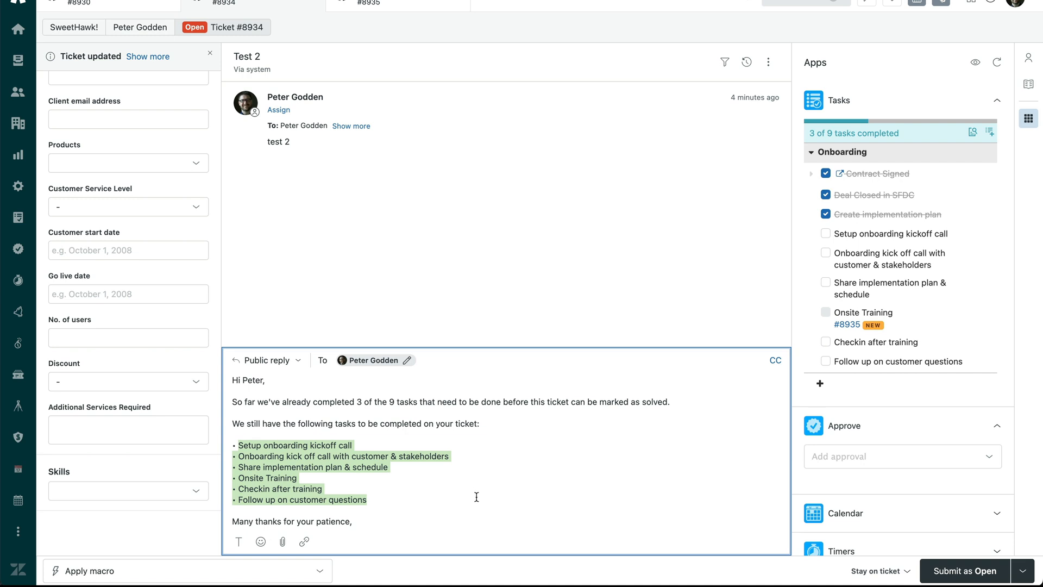
{"action": "mouse_move", "coordinate": [397, 506]}
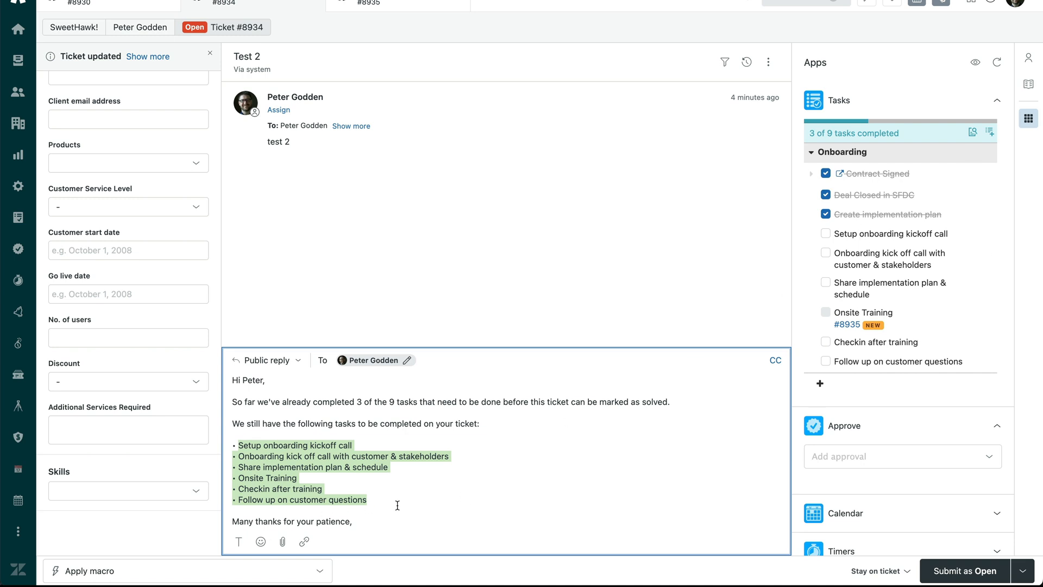
{"action": "mouse_move", "coordinate": [321, 432]}
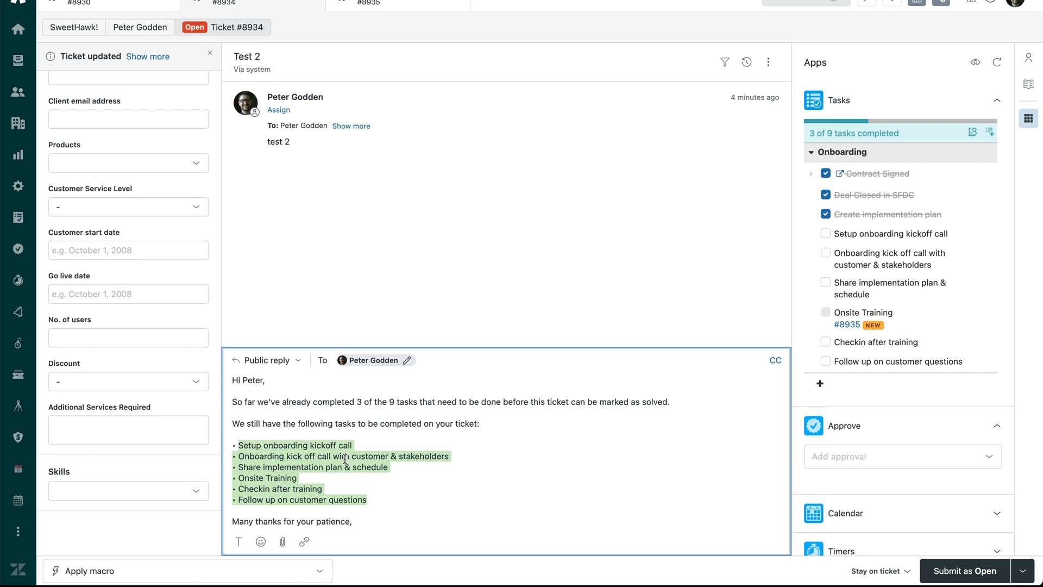
{"action": "mouse_move", "coordinate": [238, 303]}
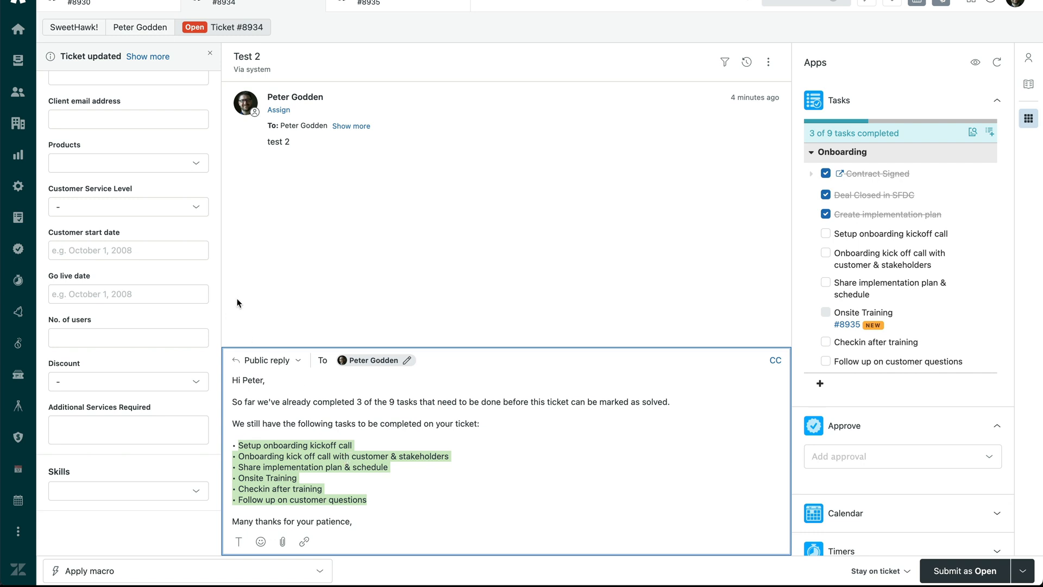
{"action": "scroll", "scroll_direction": "up", "scroll_amount": 3}
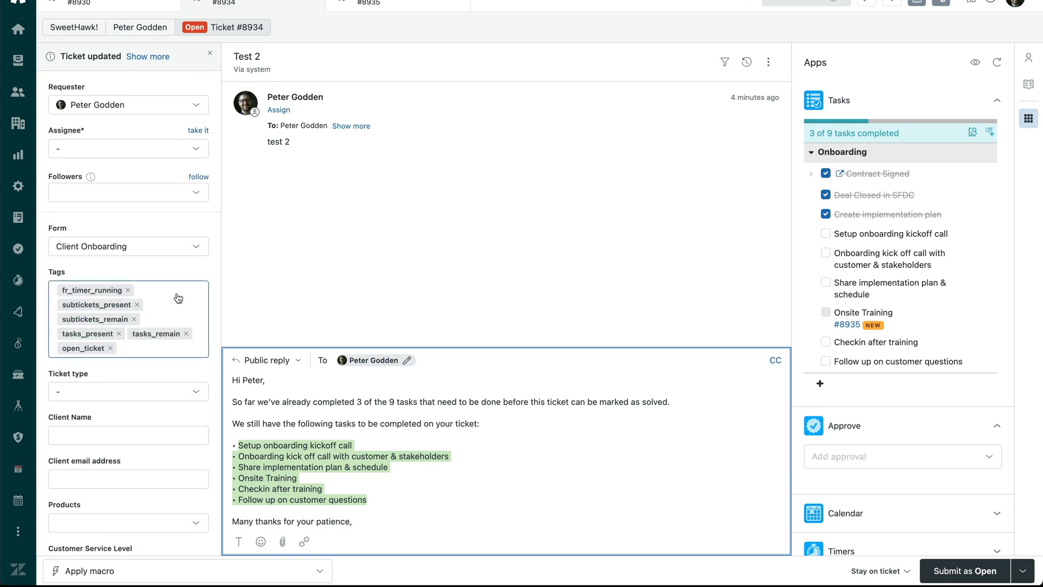
{"action": "mouse_move", "coordinate": [959, 195]}
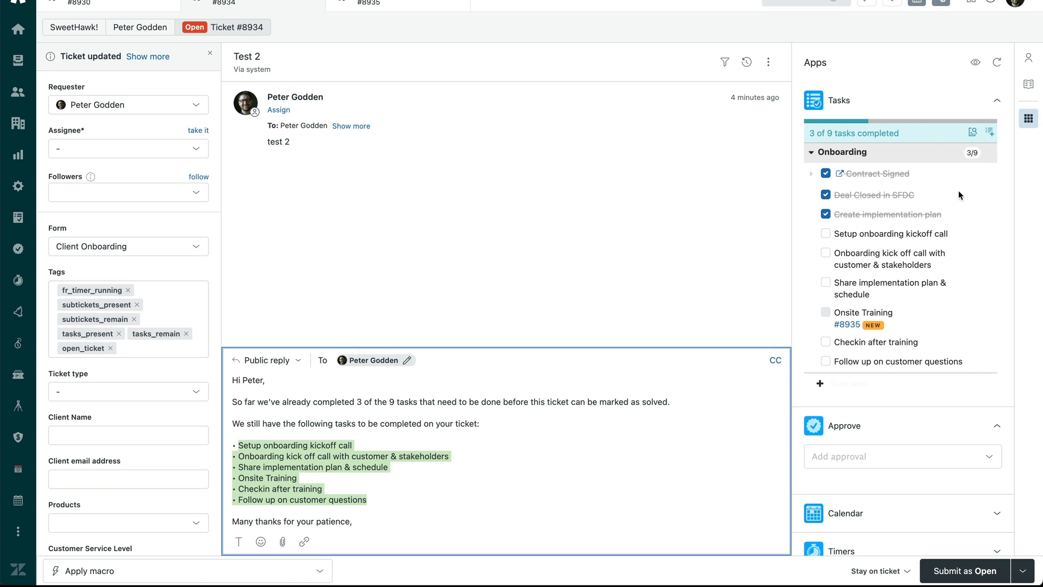
{"action": "mouse_move", "coordinate": [868, 187]}
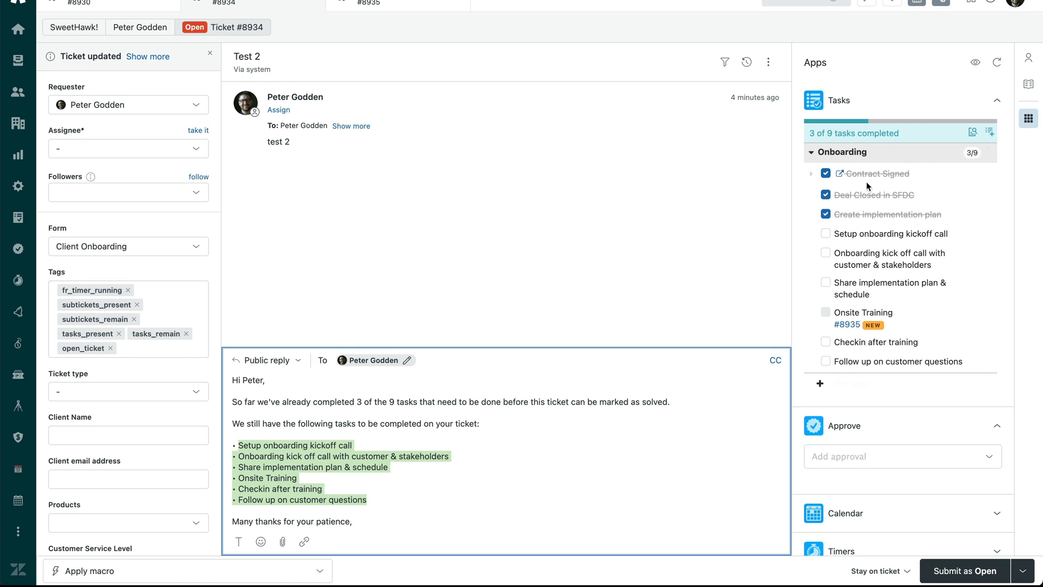
{"action": "mouse_move", "coordinate": [156, 339]}
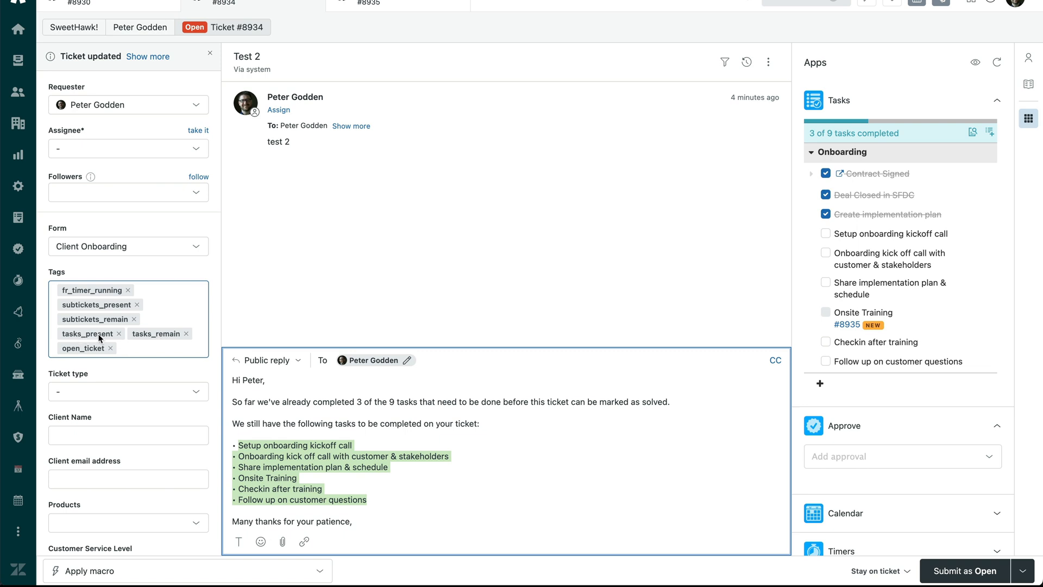
{"action": "mouse_move", "coordinate": [130, 333]}
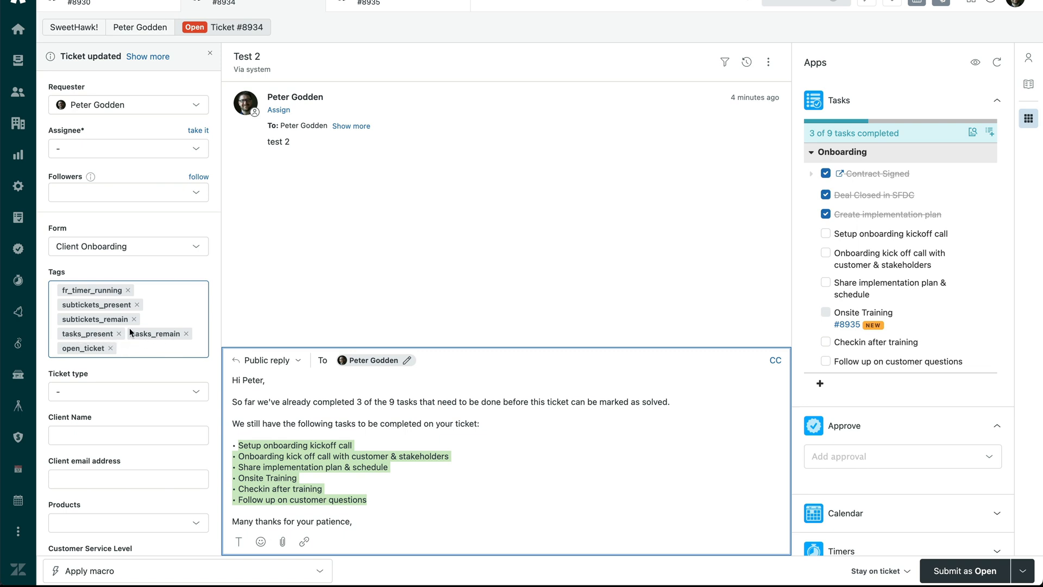
{"action": "mouse_move", "coordinate": [476, 351]}
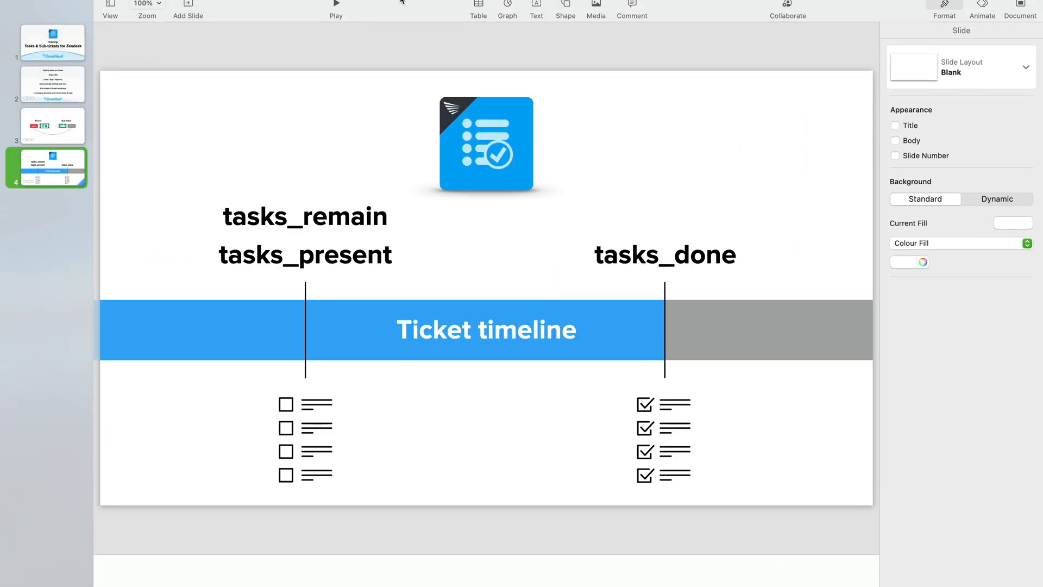
Return from the Keynote slide on tasks_remain, tasks_present and tasks_done tags to Zendesk
{"action": "left_click", "coordinate": [336, 3]}
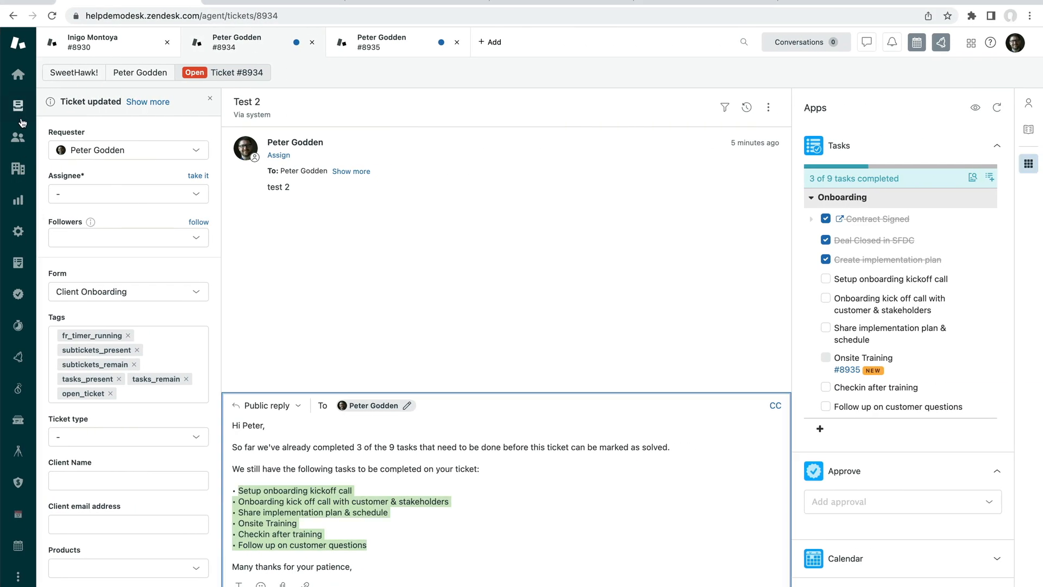
Review the 'Tasks: Tickets with remaining tasks' view, then switch to ticket #8930
{"action": "left_click", "coordinate": [18, 105]}
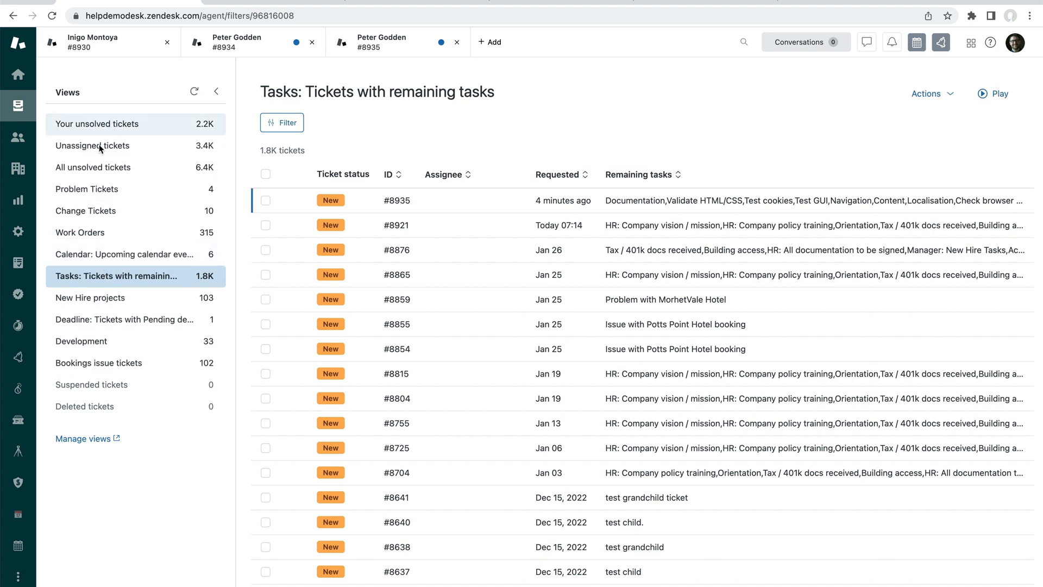
{"action": "mouse_move", "coordinate": [704, 210]}
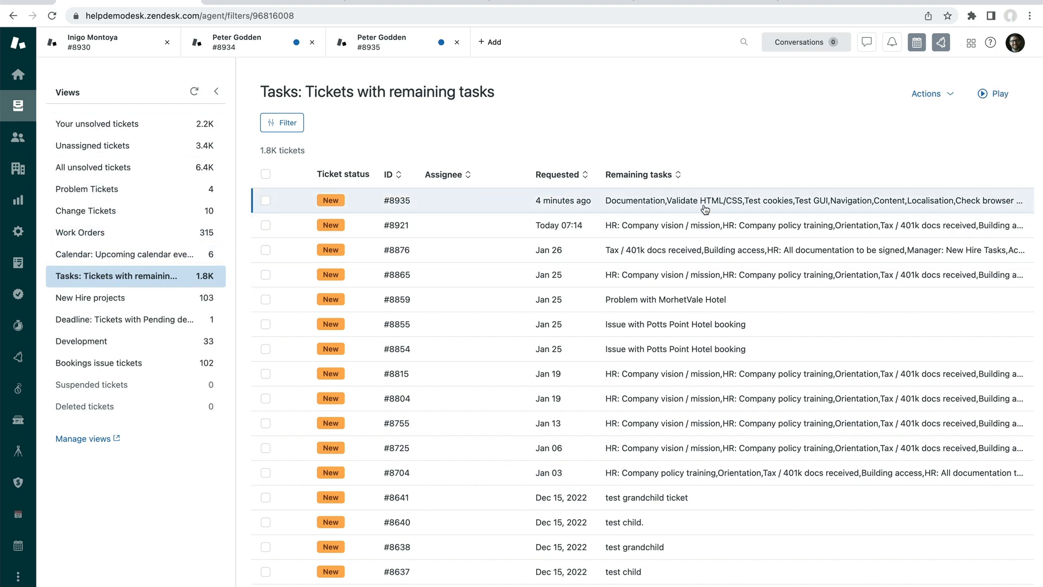
{"action": "mouse_move", "coordinate": [669, 517]}
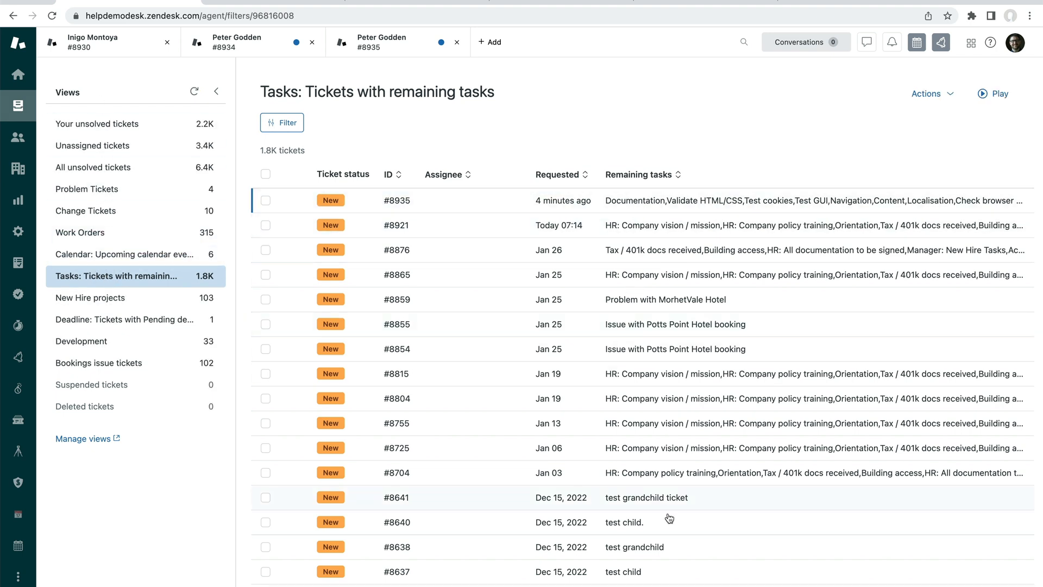
{"action": "mouse_move", "coordinate": [774, 317]}
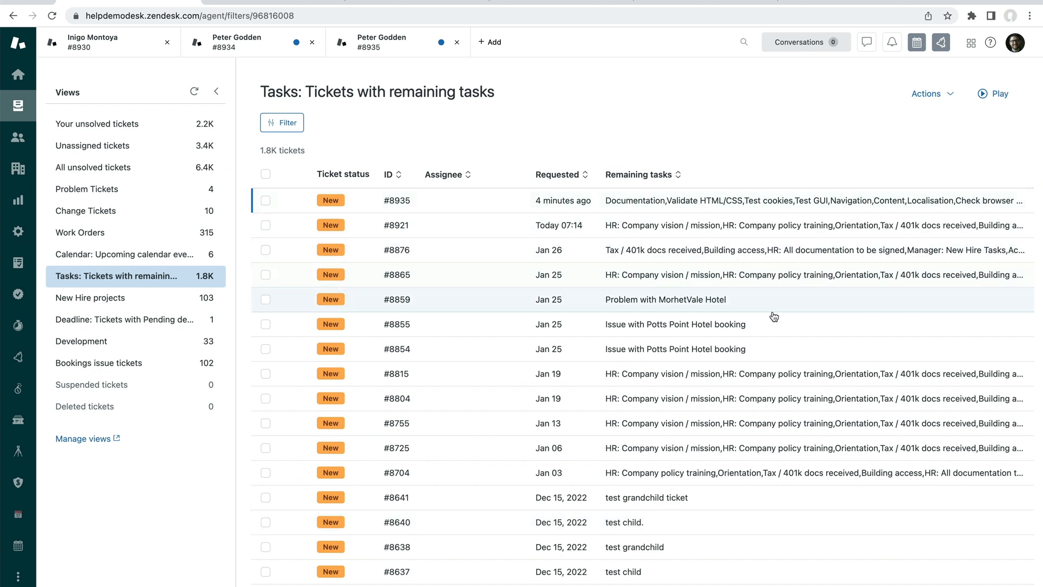
{"action": "mouse_move", "coordinate": [719, 324]}
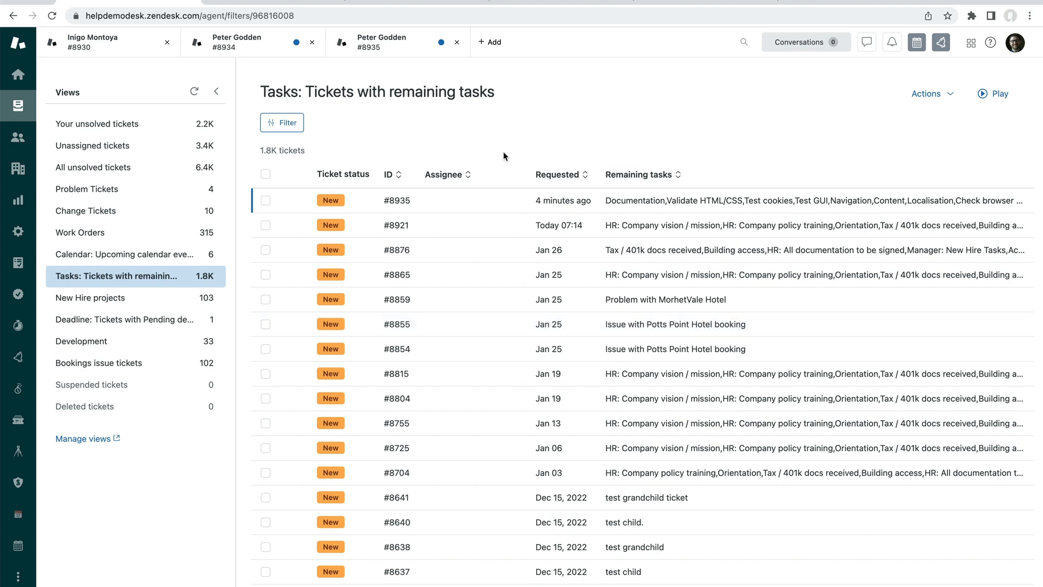
{"action": "left_click", "coordinate": [93, 41]}
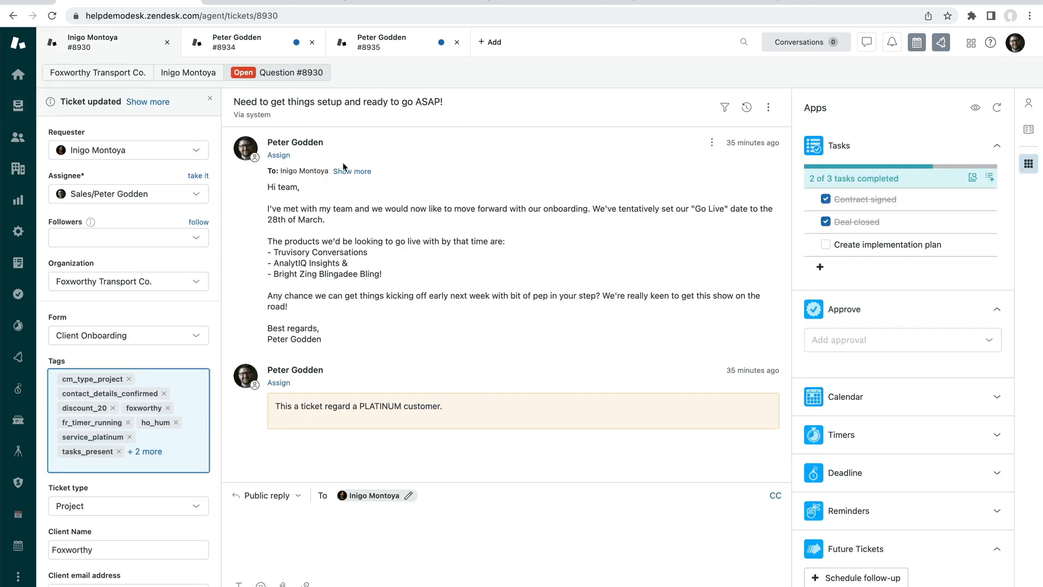
{"action": "mouse_move", "coordinate": [576, 325]}
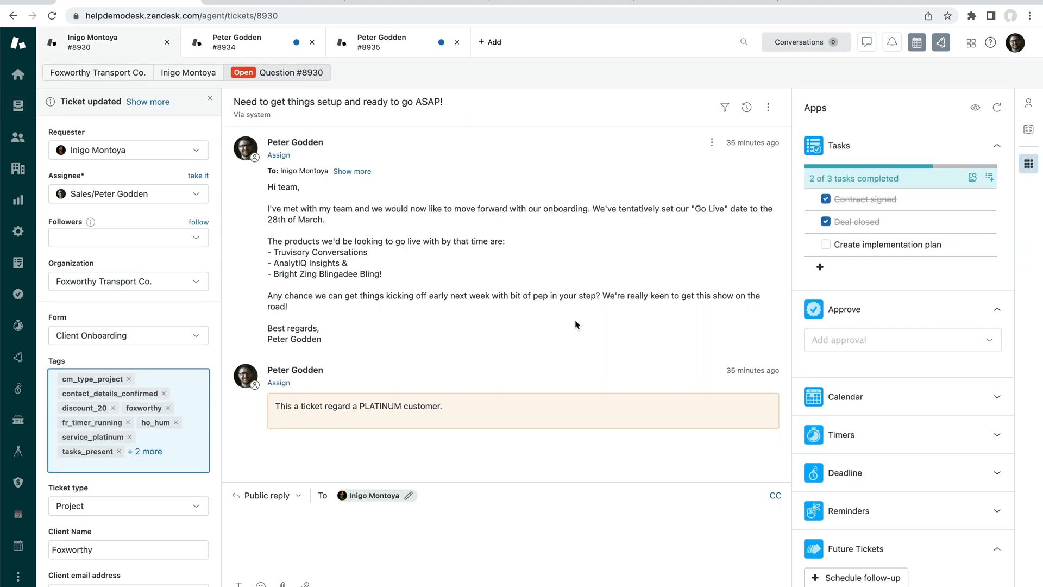